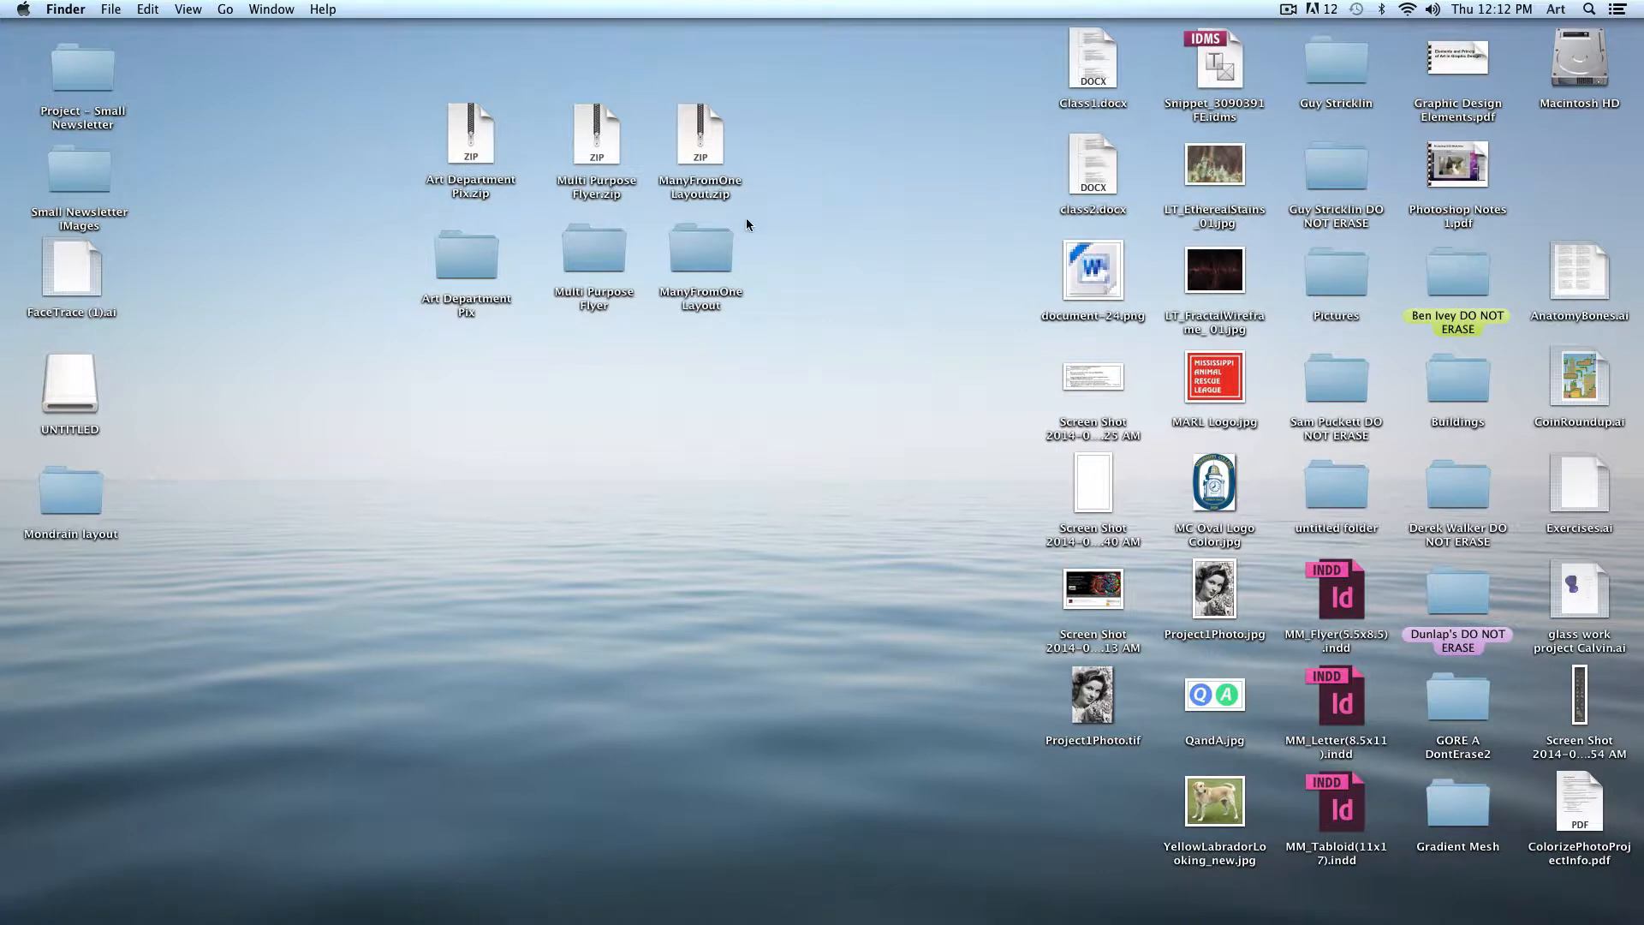
# Step: Open the Art Department Pix folder in Finder
pyautogui.doubleClick(466, 252)
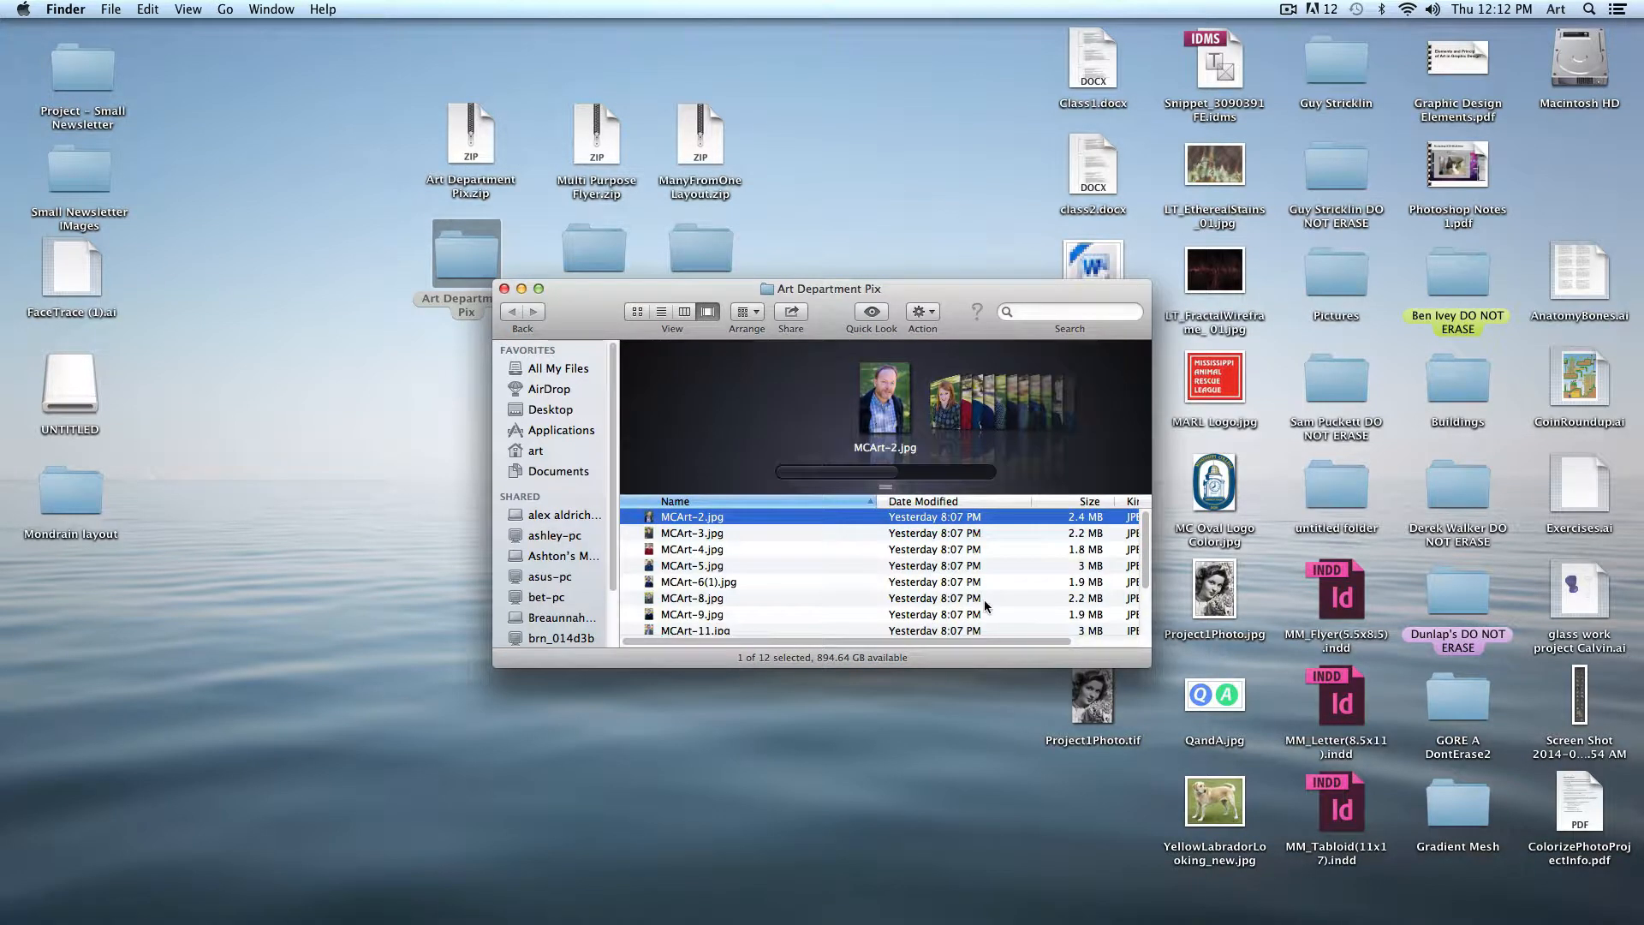
pyautogui.click(503, 287)
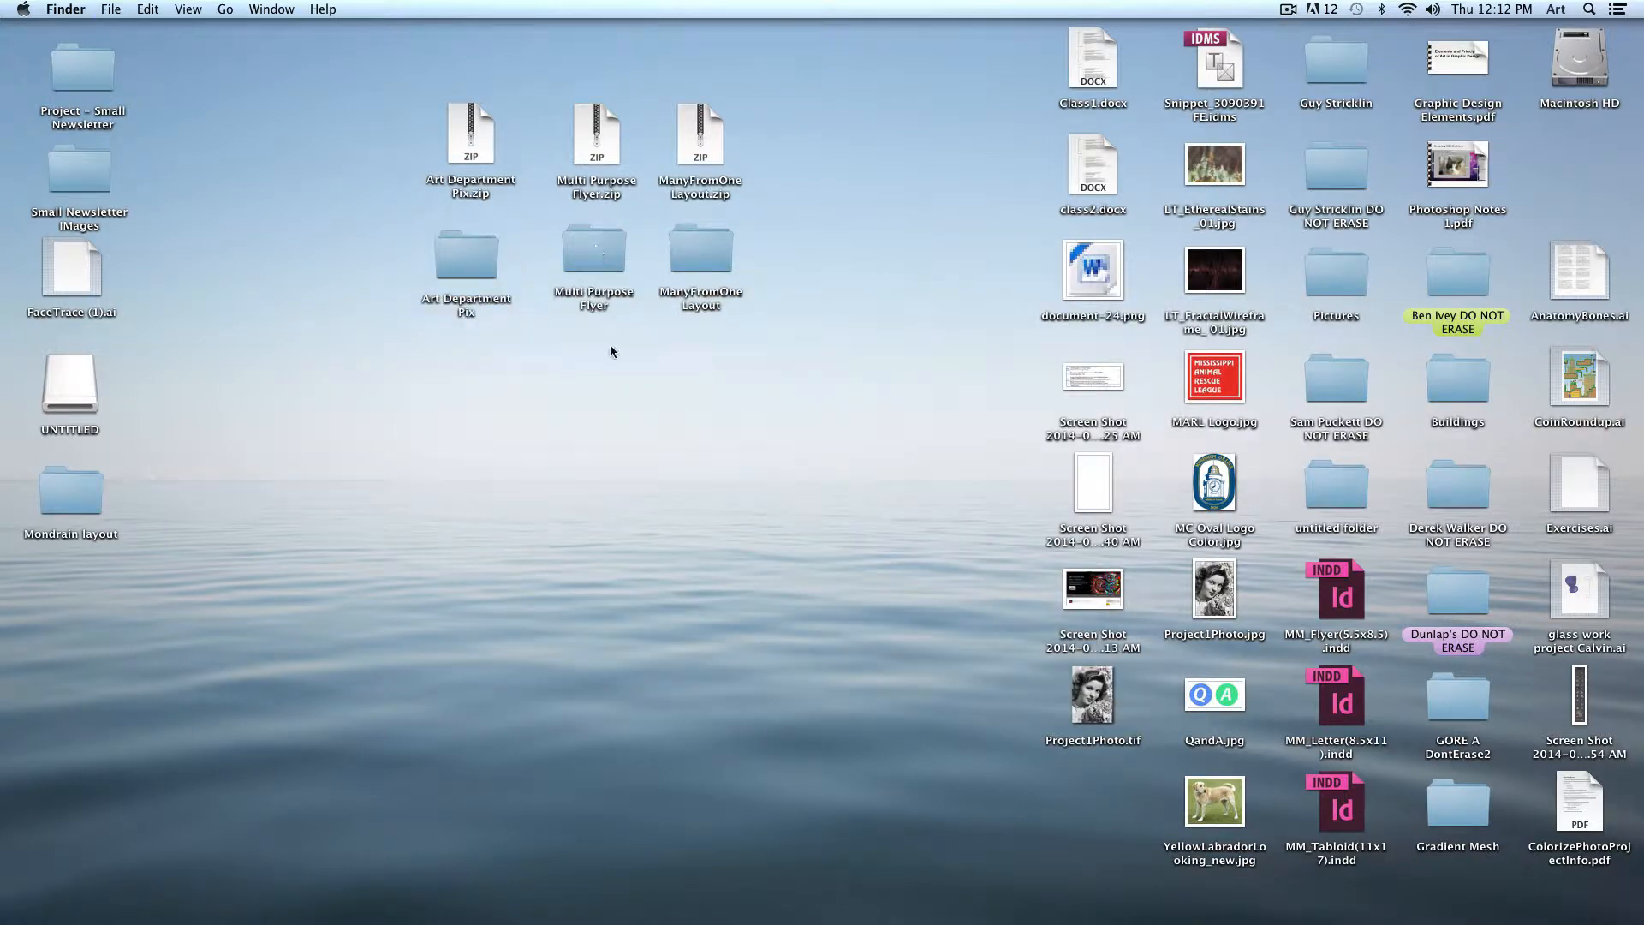
pyautogui.moveTo(629, 538)
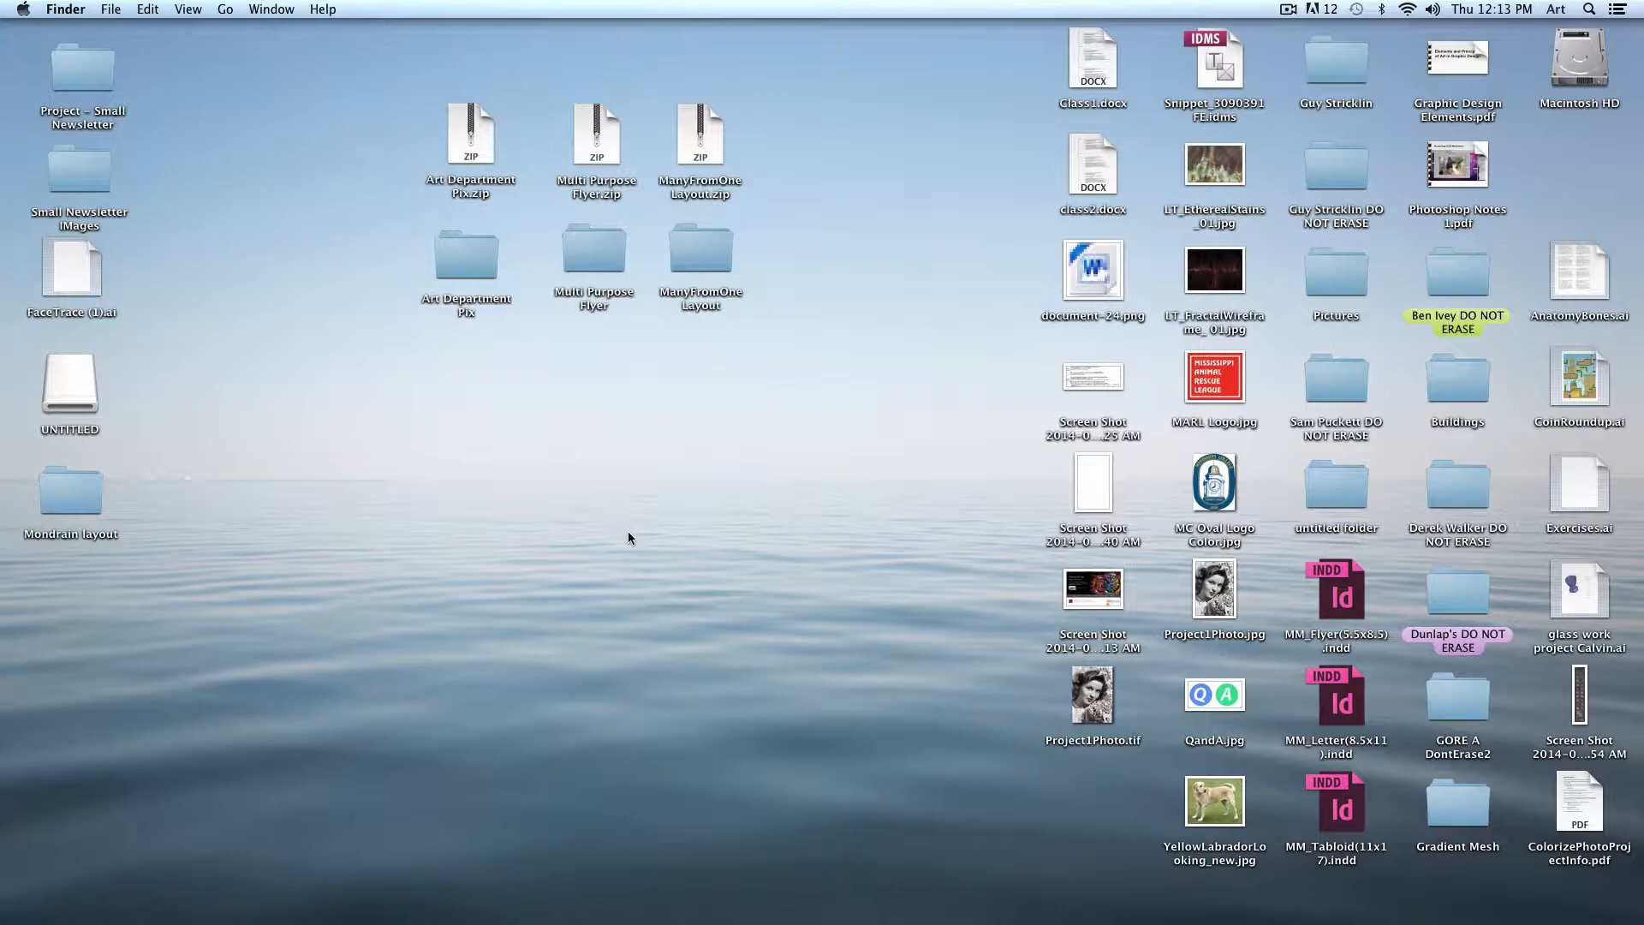
pyautogui.doubleClick(466, 250)
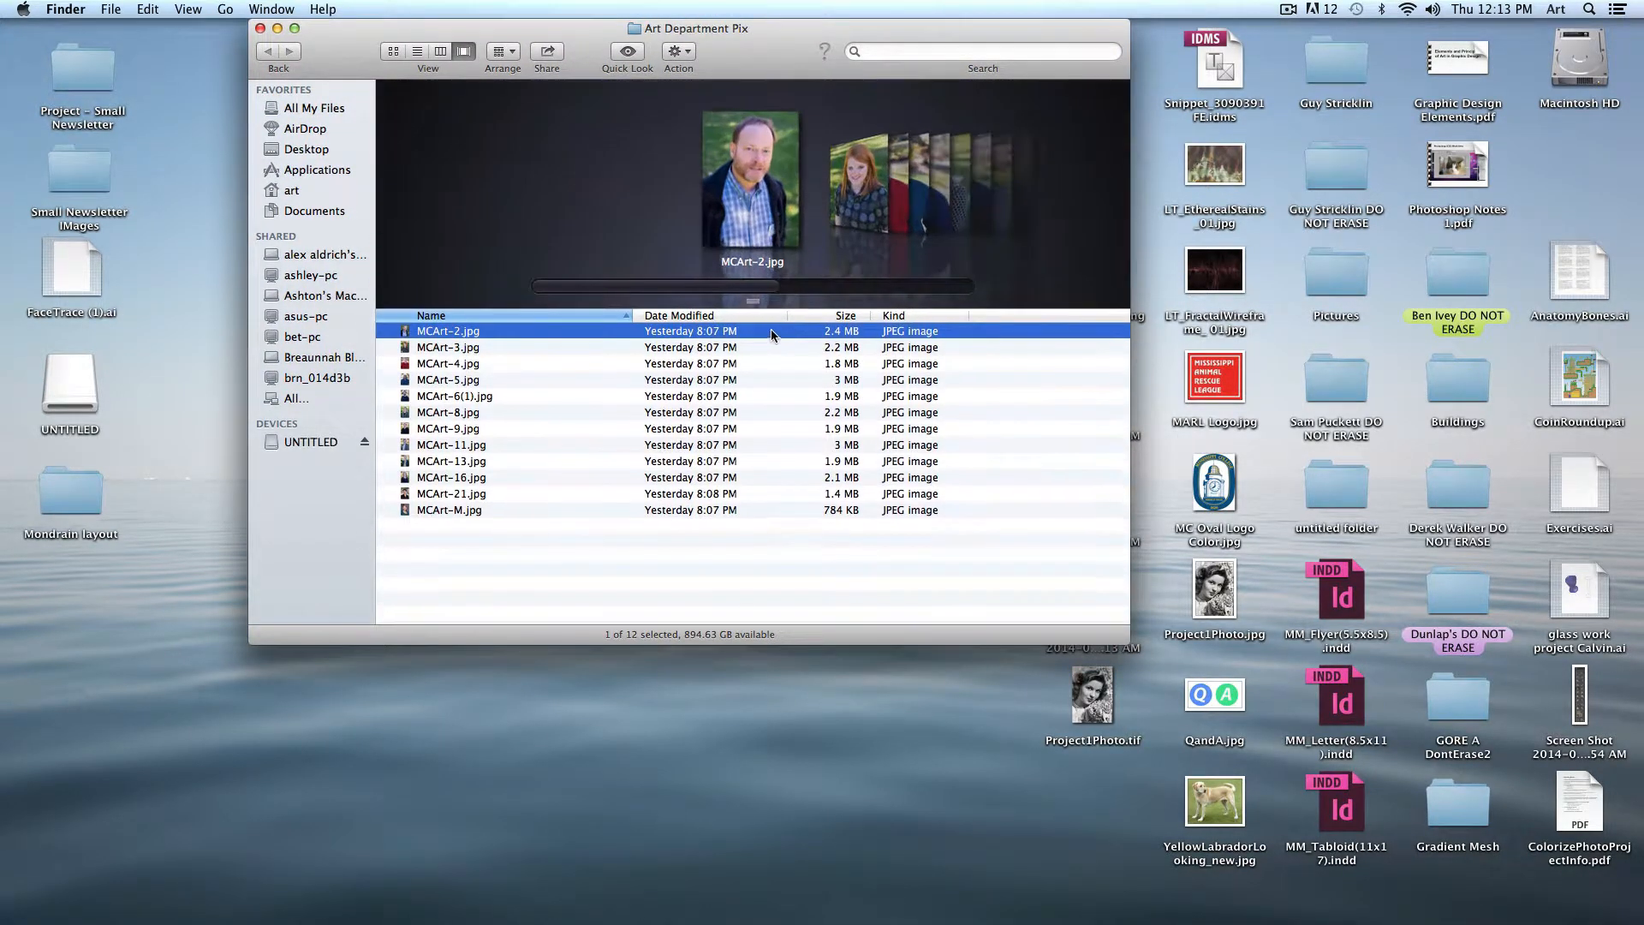
# Step: Preview the staff portraits MCArt-4.jpg, MCArt-6(1).jpg and others, then deselect them
pyautogui.click(448, 363)
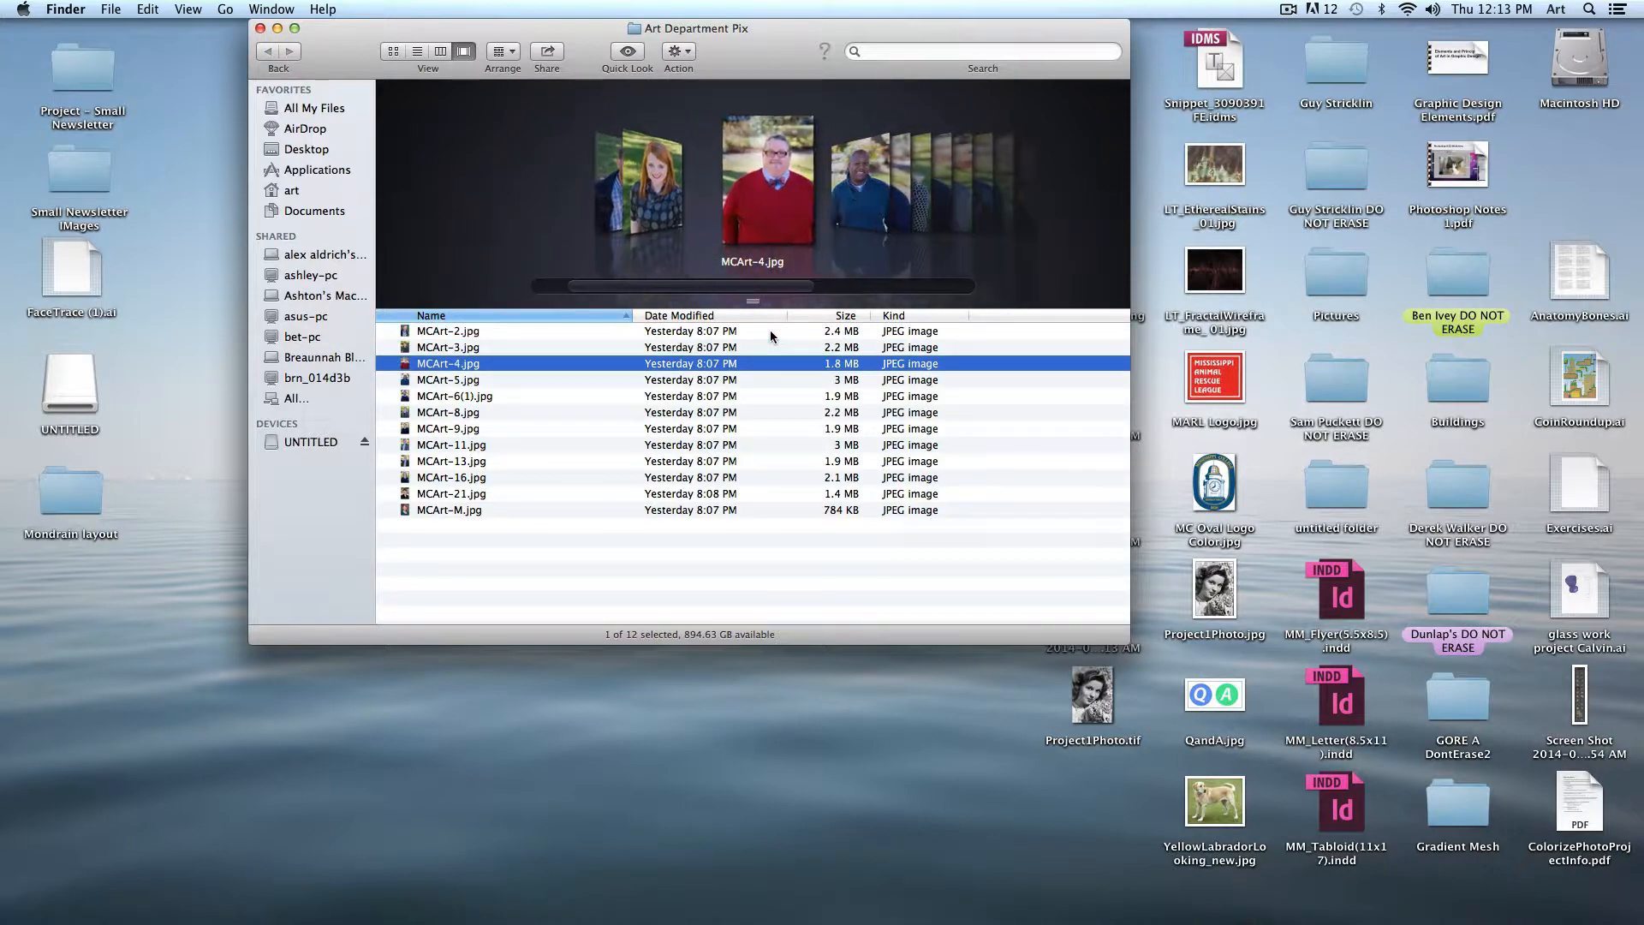
pyautogui.click(454, 396)
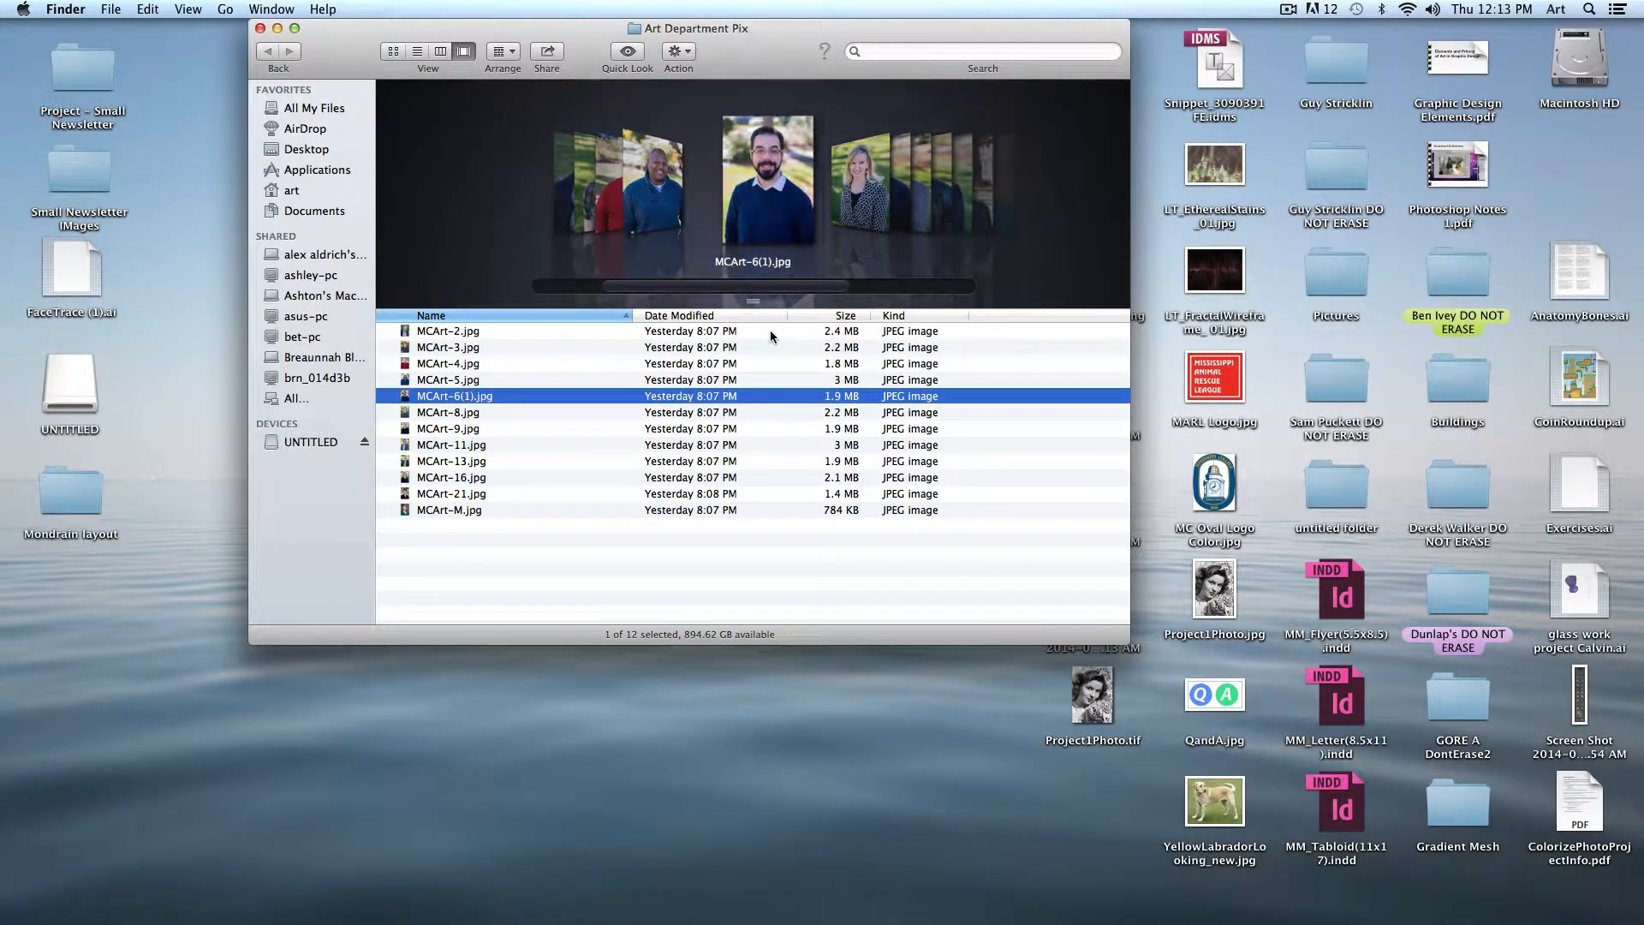
pyautogui.click(450, 478)
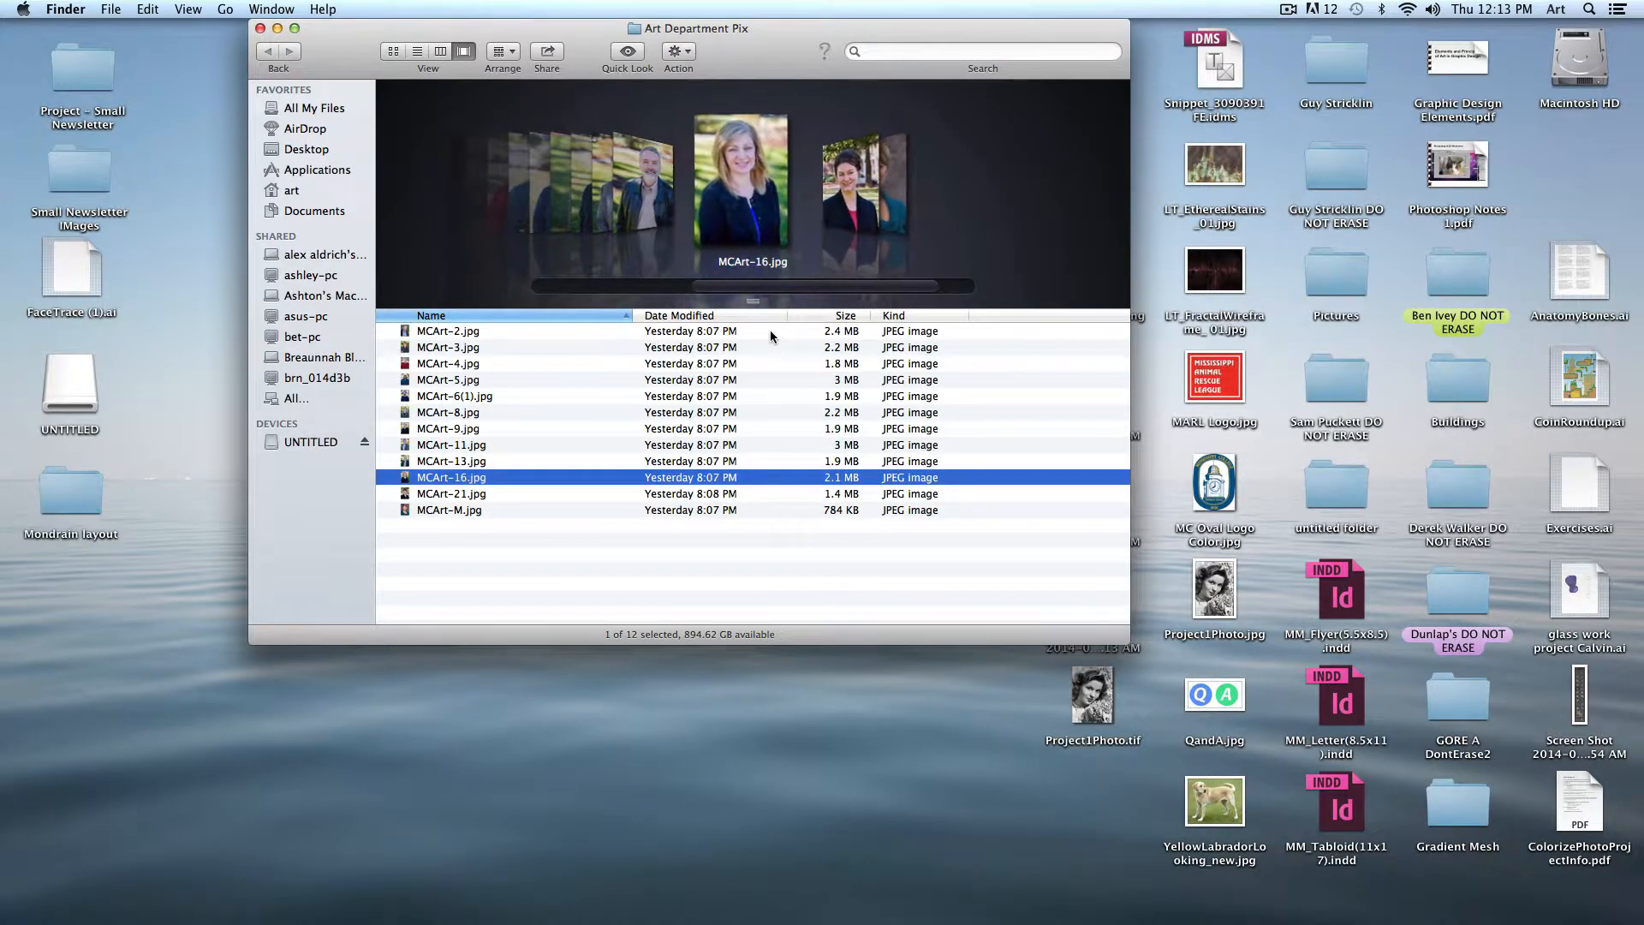
pyautogui.click(745, 587)
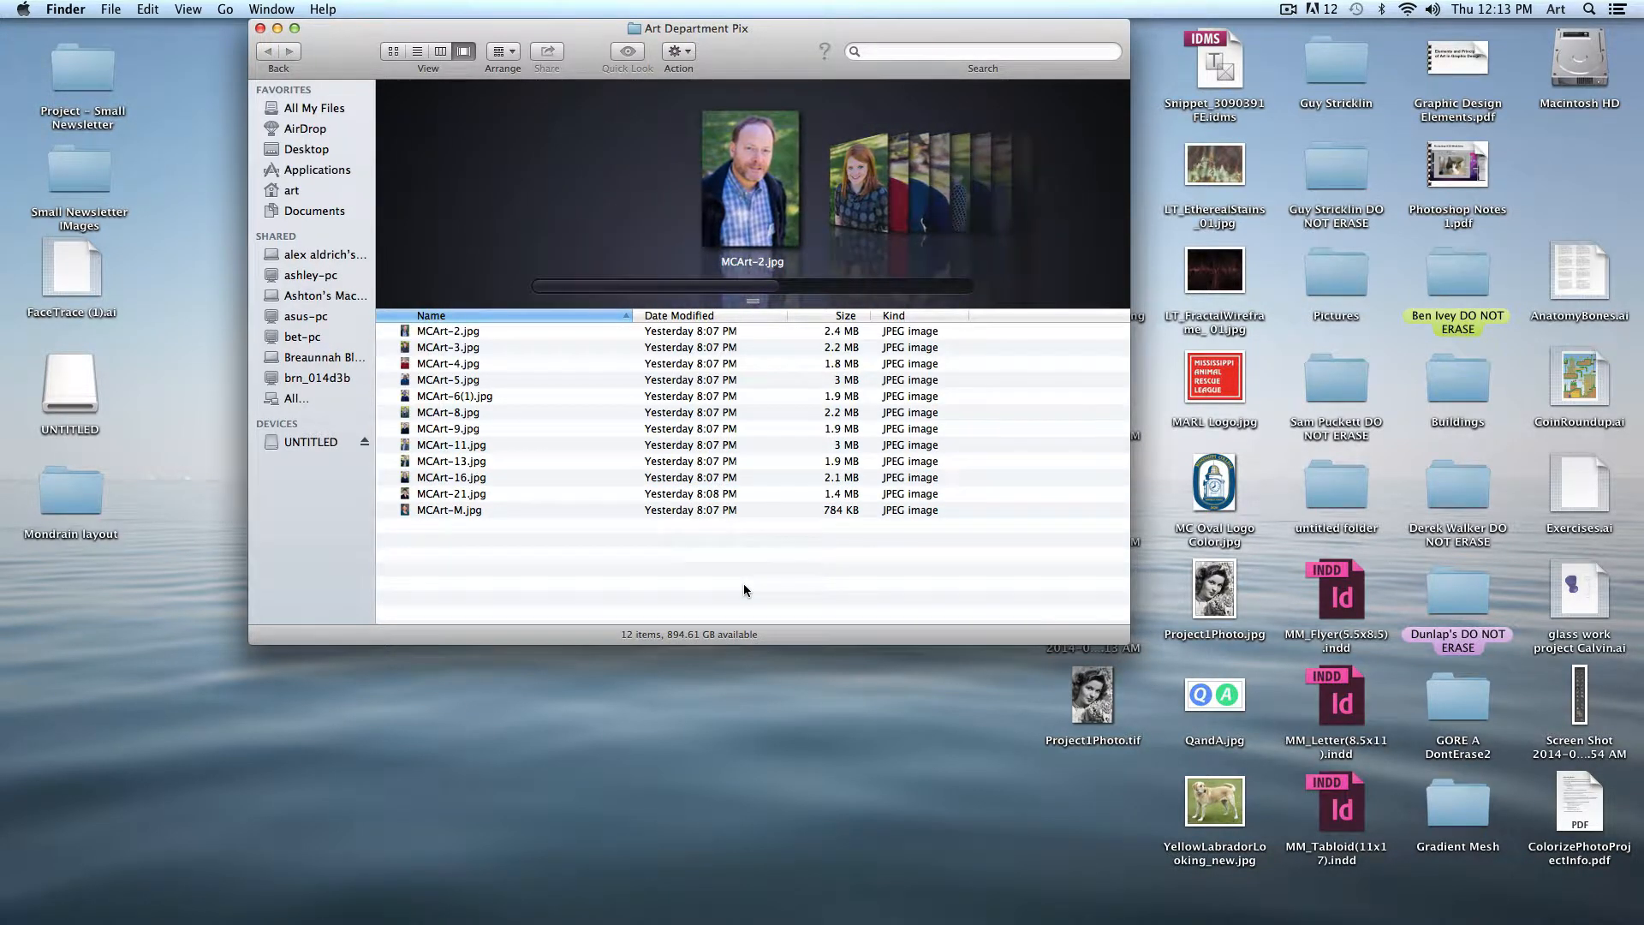
pyautogui.click(260, 30)
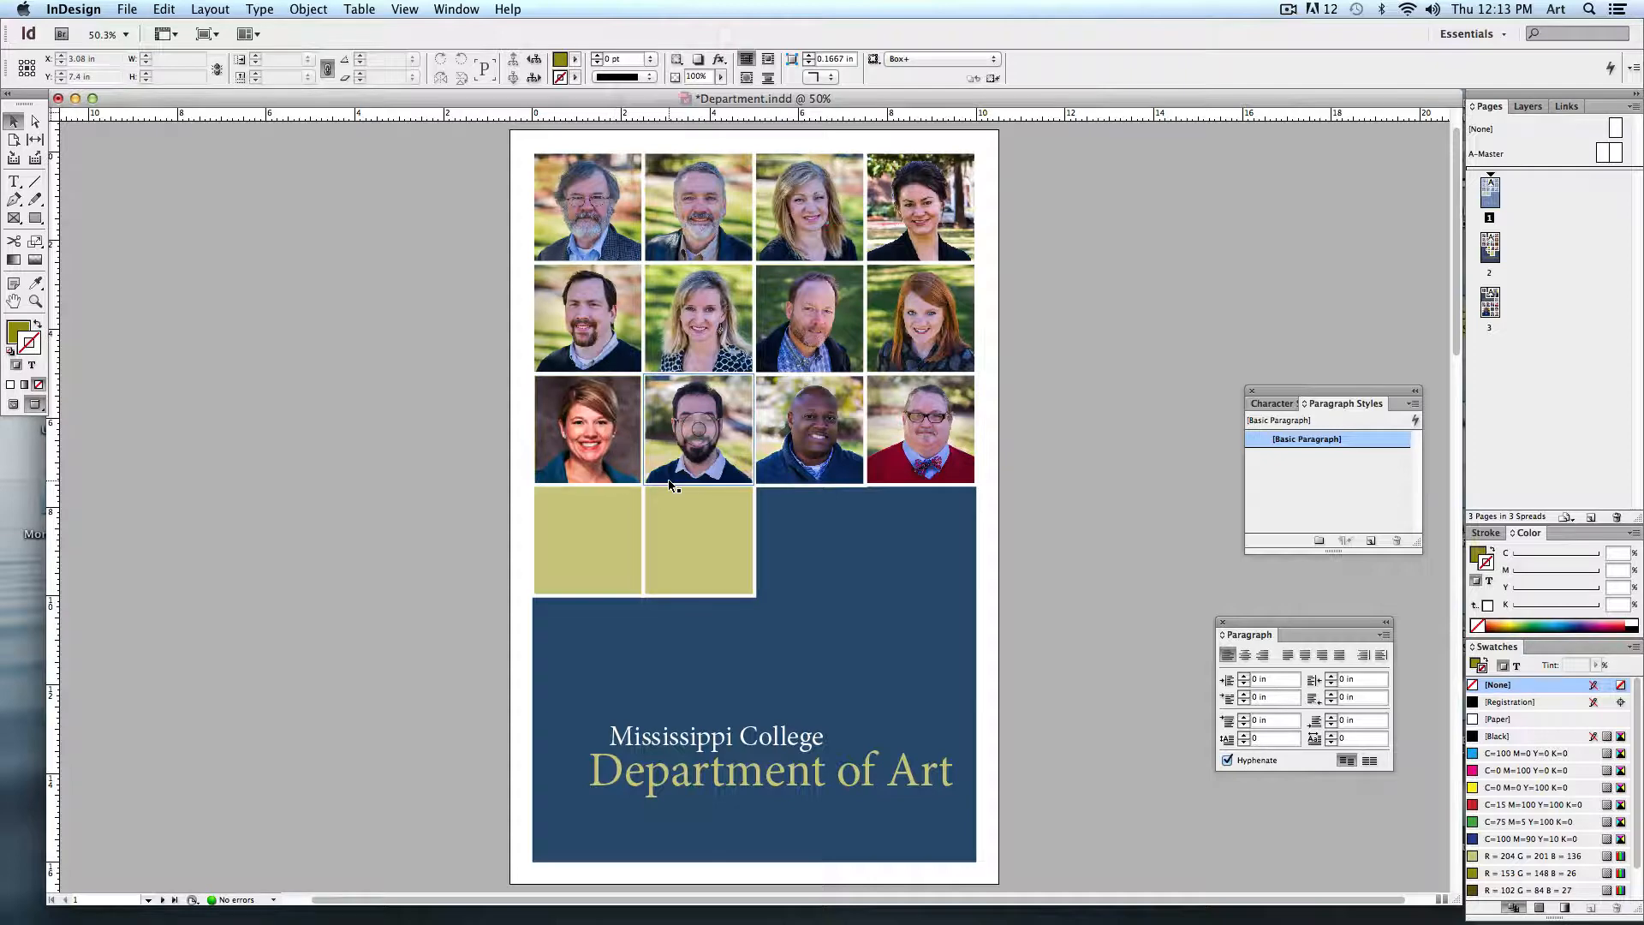
# Step: Bring up InDesign's File menu commands for creating a new document
pyautogui.click(125, 9)
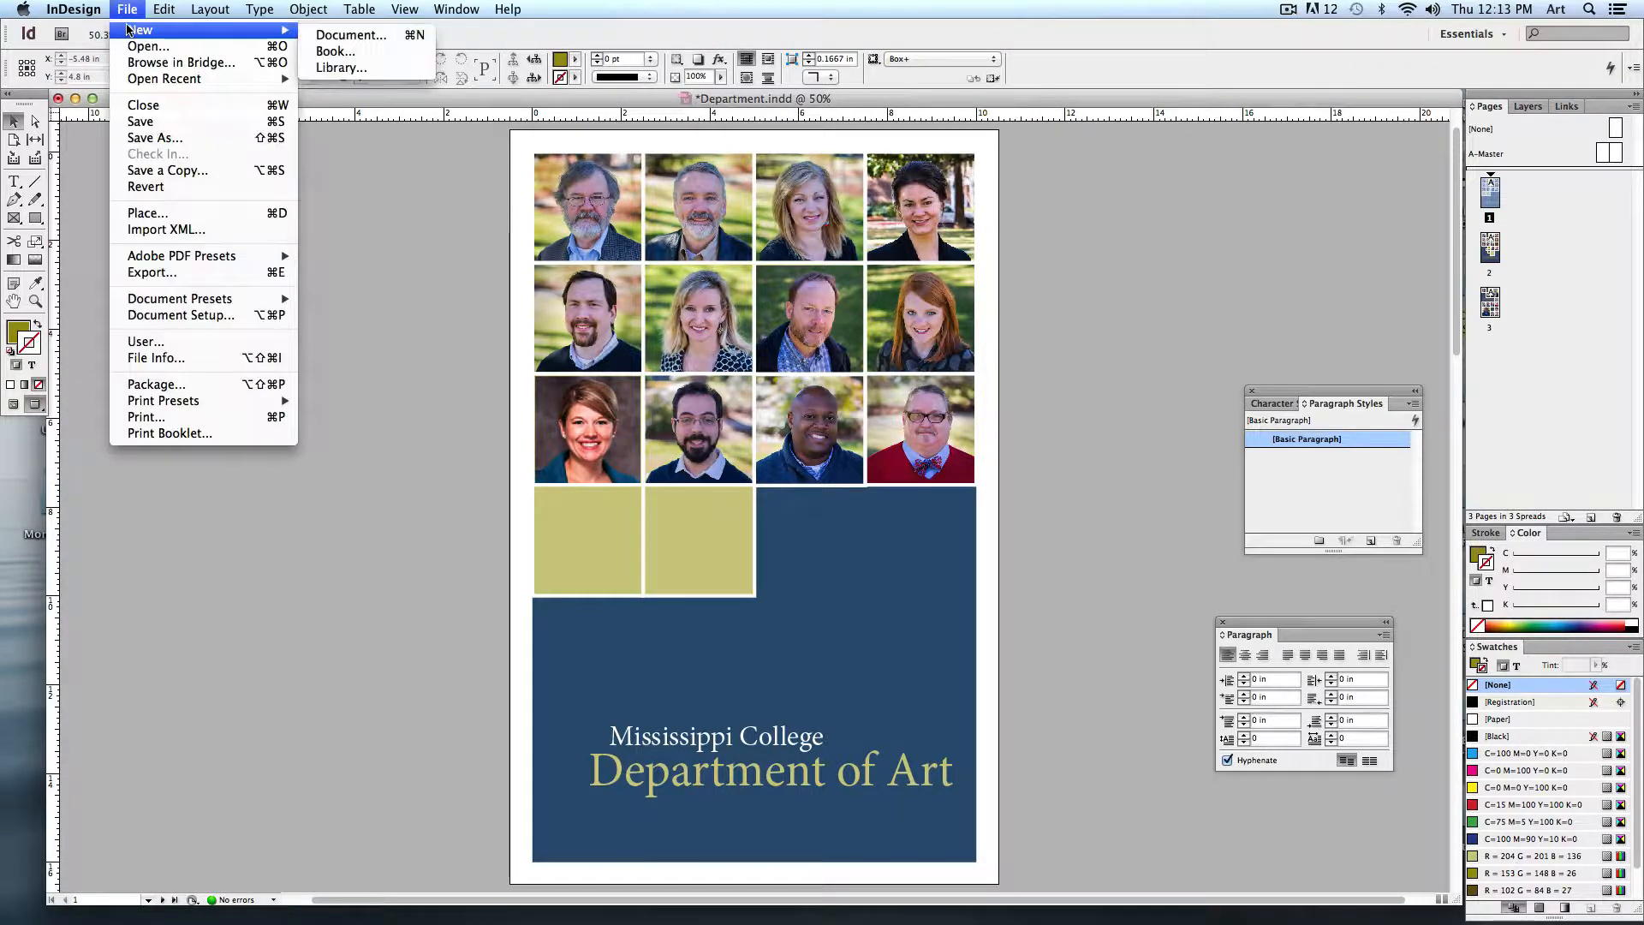
# Step: Create a new Tabloid document with 4 columns and 0 in gutter
pyautogui.click(350, 35)
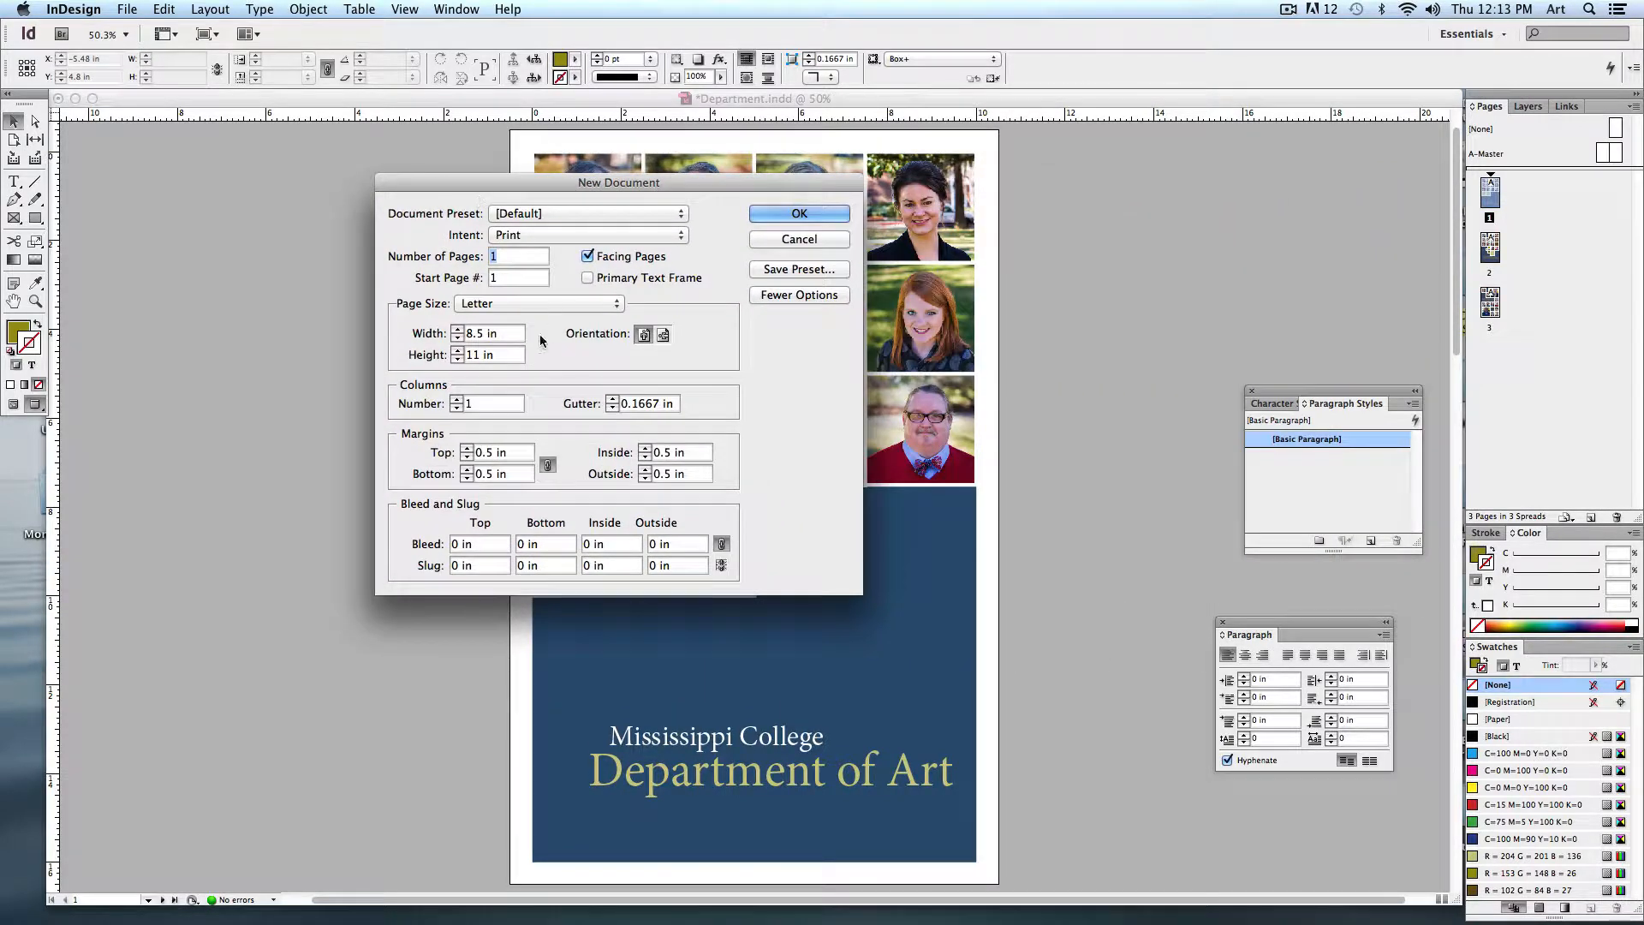
pyautogui.click(537, 303)
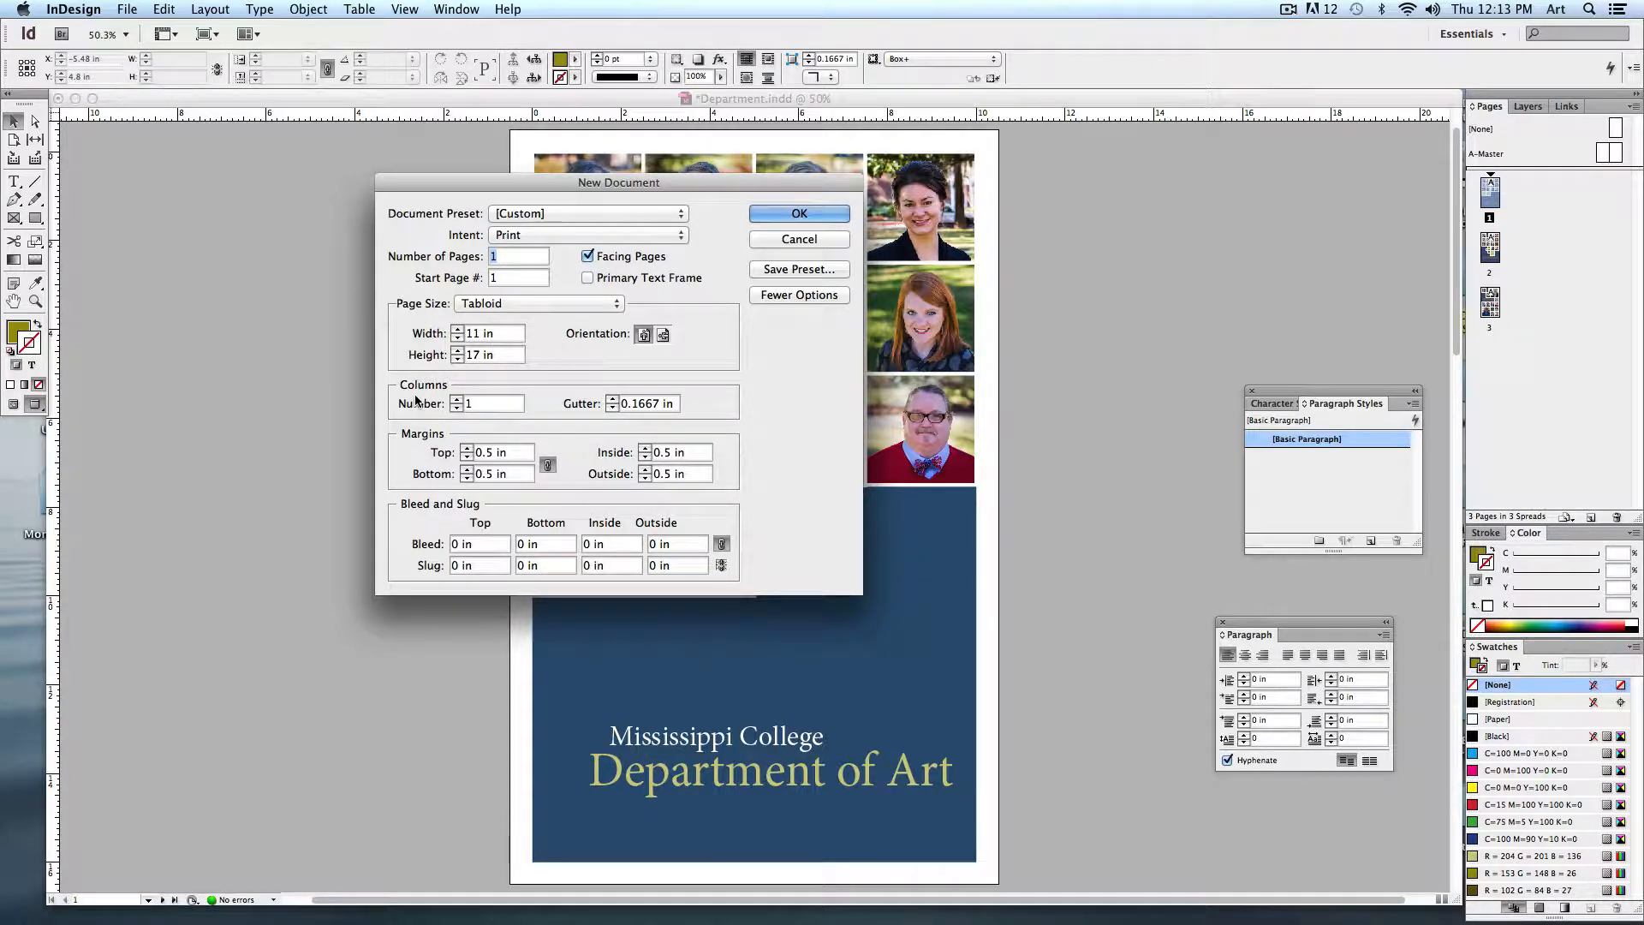
pyautogui.moveTo(489, 402)
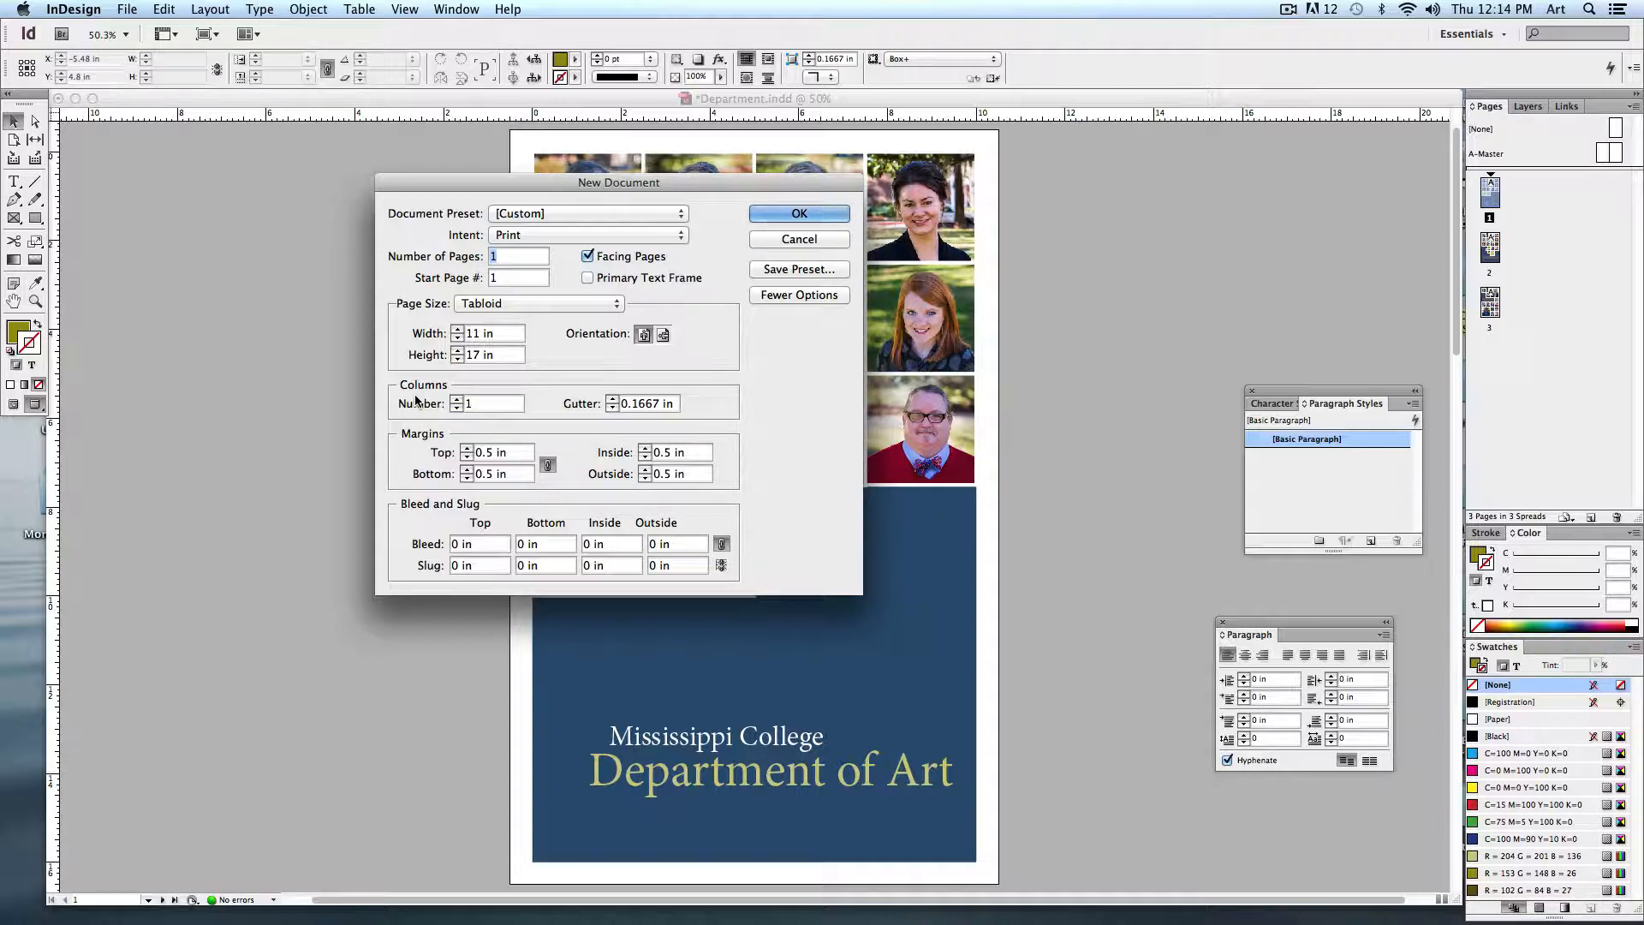
pyautogui.moveTo(934, 293)
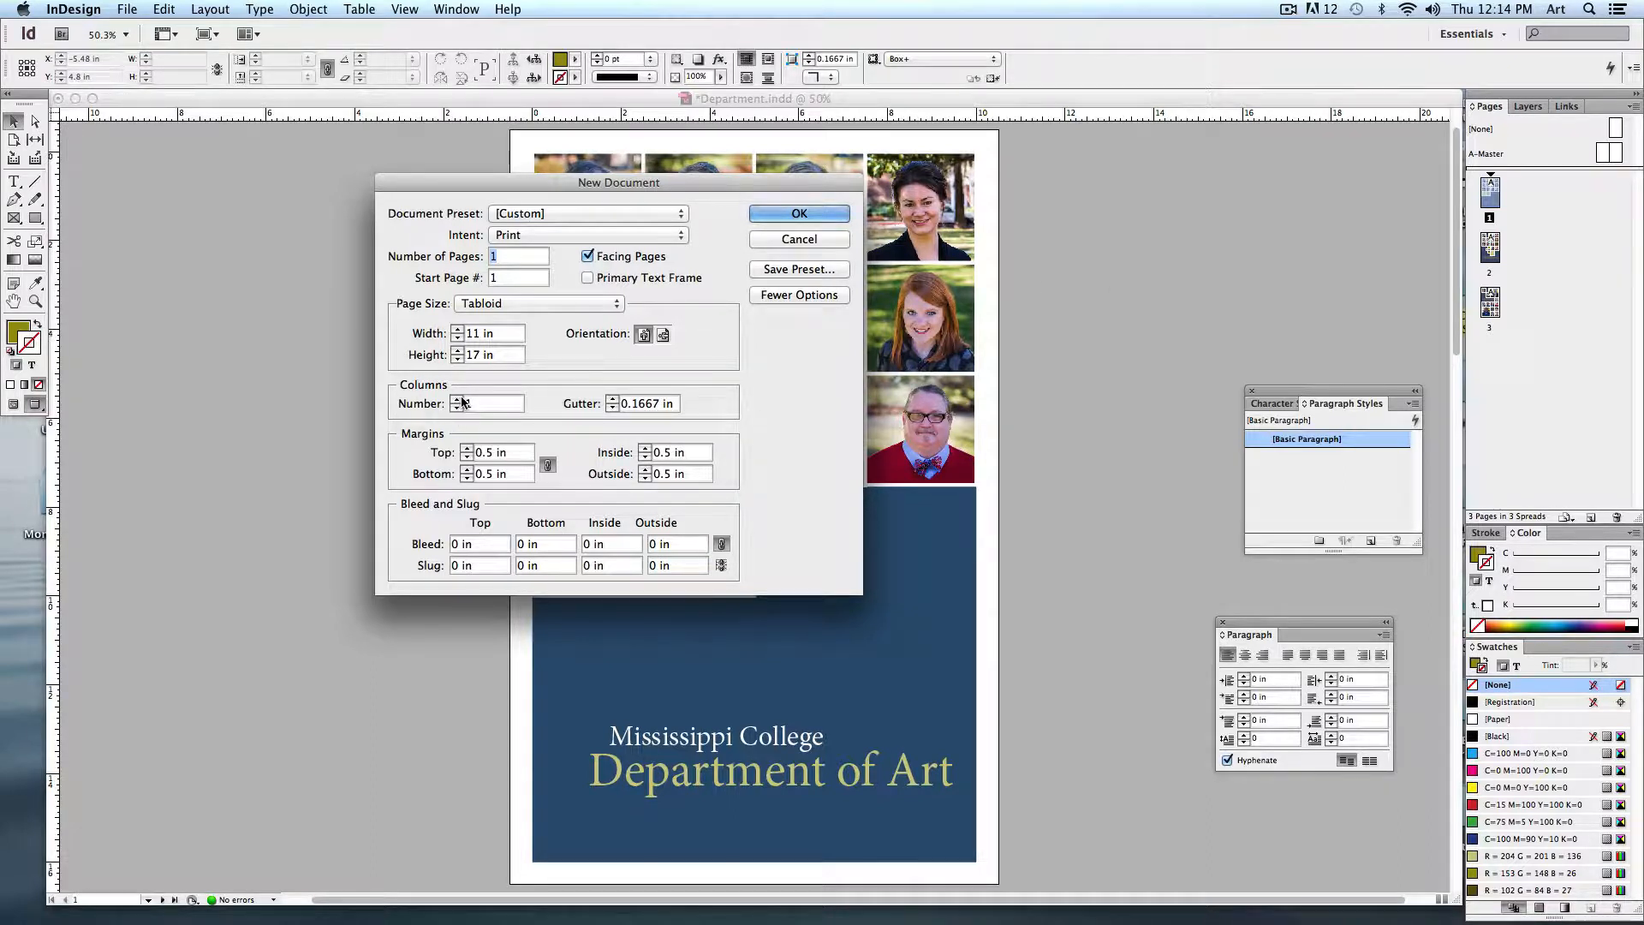
pyautogui.click(456, 399)
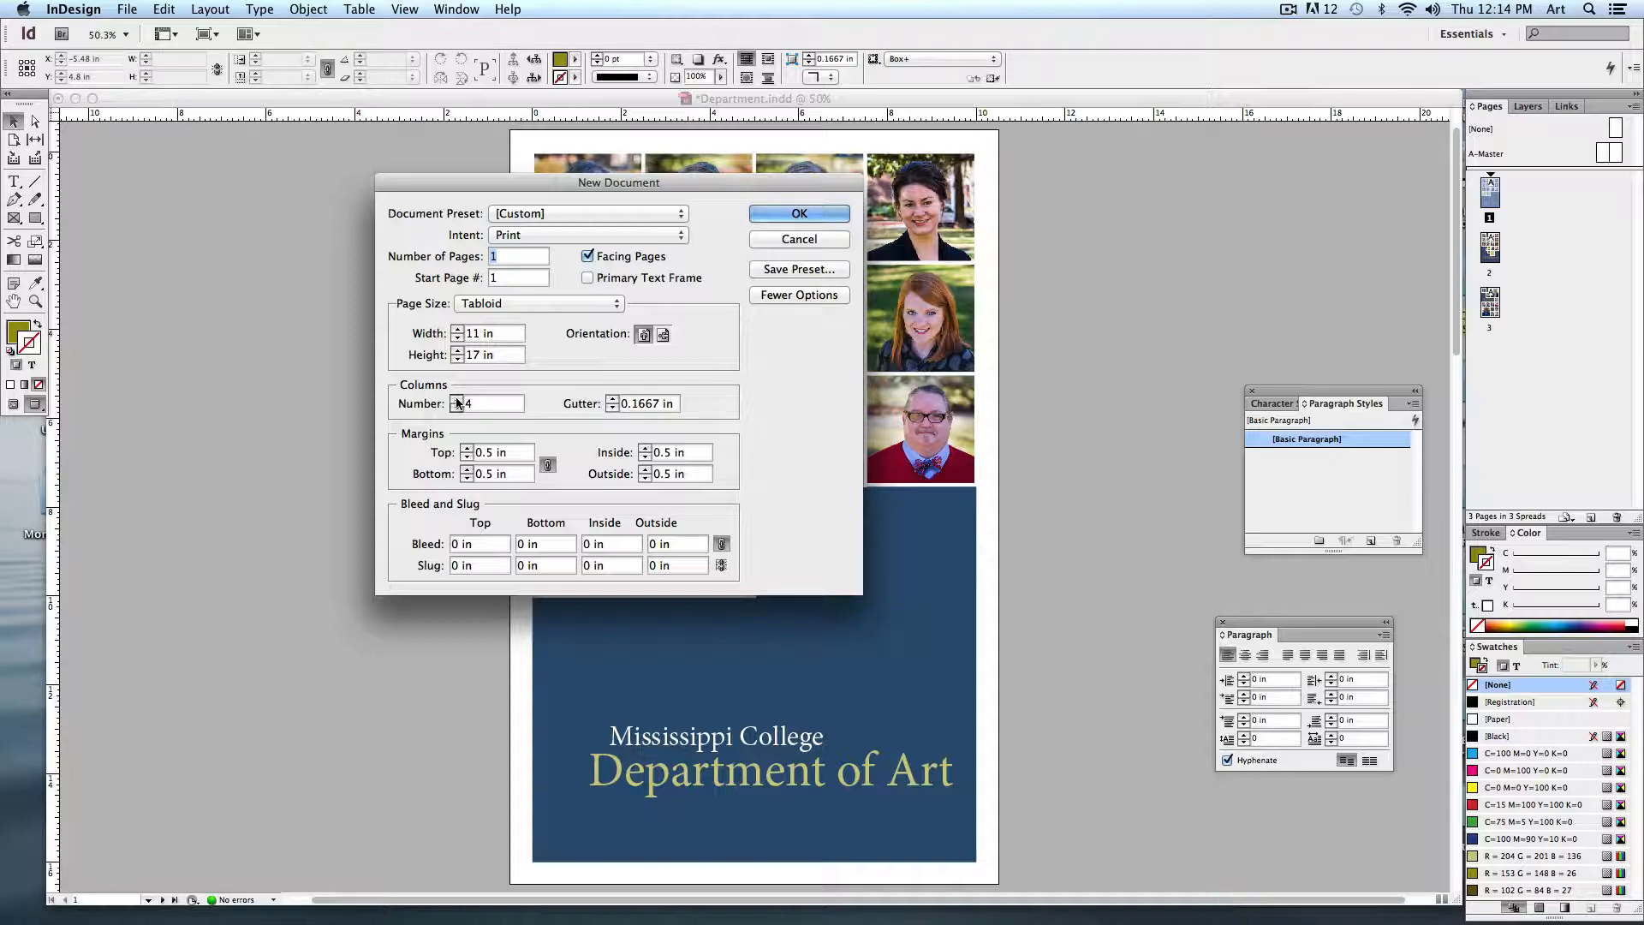
pyautogui.moveTo(539, 445)
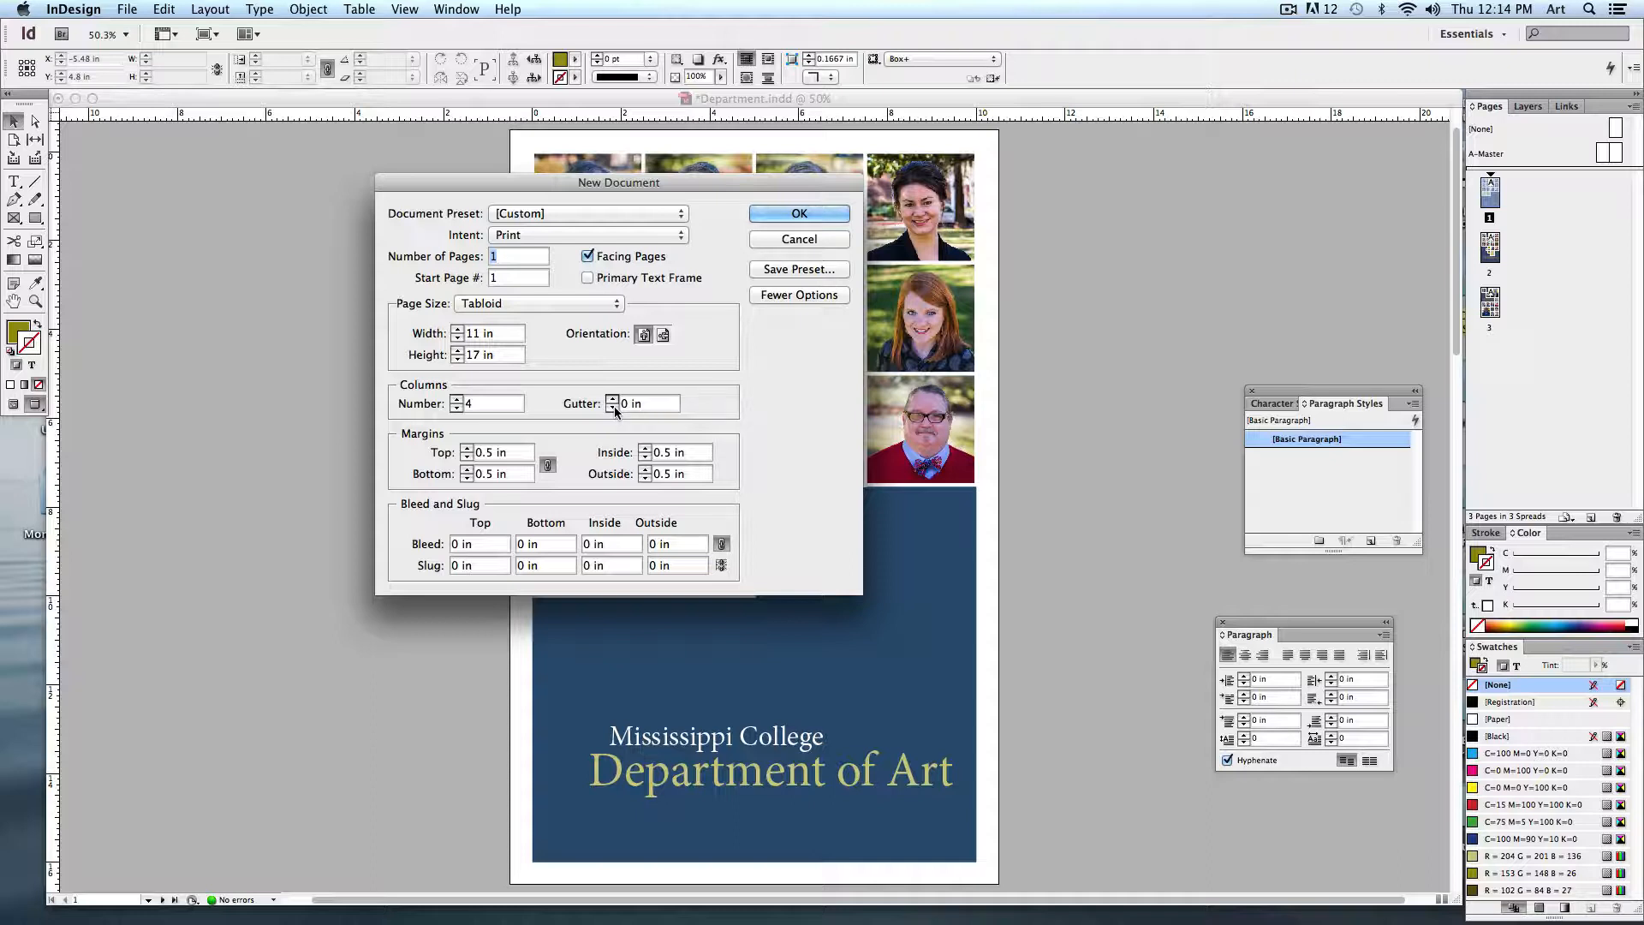
pyautogui.moveTo(474, 490)
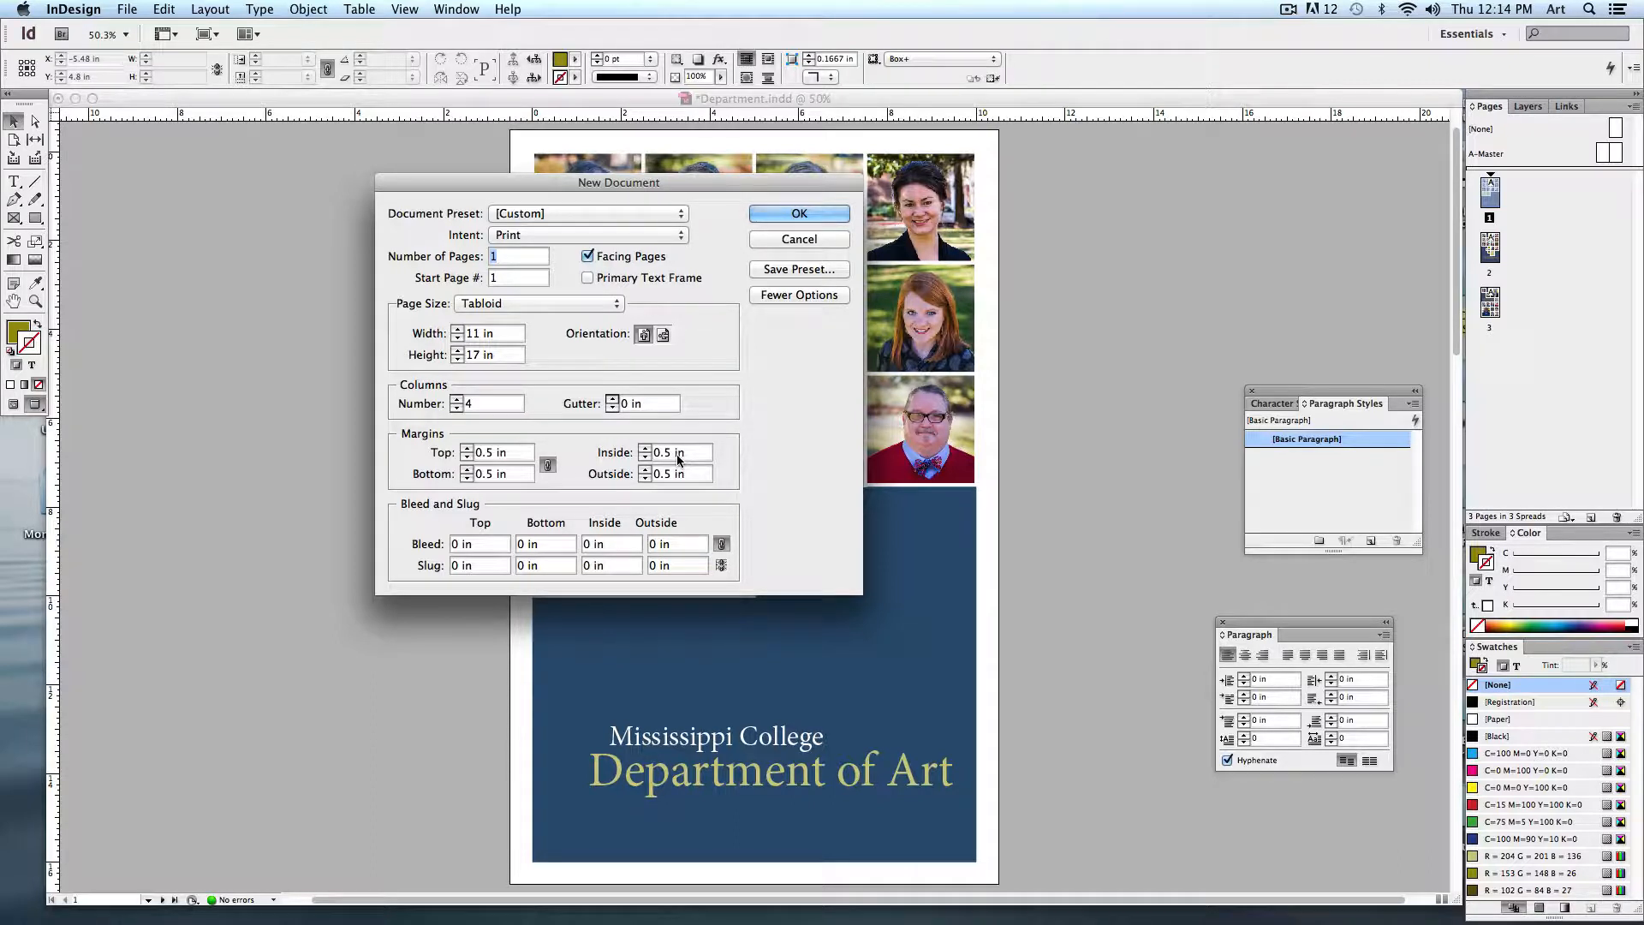
pyautogui.moveTo(716, 533)
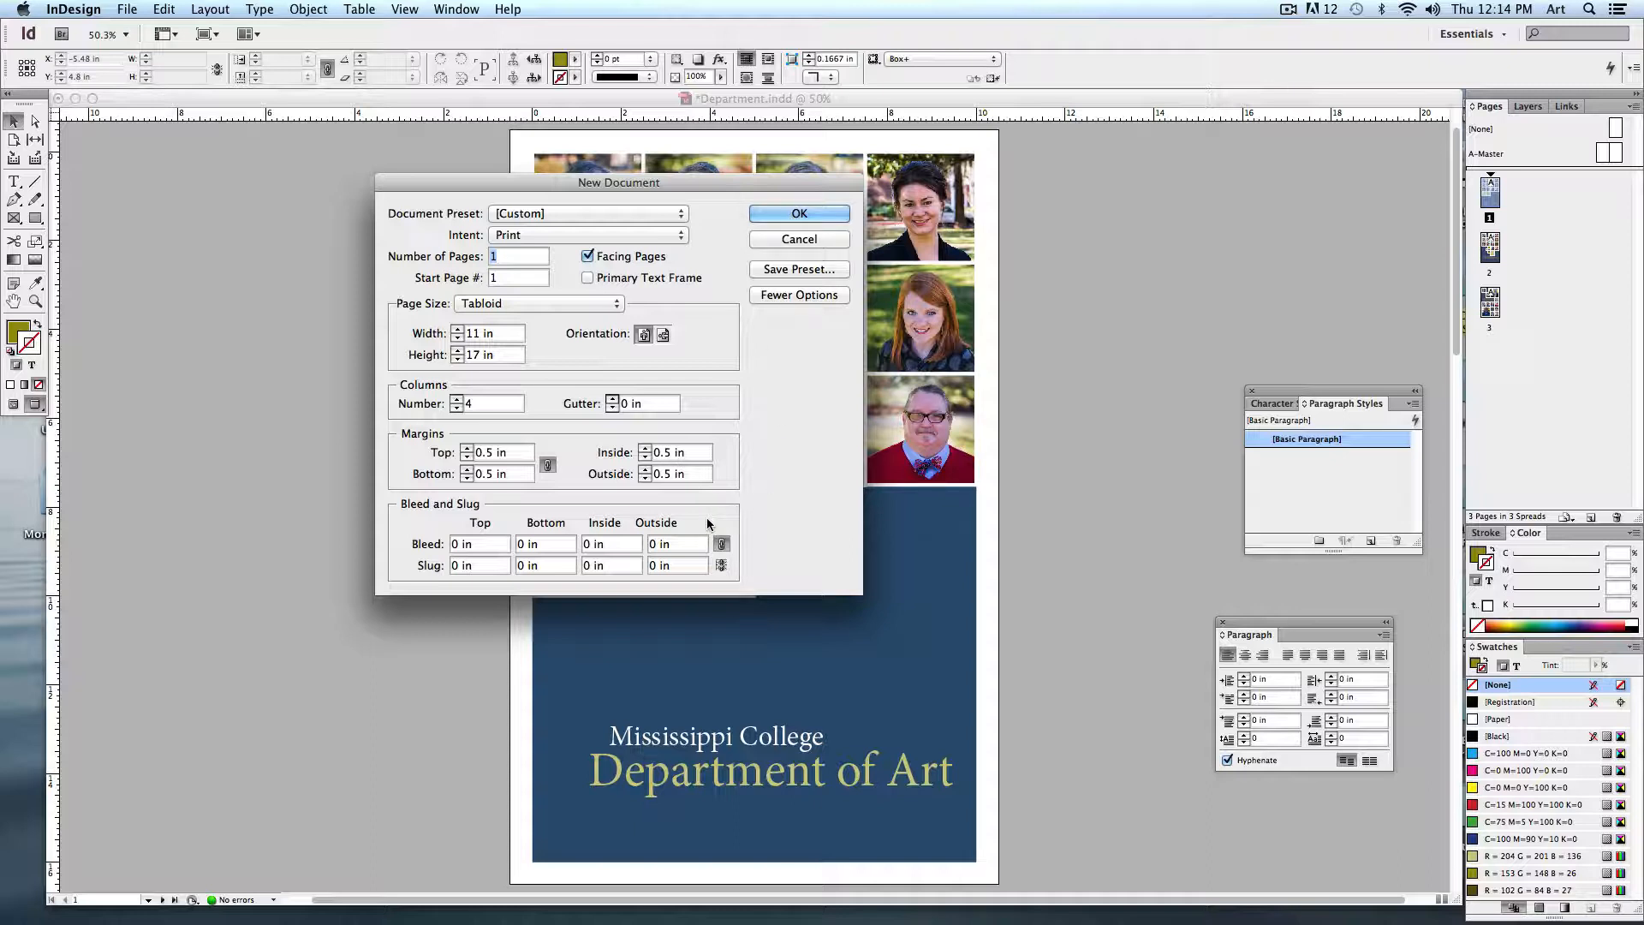
pyautogui.click(798, 212)
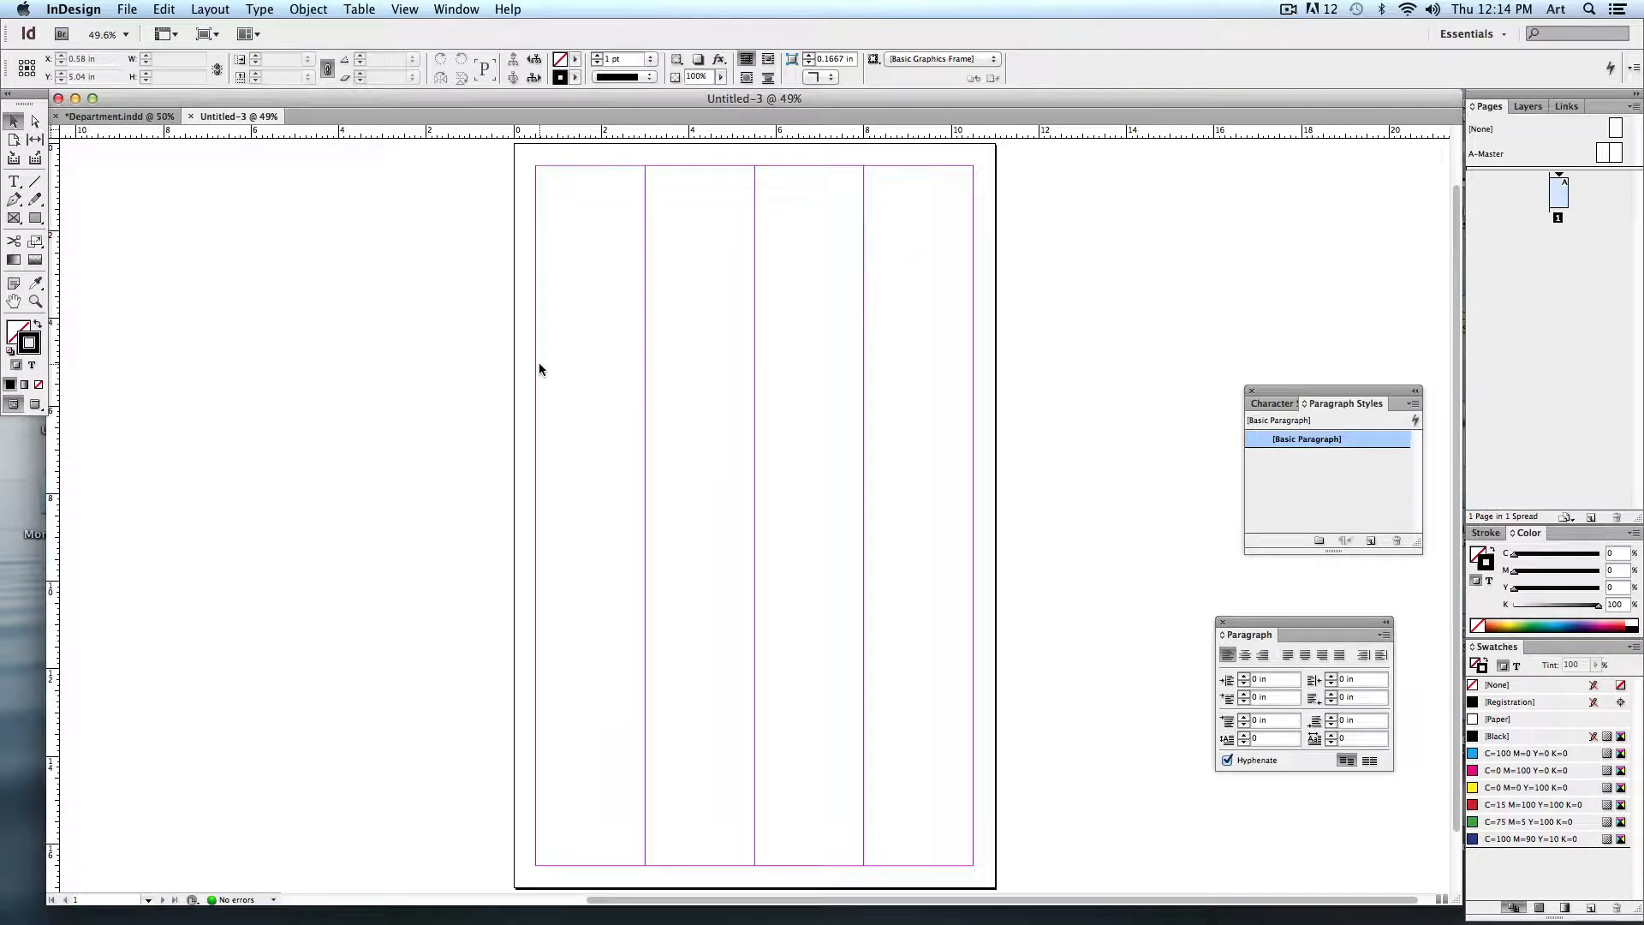
pyautogui.moveTo(978, 262)
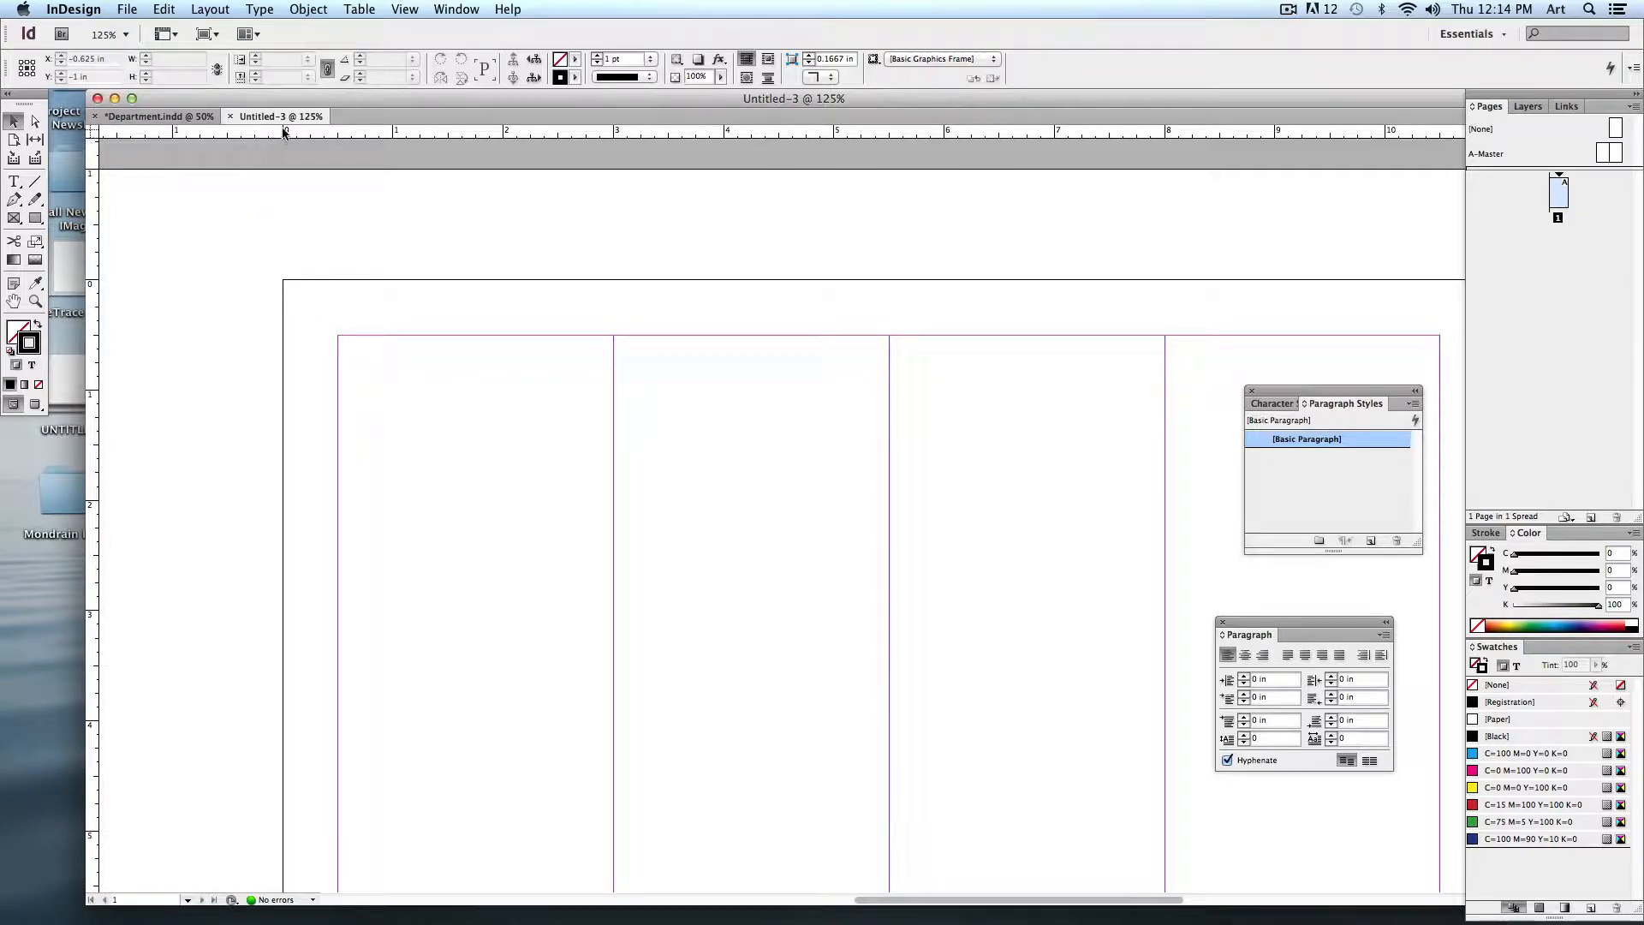
pyautogui.moveTo(287, 288)
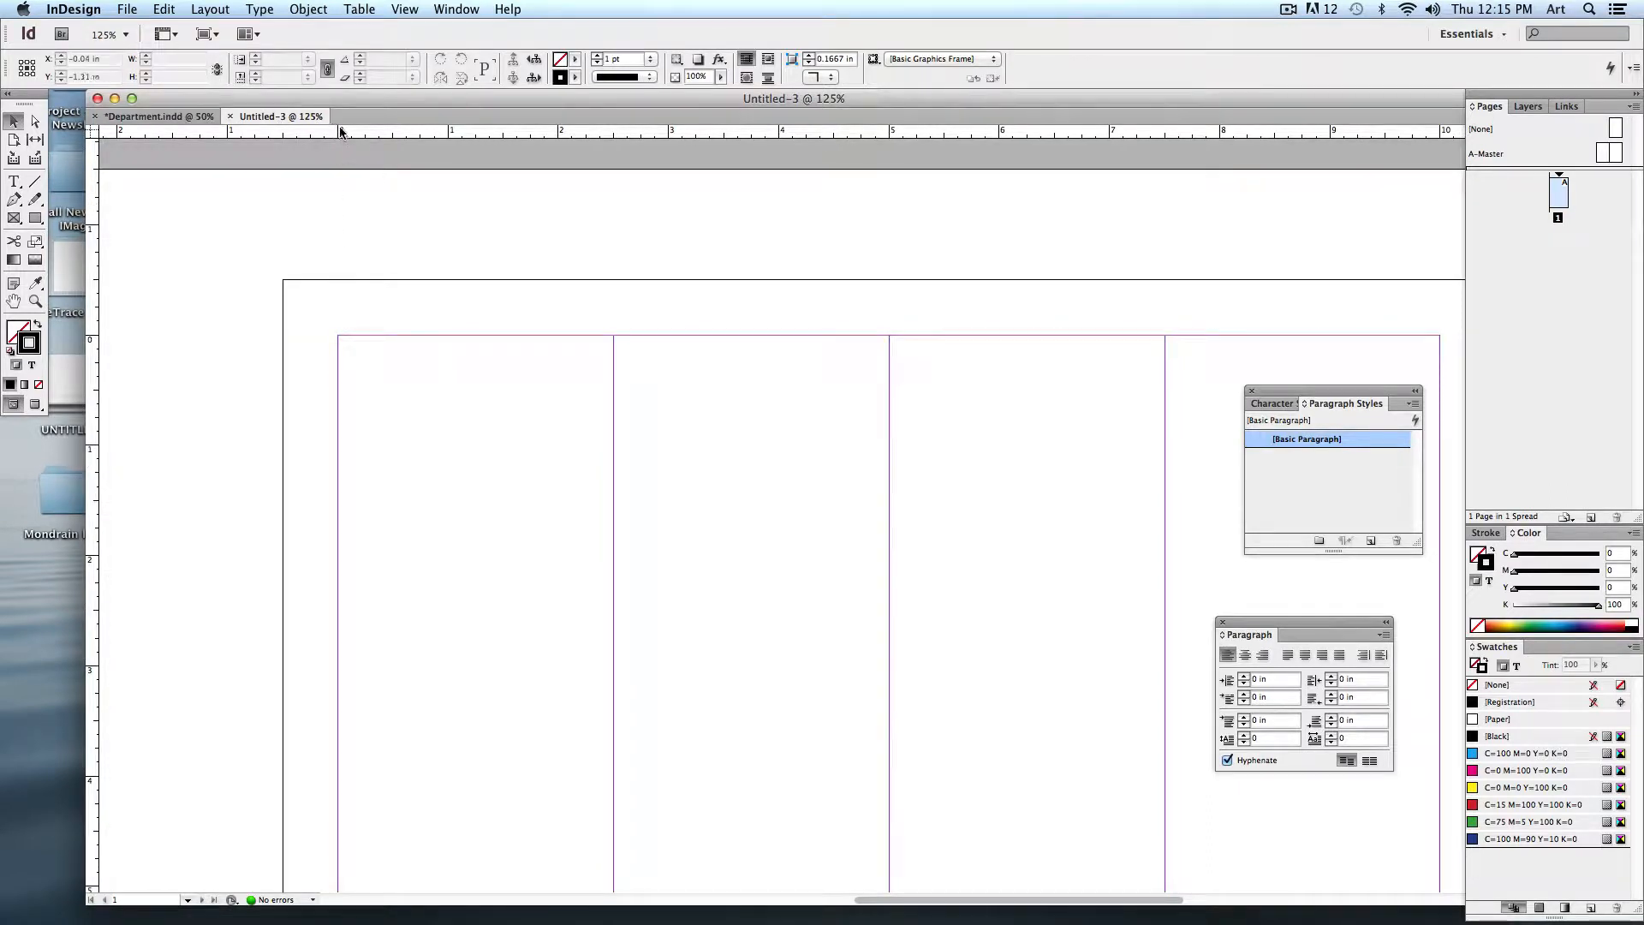
pyautogui.moveTo(354, 360)
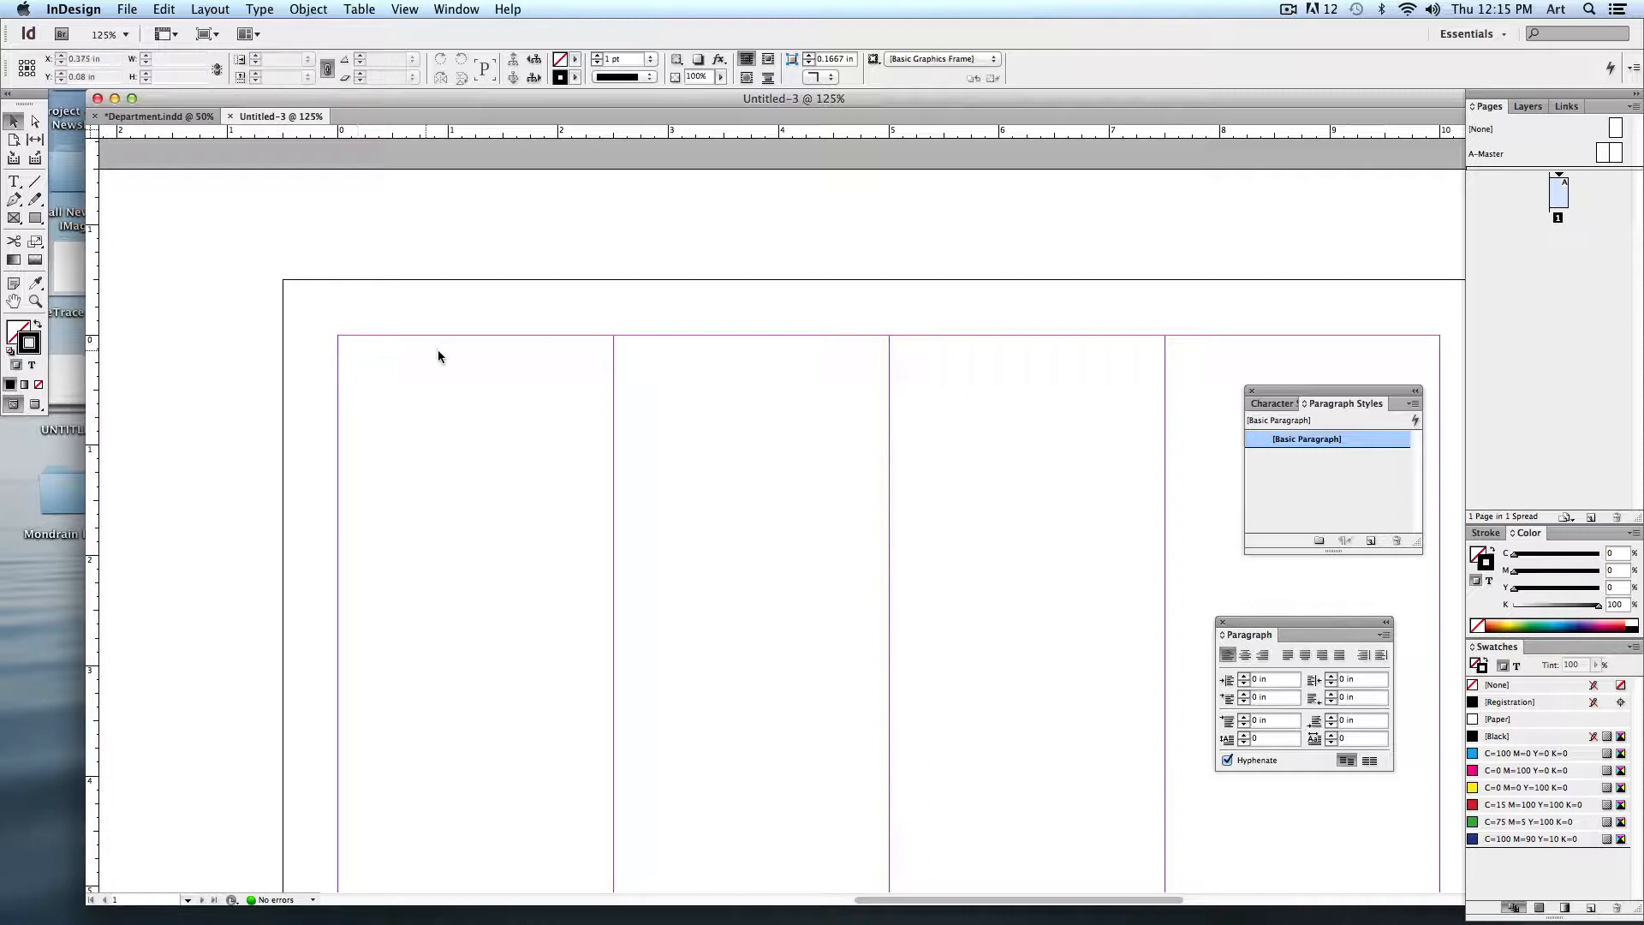
pyautogui.moveTo(516, 555)
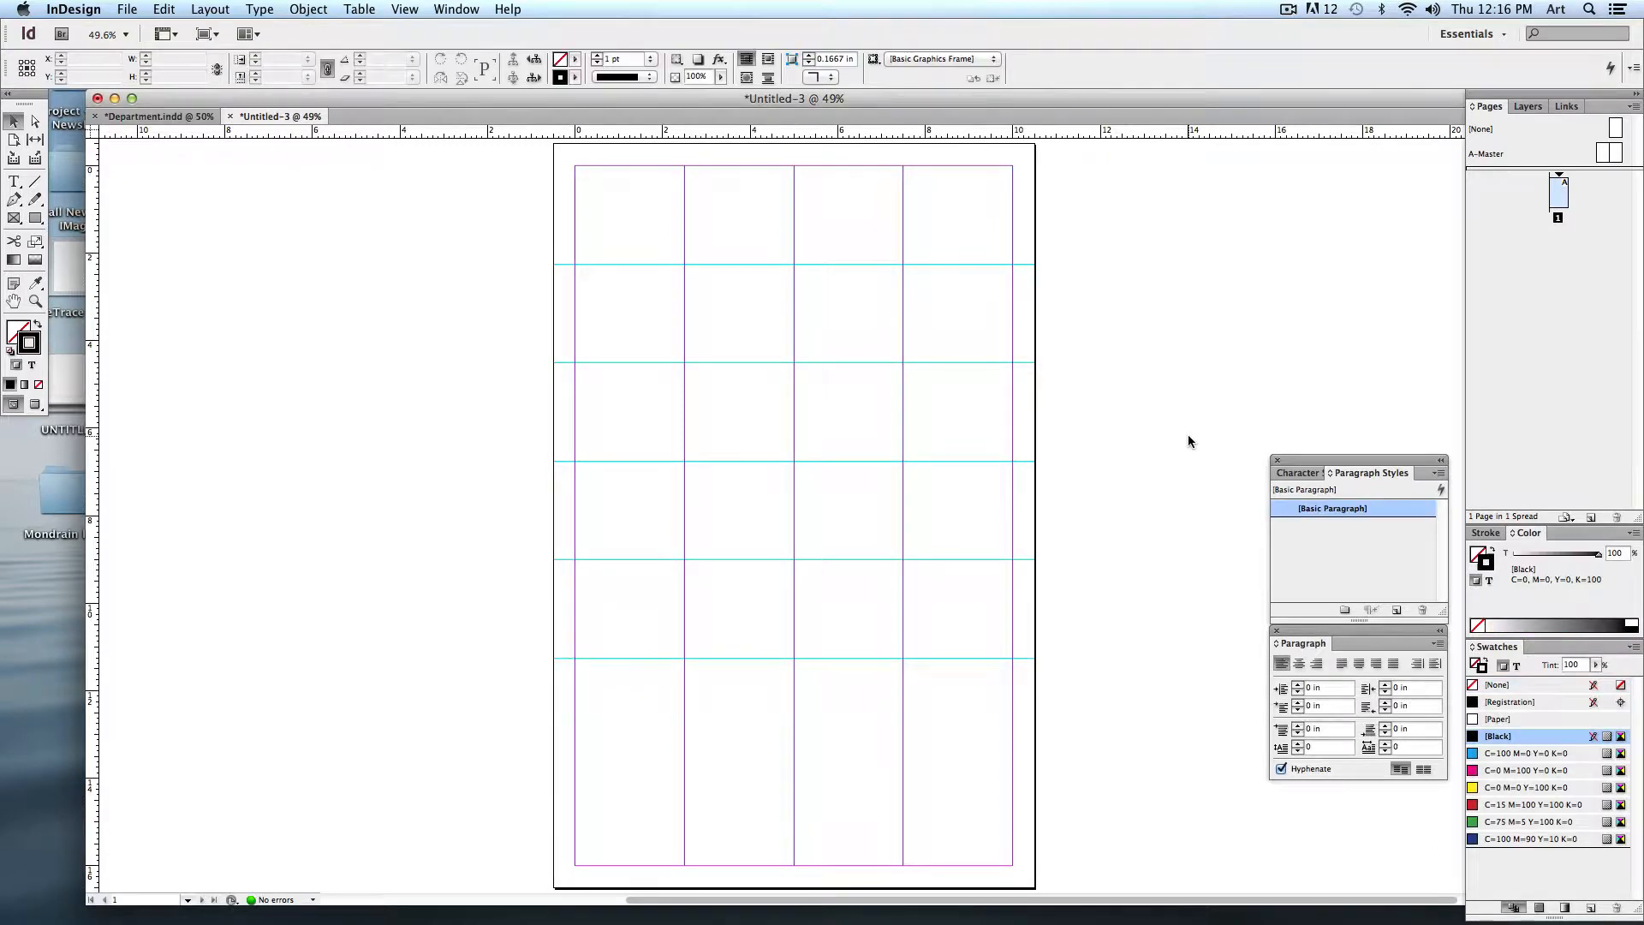
# Step: Place a horizontal guide to complete the row grid across the four columns
pyautogui.click(700, 709)
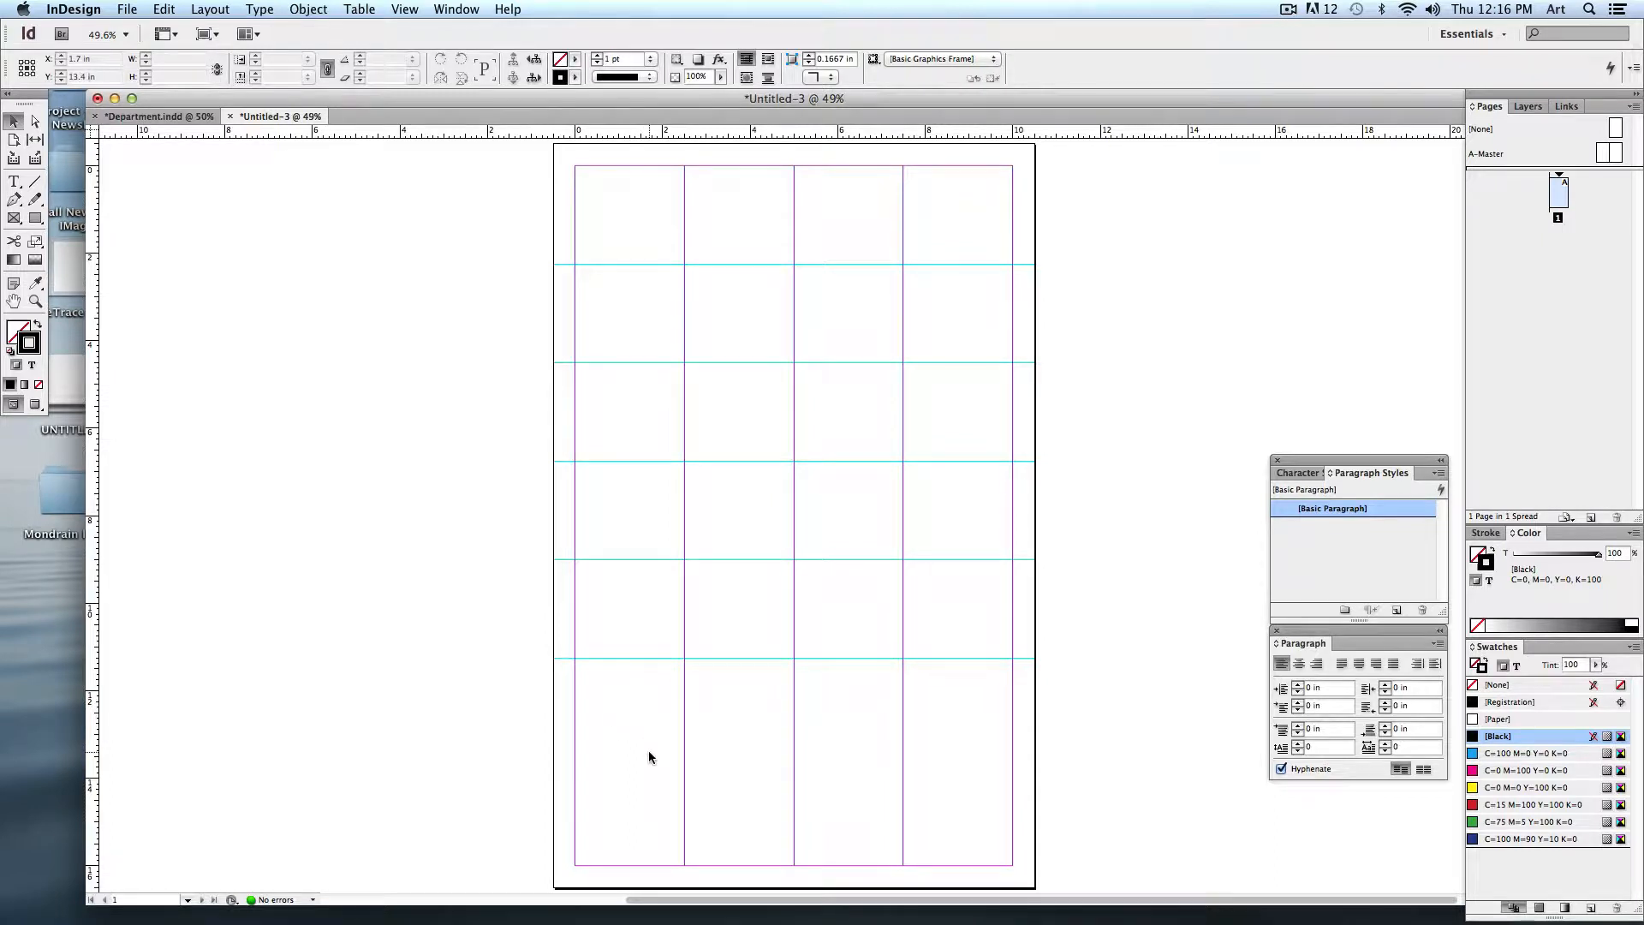
# Step: Build a brightened Analogous theme in Kuler and add its five colours to Swatches
pyautogui.click(455, 9)
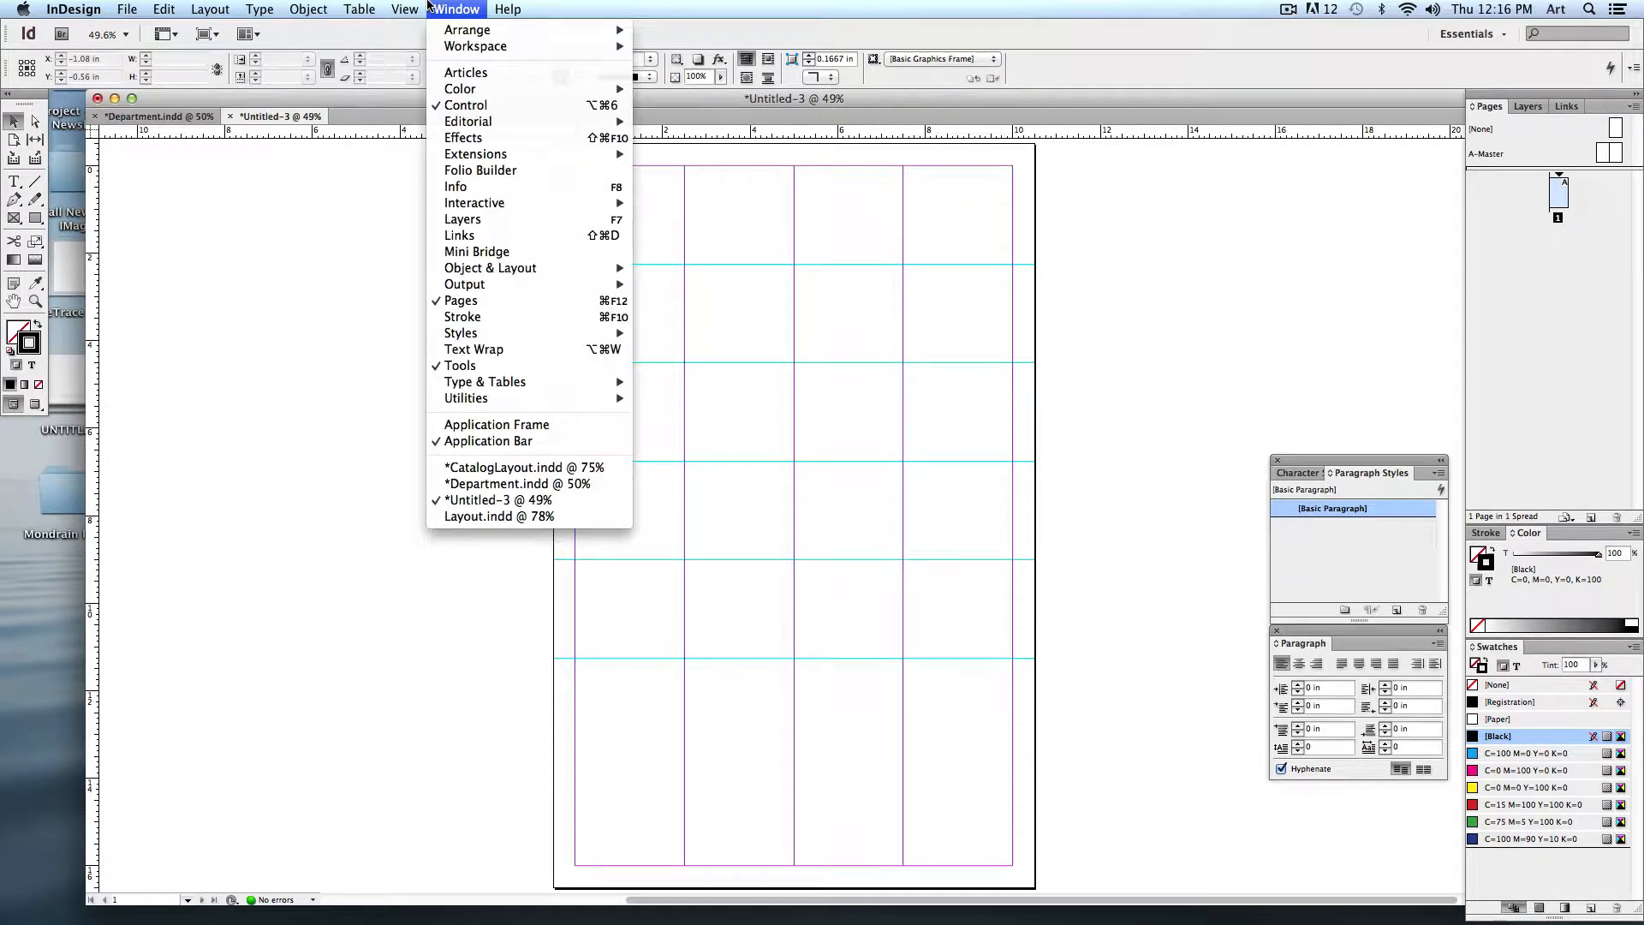
pyautogui.moveTo(474, 154)
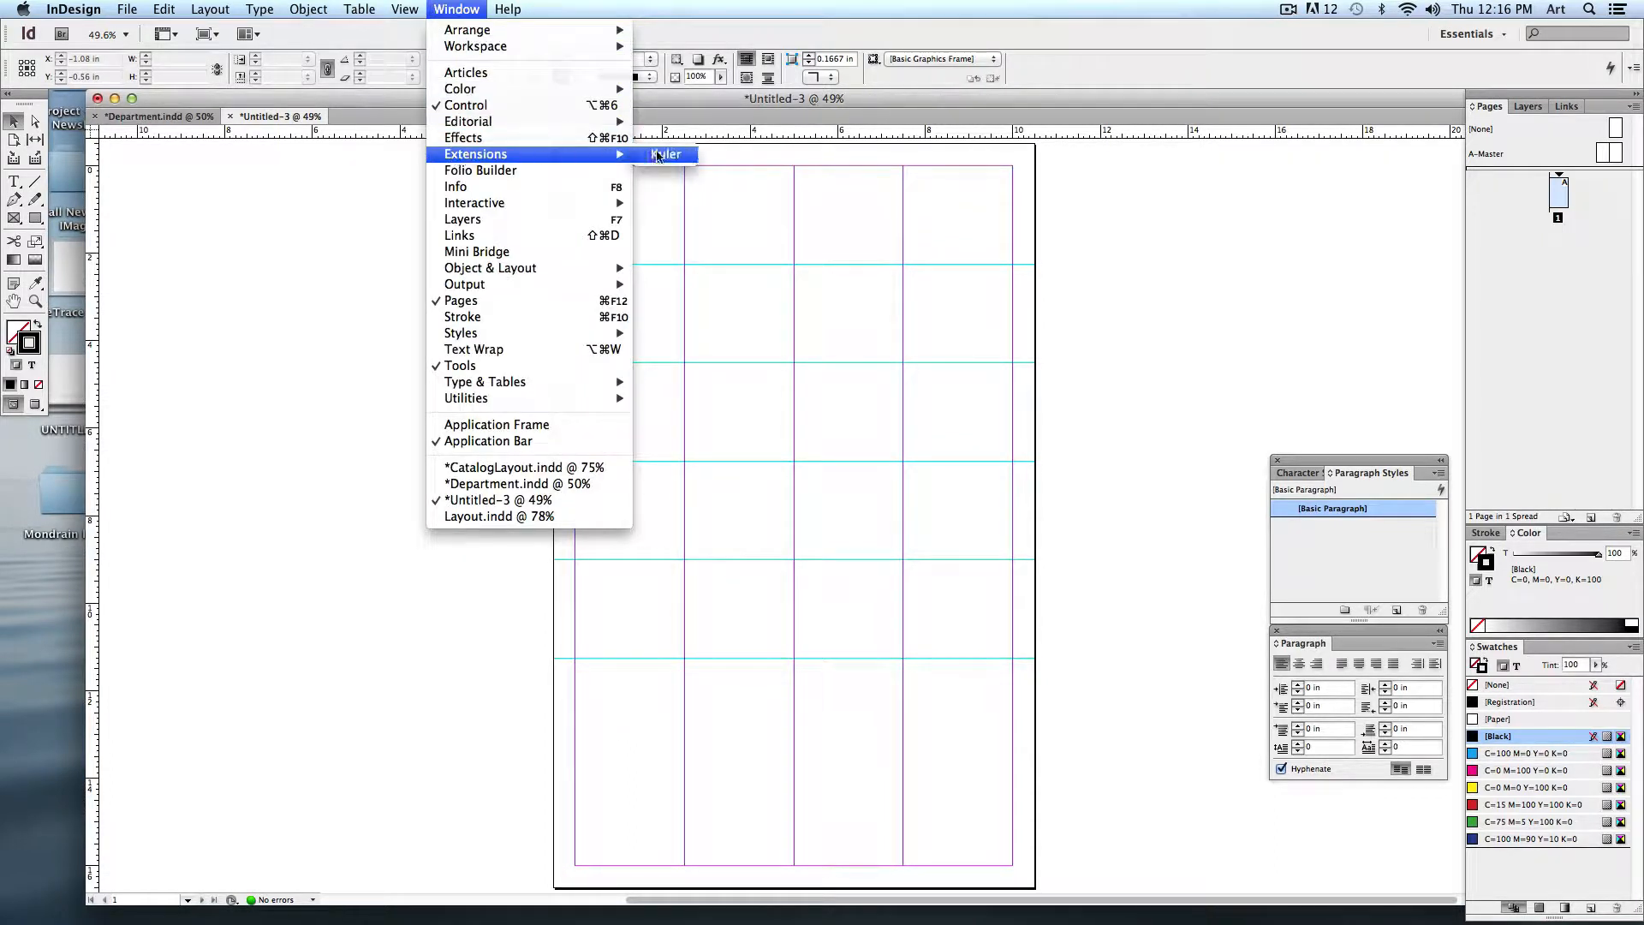
pyautogui.click(666, 154)
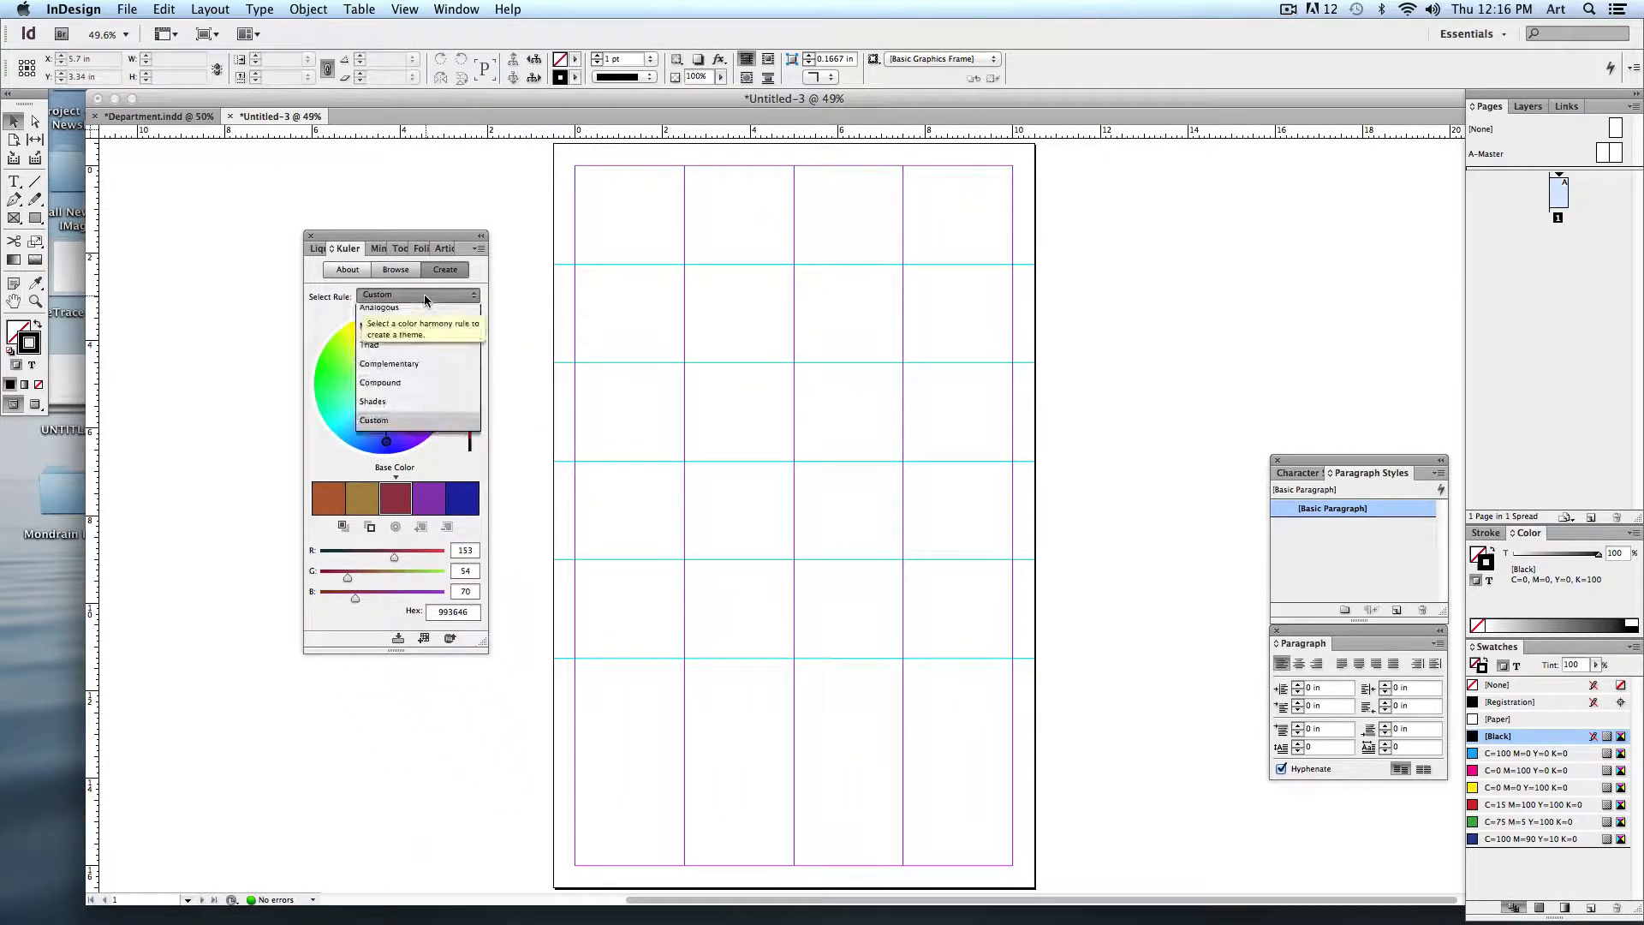
pyautogui.click(381, 306)
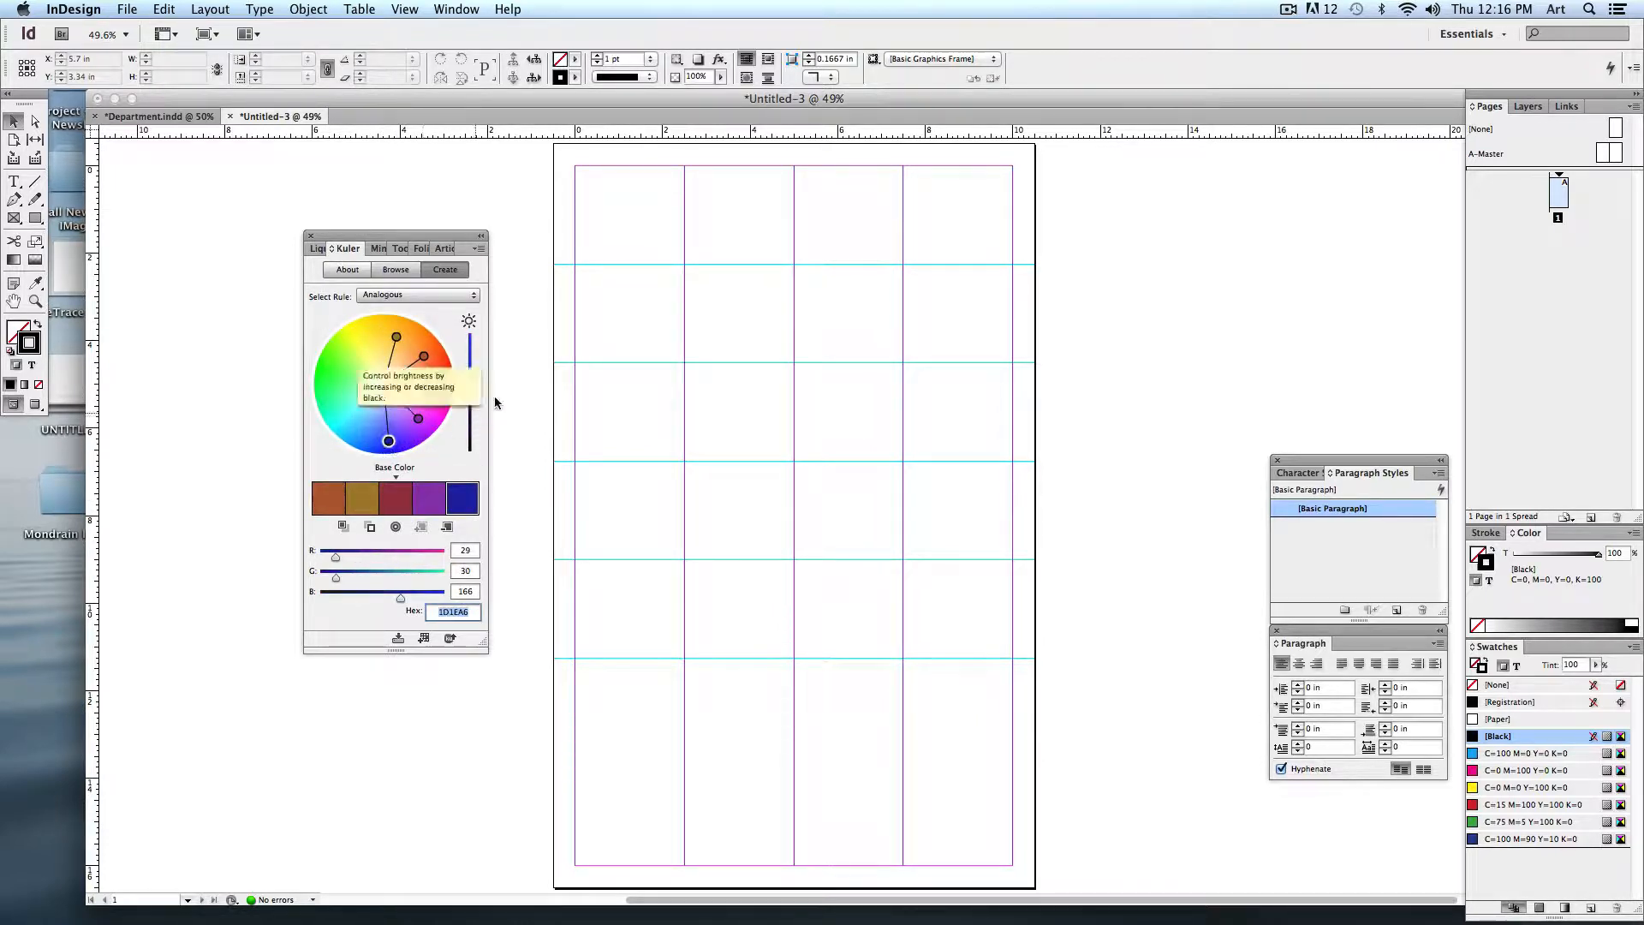
pyautogui.click(394, 322)
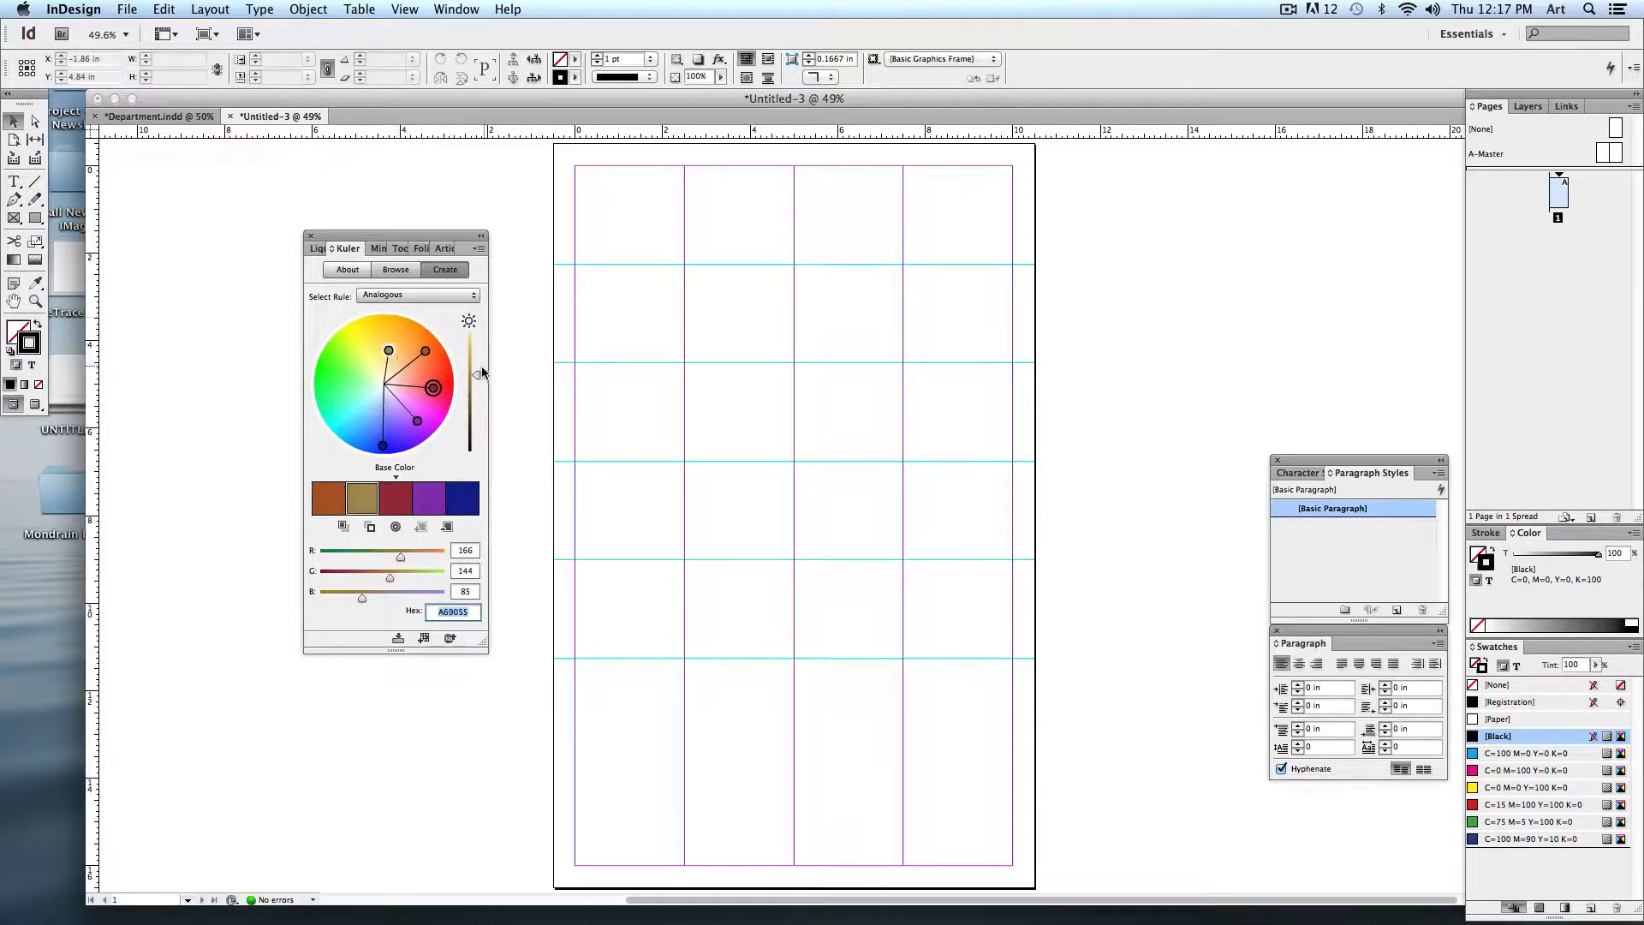
pyautogui.moveTo(389, 349); pyautogui.dragTo(421, 356)
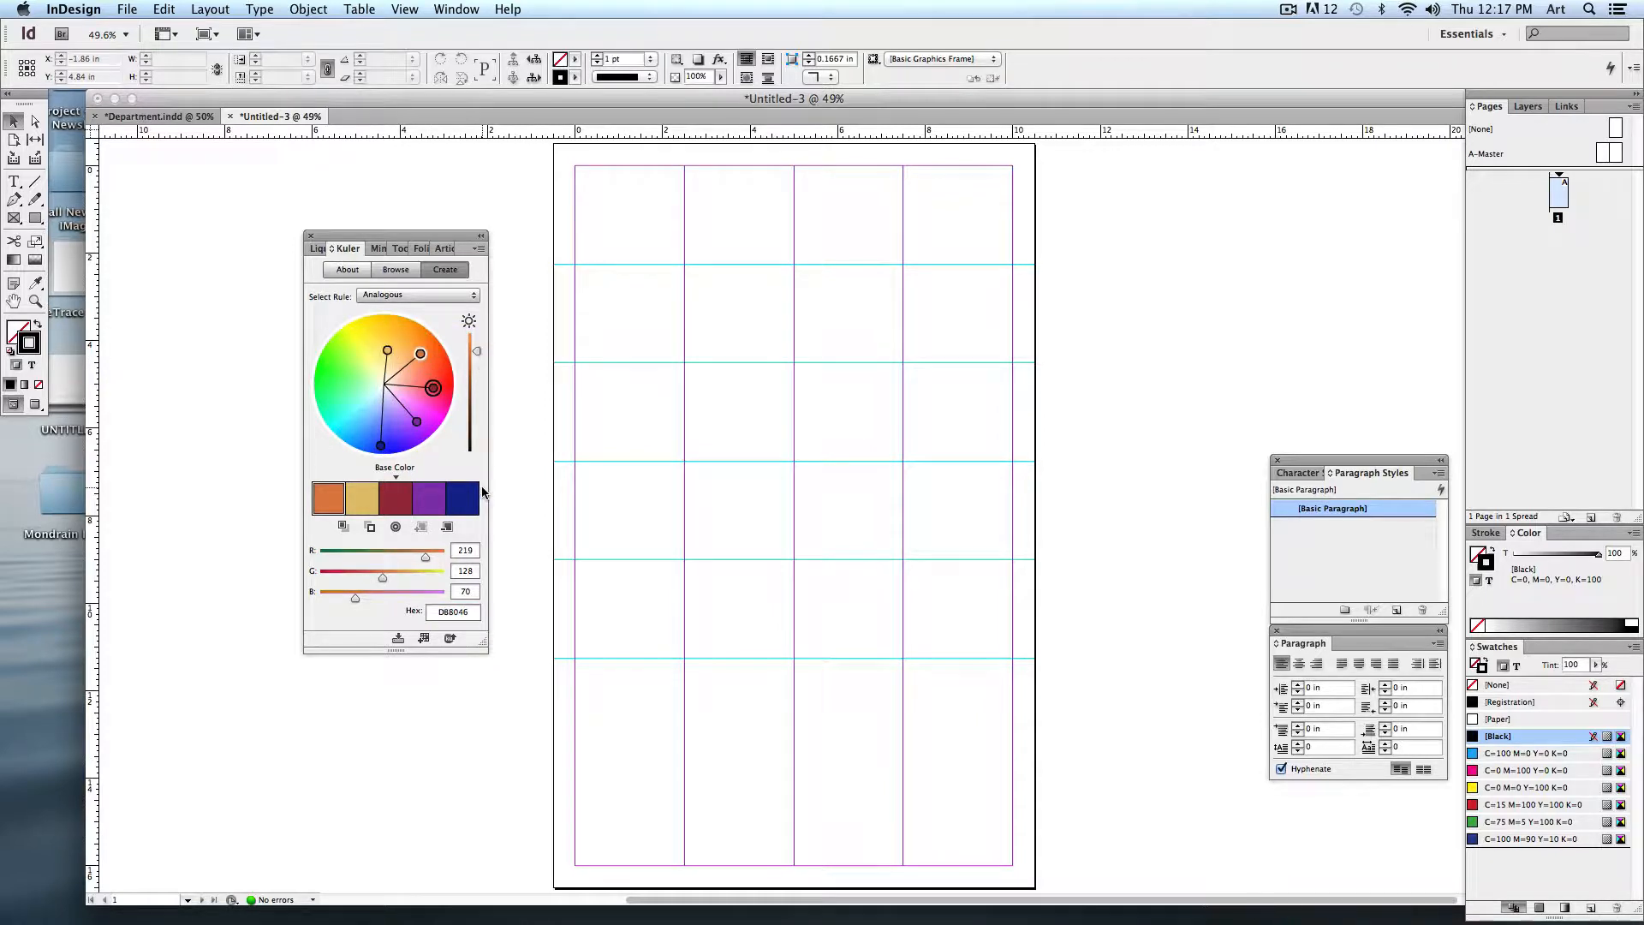
pyautogui.moveTo(461, 514)
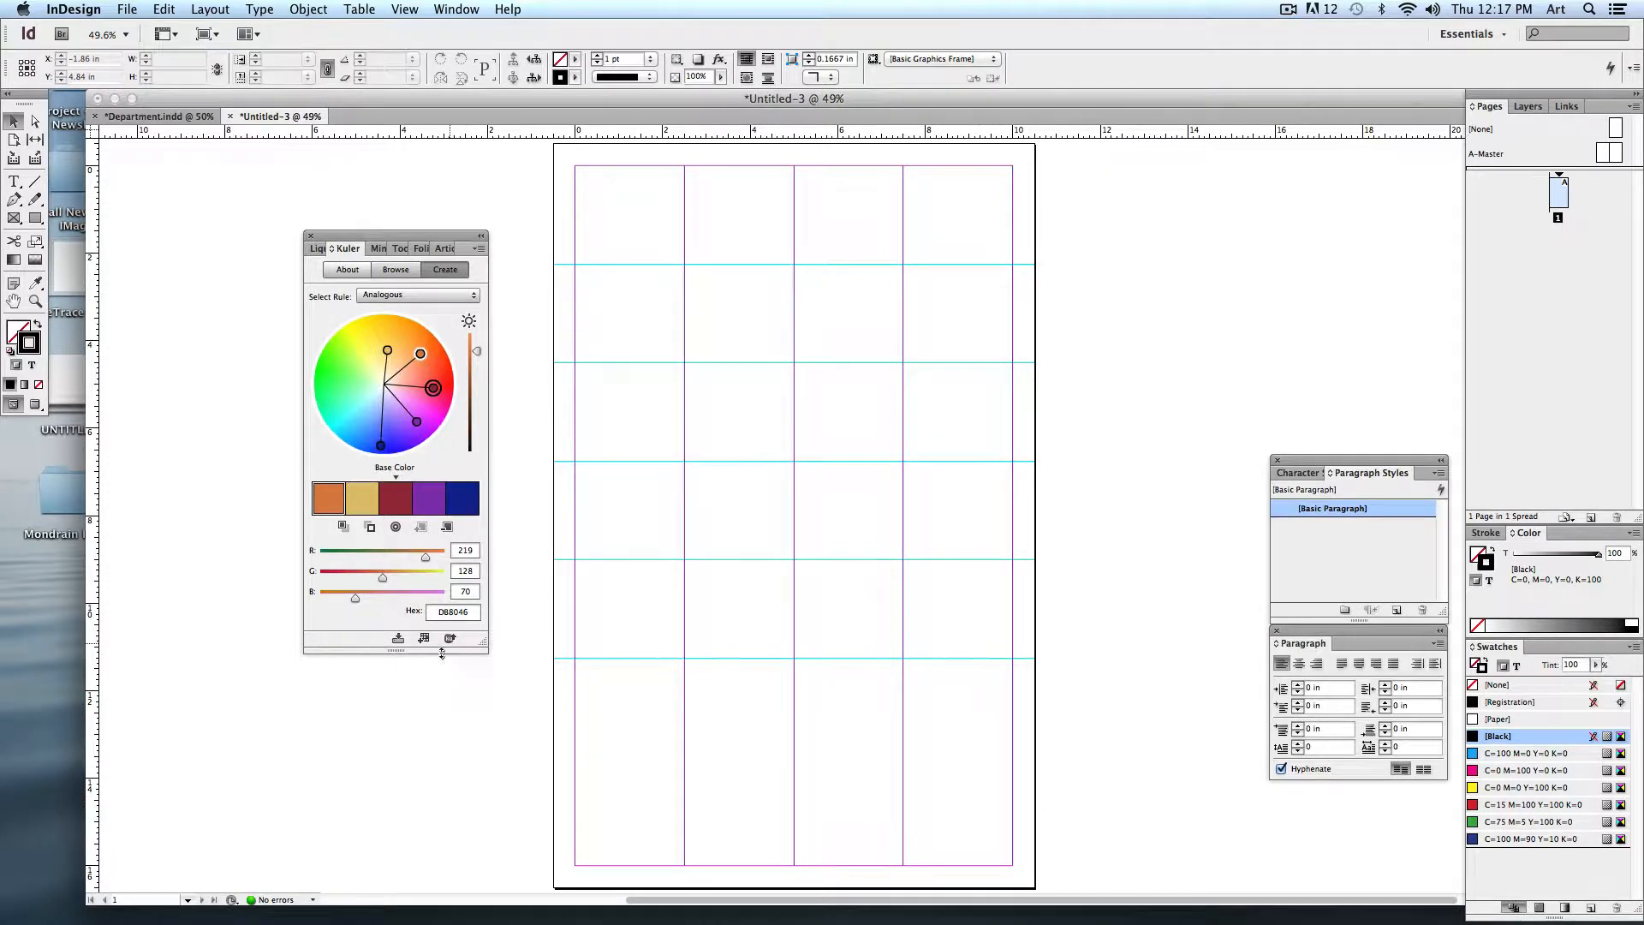
pyautogui.moveTo(423, 639)
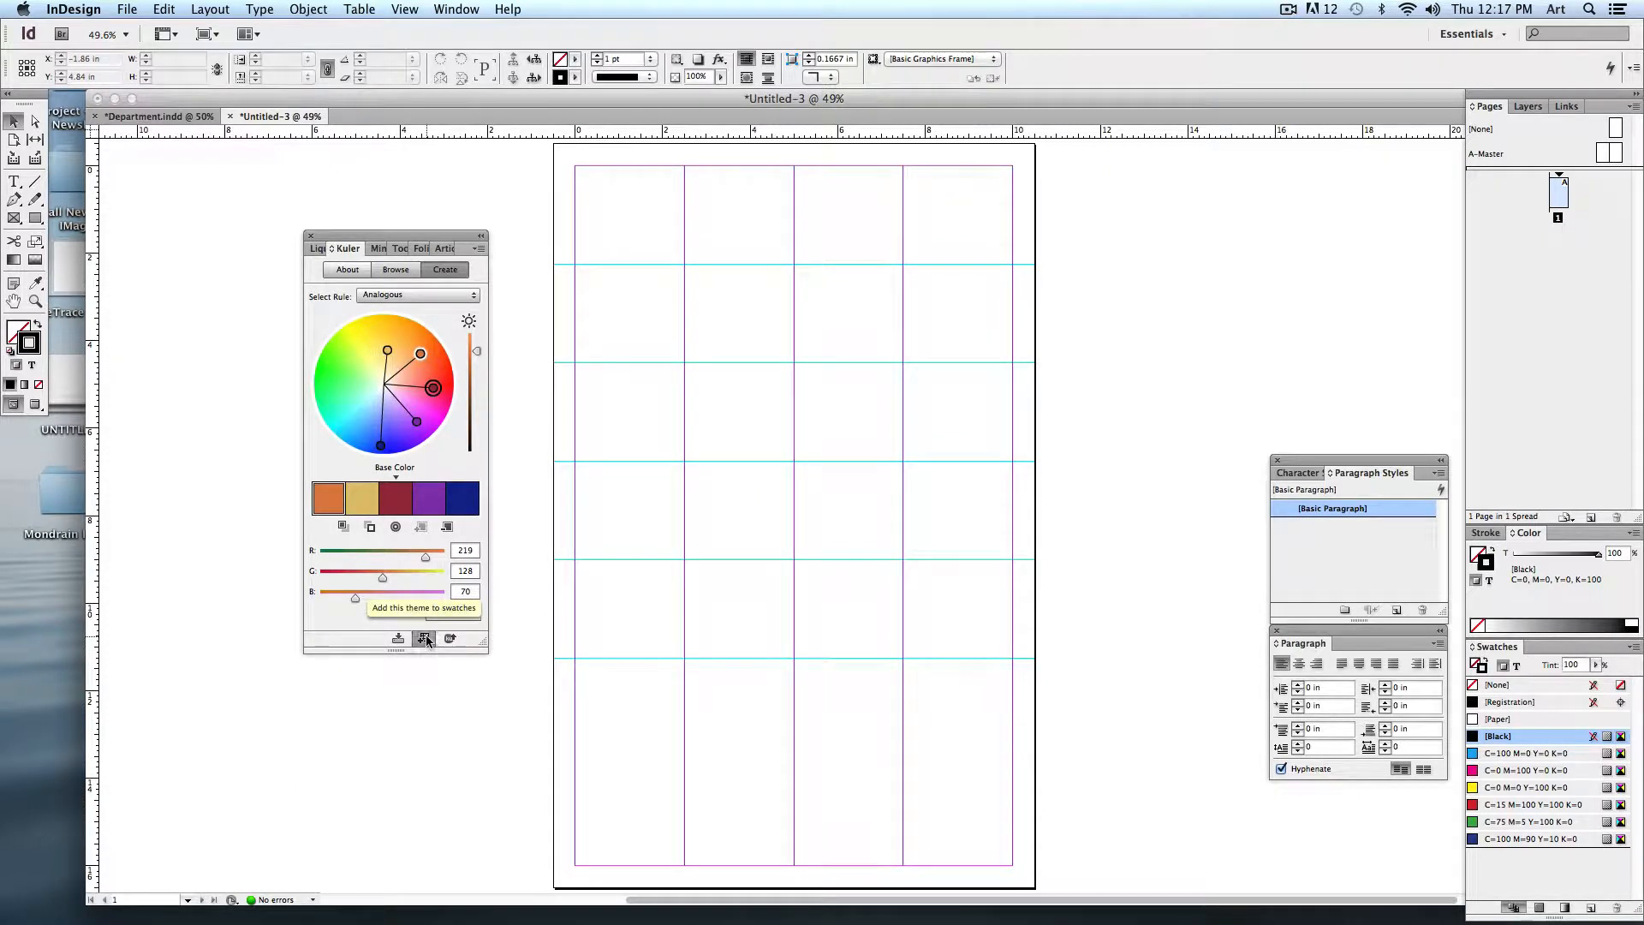
pyautogui.click(424, 637)
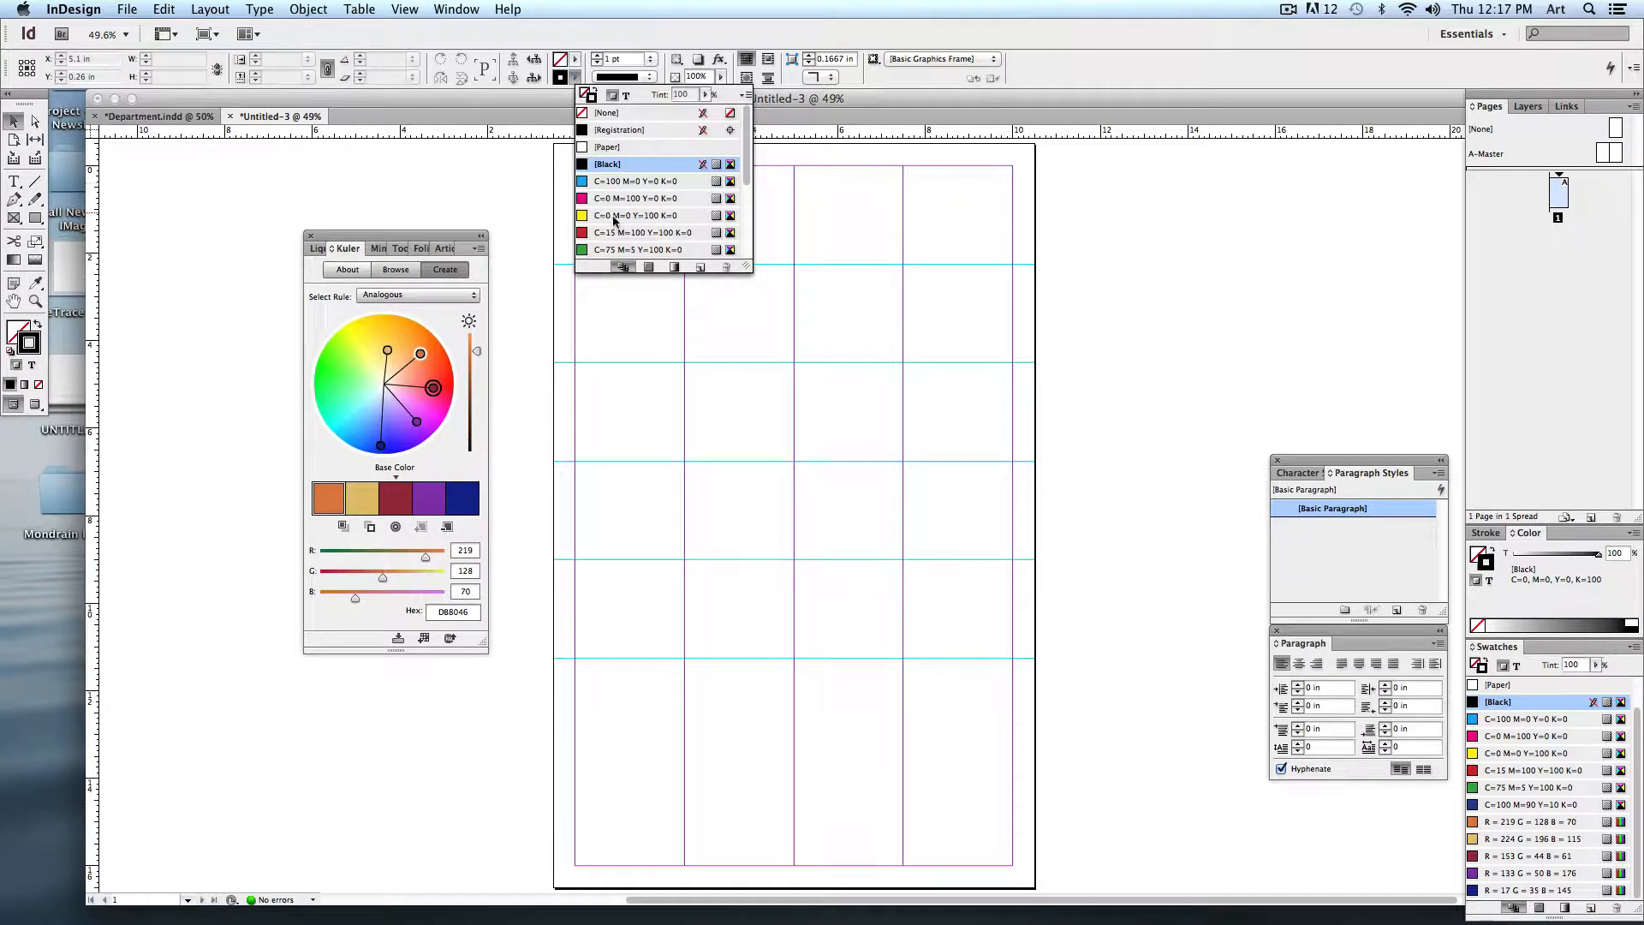
pyautogui.scroll(-3)
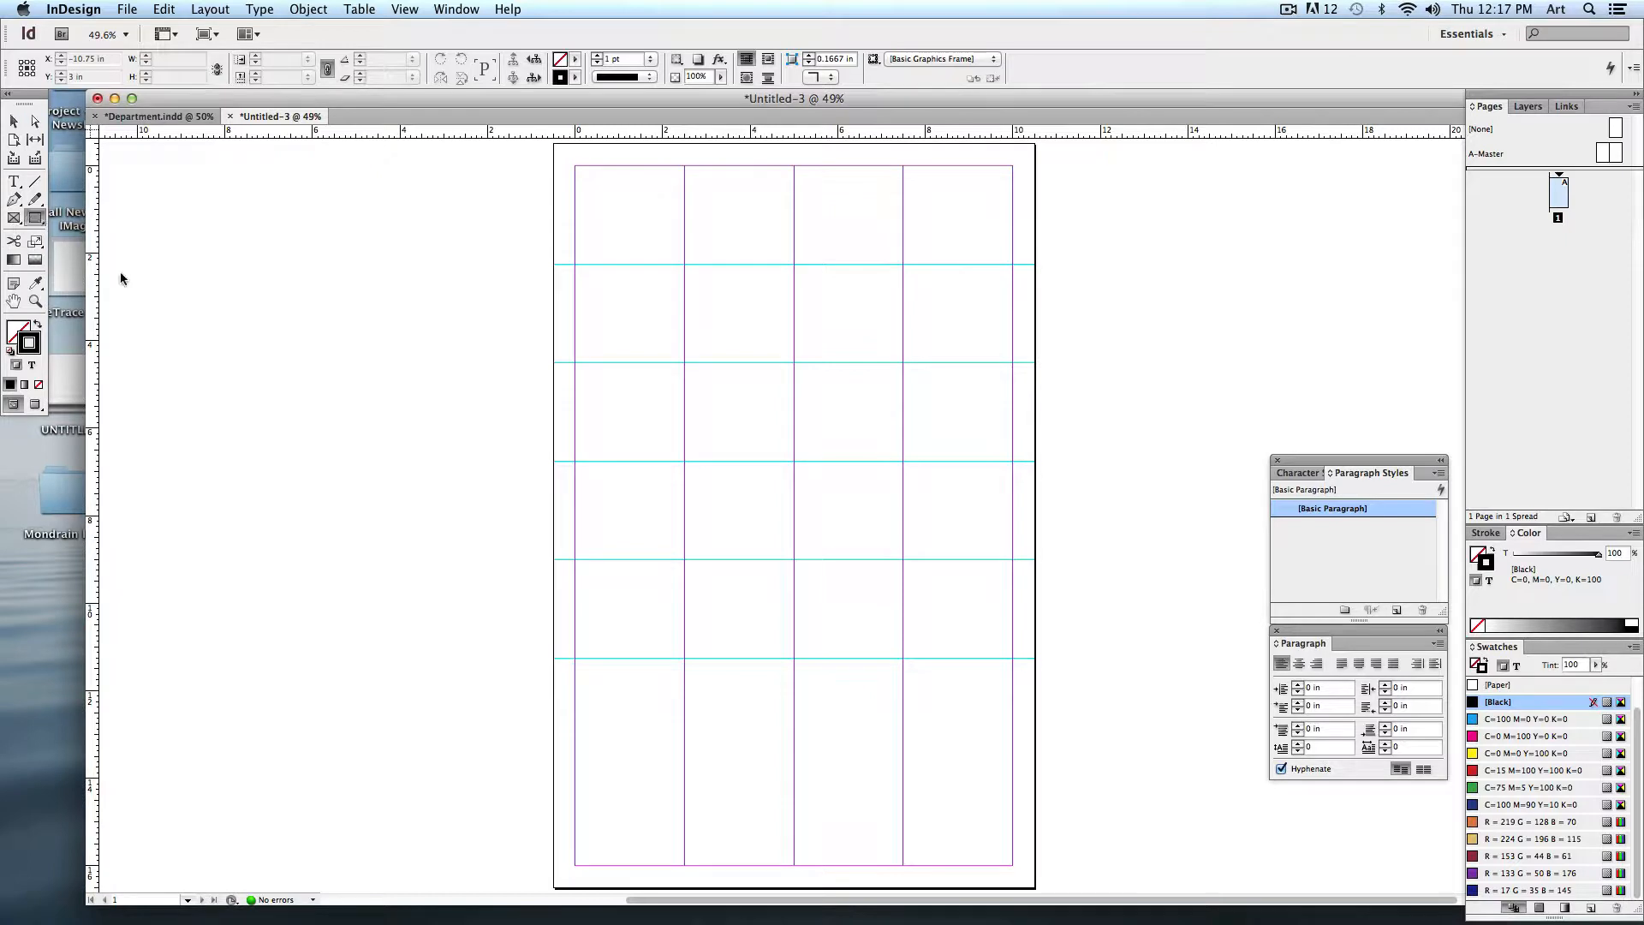
# Step: Draw a rectangle frame covering the whole page and fill it with dark blue
pyautogui.moveTo(575, 168); pyautogui.dragTo(618, 228)
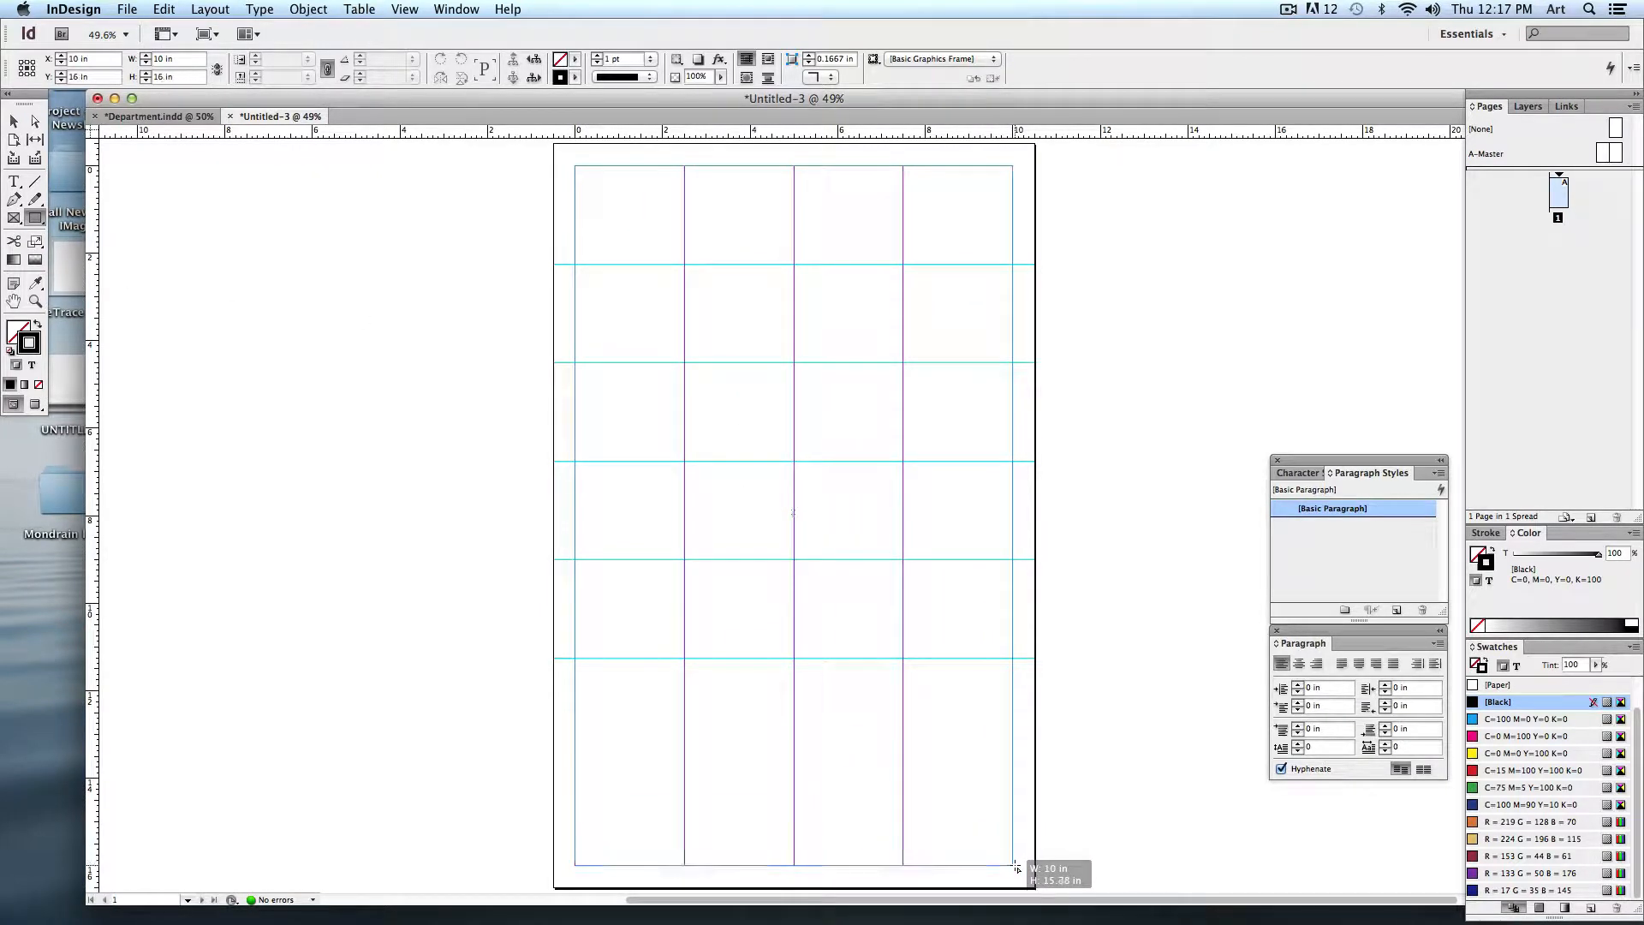
pyautogui.click(585, 77)
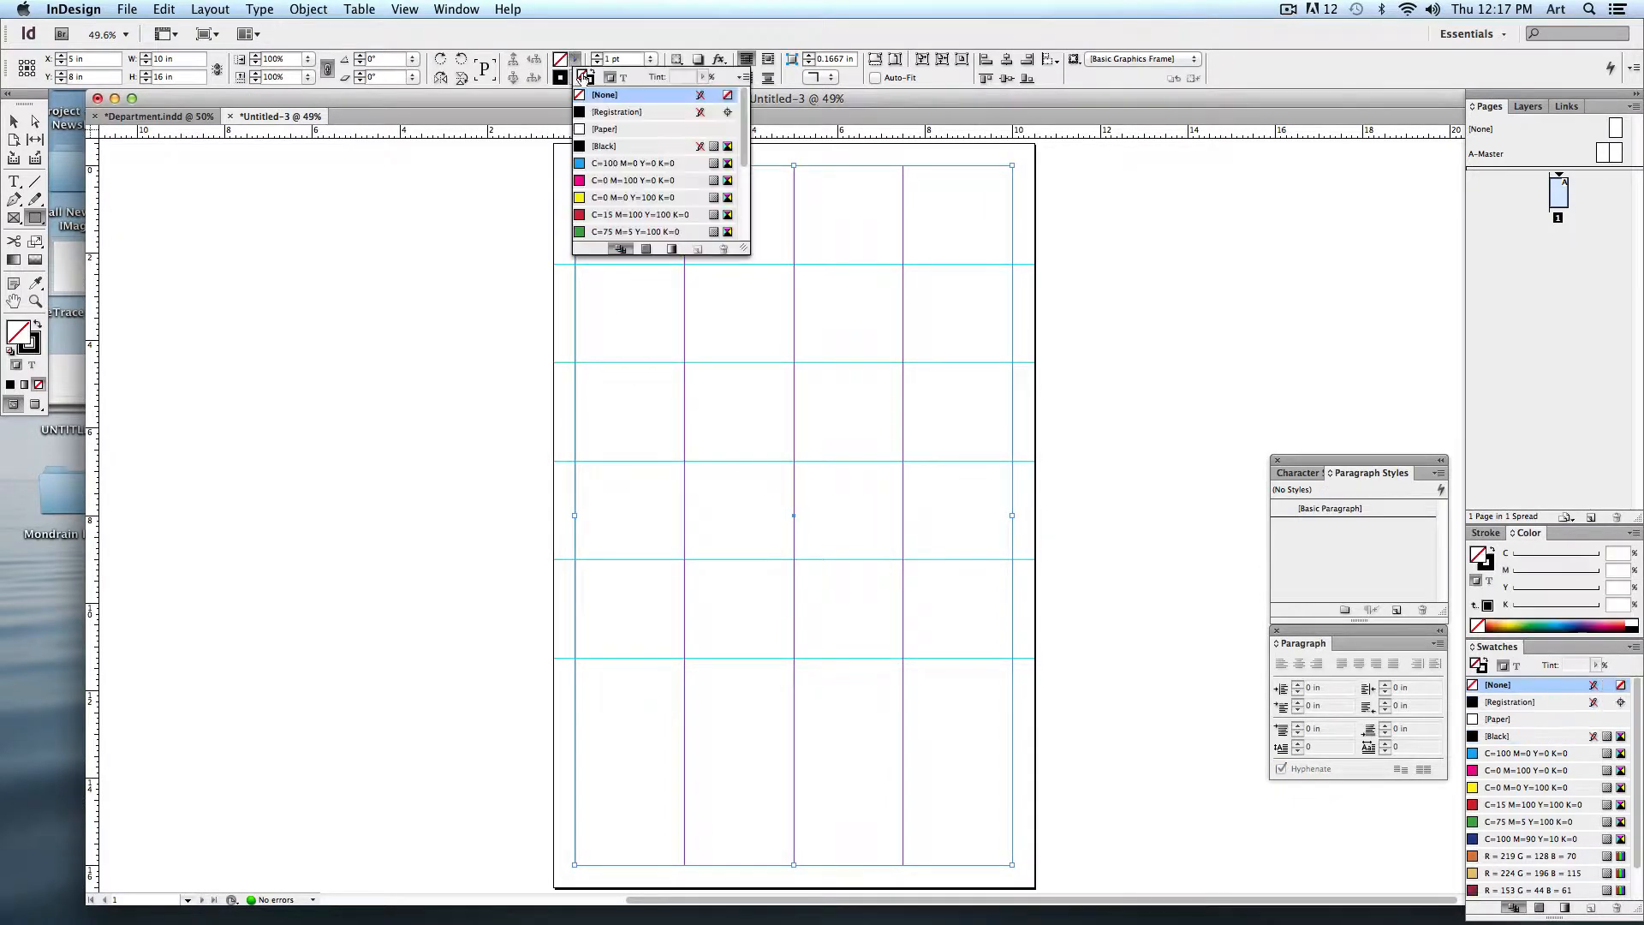
pyautogui.click(637, 231)
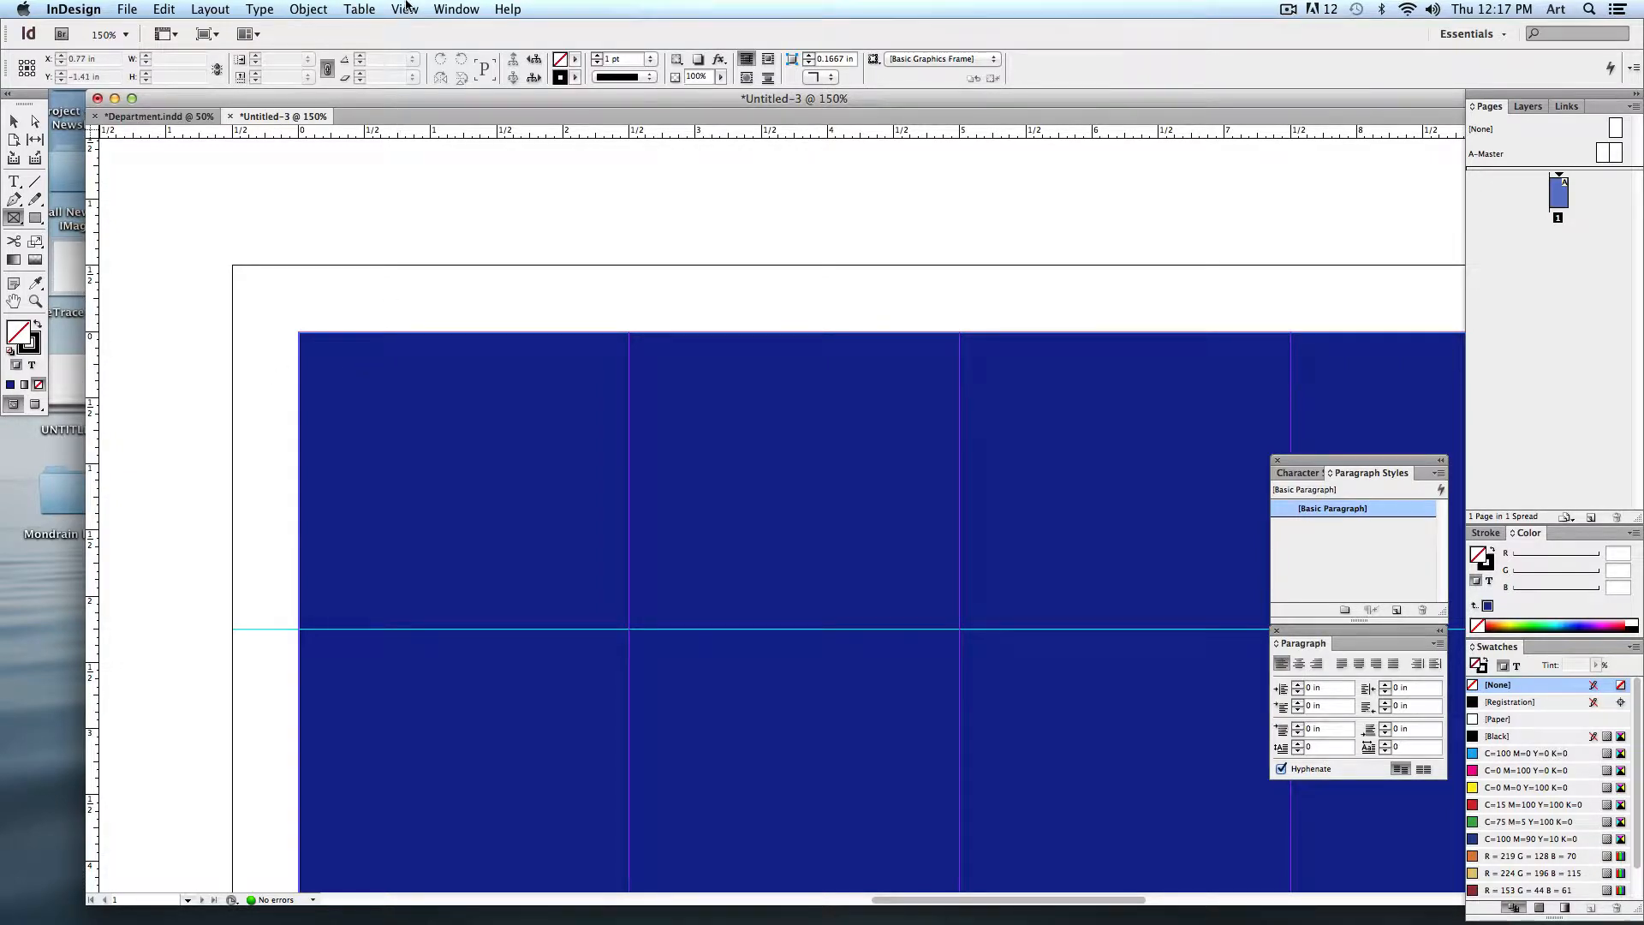
pyautogui.click(404, 8)
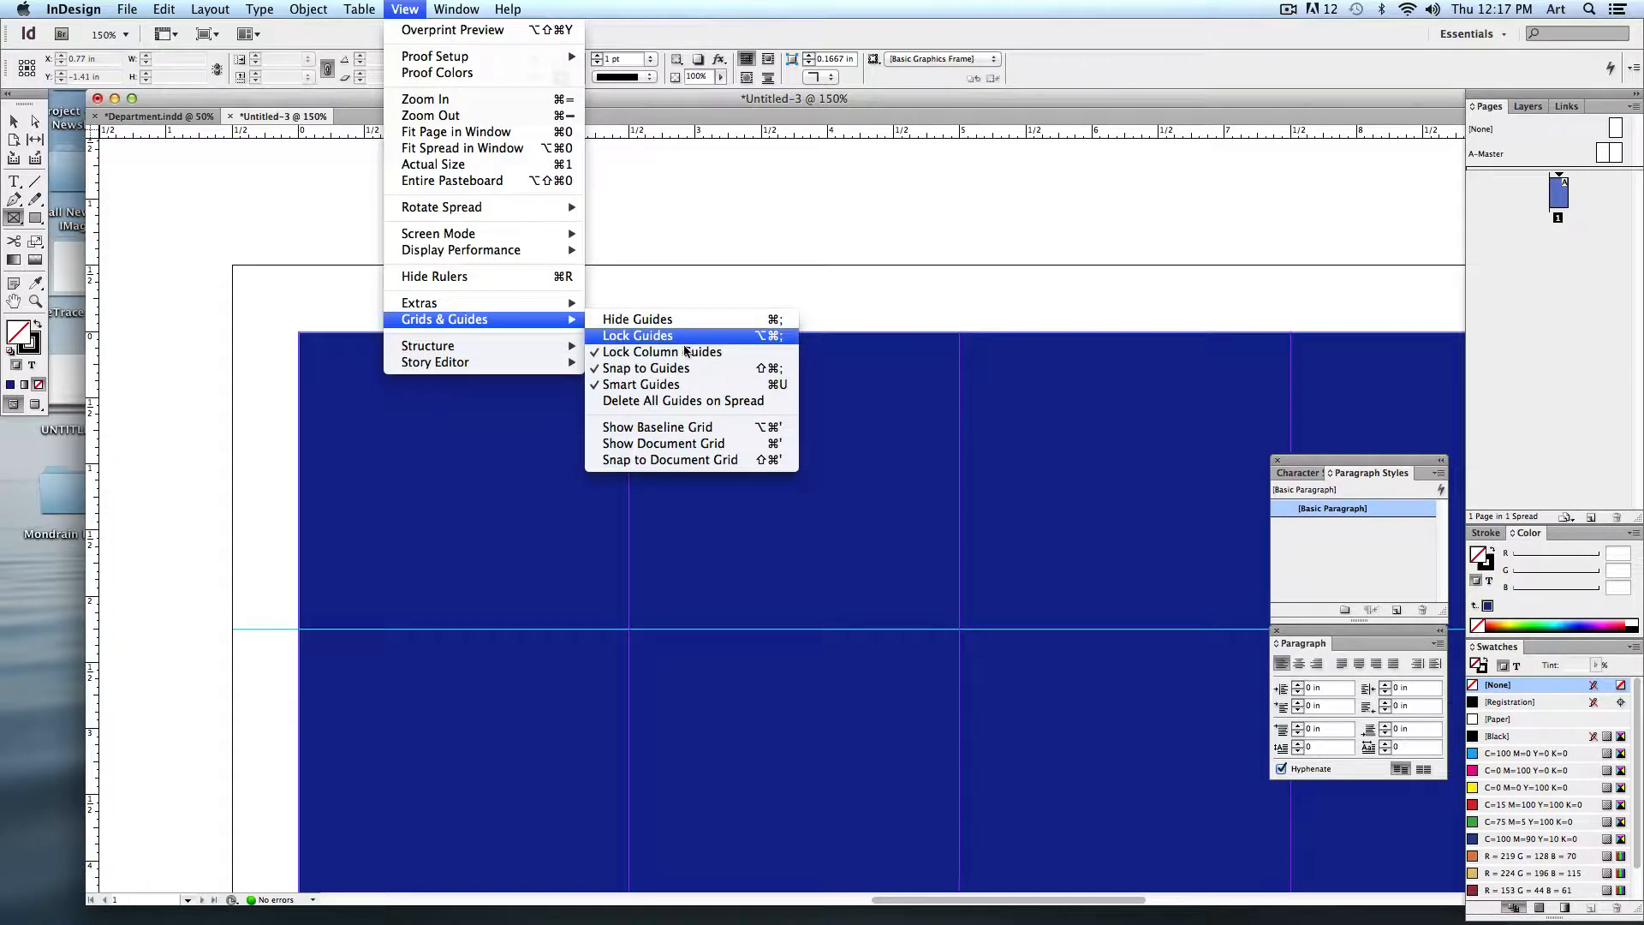
pyautogui.moveTo(645, 368)
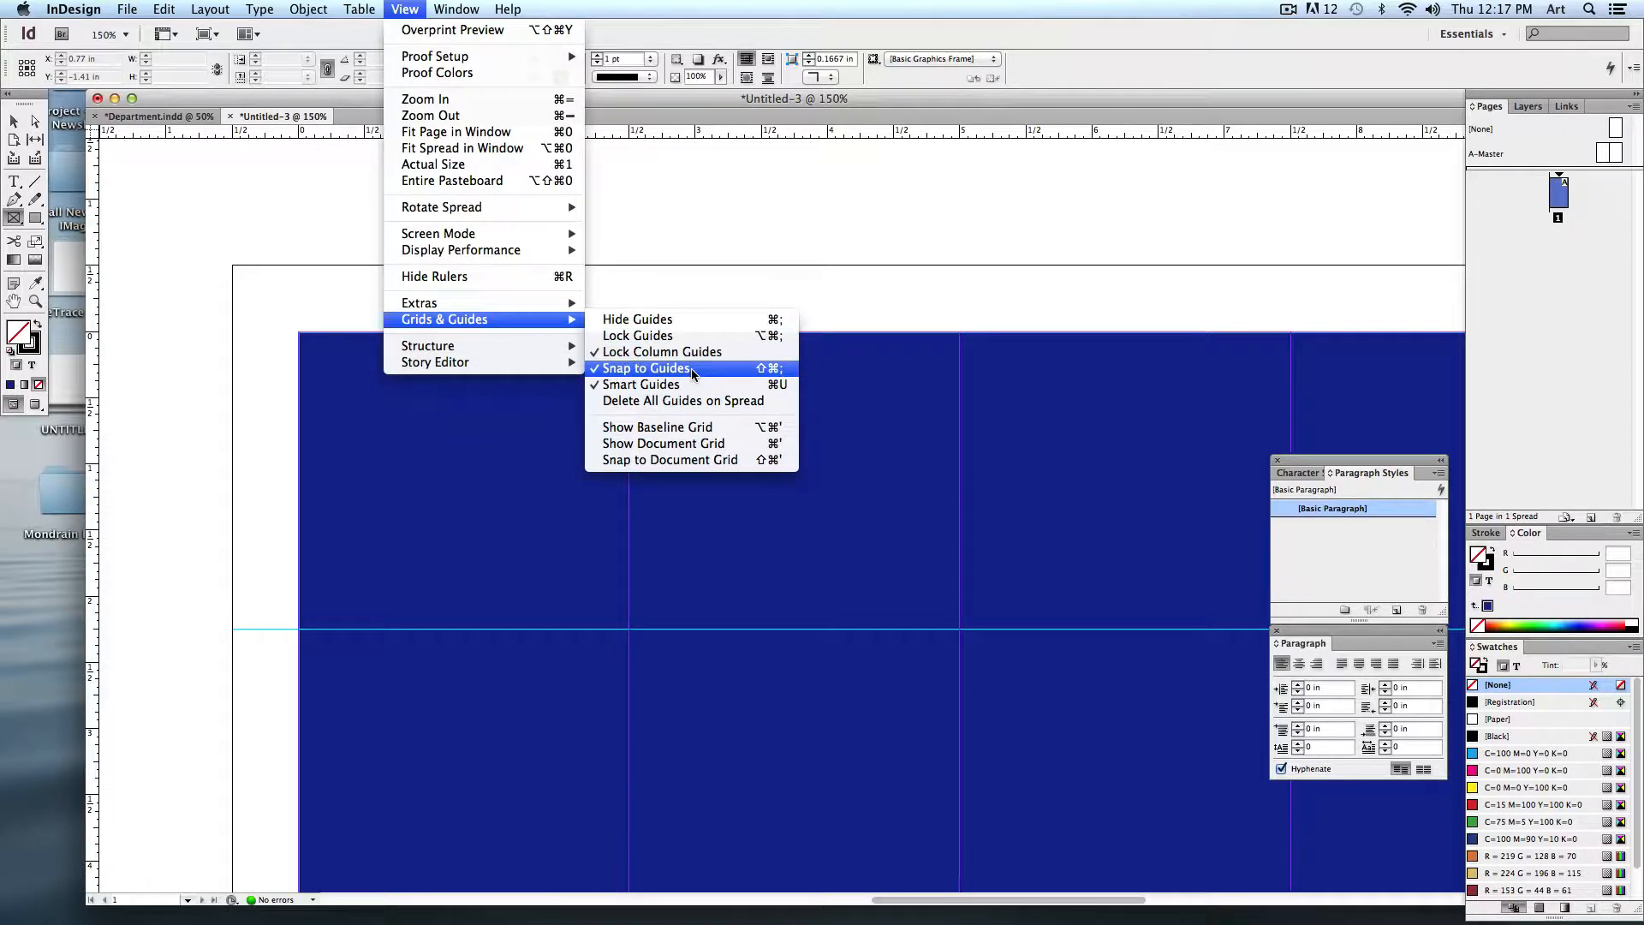
pyautogui.moveTo(640, 384)
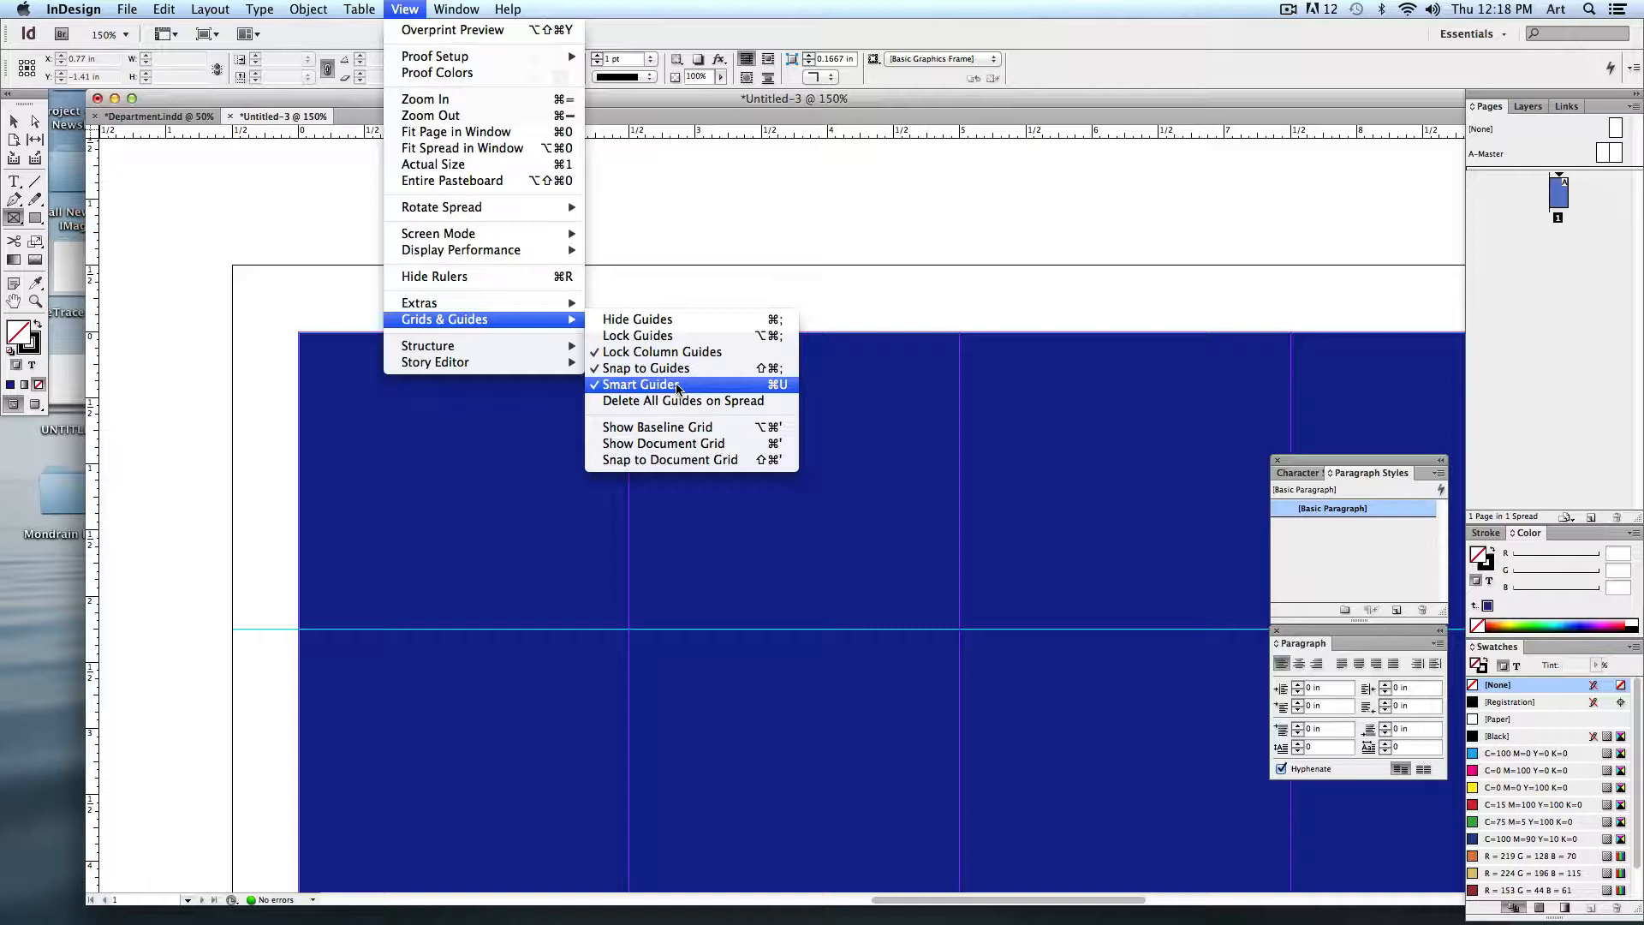
pyautogui.moveTo(671, 393)
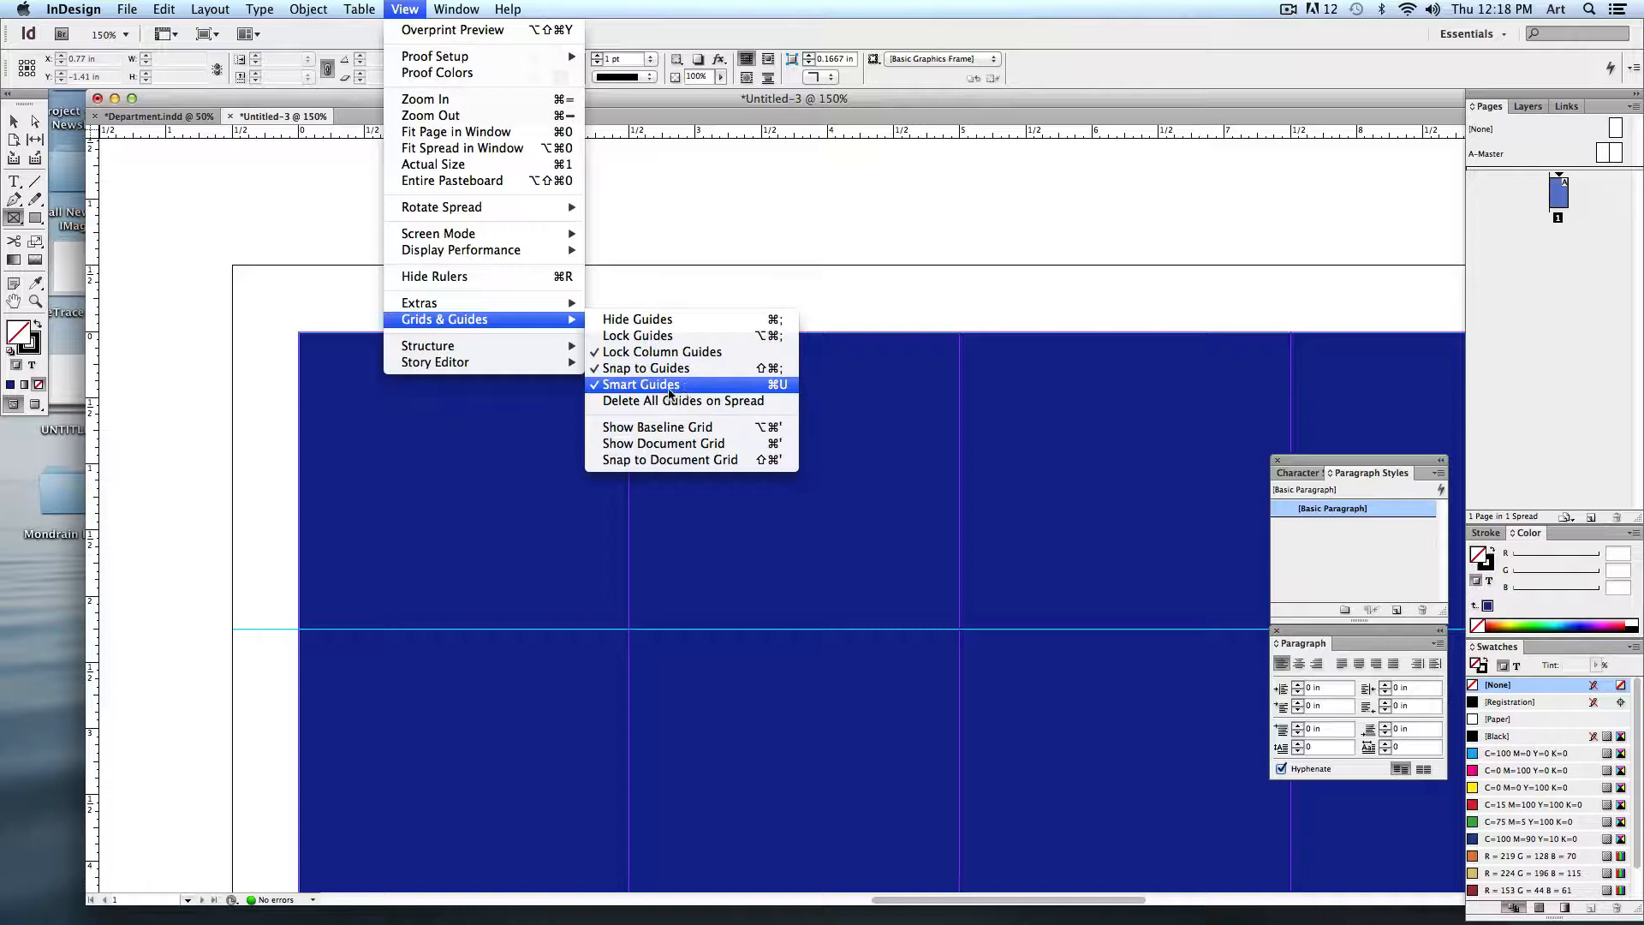
pyautogui.click(640, 383)
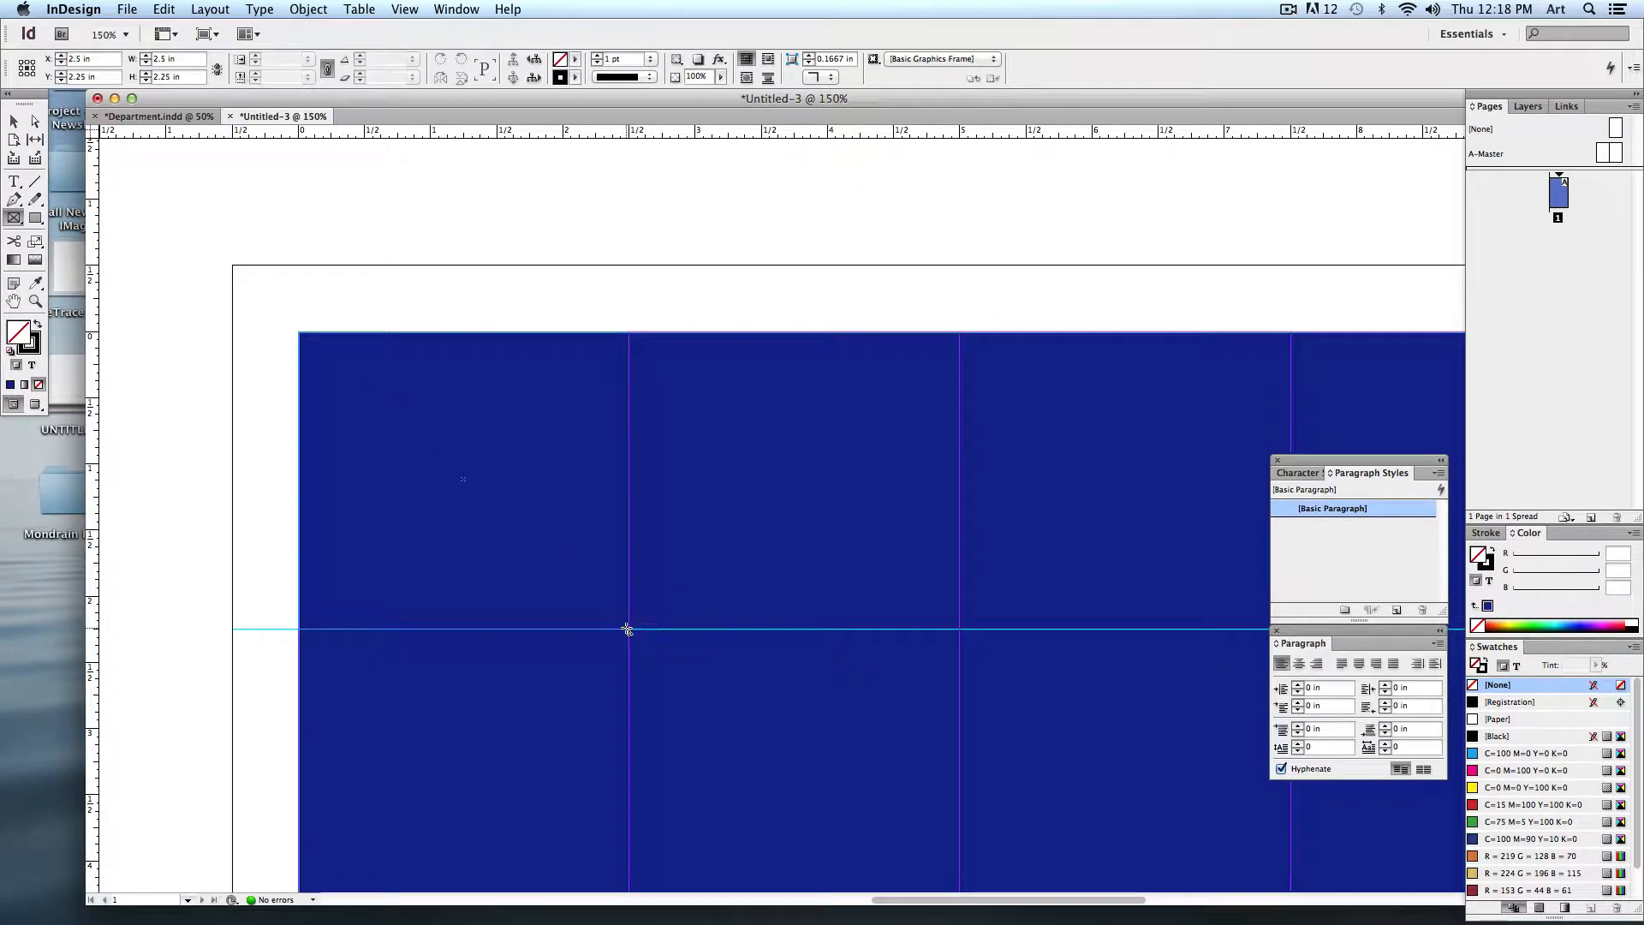
# Step: Drag out a gridded set of empty frames, one per column-and-row cell, then deselect
pyautogui.click(460, 480)
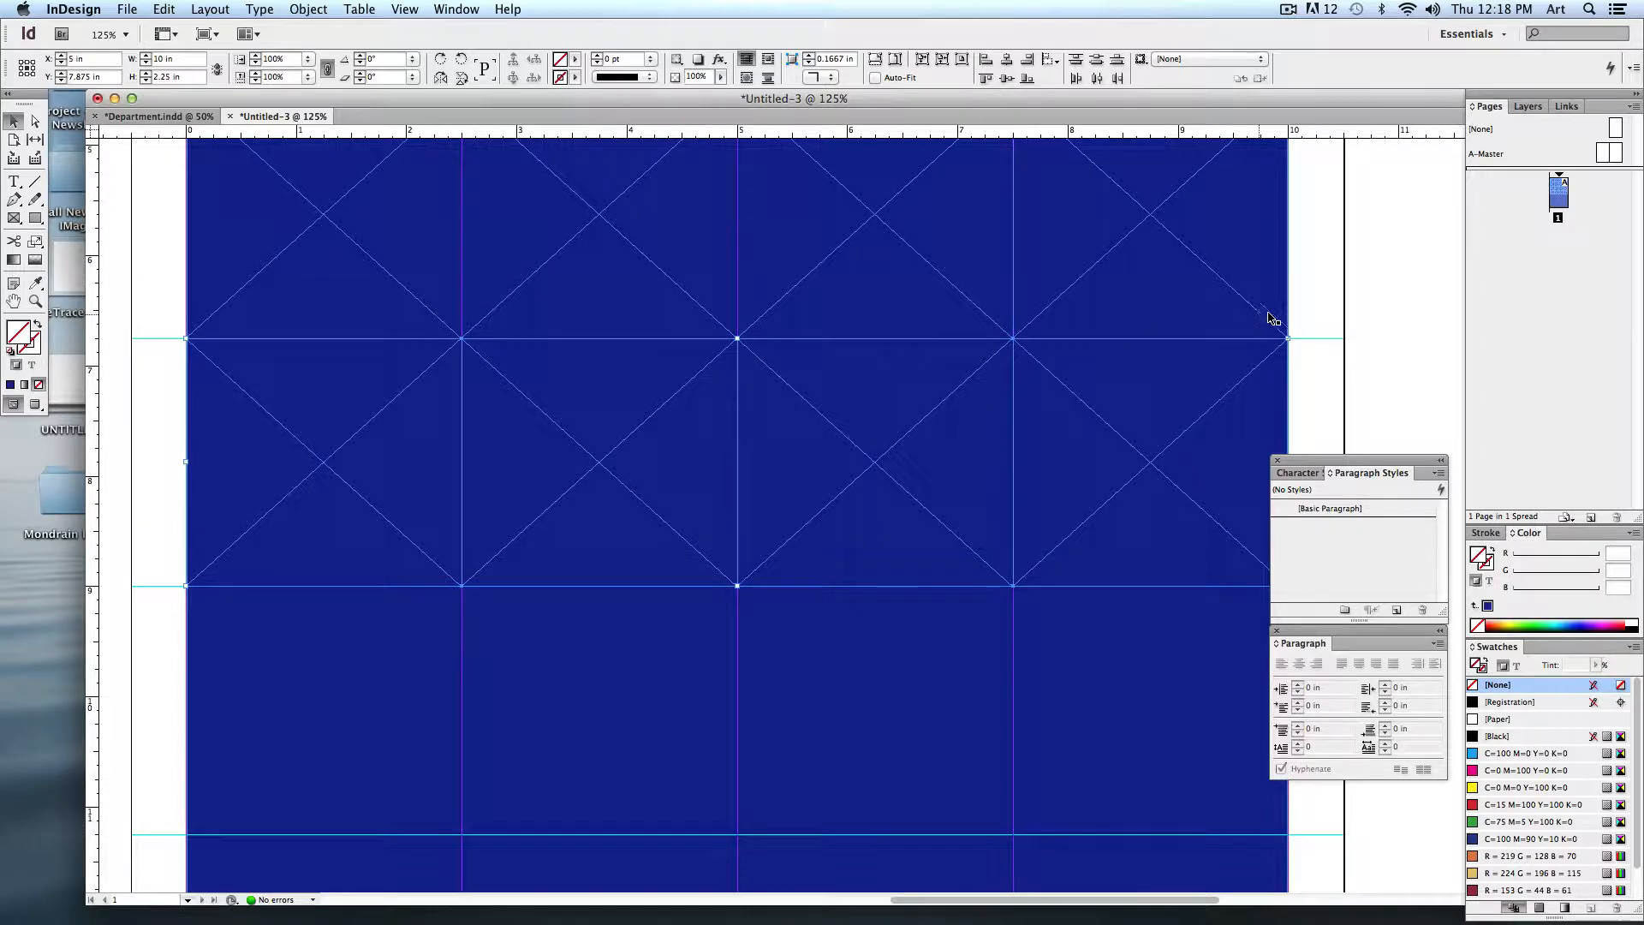
pyautogui.click(1118, 445)
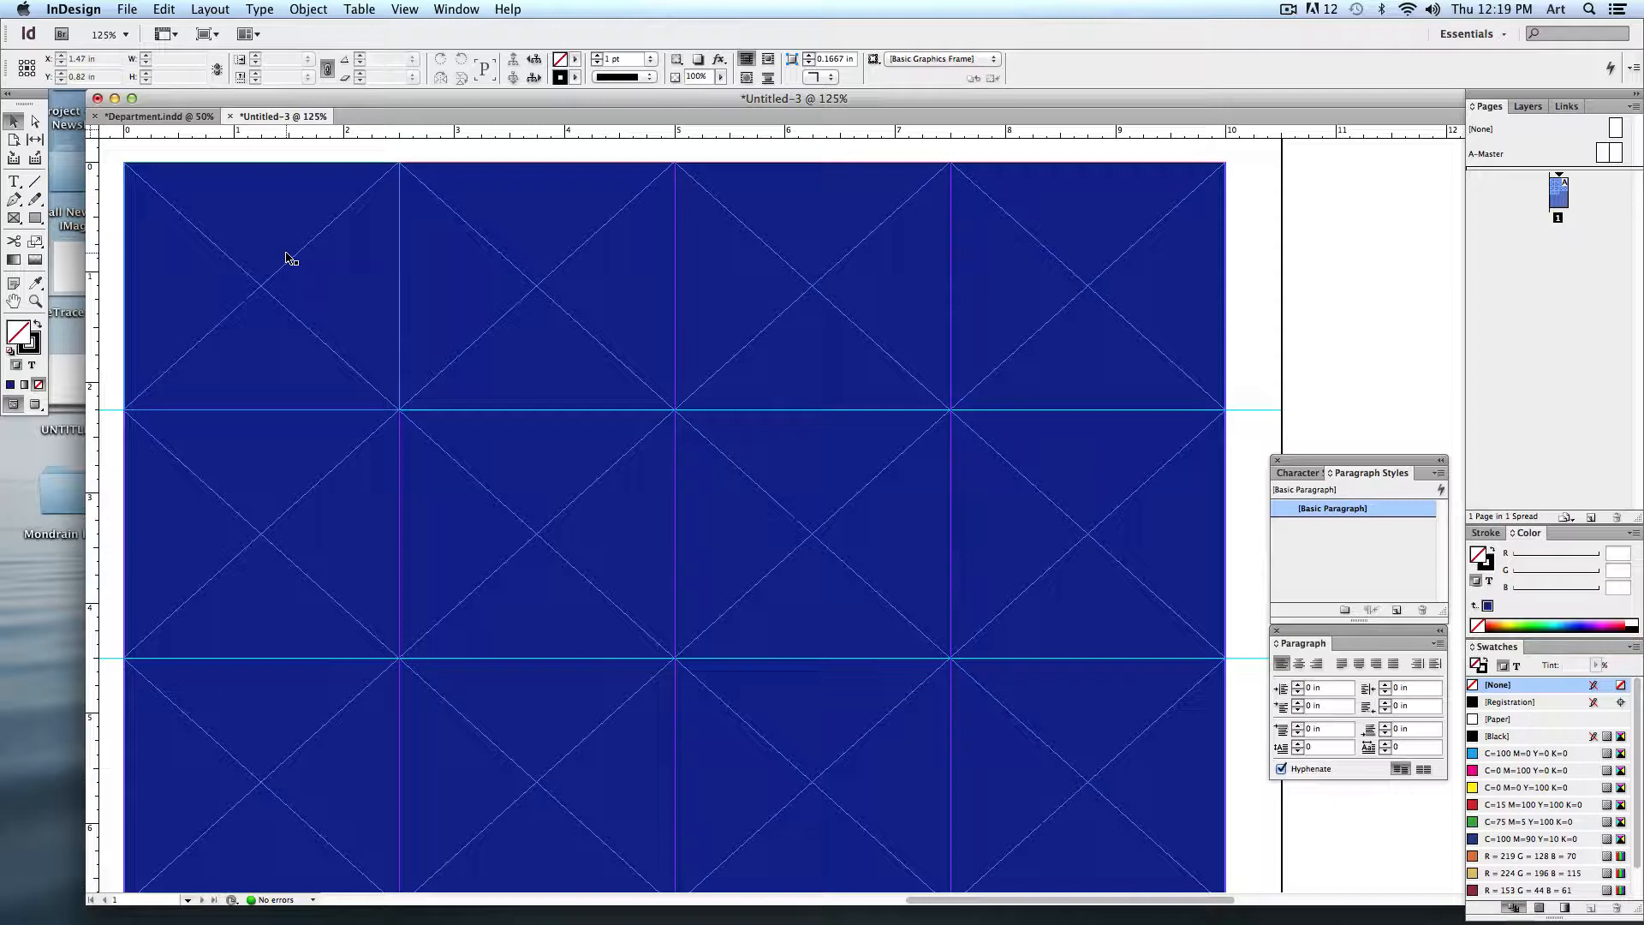
# Step: Give the top-left frame a 6 pt [Paper] stroke and the gold R=224 G=196 B=115 fill
pyautogui.click(260, 286)
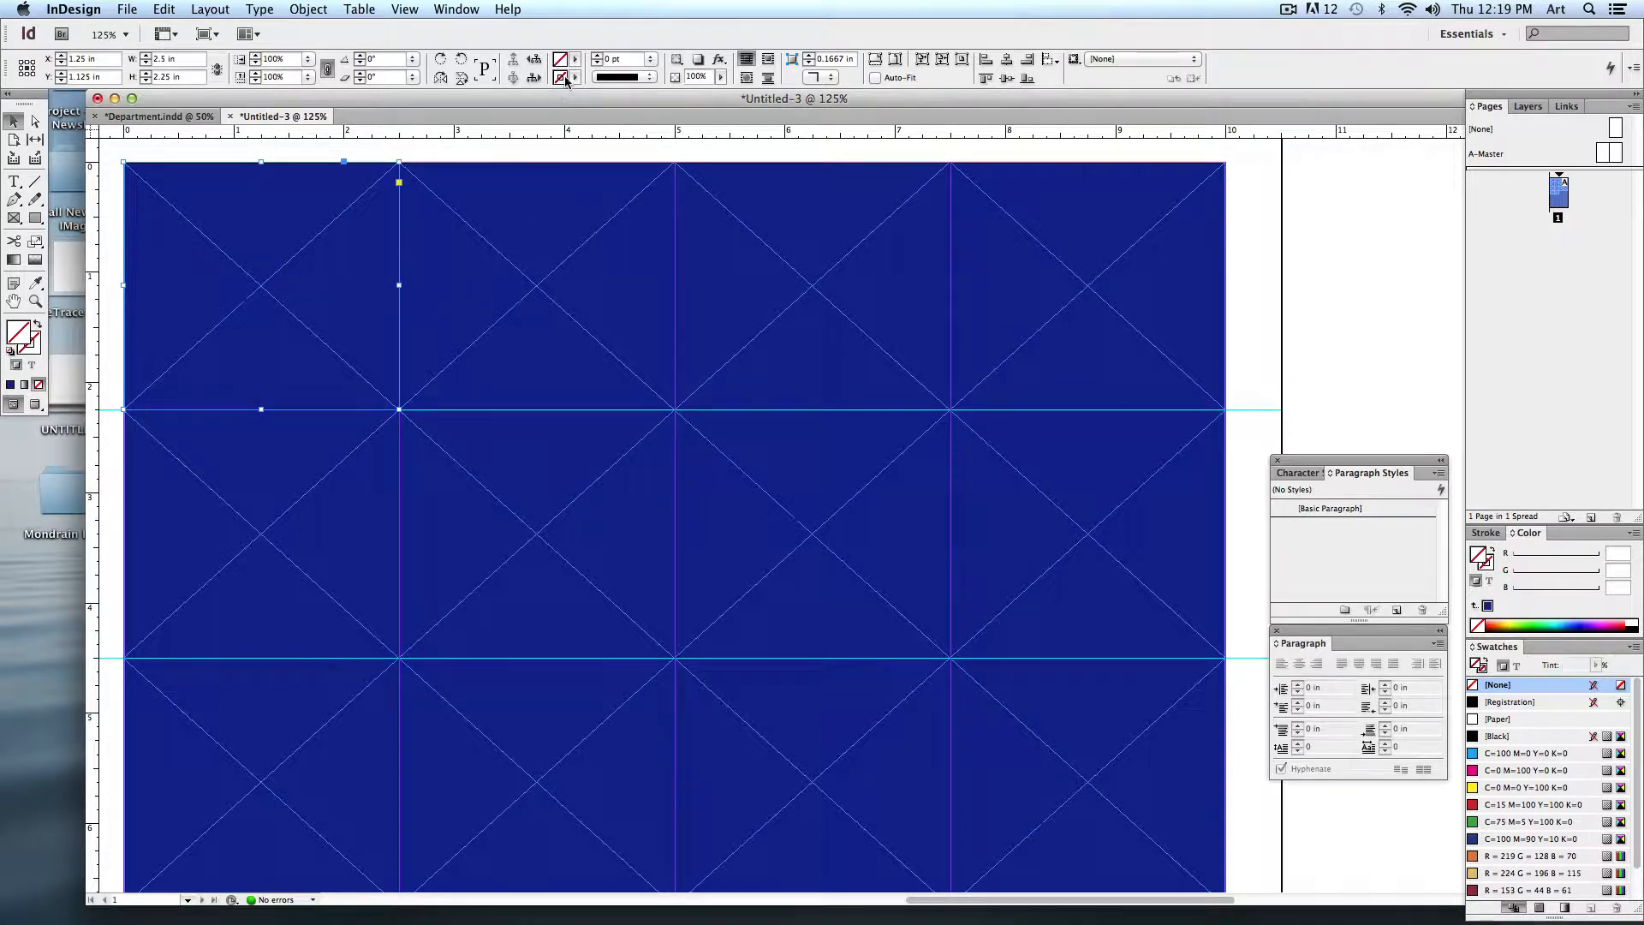
pyautogui.click(563, 75)
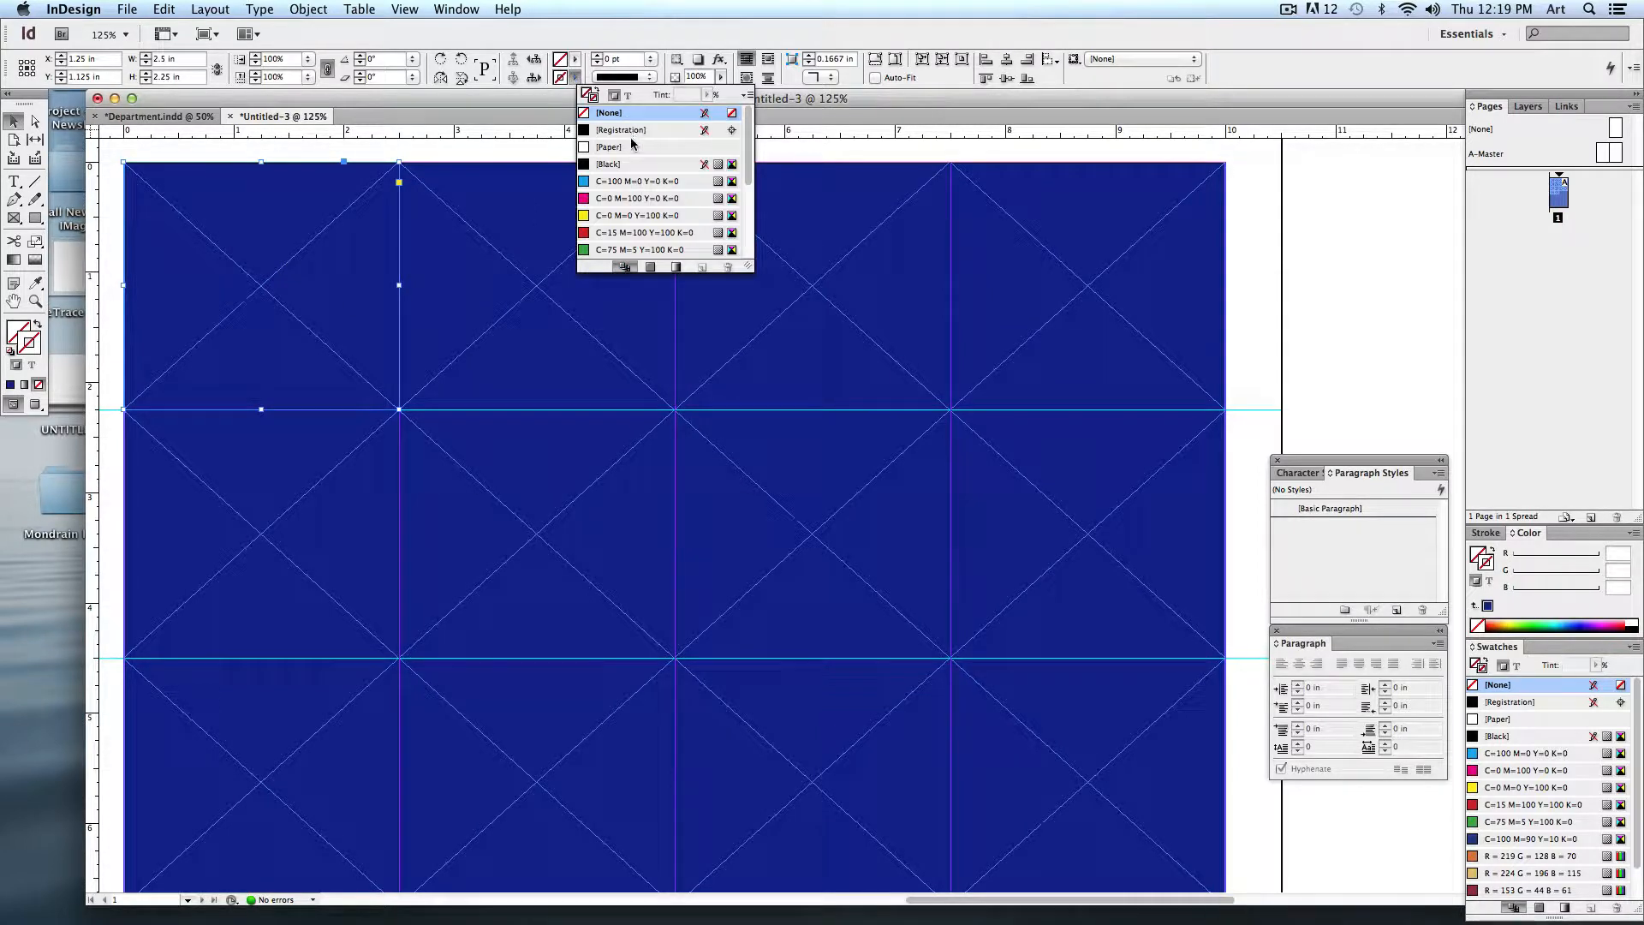
pyautogui.click(608, 148)
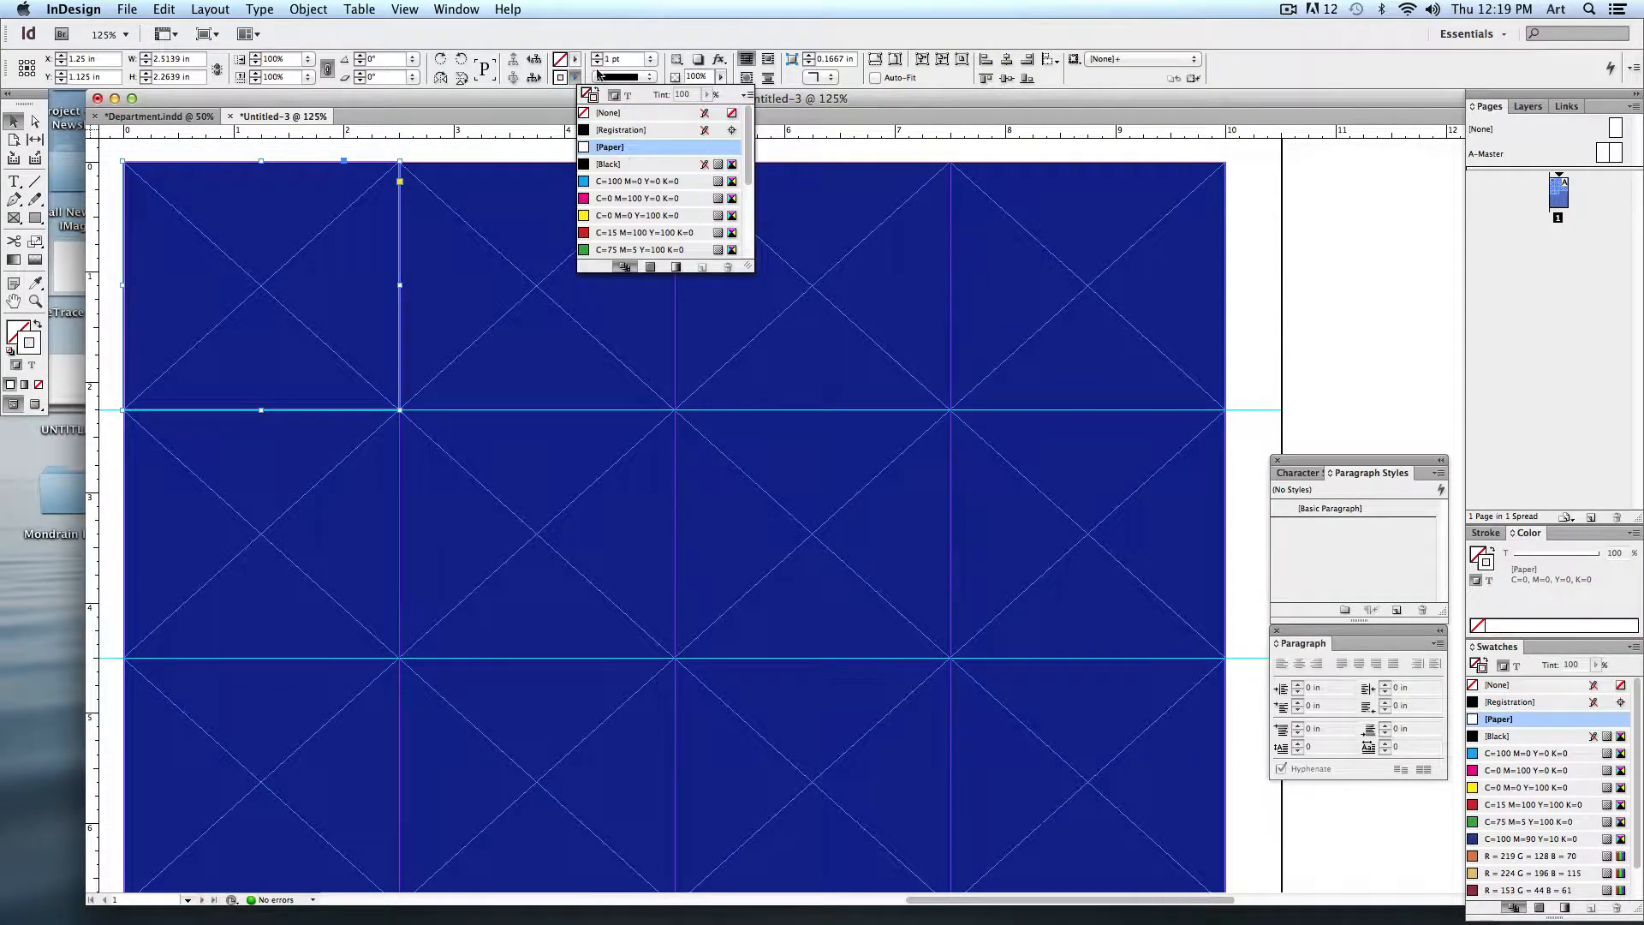
pyautogui.click(610, 147)
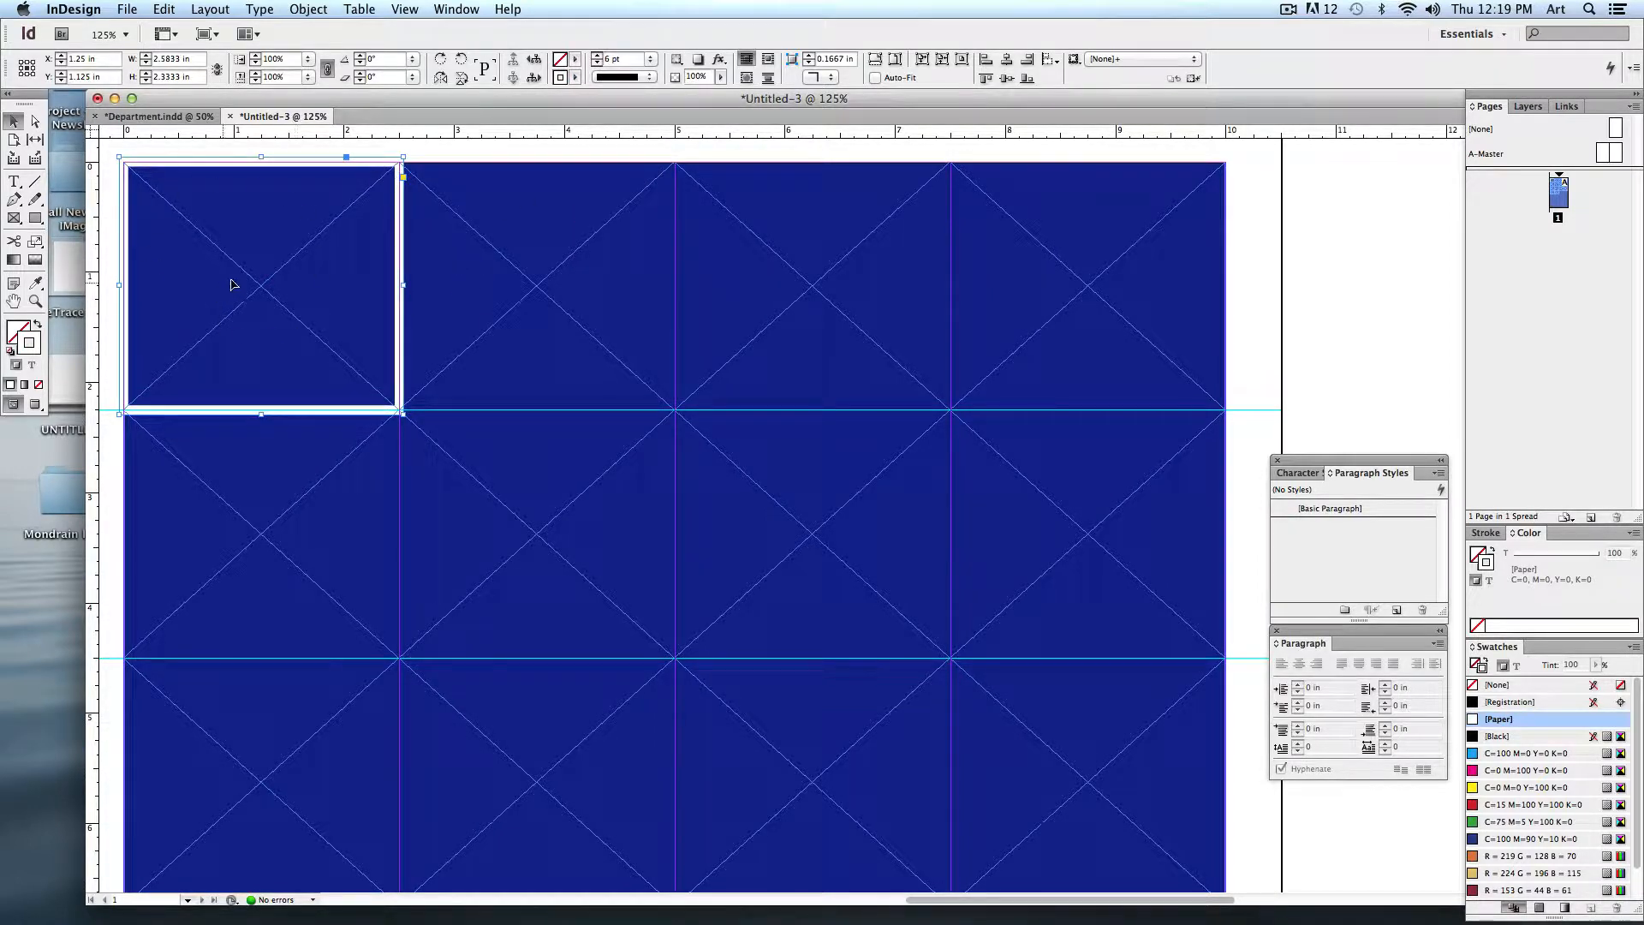
pyautogui.click(588, 77)
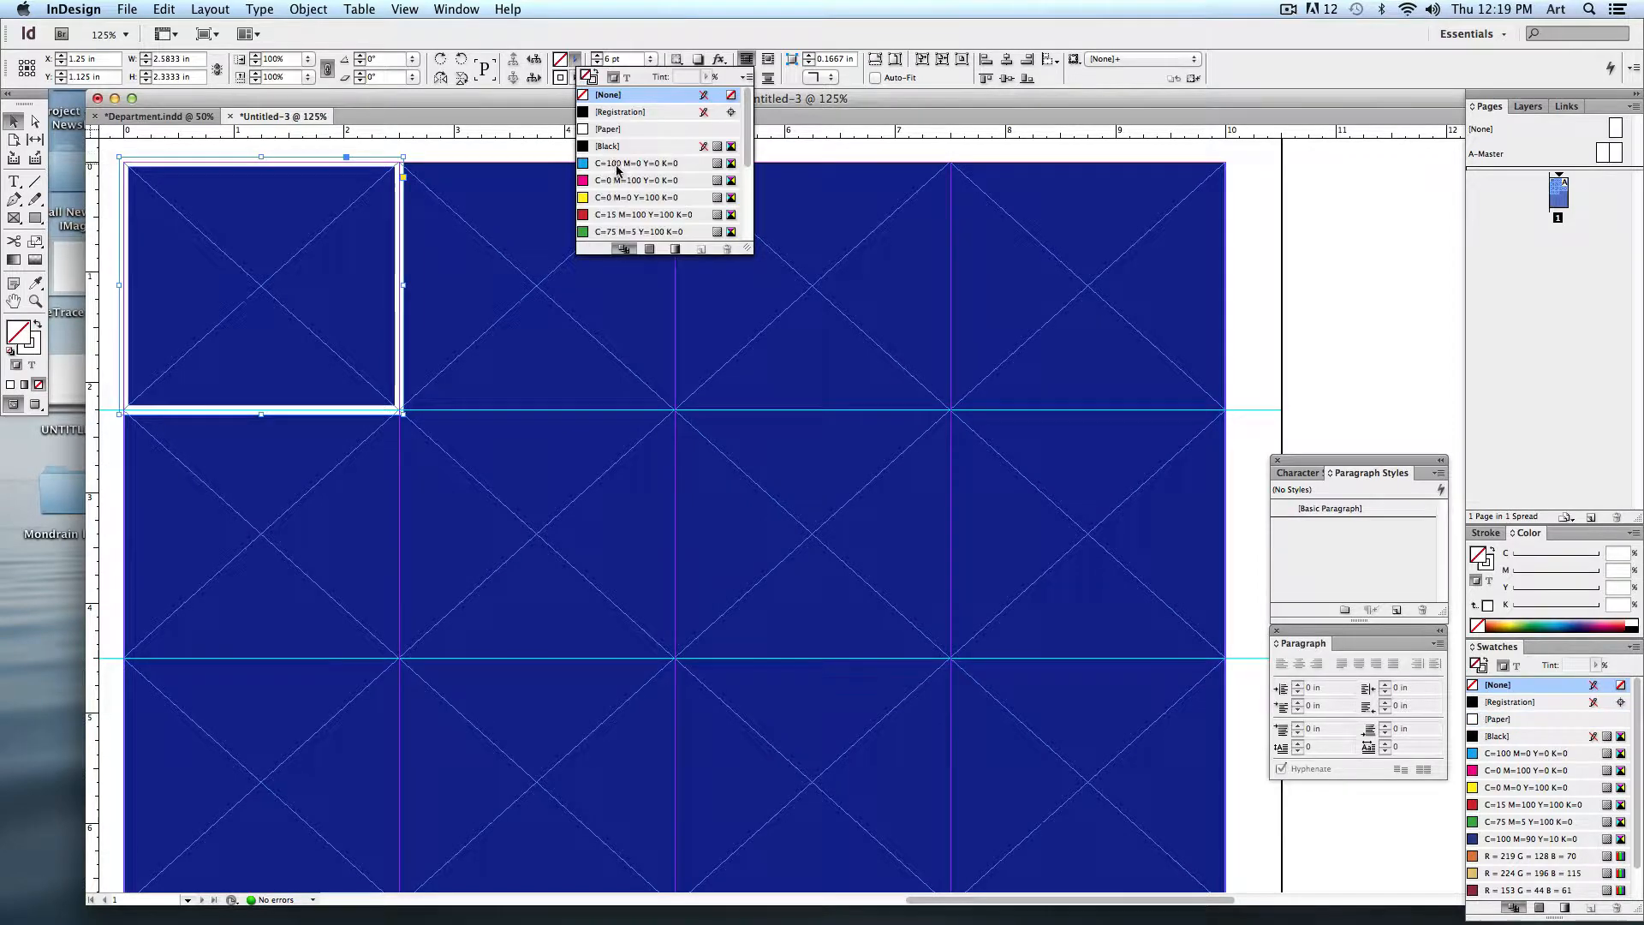
pyautogui.click(642, 180)
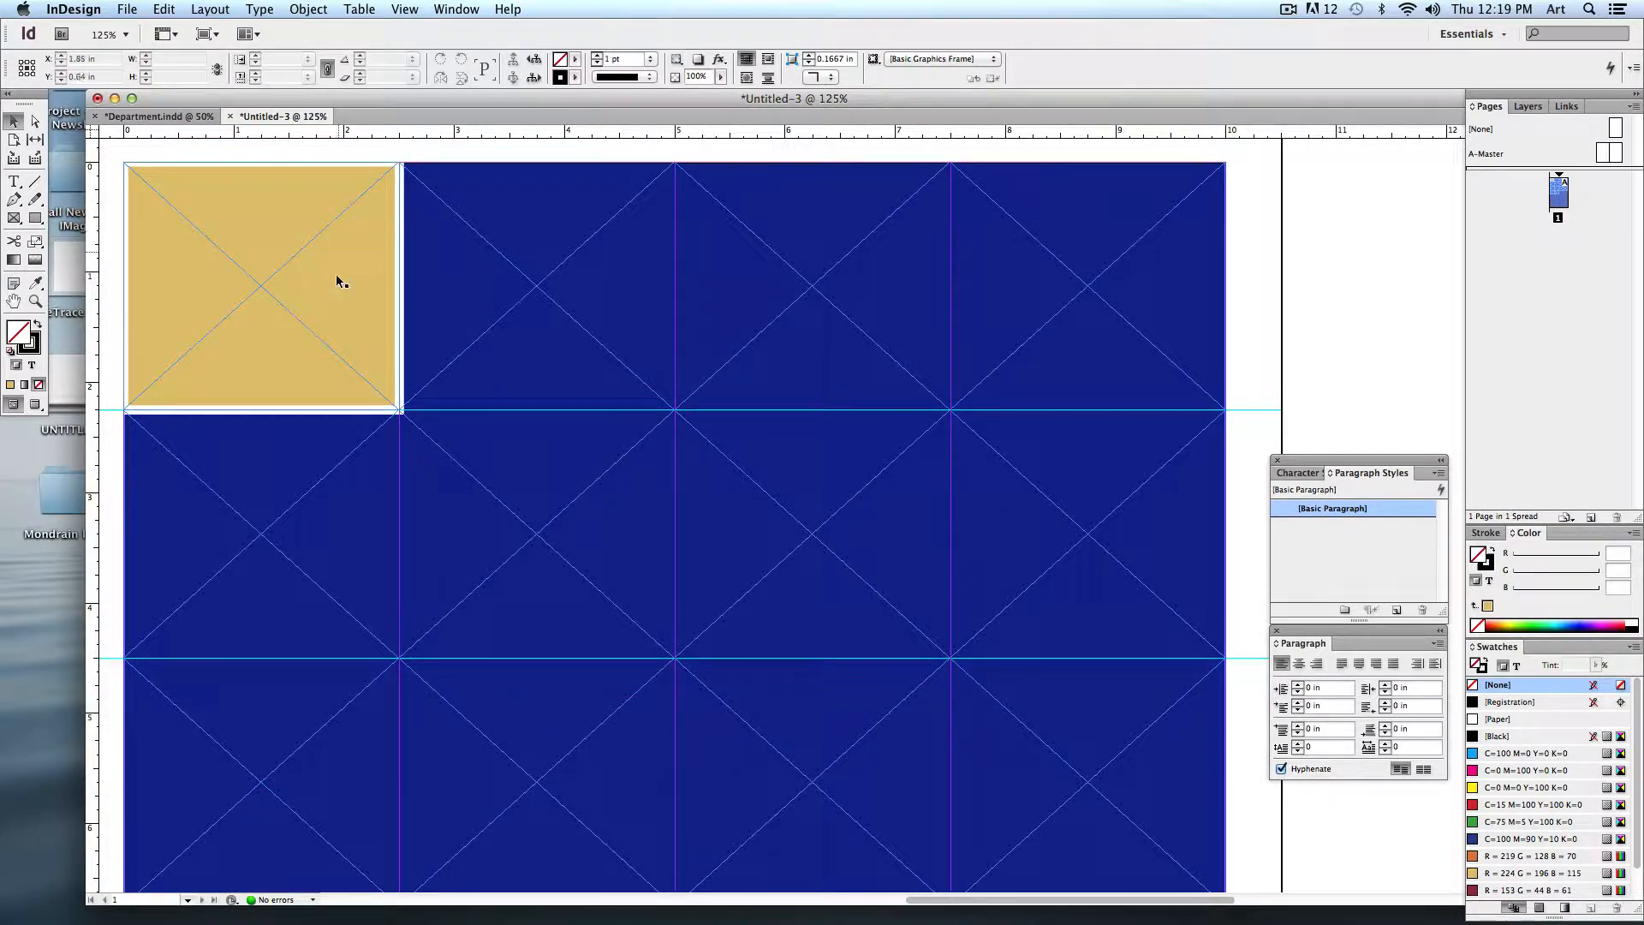
pyautogui.moveTo(257, 323)
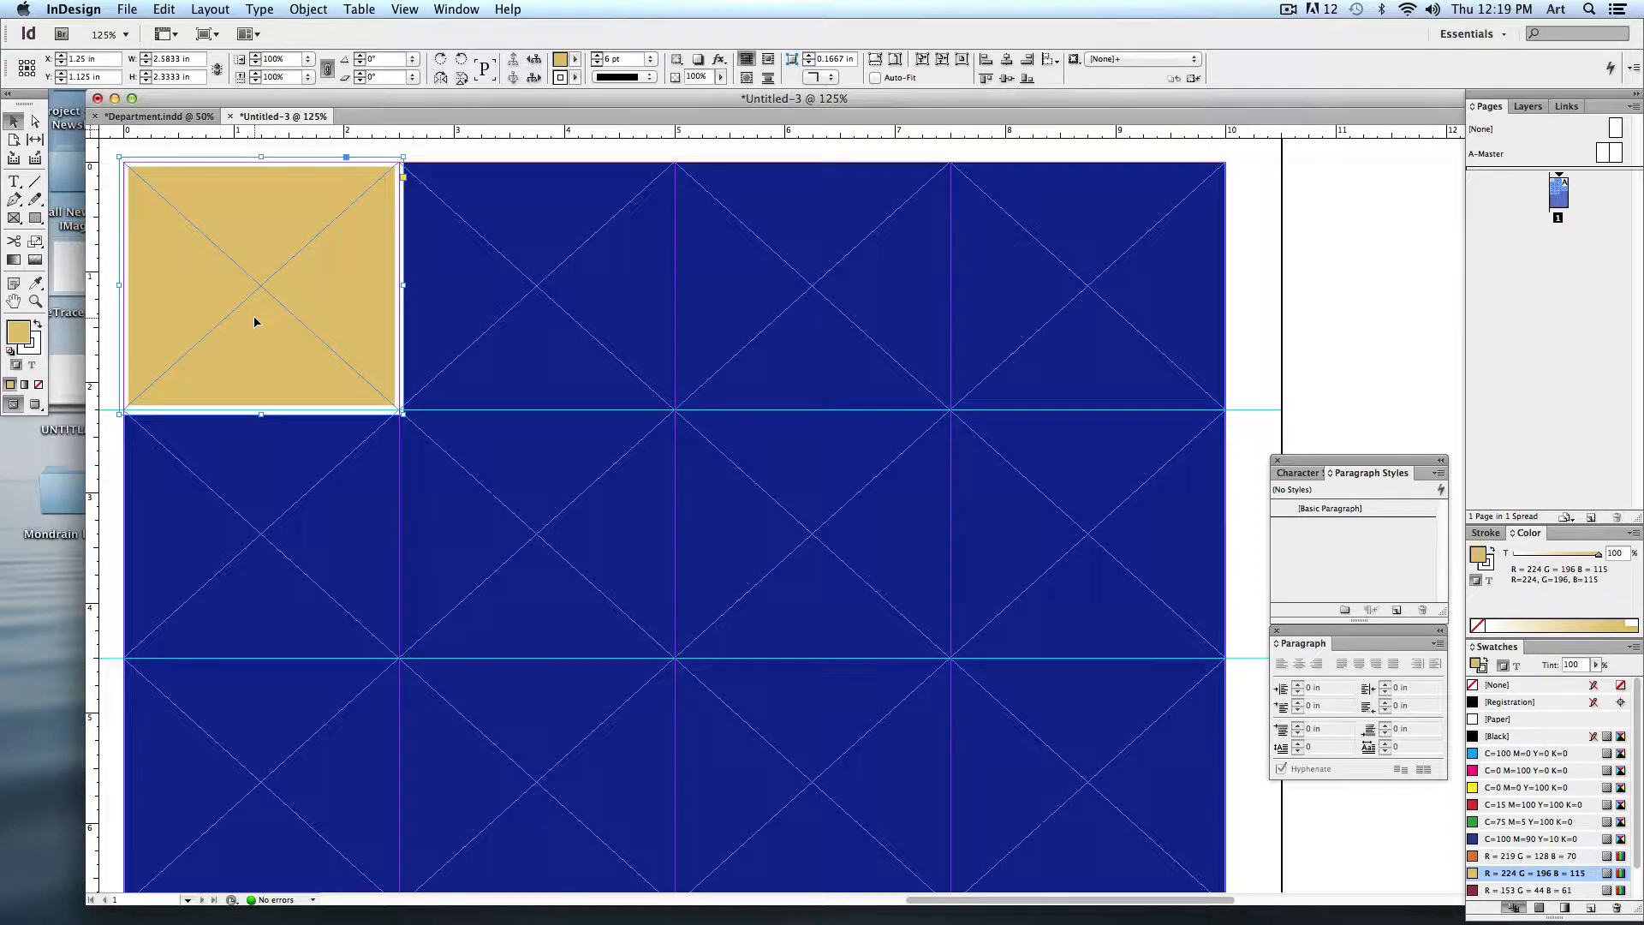
pyautogui.moveTo(334, 339)
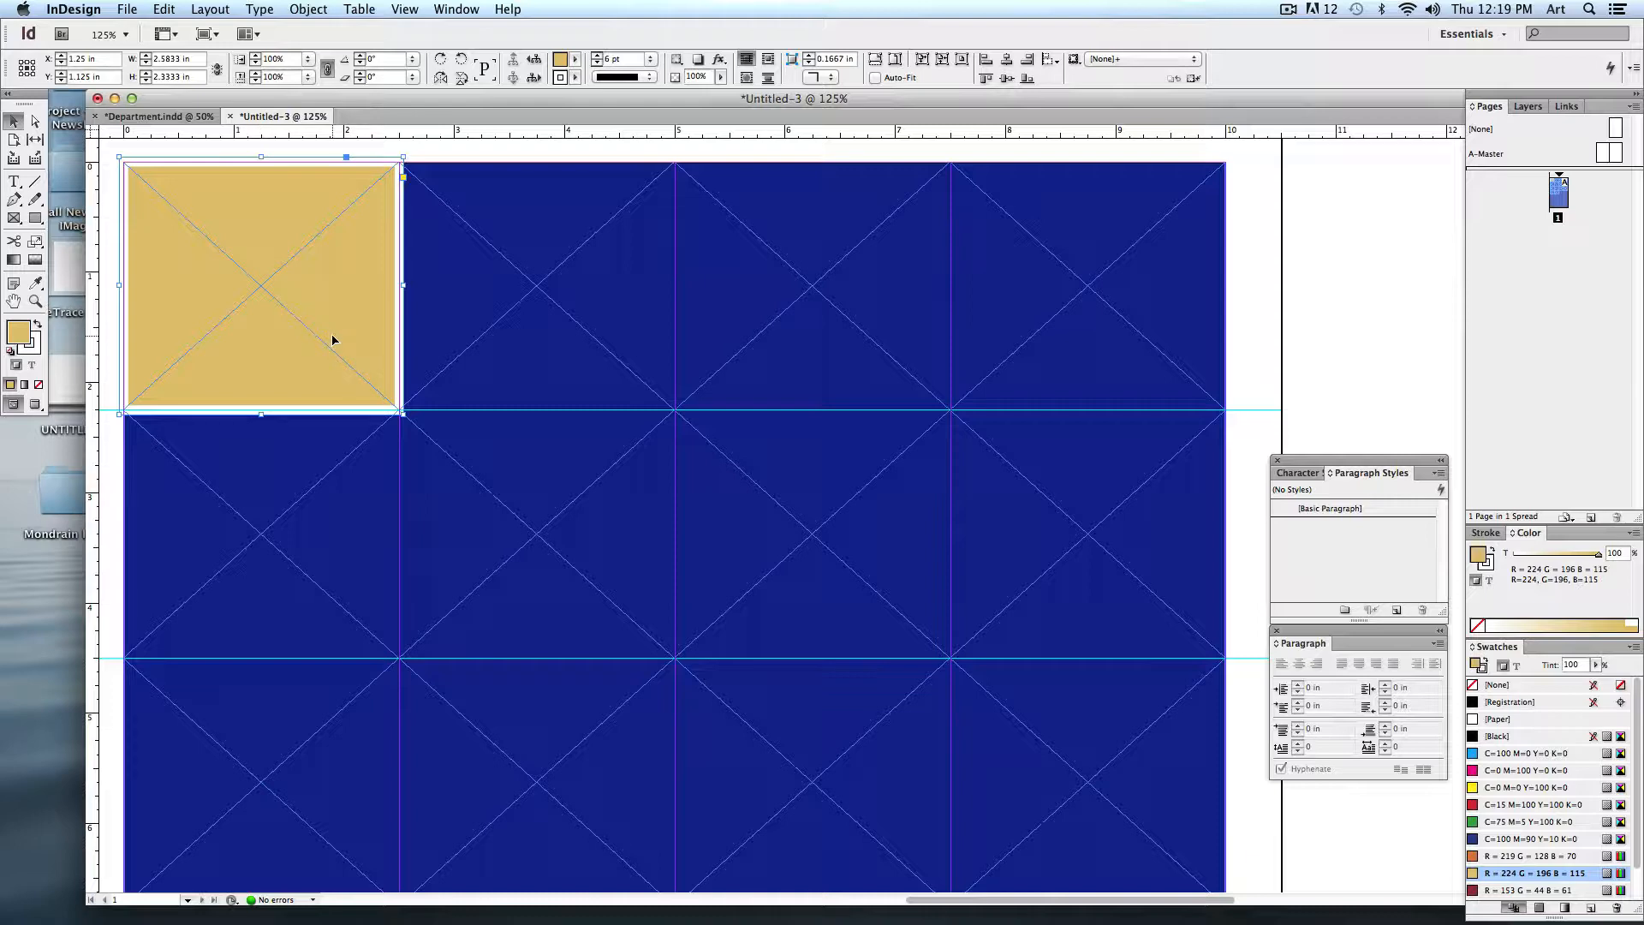
pyautogui.moveTo(339, 331)
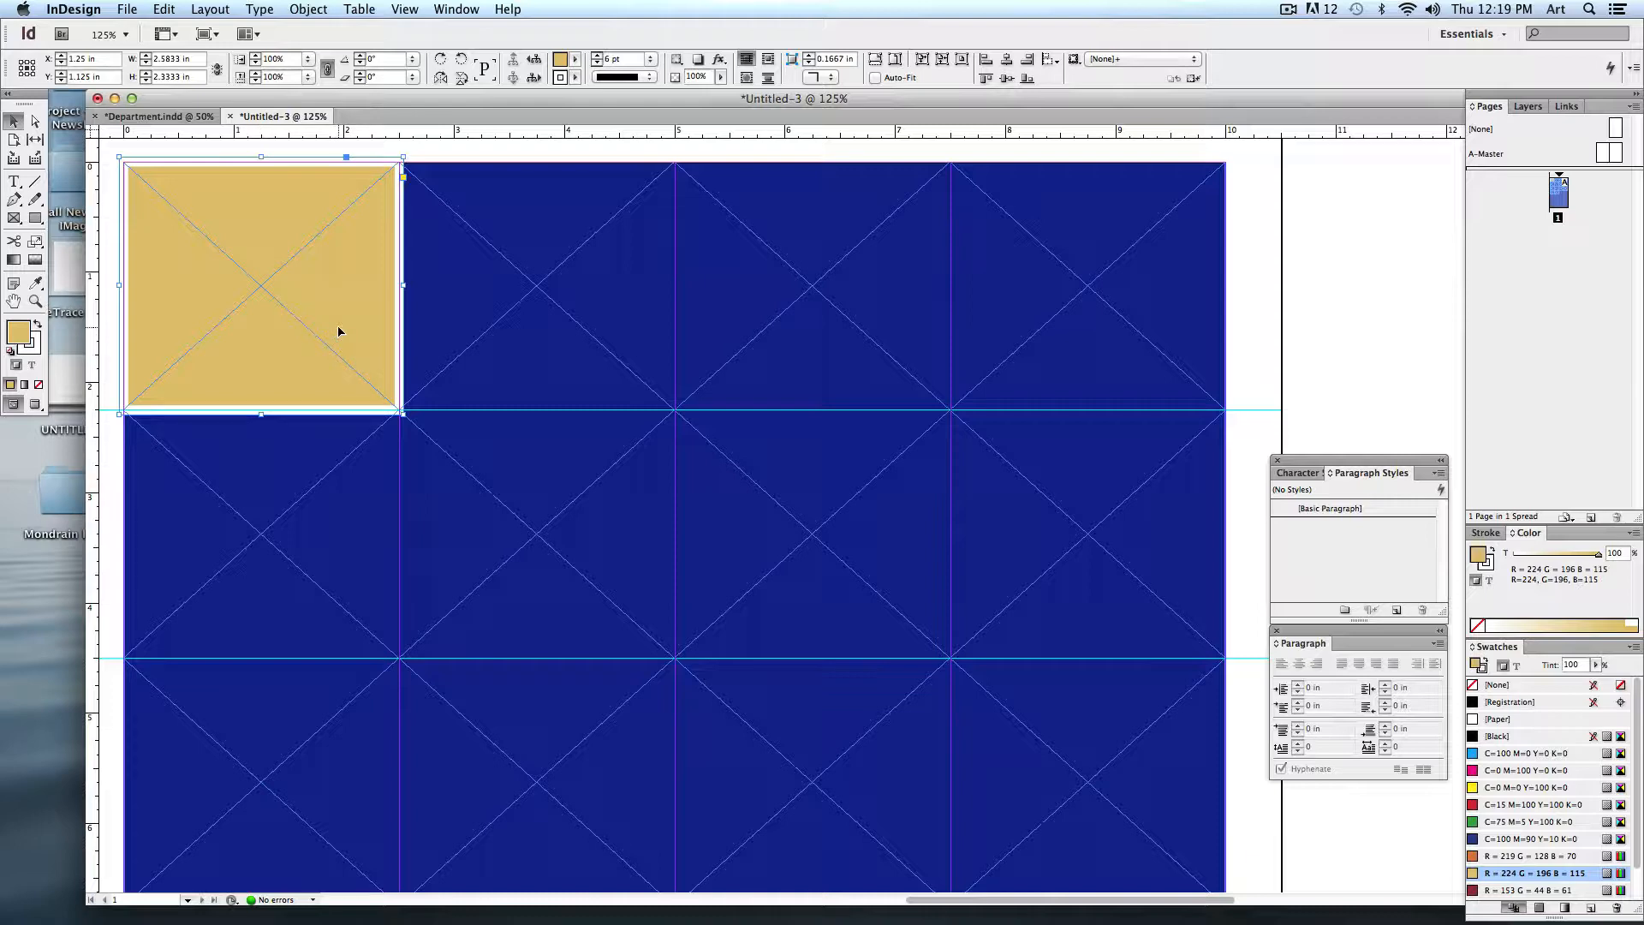
pyautogui.moveTo(224, 329)
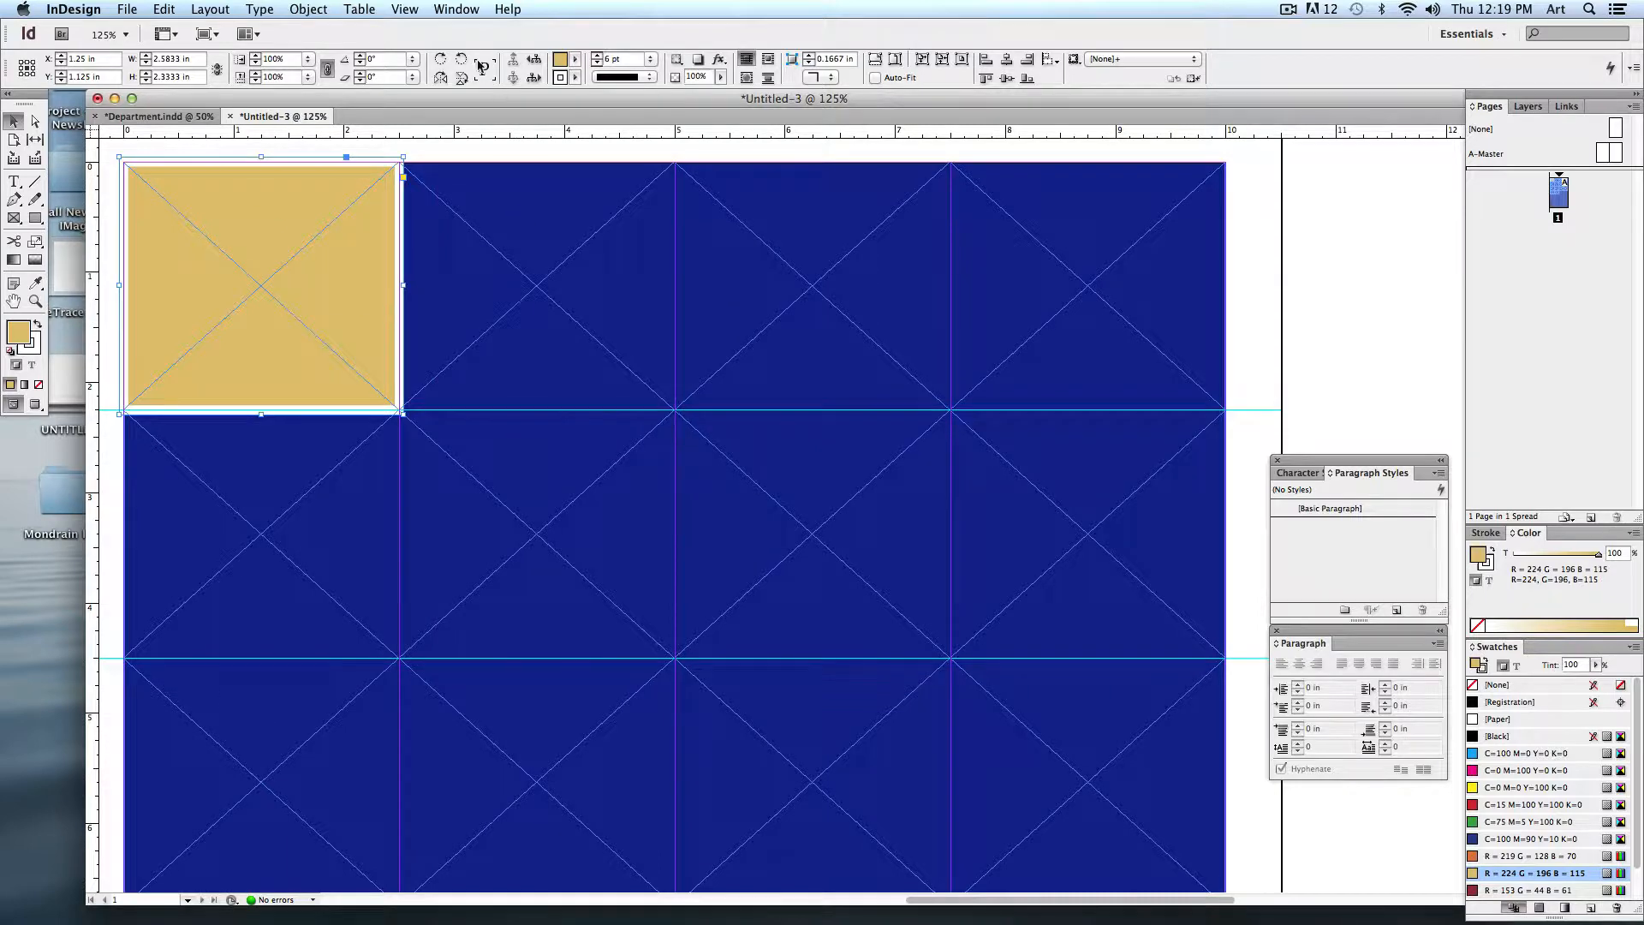
# Step: Create a new object style from the tan frame via the Object Styles panel
pyautogui.click(455, 9)
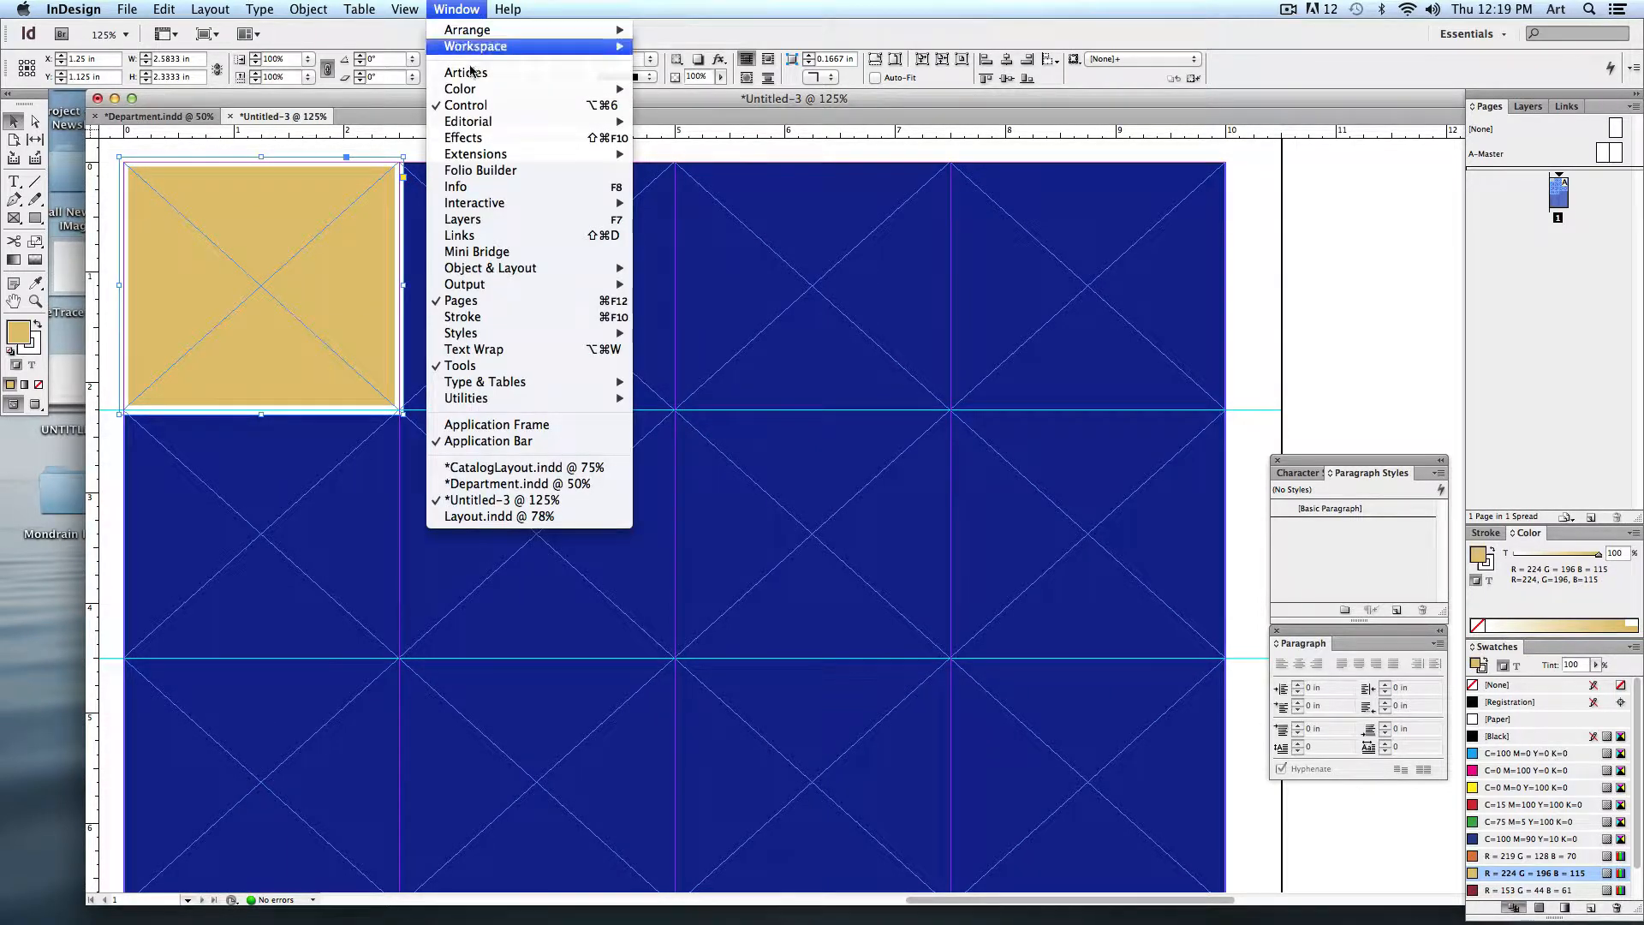
pyautogui.moveTo(462, 316)
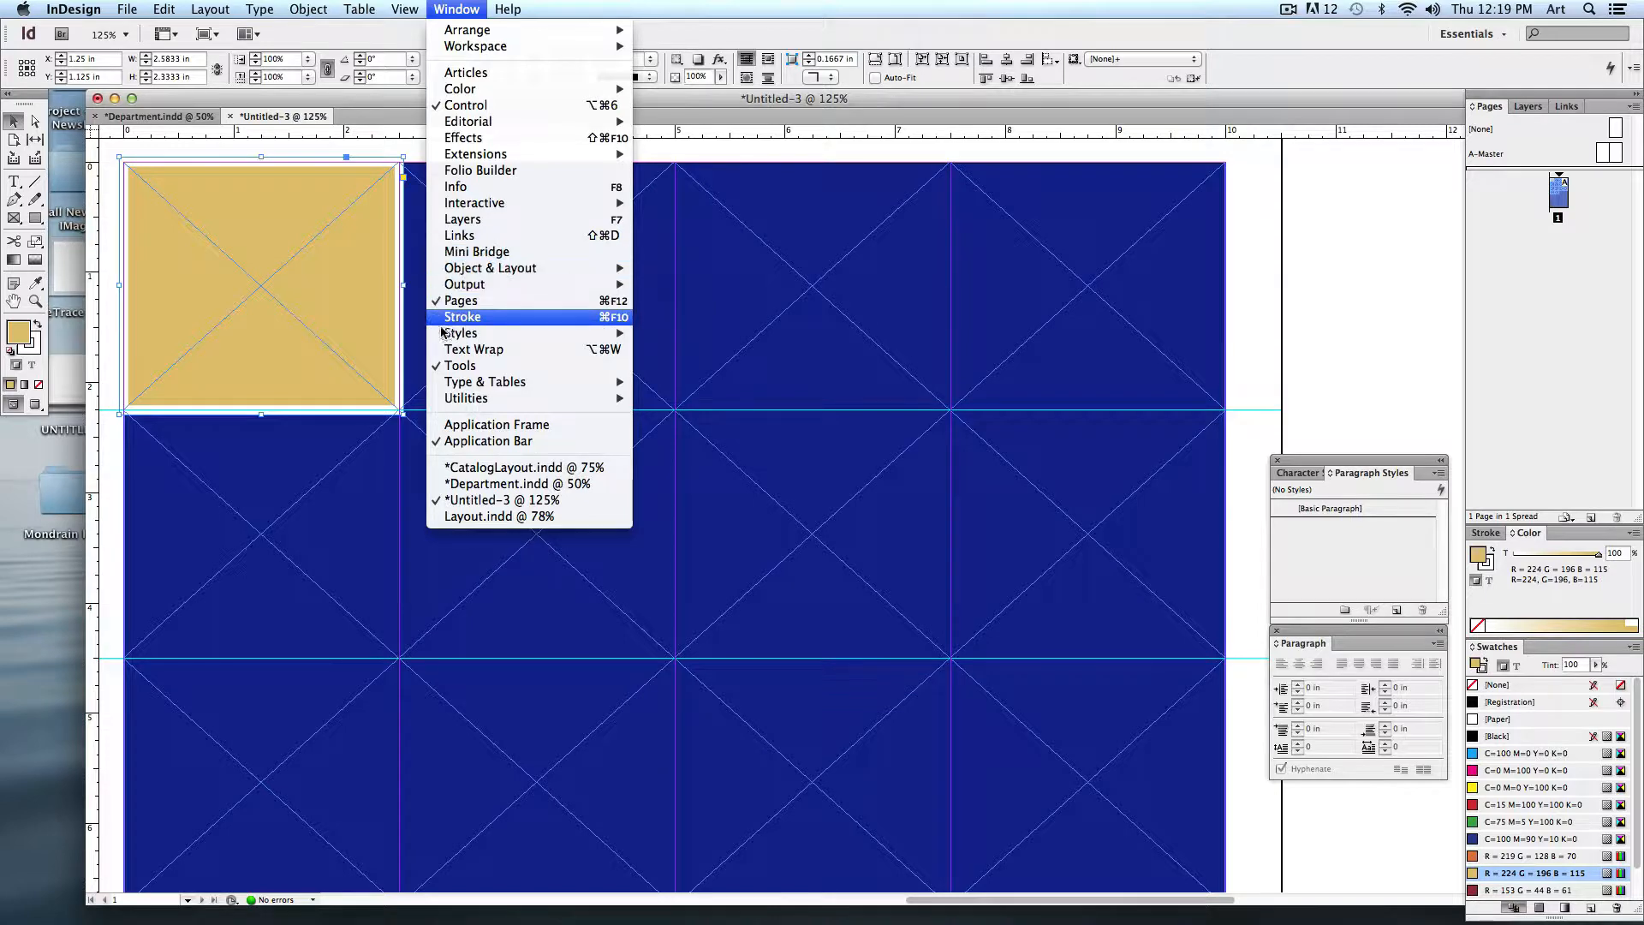
pyautogui.moveTo(459, 332)
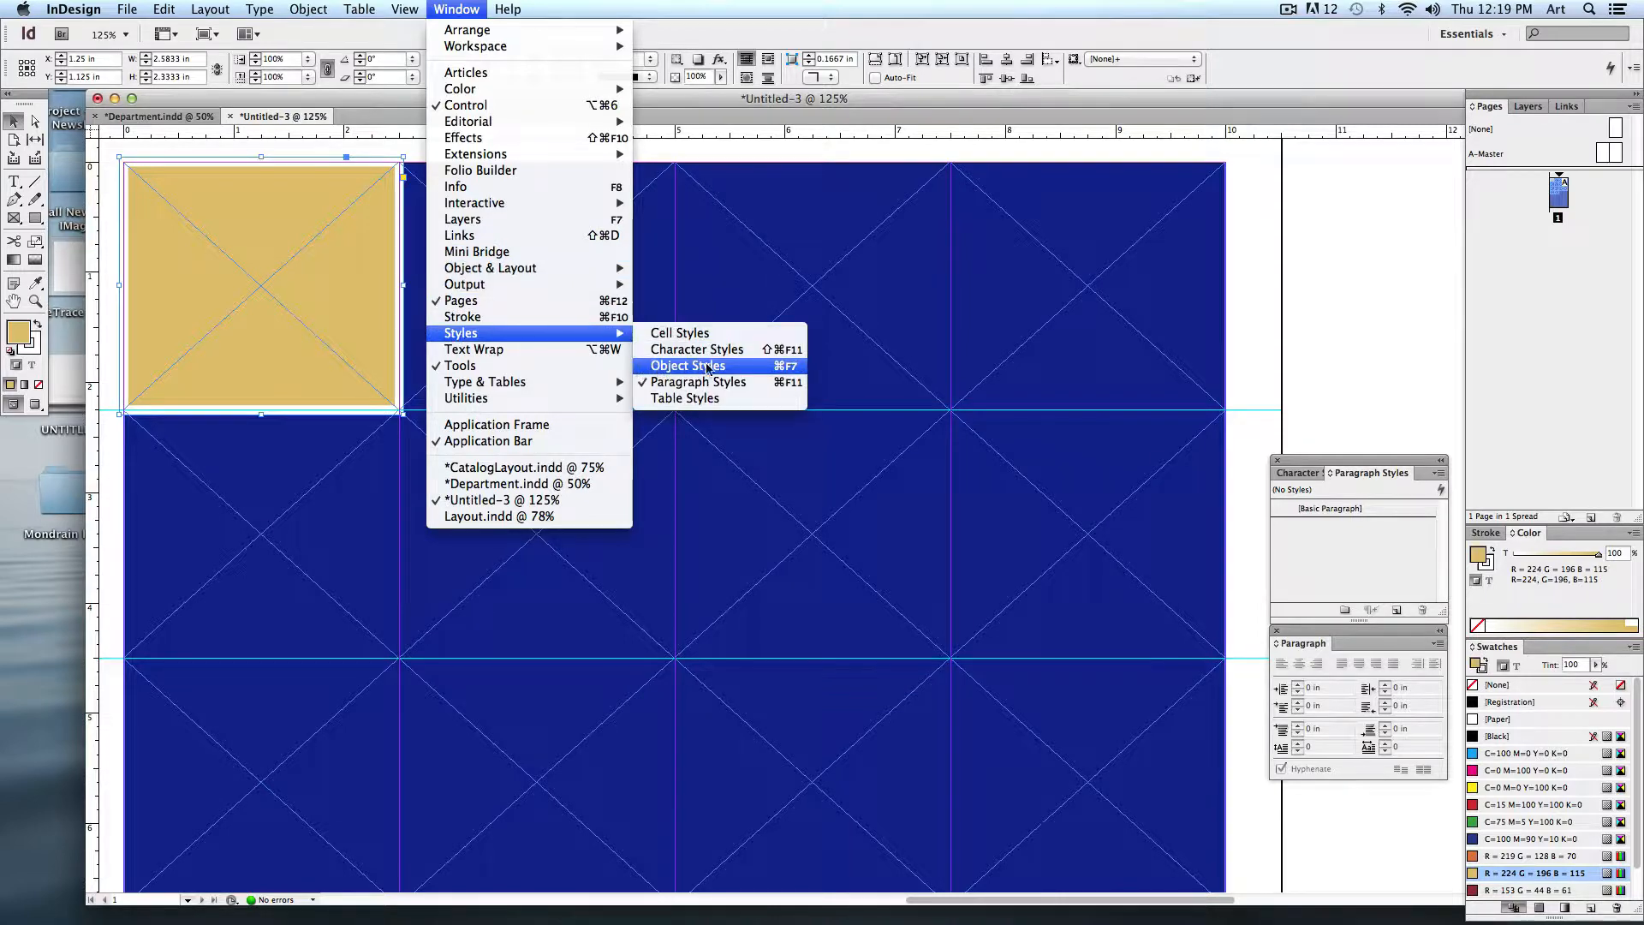
pyautogui.moveTo(697, 380)
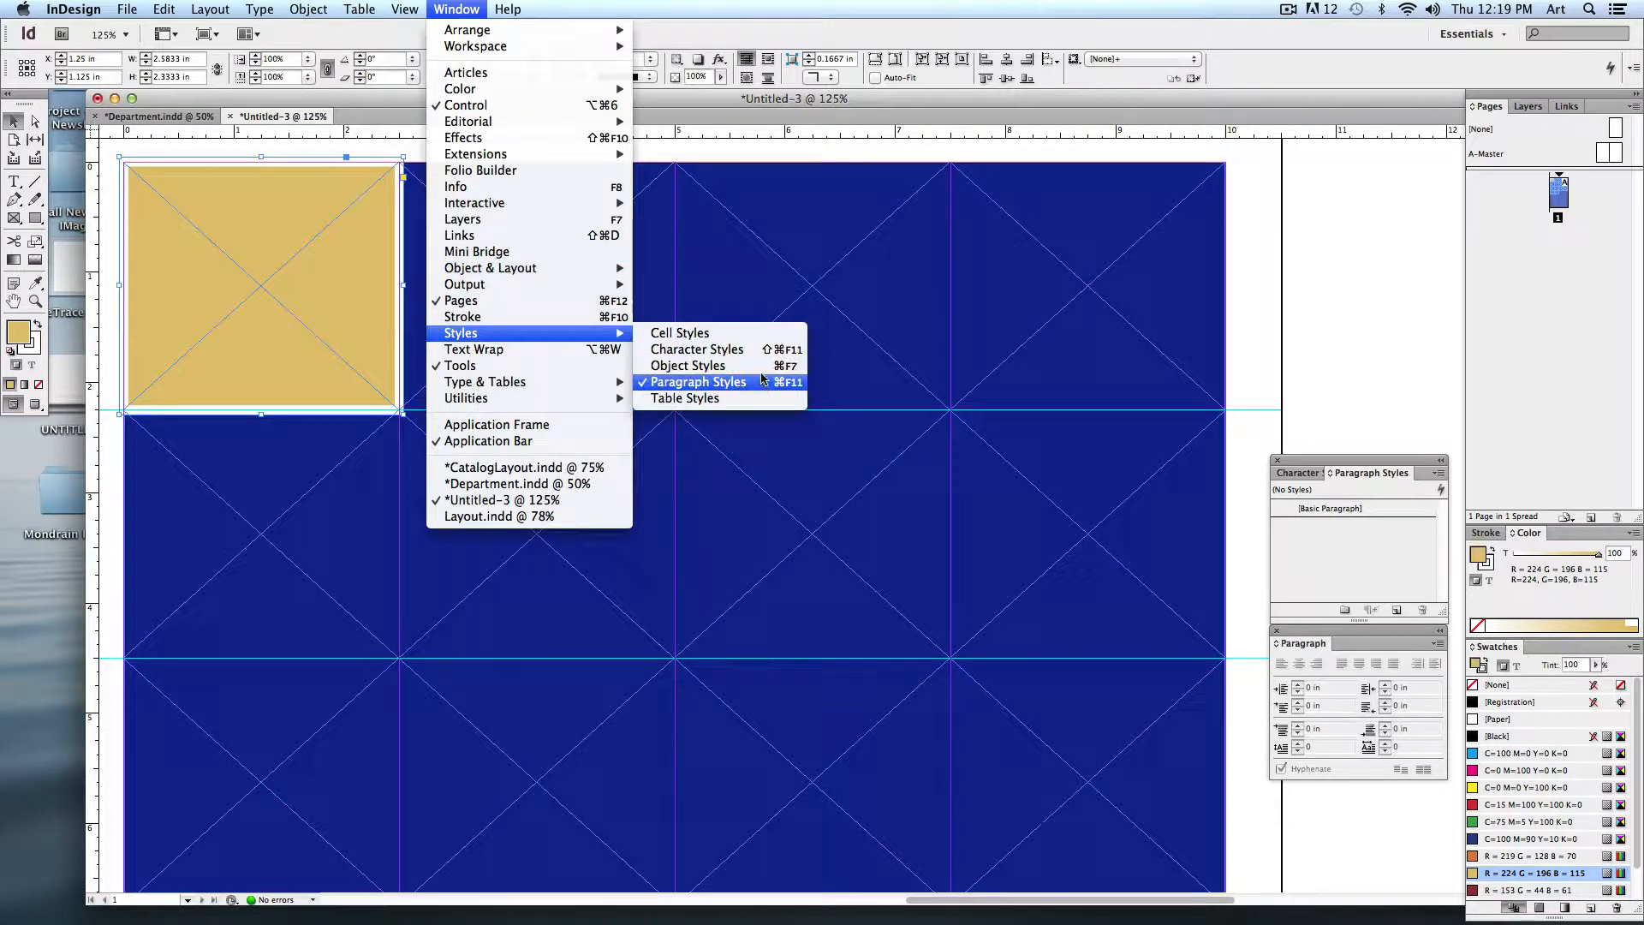
pyautogui.moveTo(688, 365)
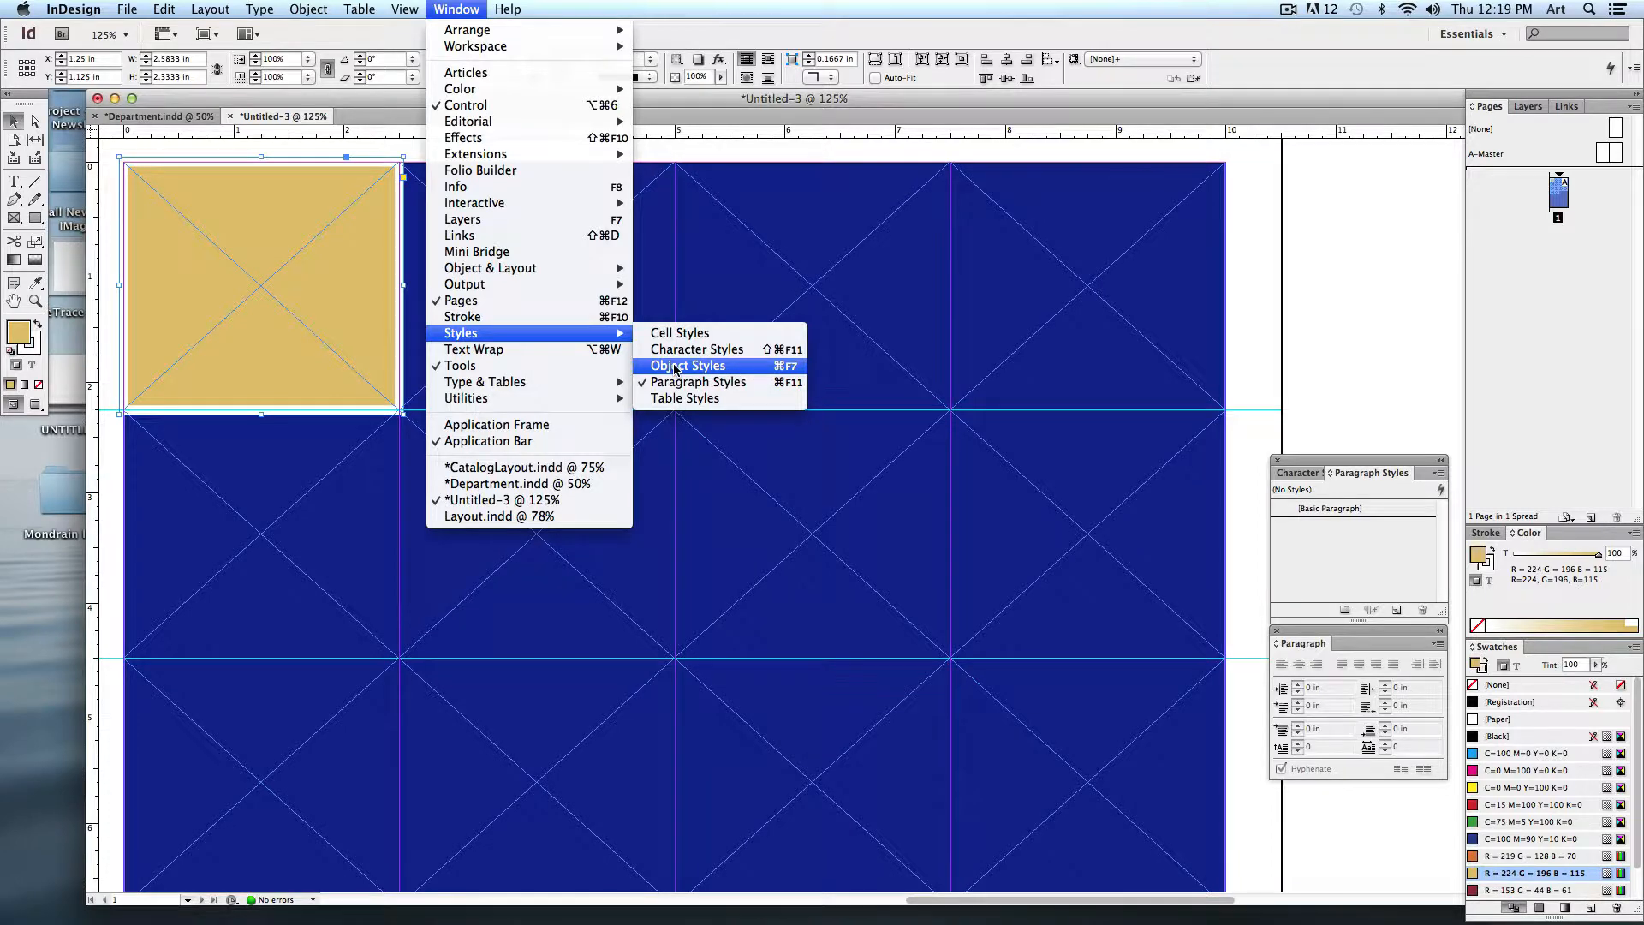
pyautogui.click(688, 364)
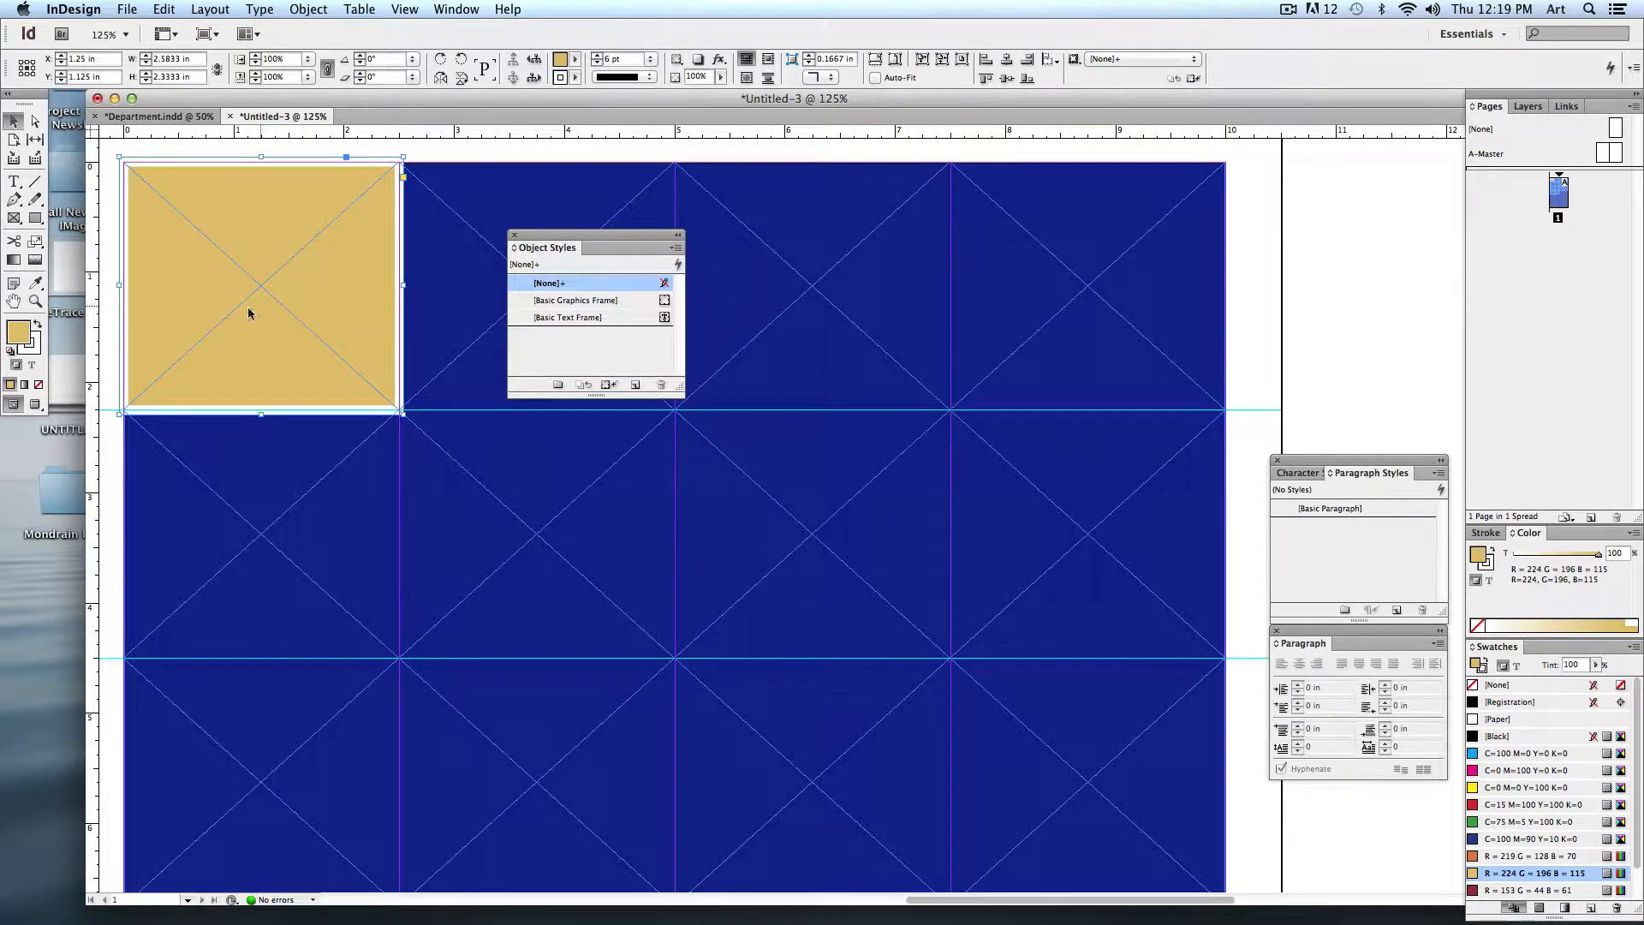
pyautogui.moveTo(586, 353)
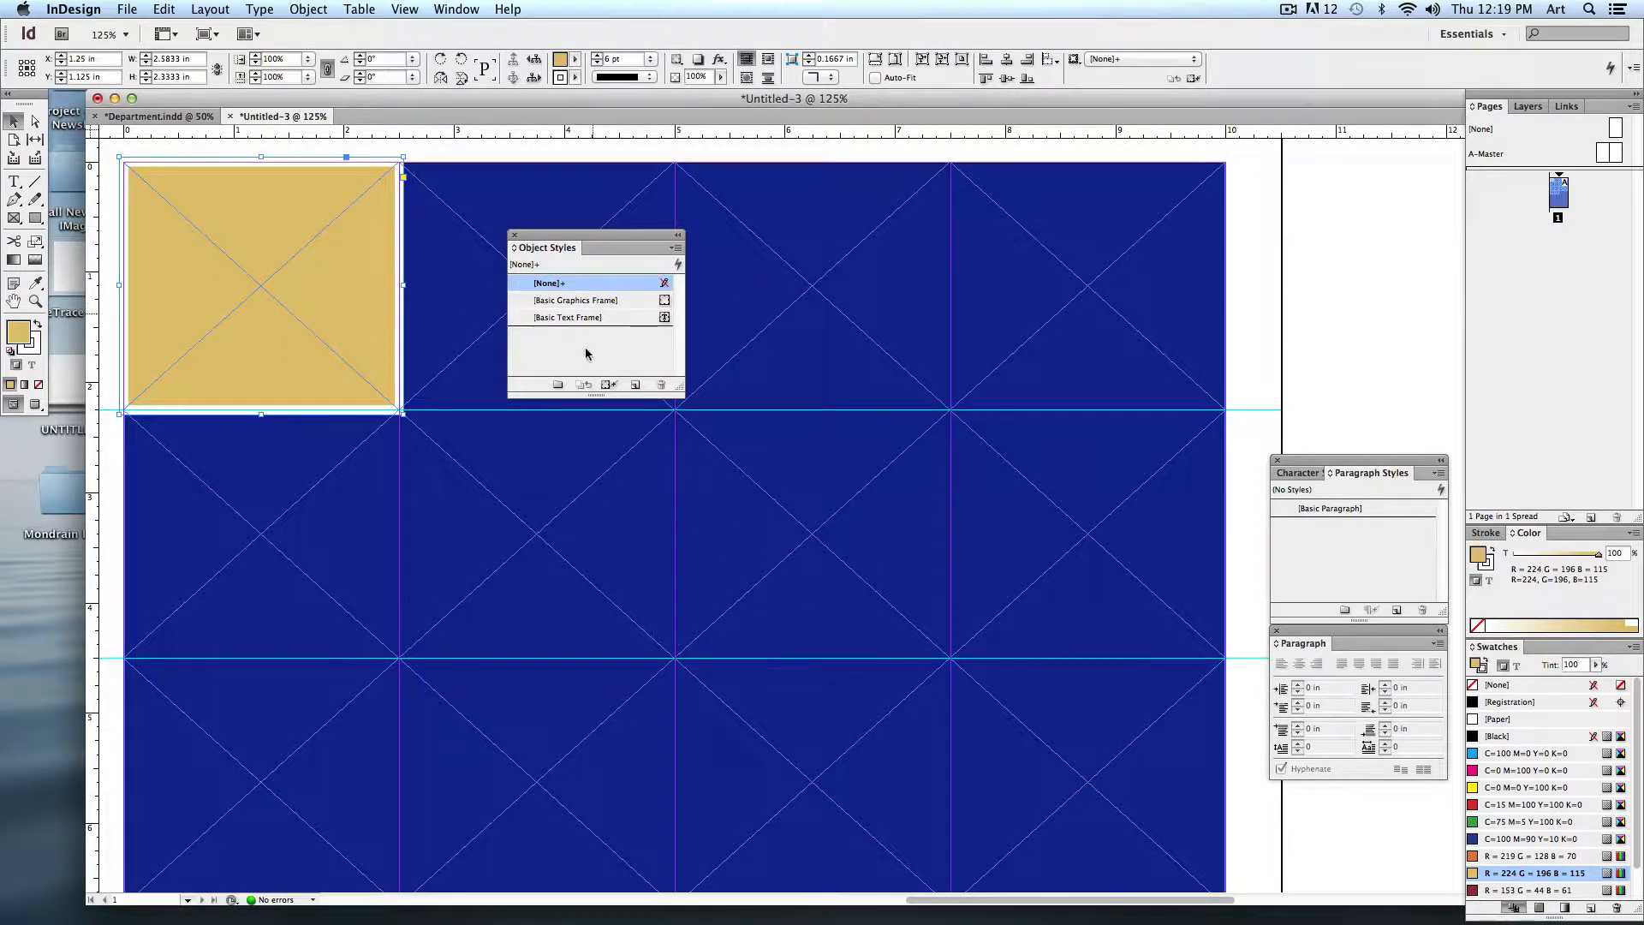
pyautogui.moveTo(624, 385)
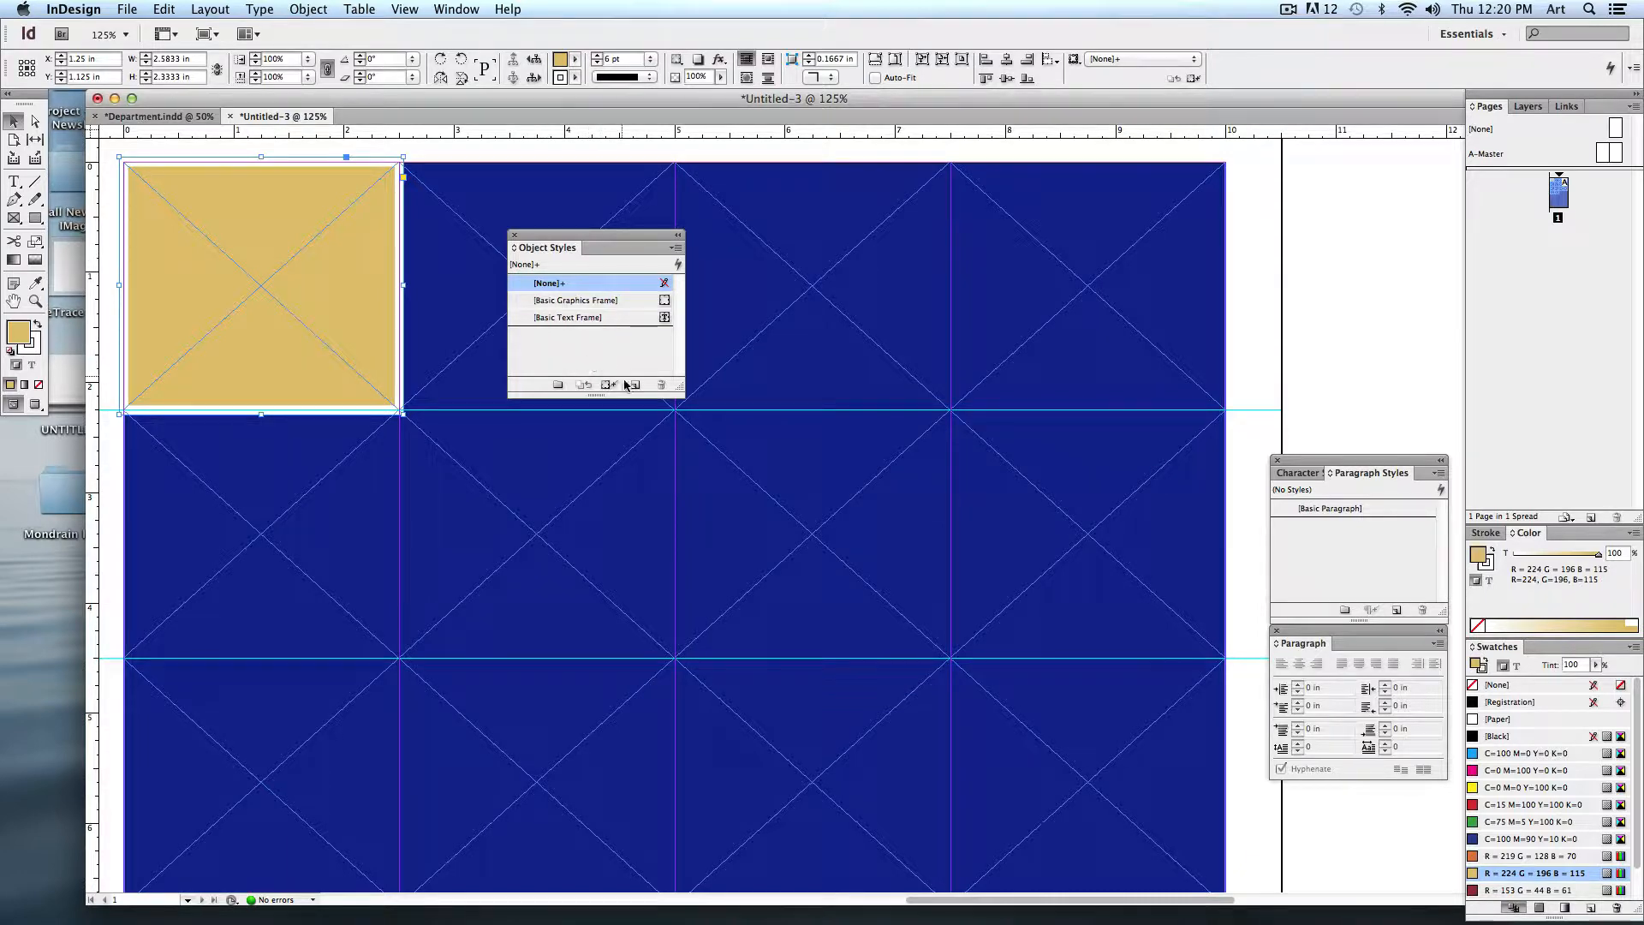
pyautogui.click(634, 385)
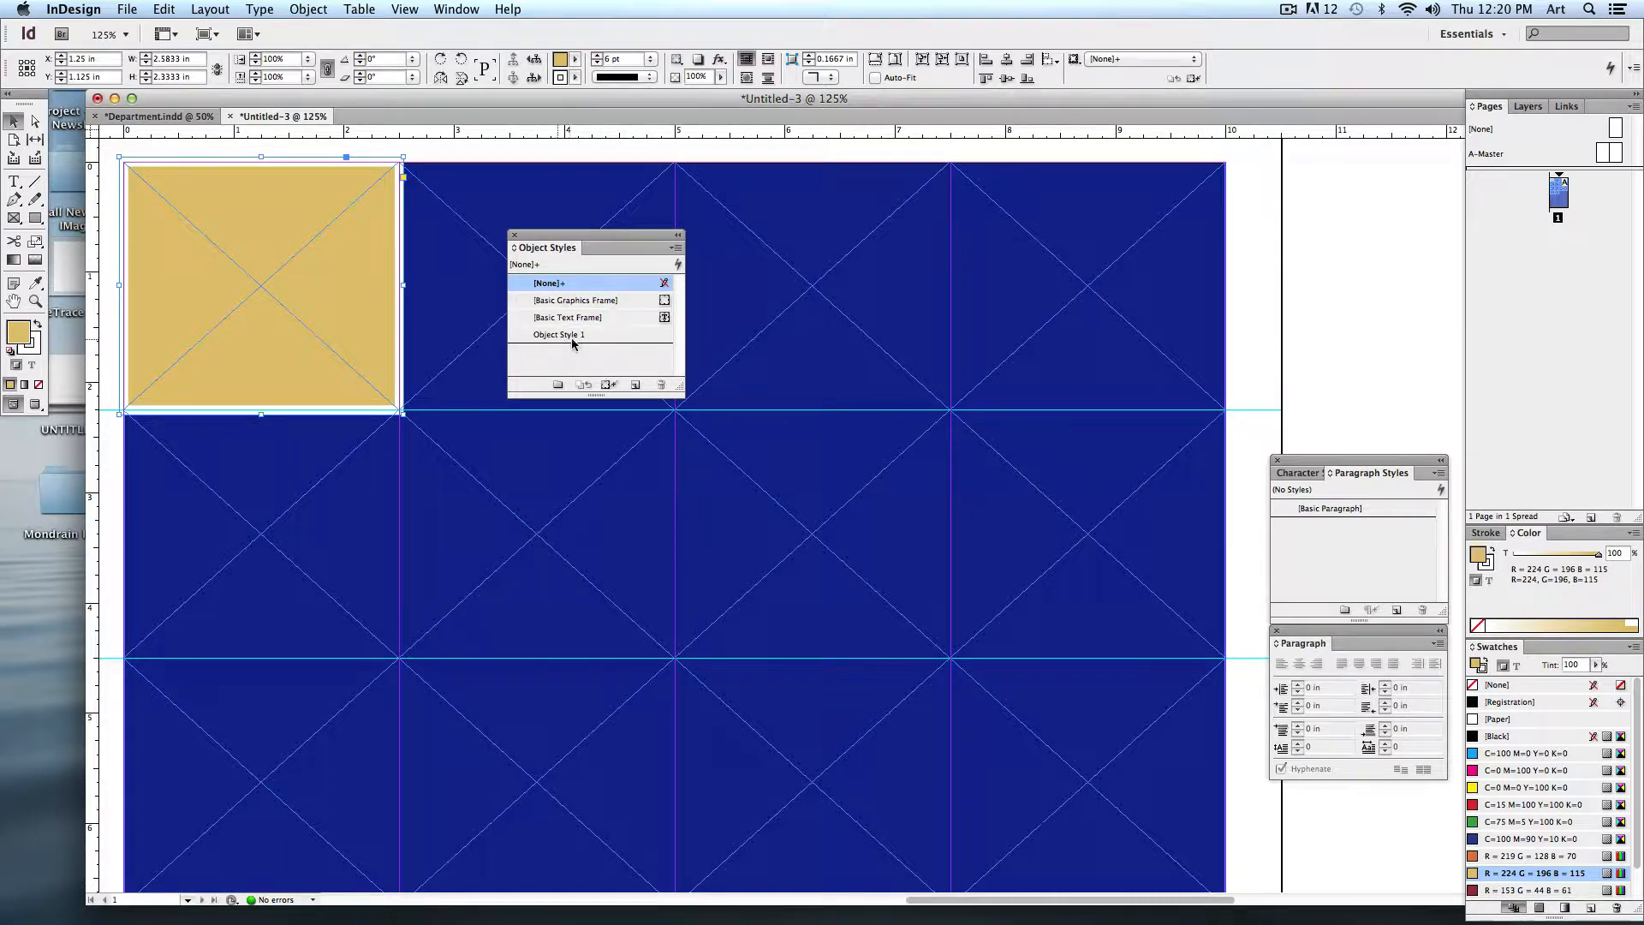
# Step: Rename the style to 'Box', review its Fill and Stroke settings, and confirm
pyautogui.doubleClick(558, 334)
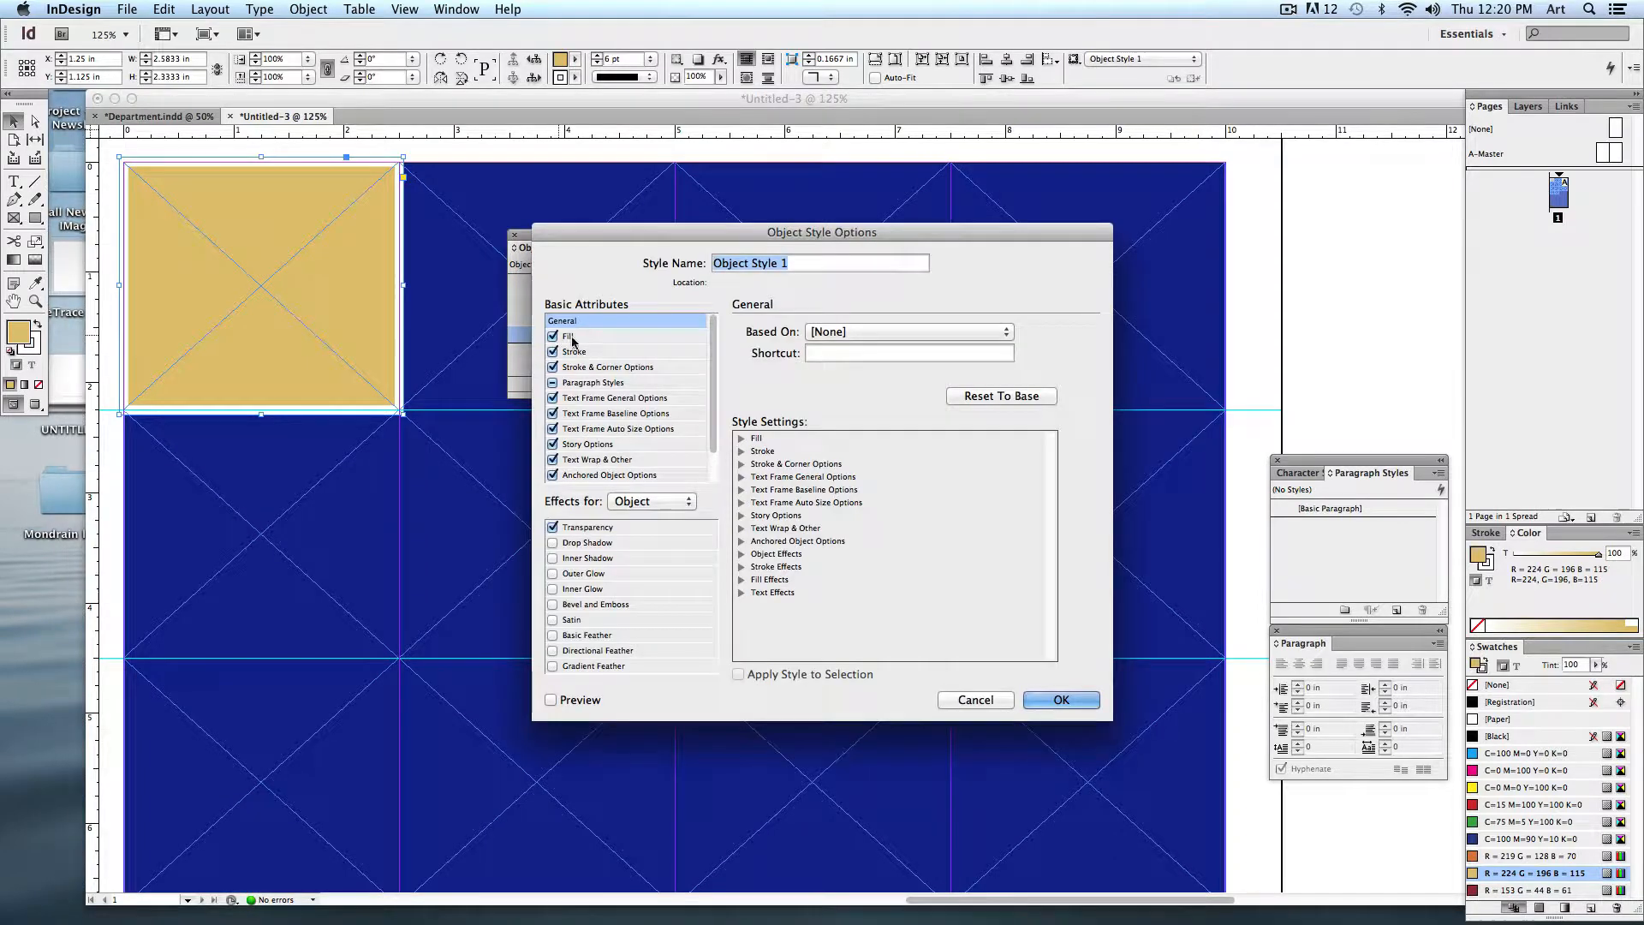
pyautogui.write('Box')
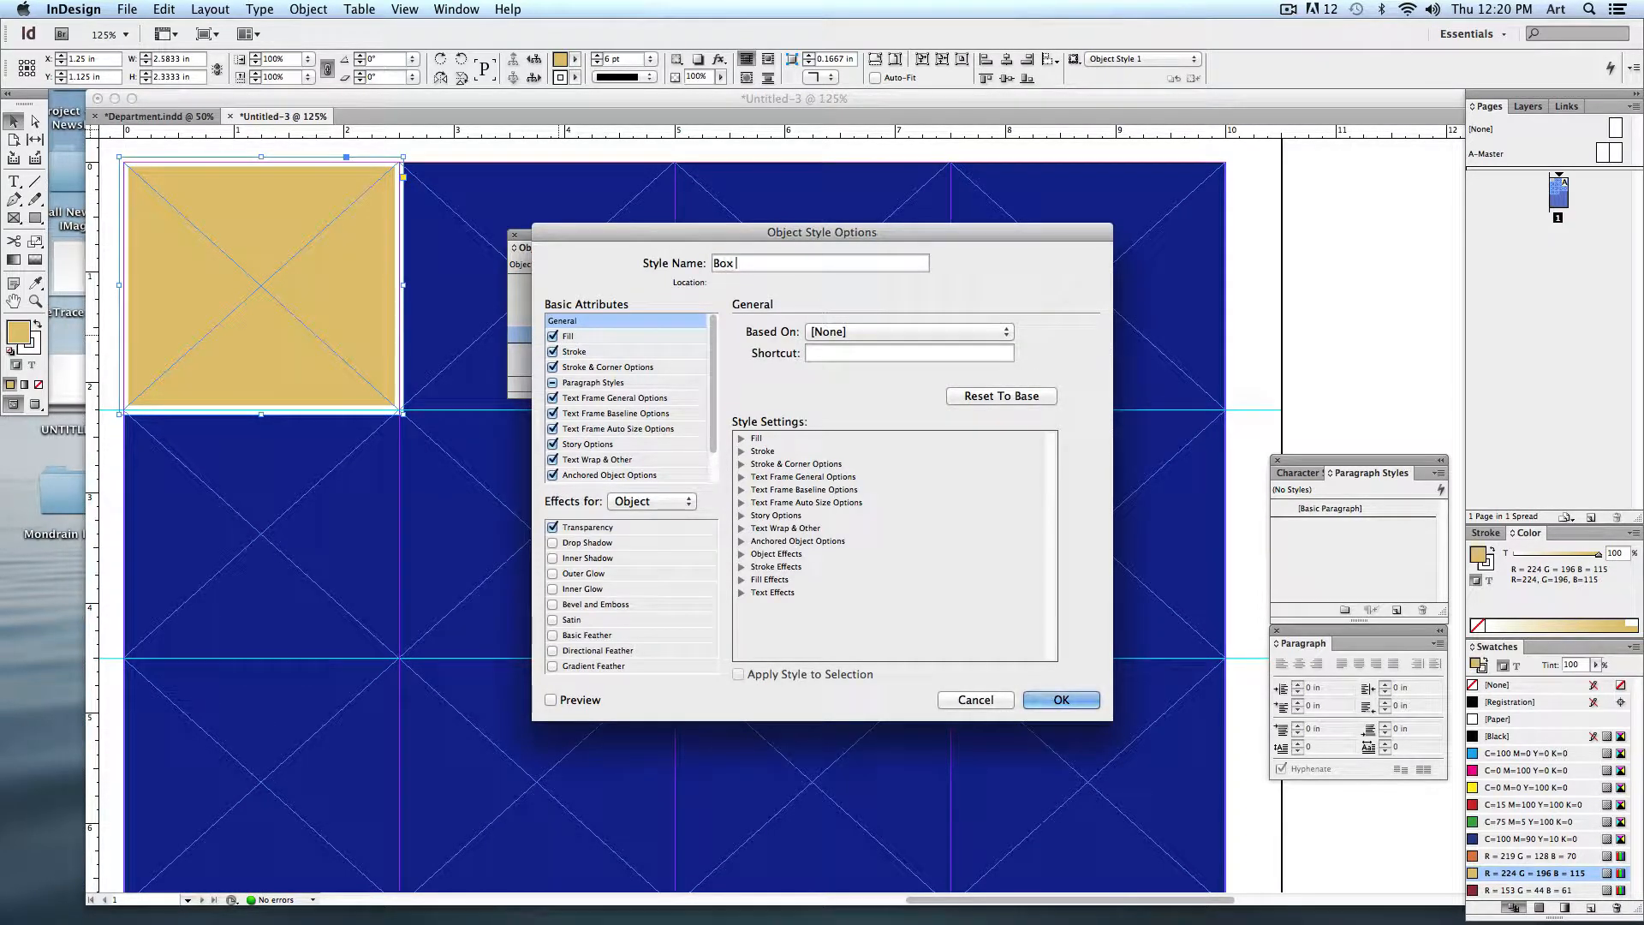
pyautogui.click(568, 336)
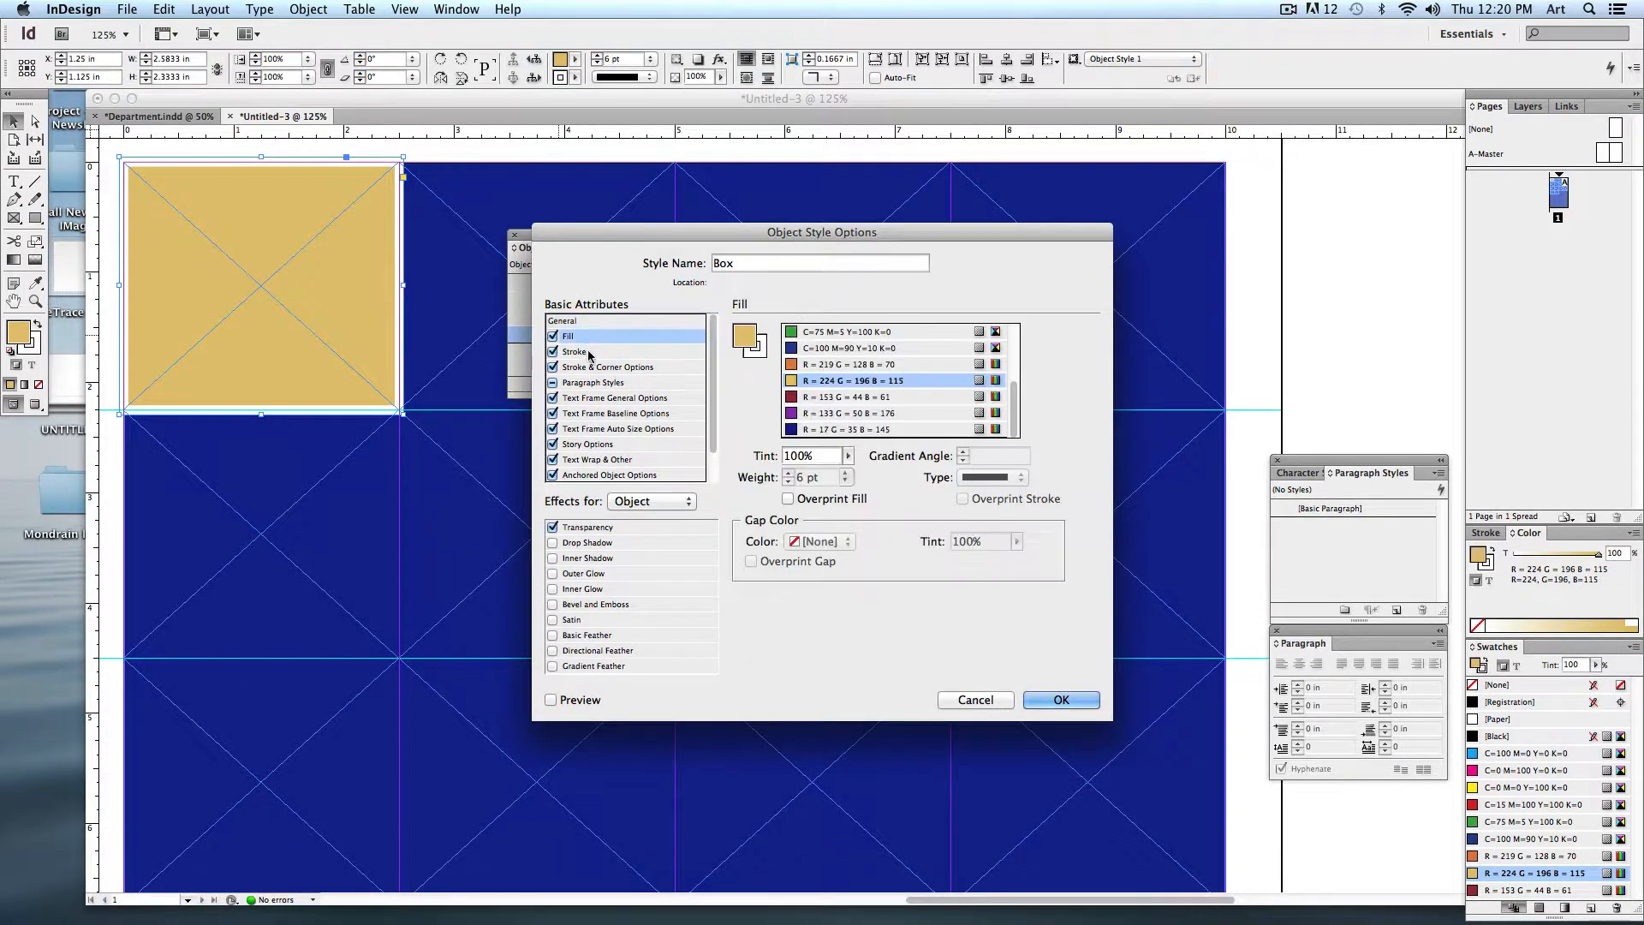
pyautogui.click(576, 350)
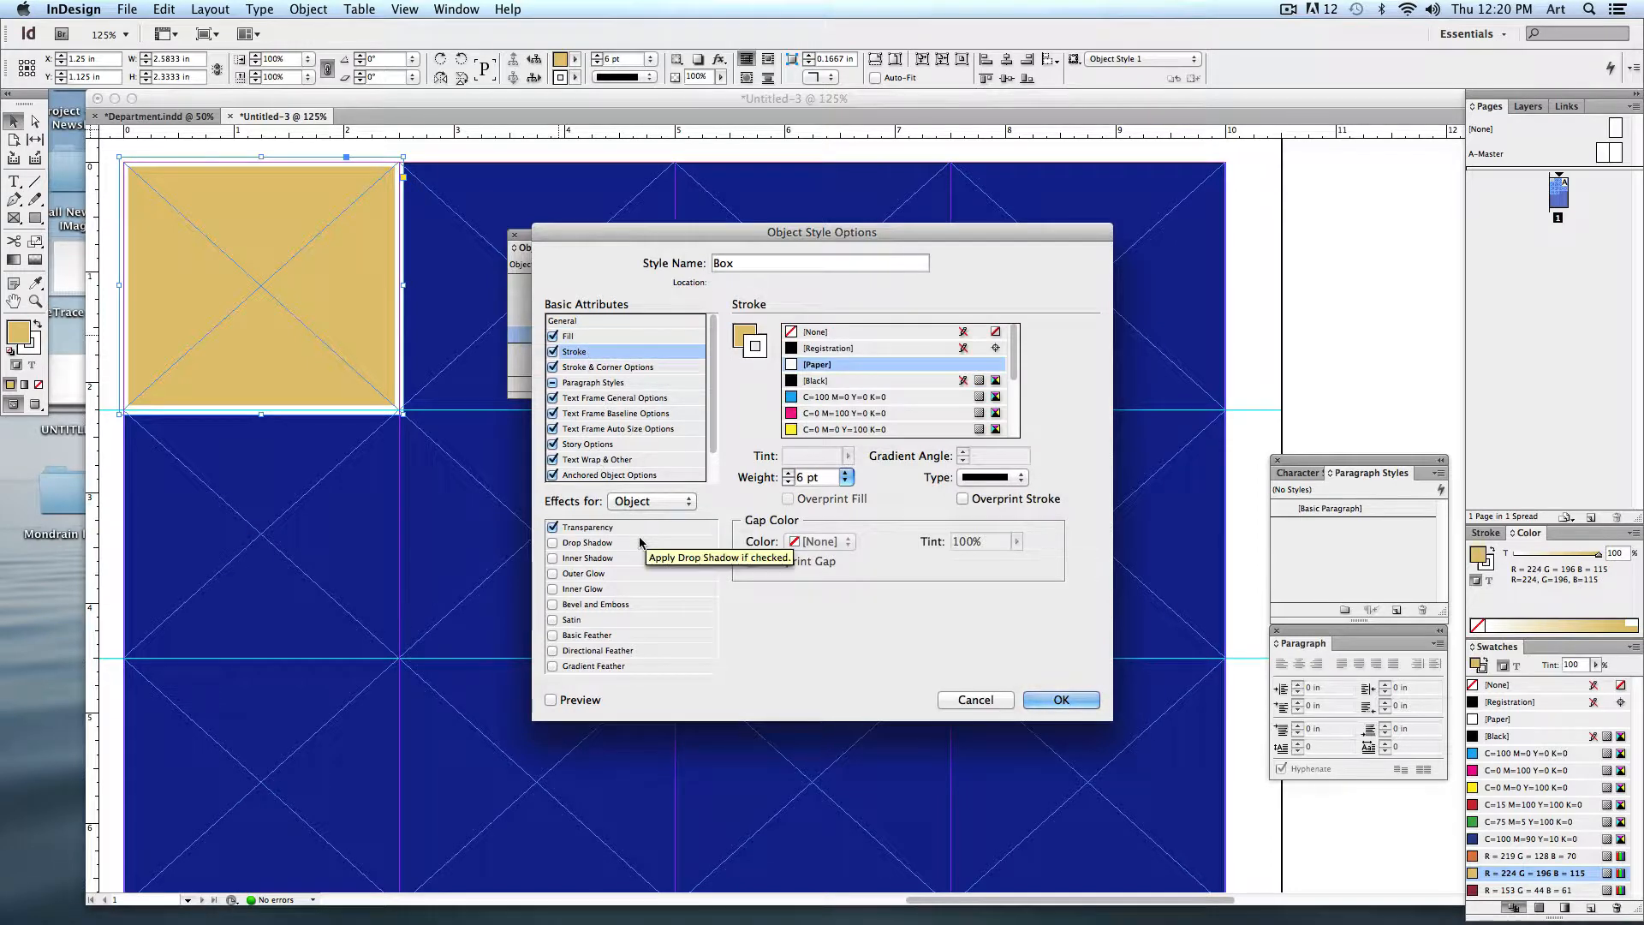
pyautogui.click(1060, 699)
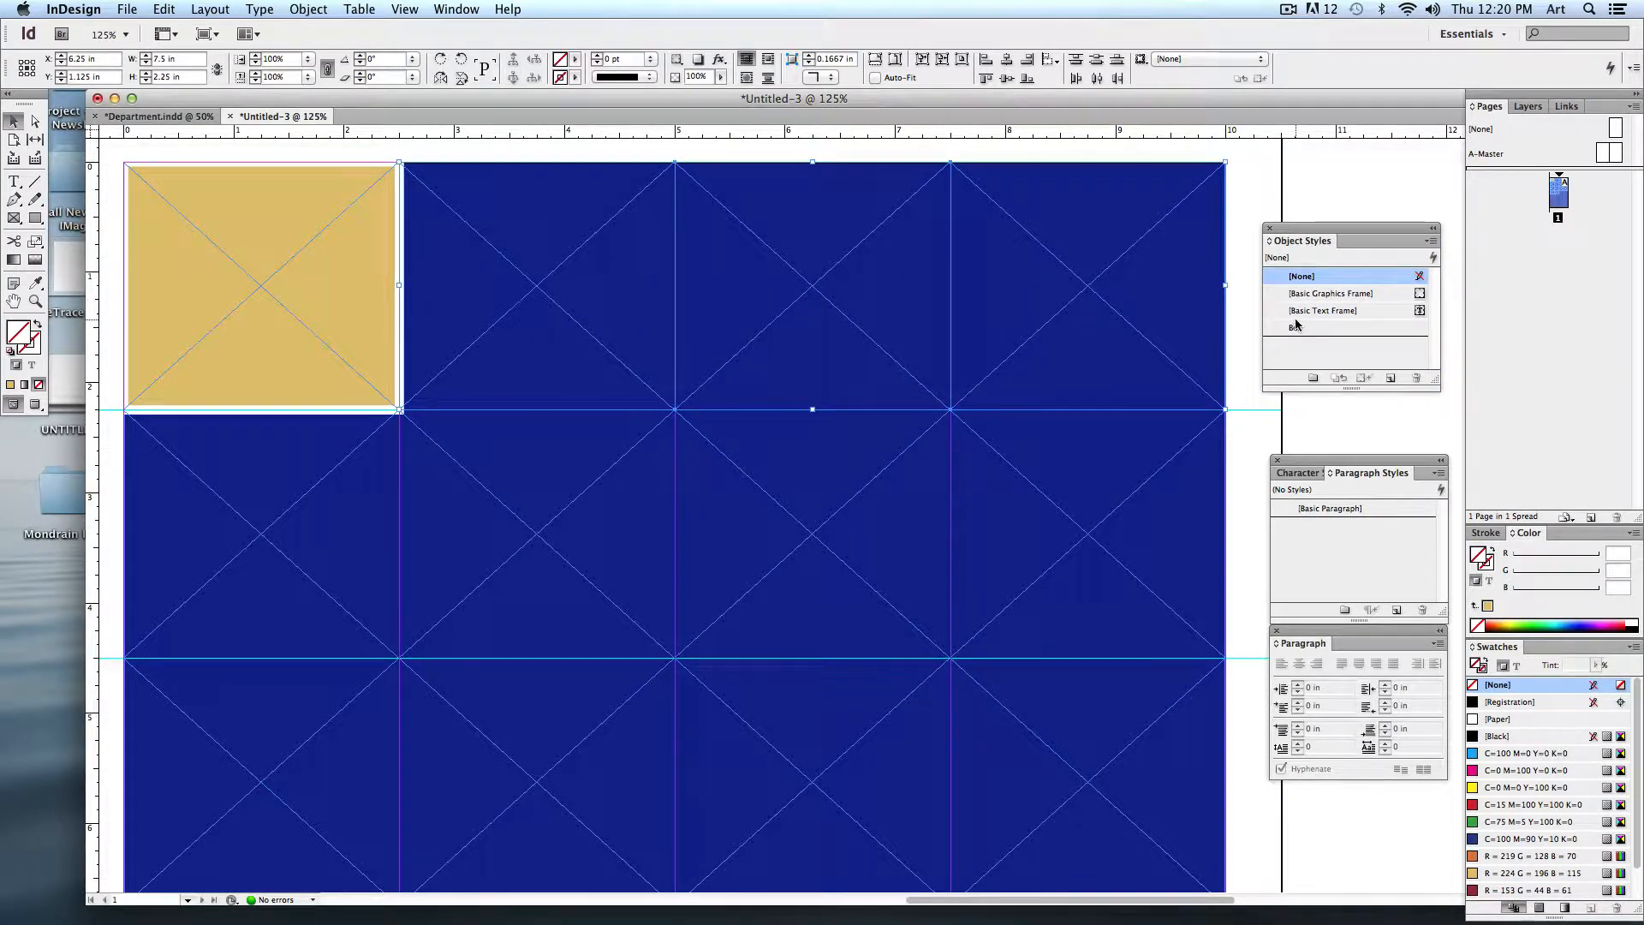
# Step: Select all grid frames and apply the Box style to them
pyautogui.click(1320, 329)
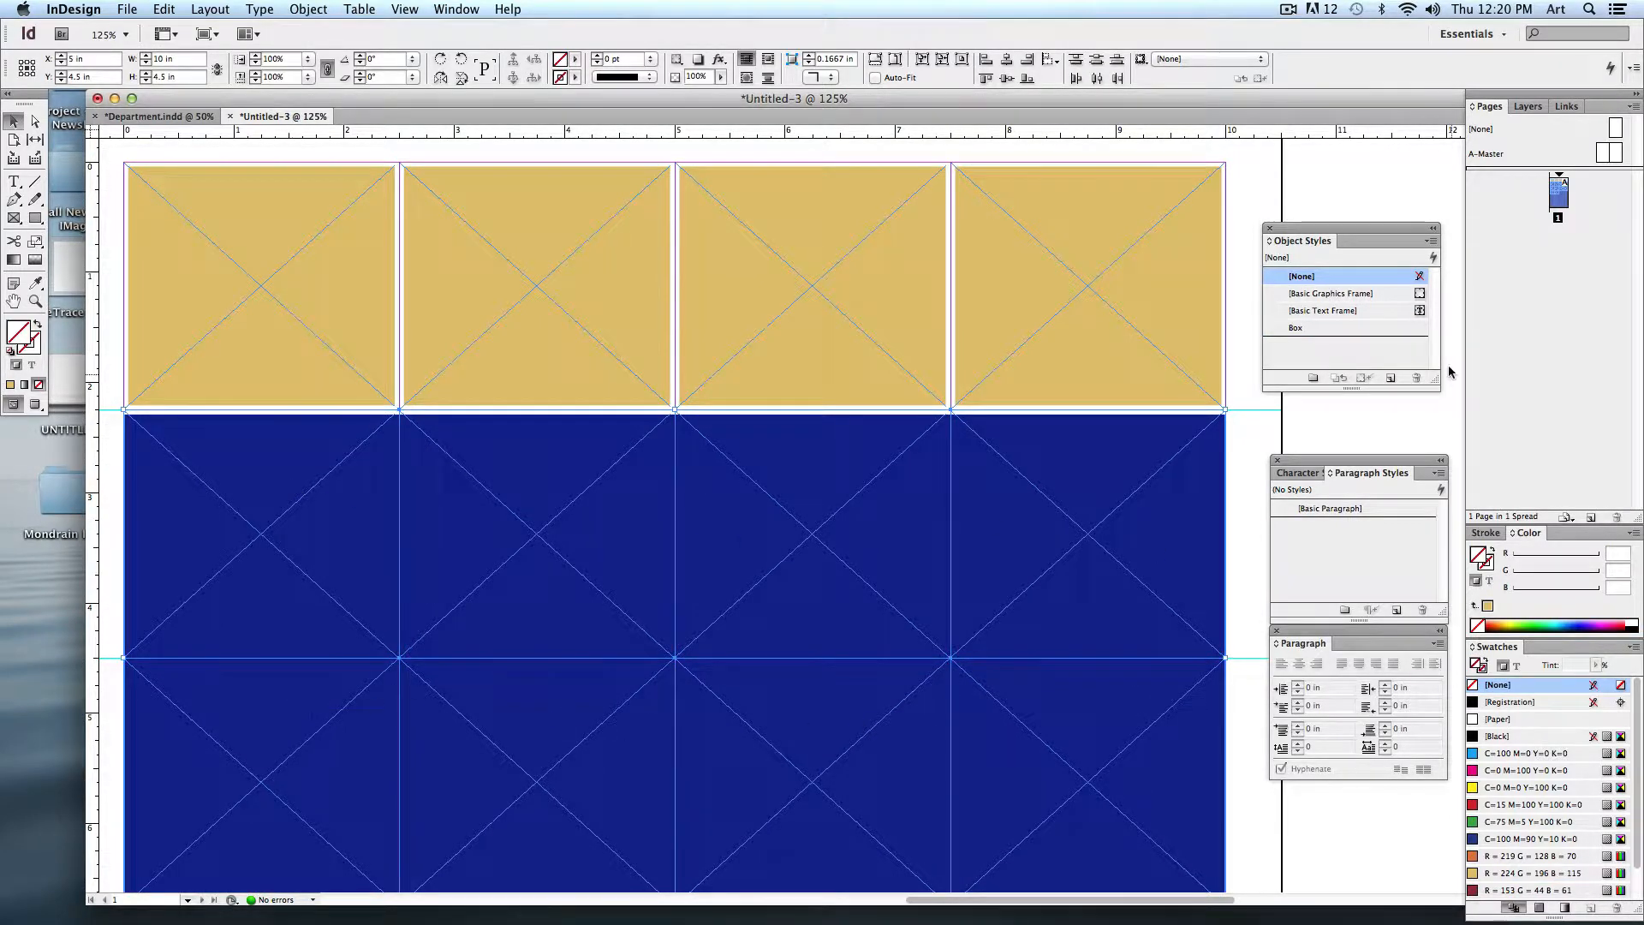
pyautogui.click(1294, 327)
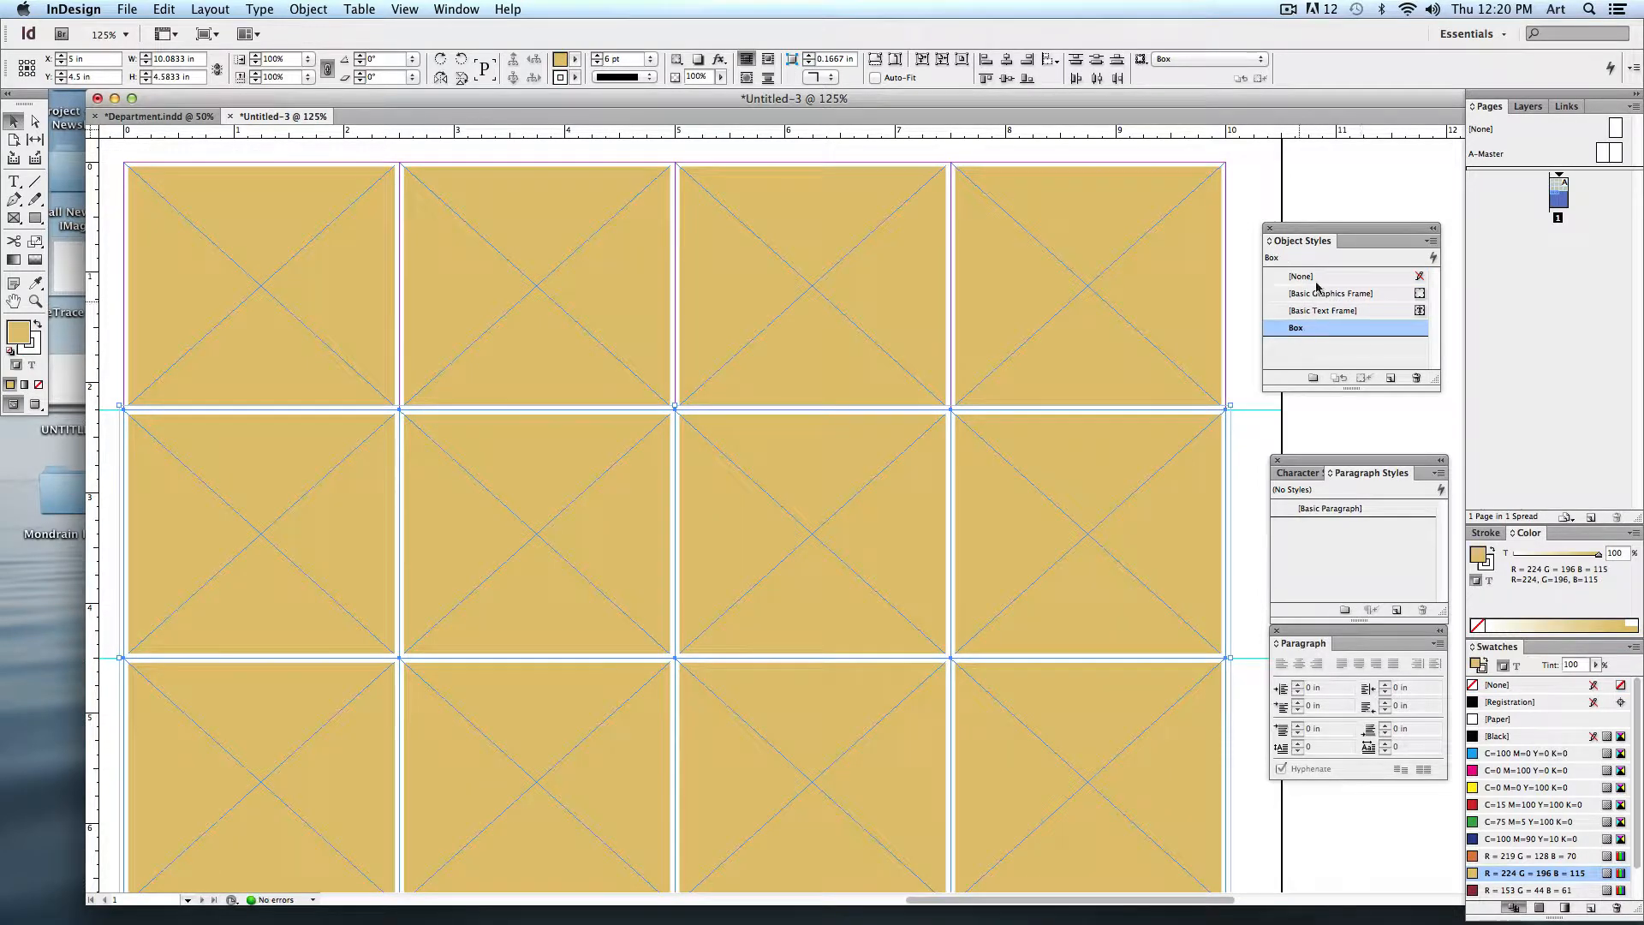
# Step: Give the Box object style a dark red fill (R=153 G=44 B=61) so all styled frames turn red
pyautogui.doubleClick(1294, 327)
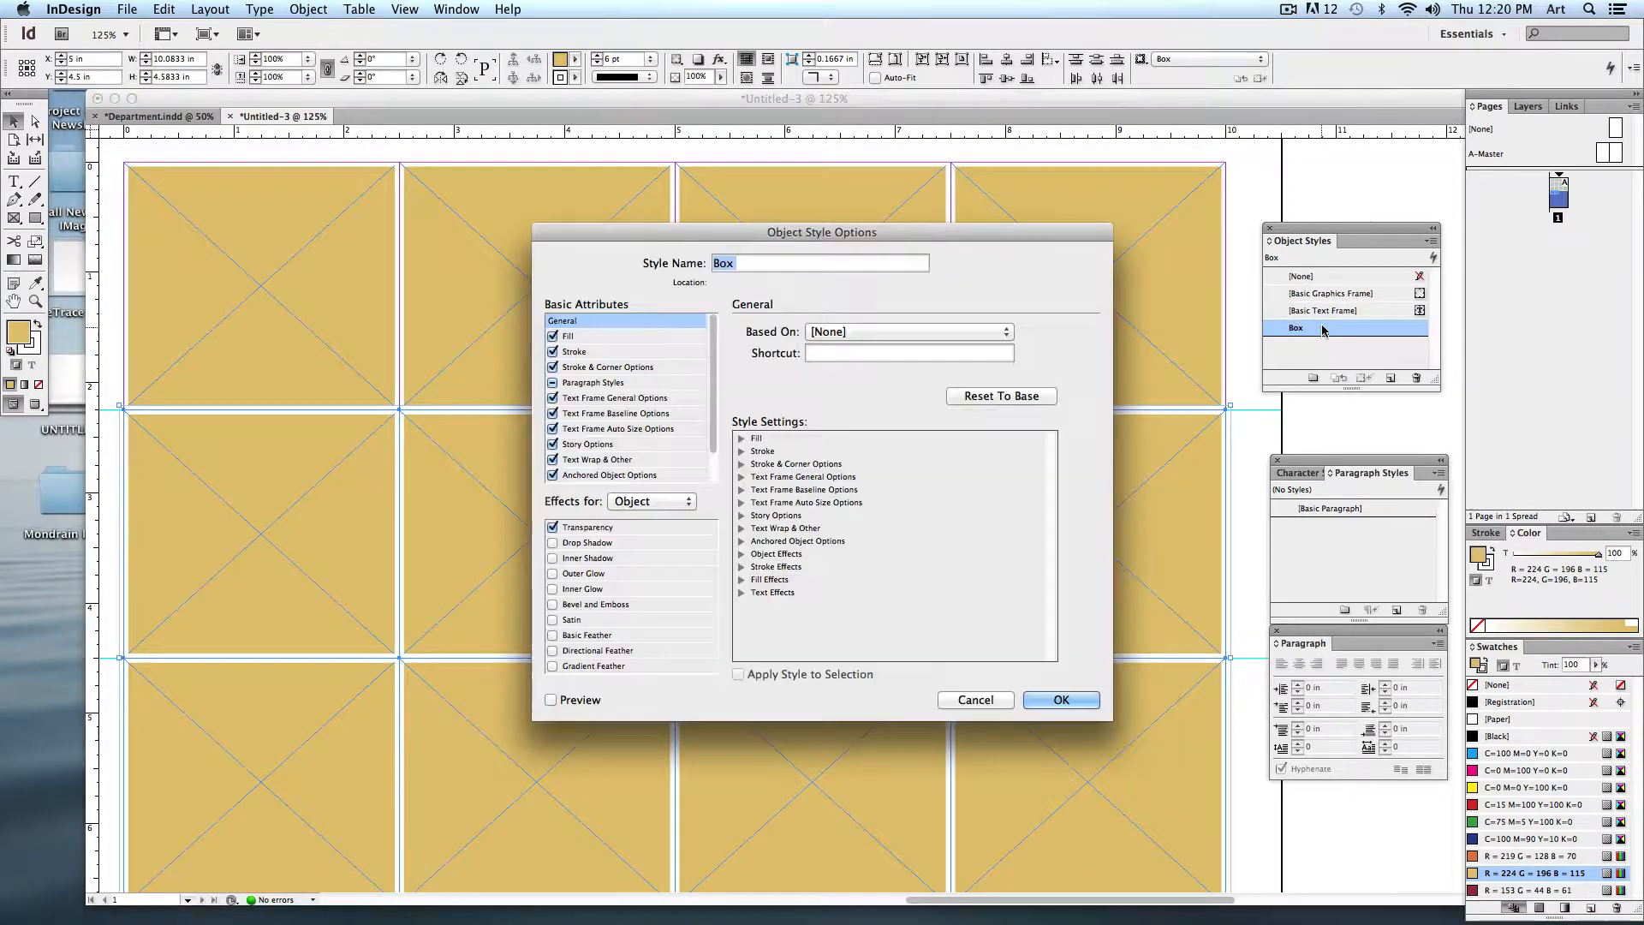
pyautogui.click(569, 336)
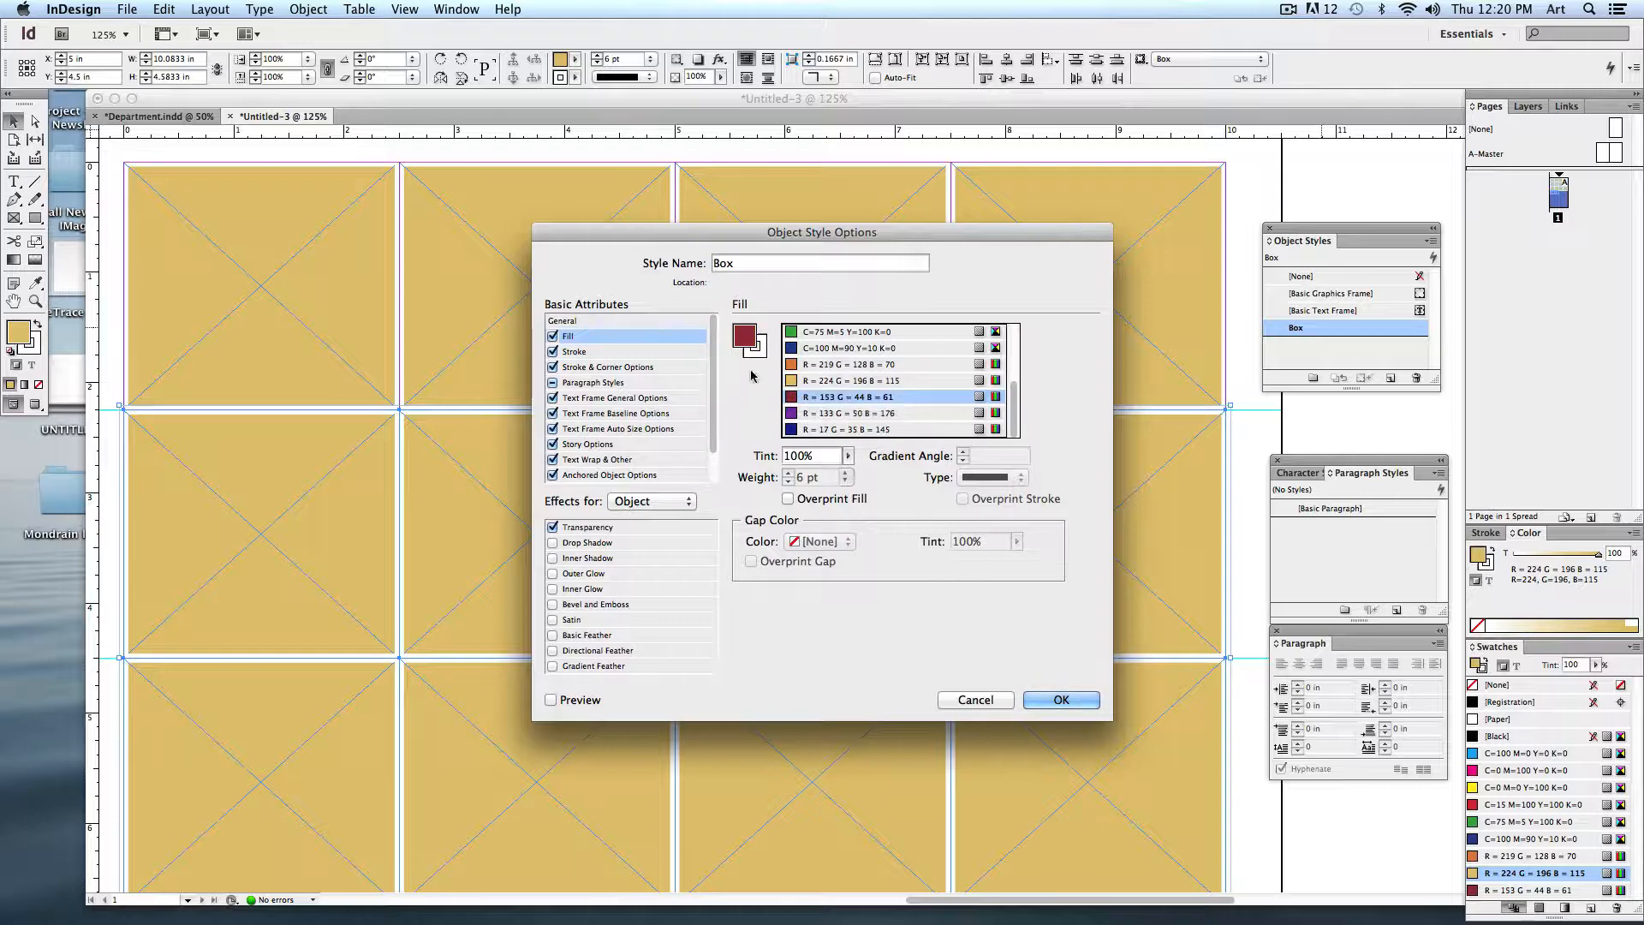
pyautogui.click(1058, 698)
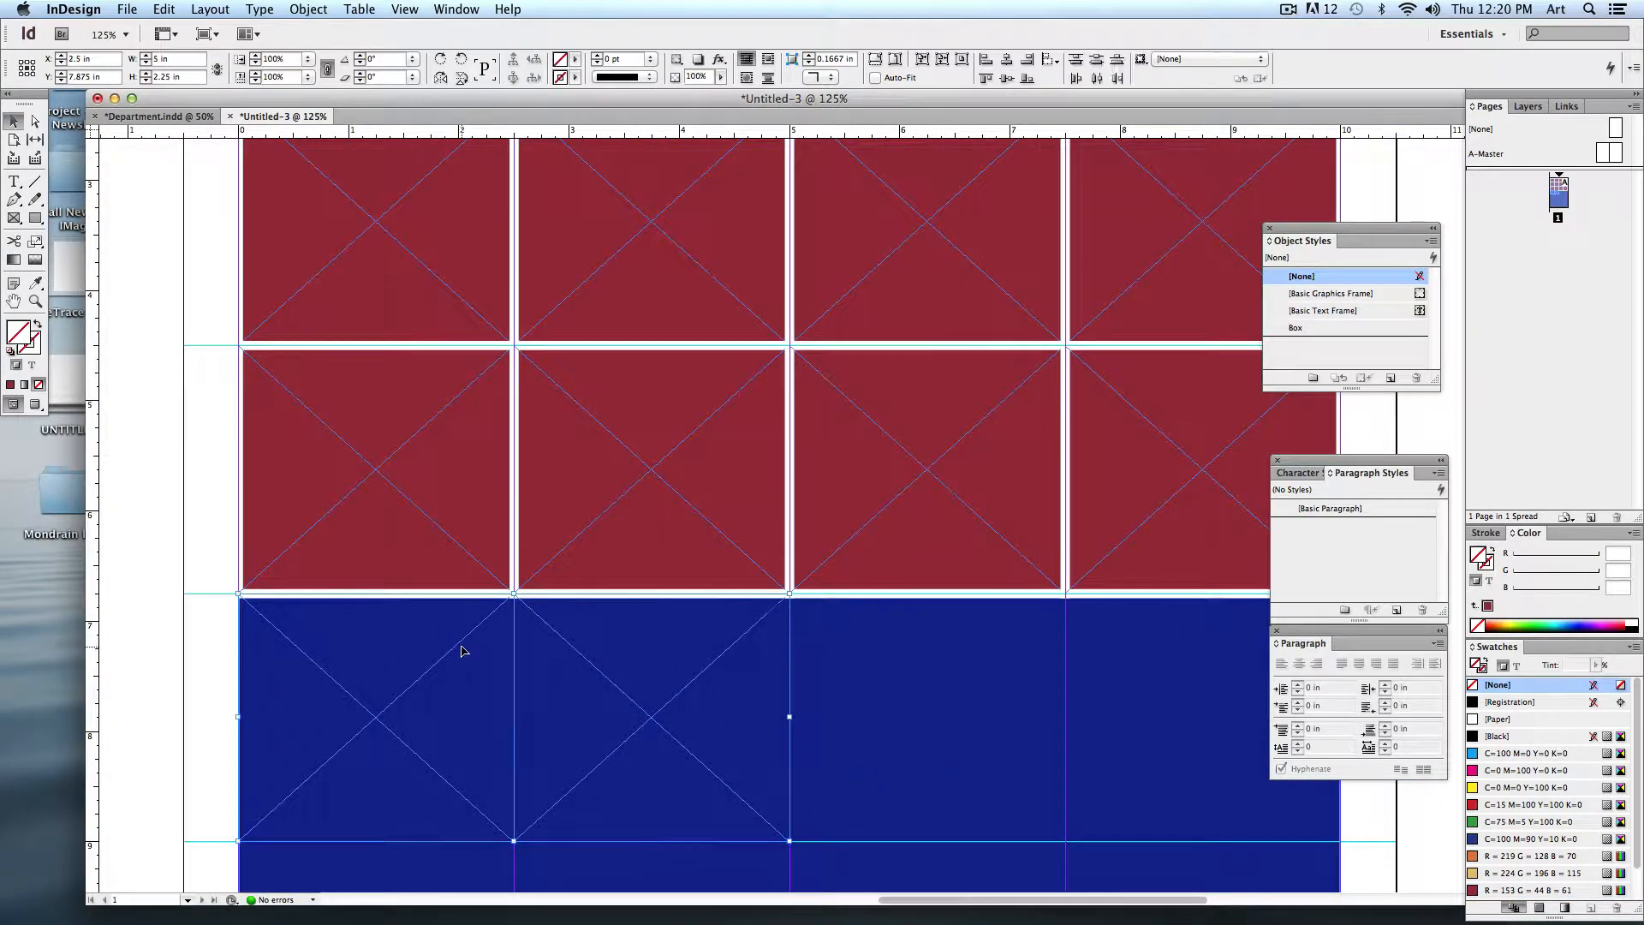
pyautogui.click(1294, 327)
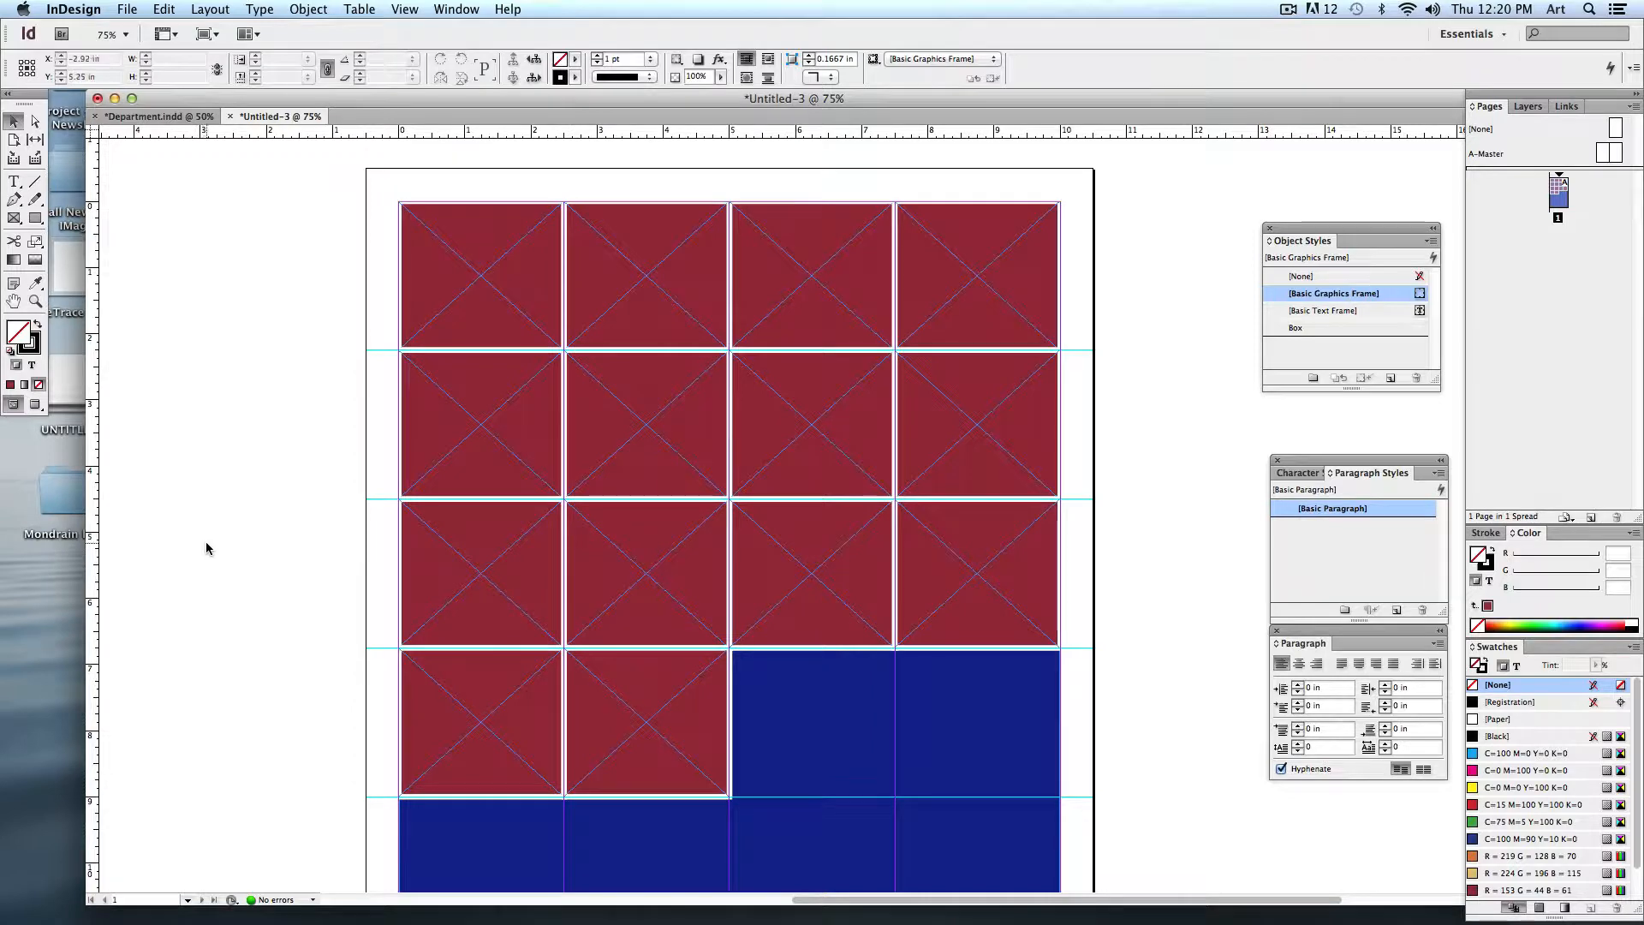
# Step: Place all the MCArt portrait photos from Desktop > Art Department Pix into the place cursor
pyautogui.click(125, 8)
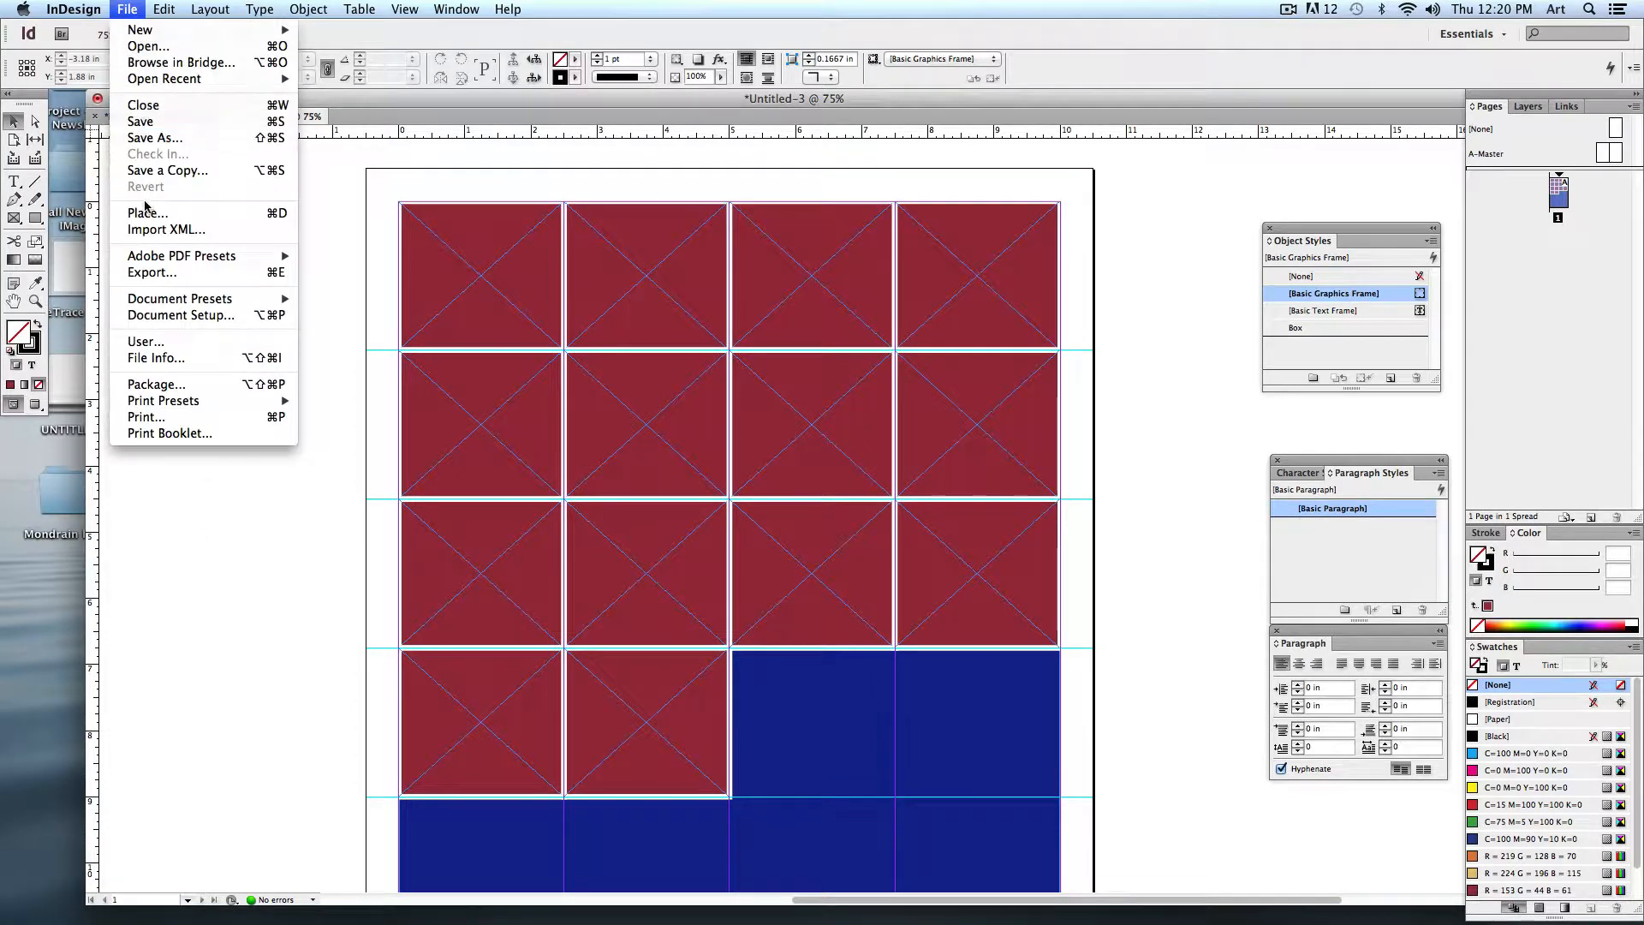
pyautogui.click(147, 213)
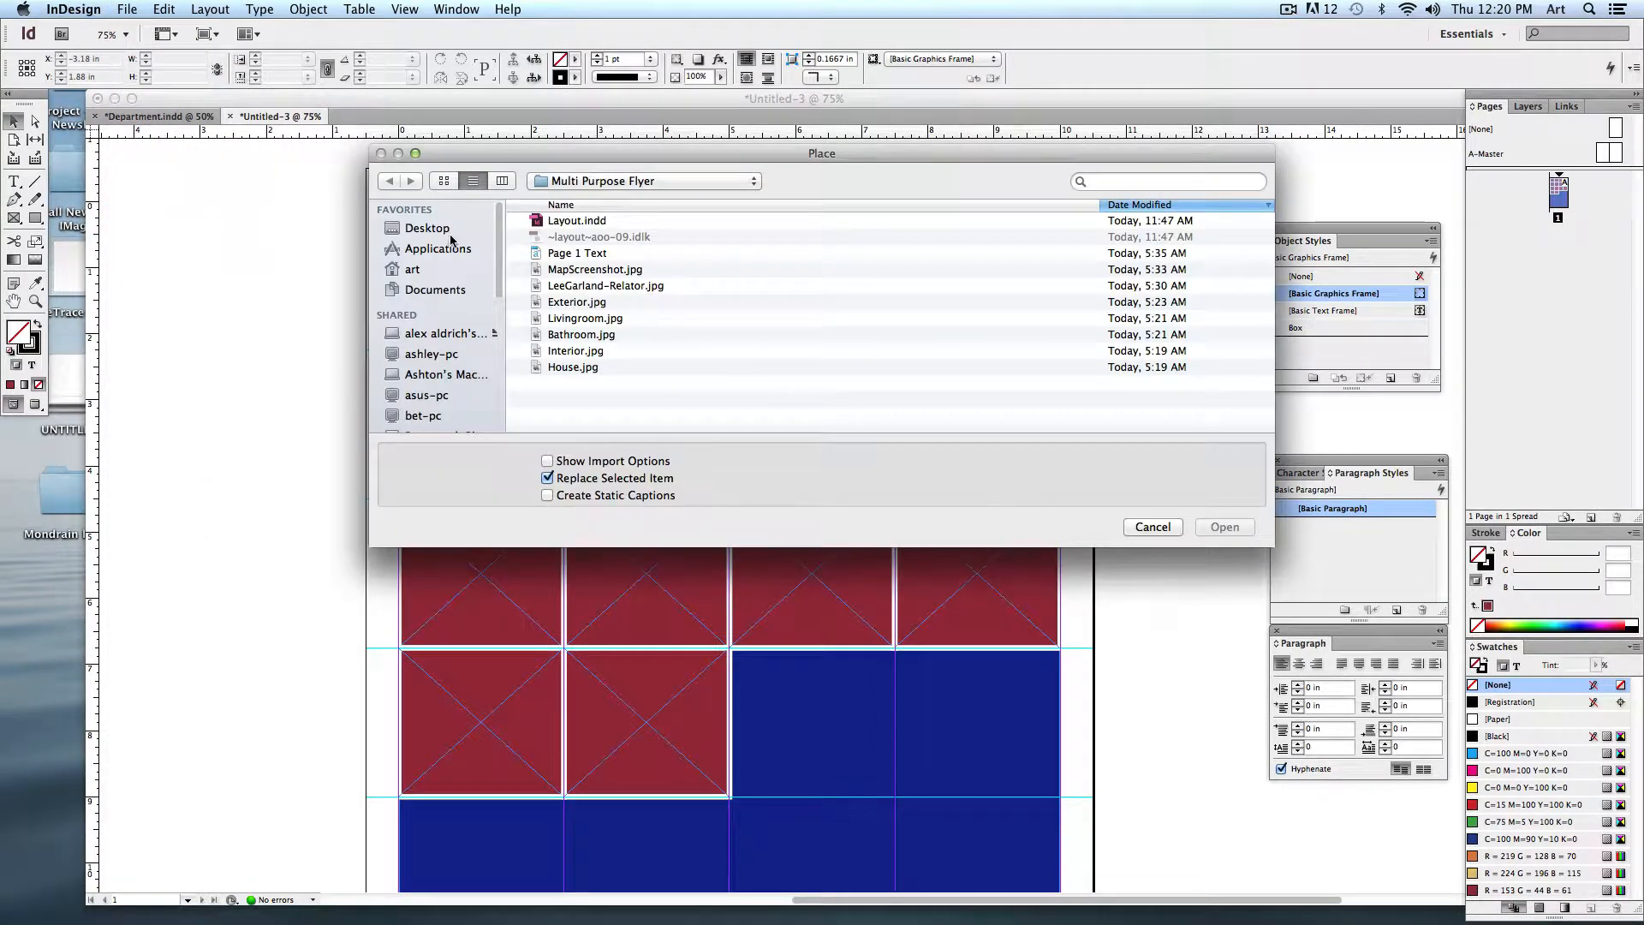
pyautogui.click(426, 228)
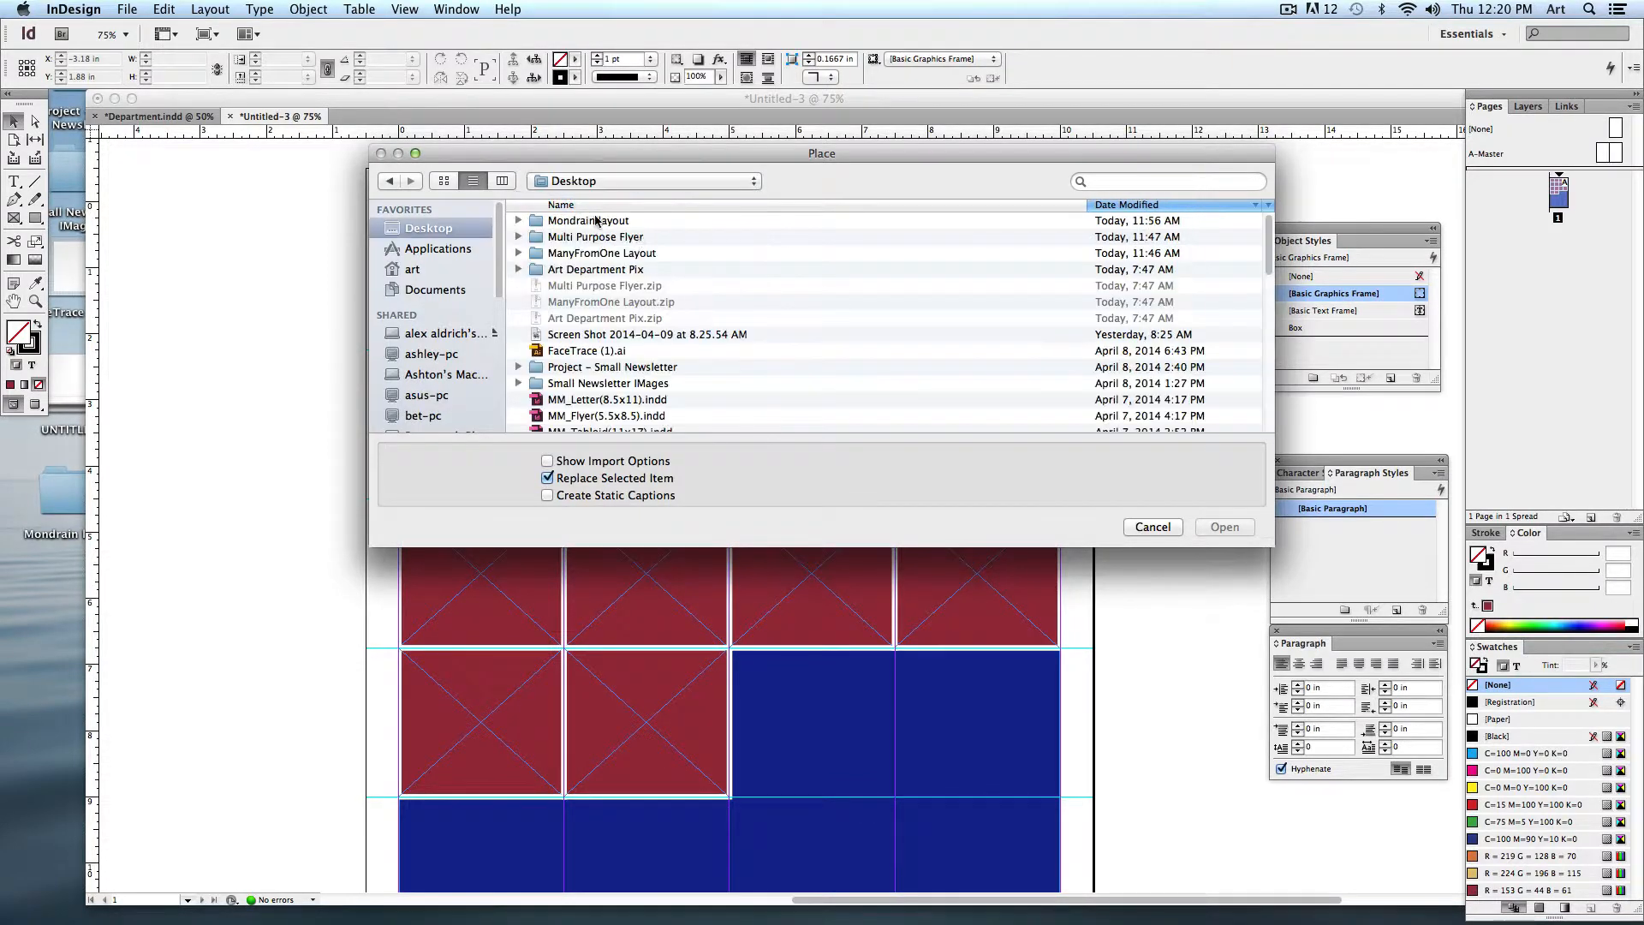
pyautogui.doubleClick(596, 269)
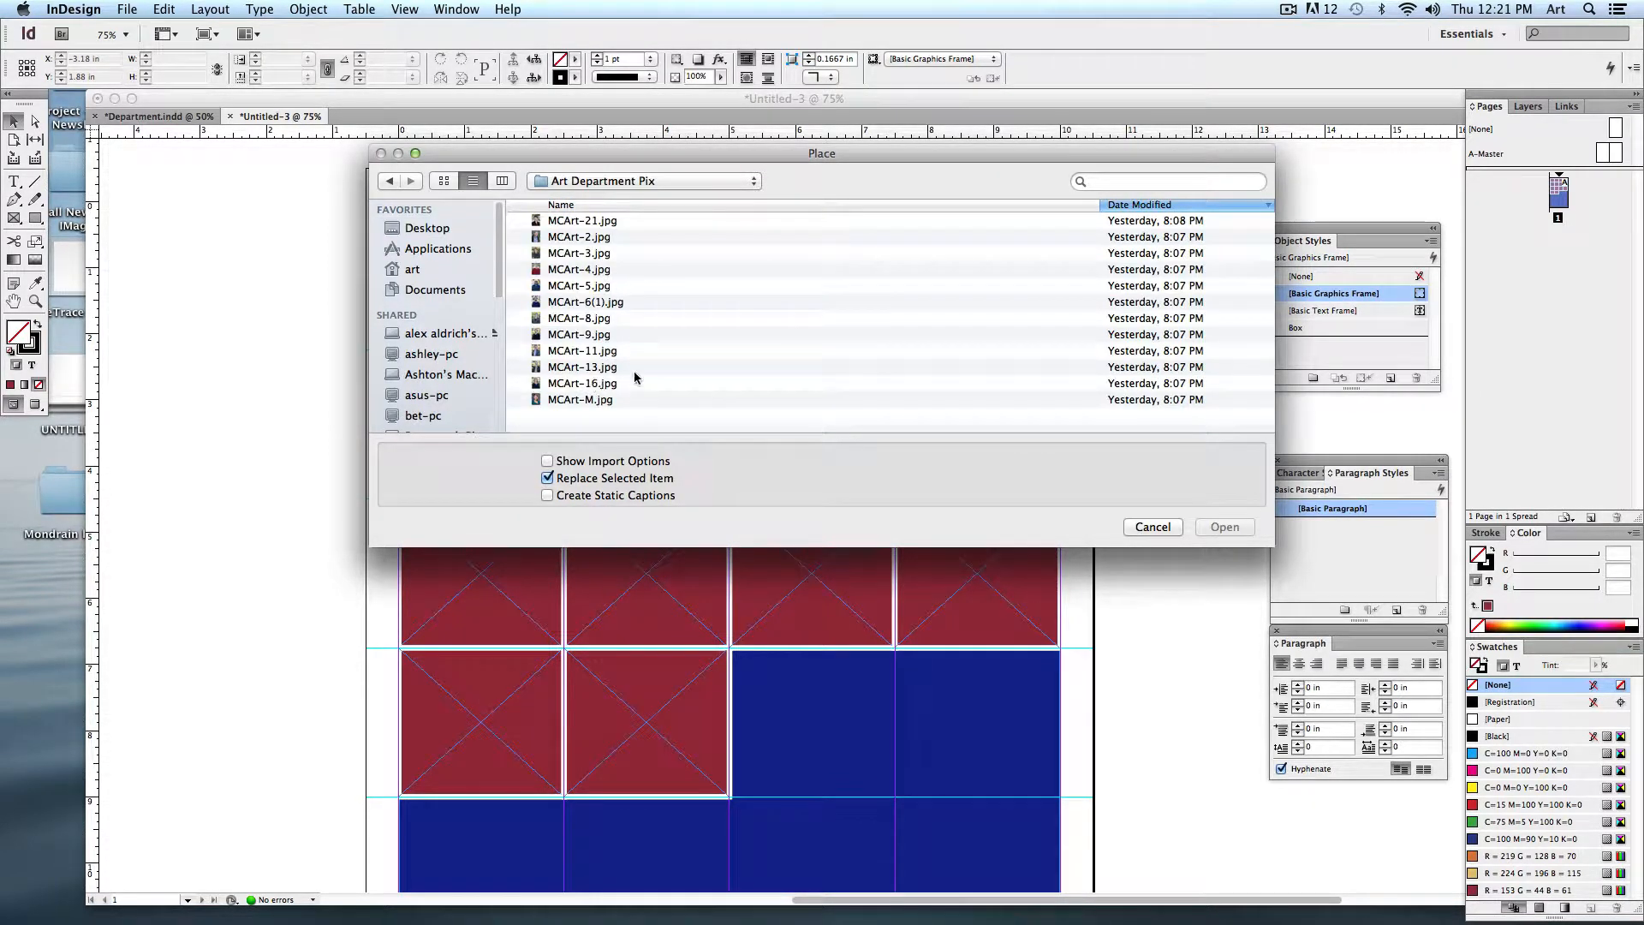
pyautogui.click(582, 366)
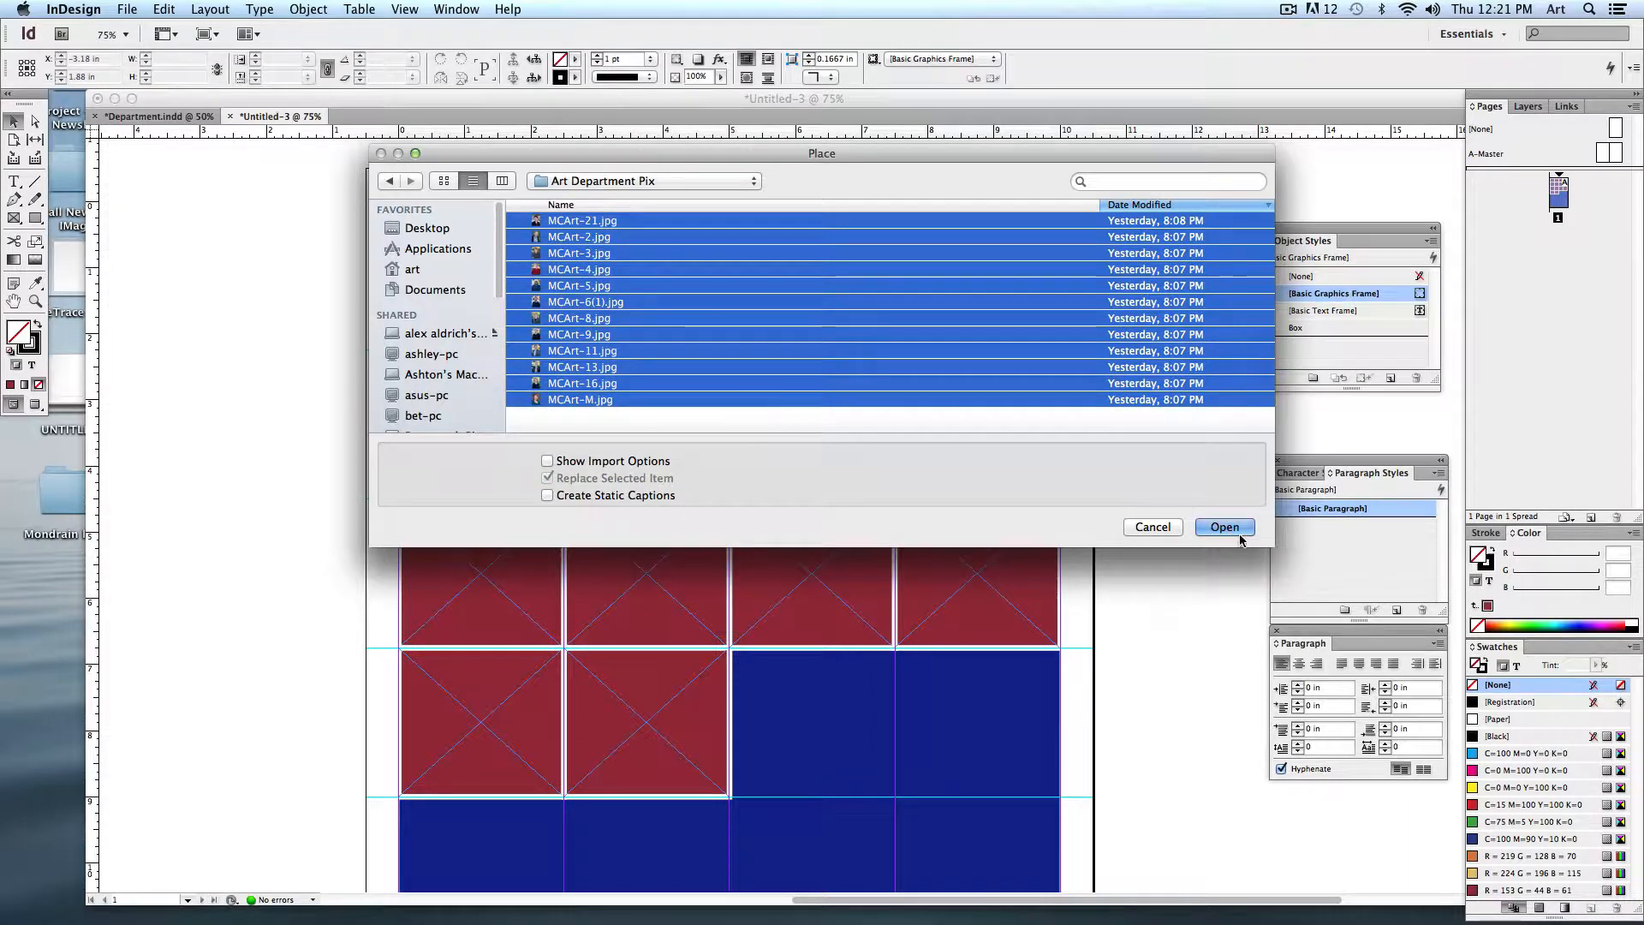
pyautogui.click(1223, 525)
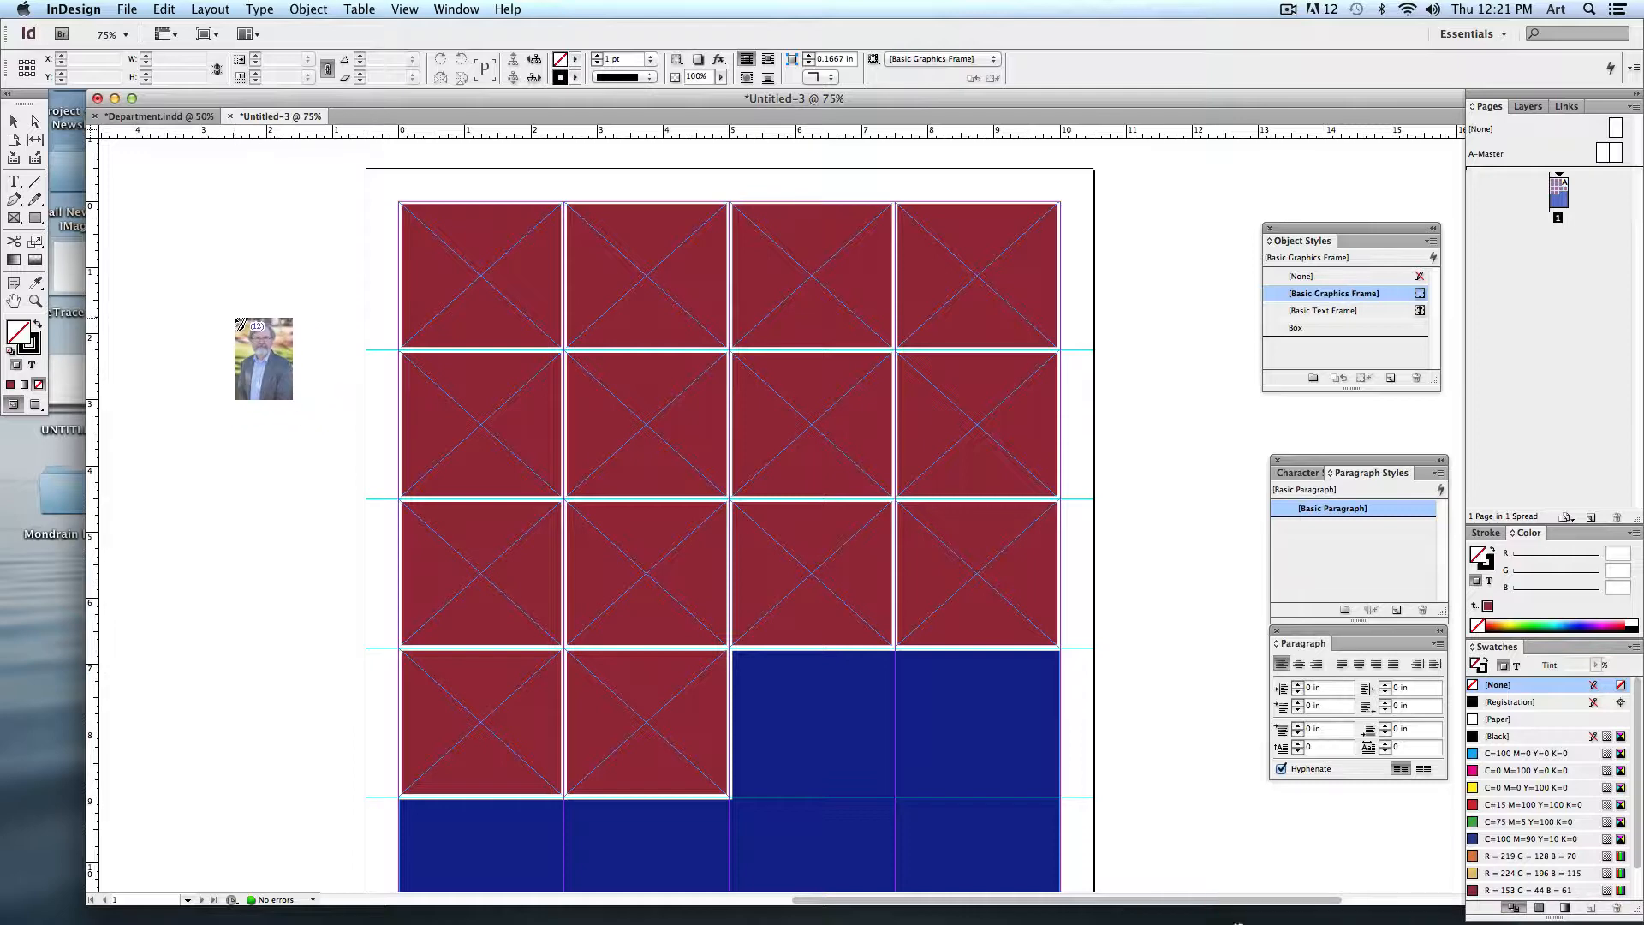
# Step: Drop the twelve loaded portraits into the top three rows of red frames and select the filled frames
pyautogui.moveTo(264, 358); pyautogui.dragTo(483, 336)
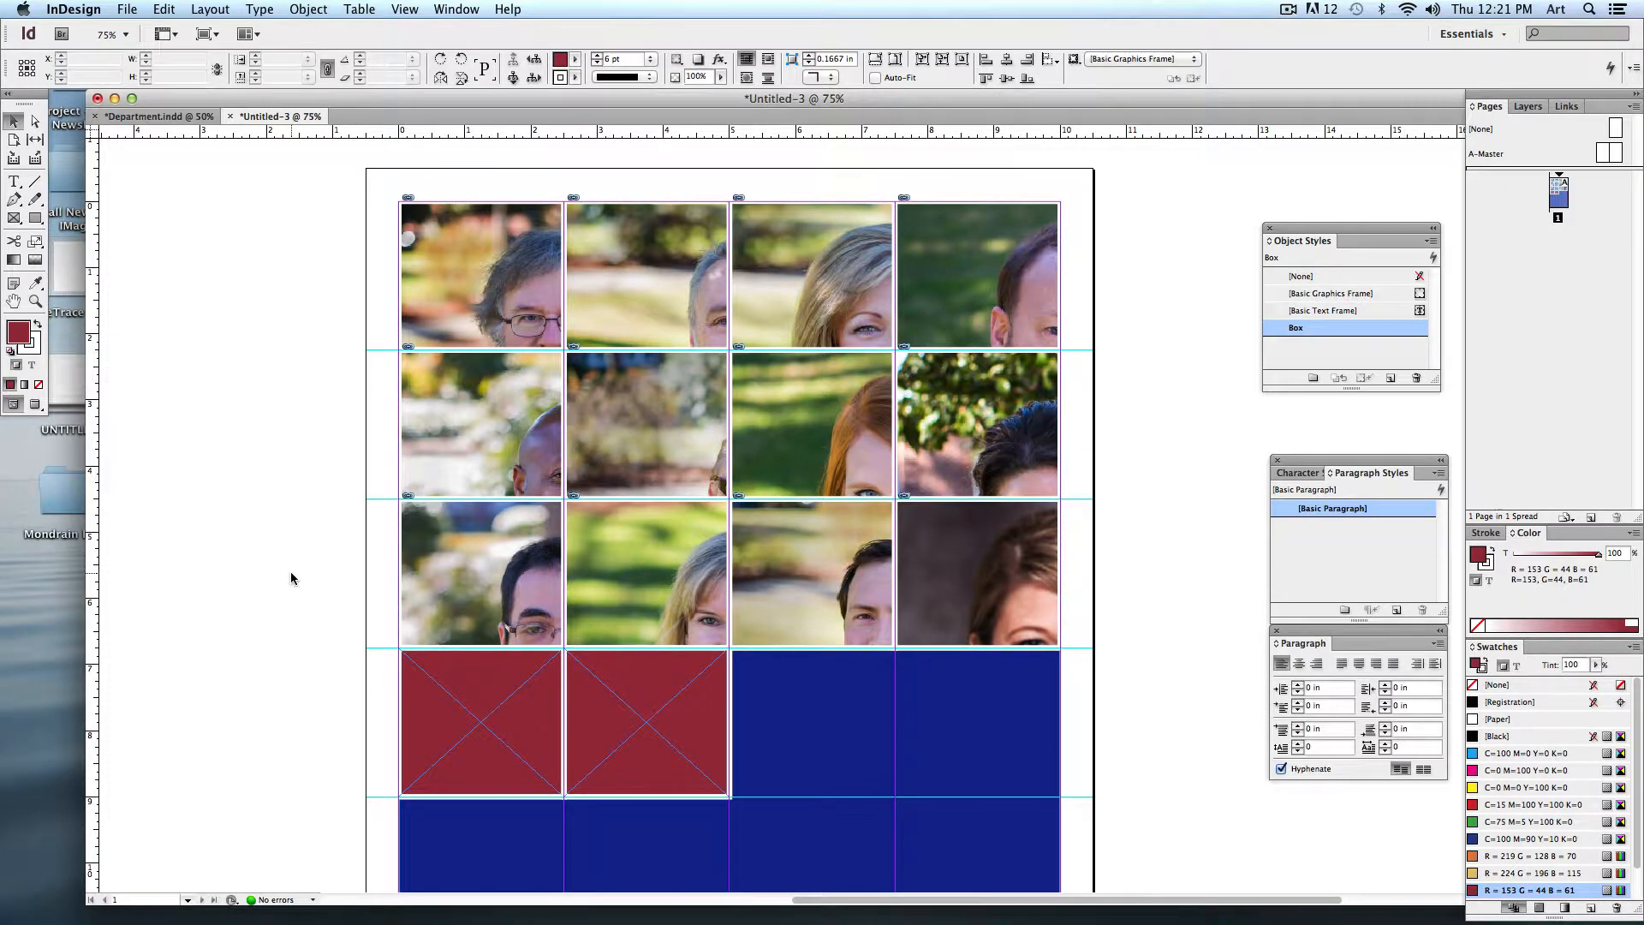
pyautogui.click(481, 274)
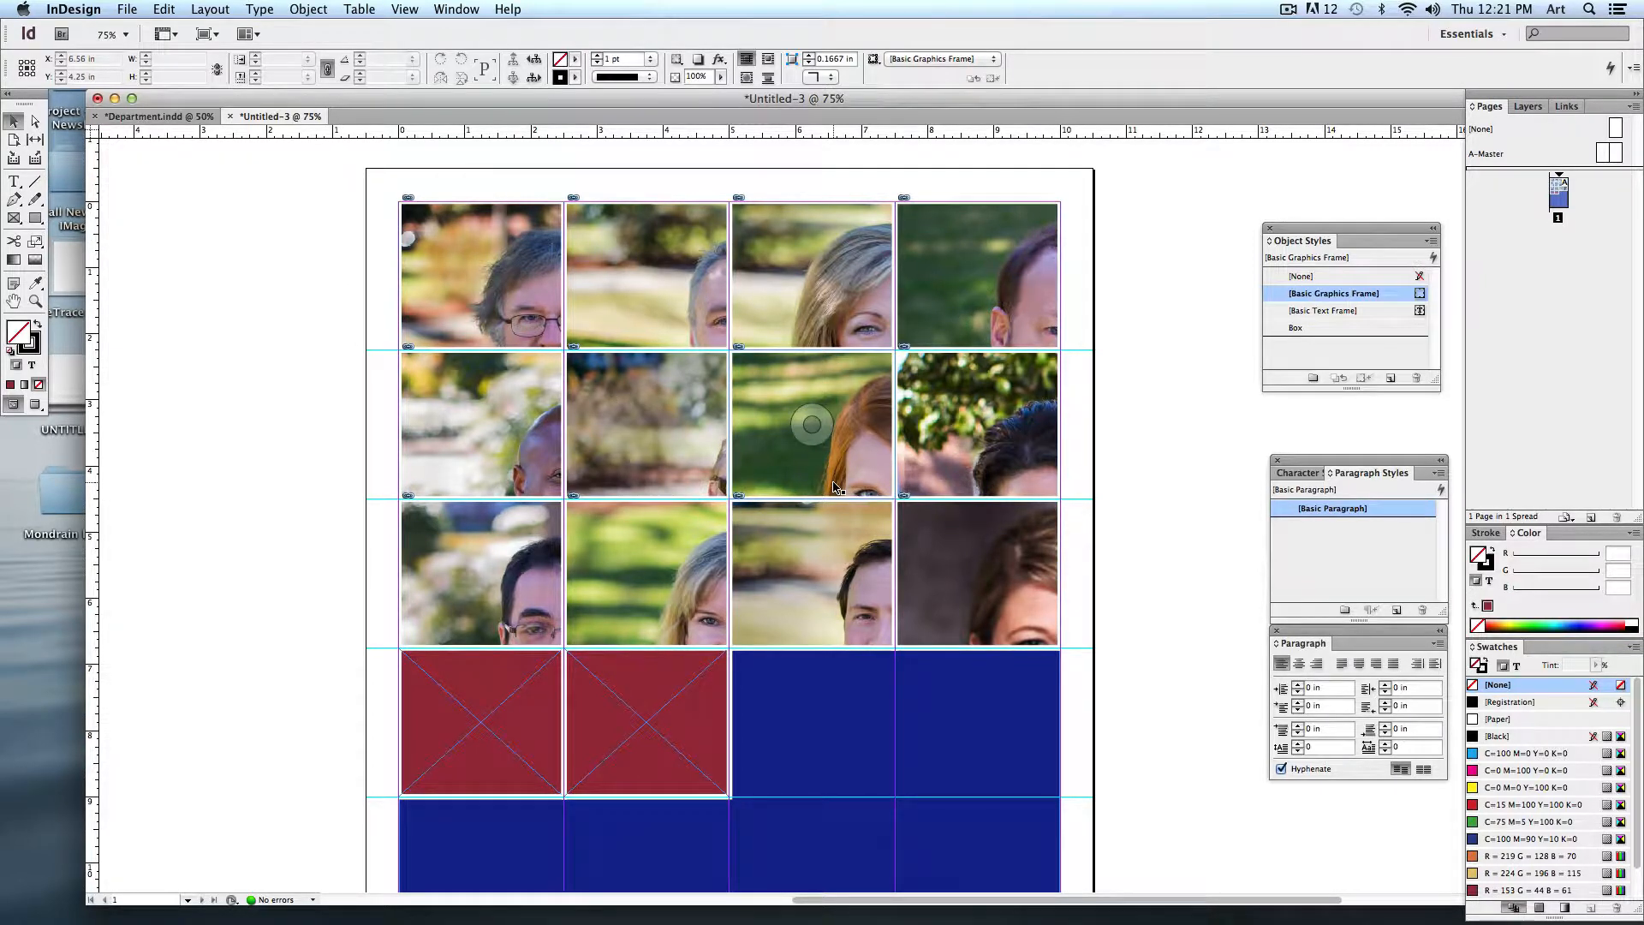
pyautogui.click(483, 274)
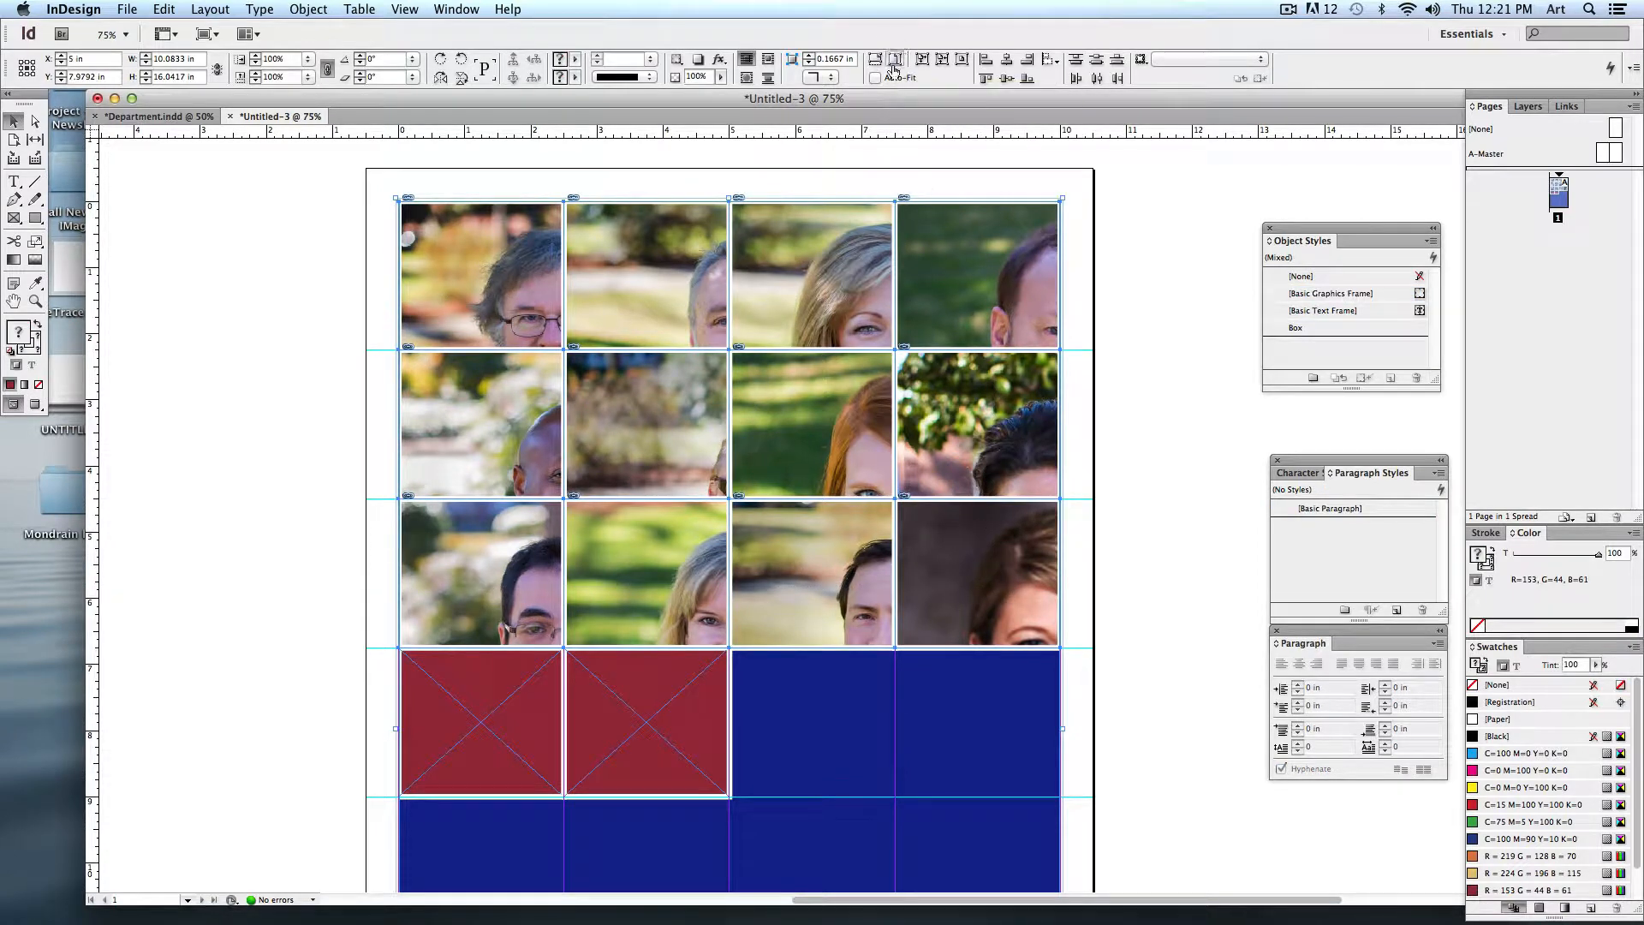
# Step: Fill each frame proportionally with its portrait, then reposition individual images so faces are centred
pyautogui.click(875, 61)
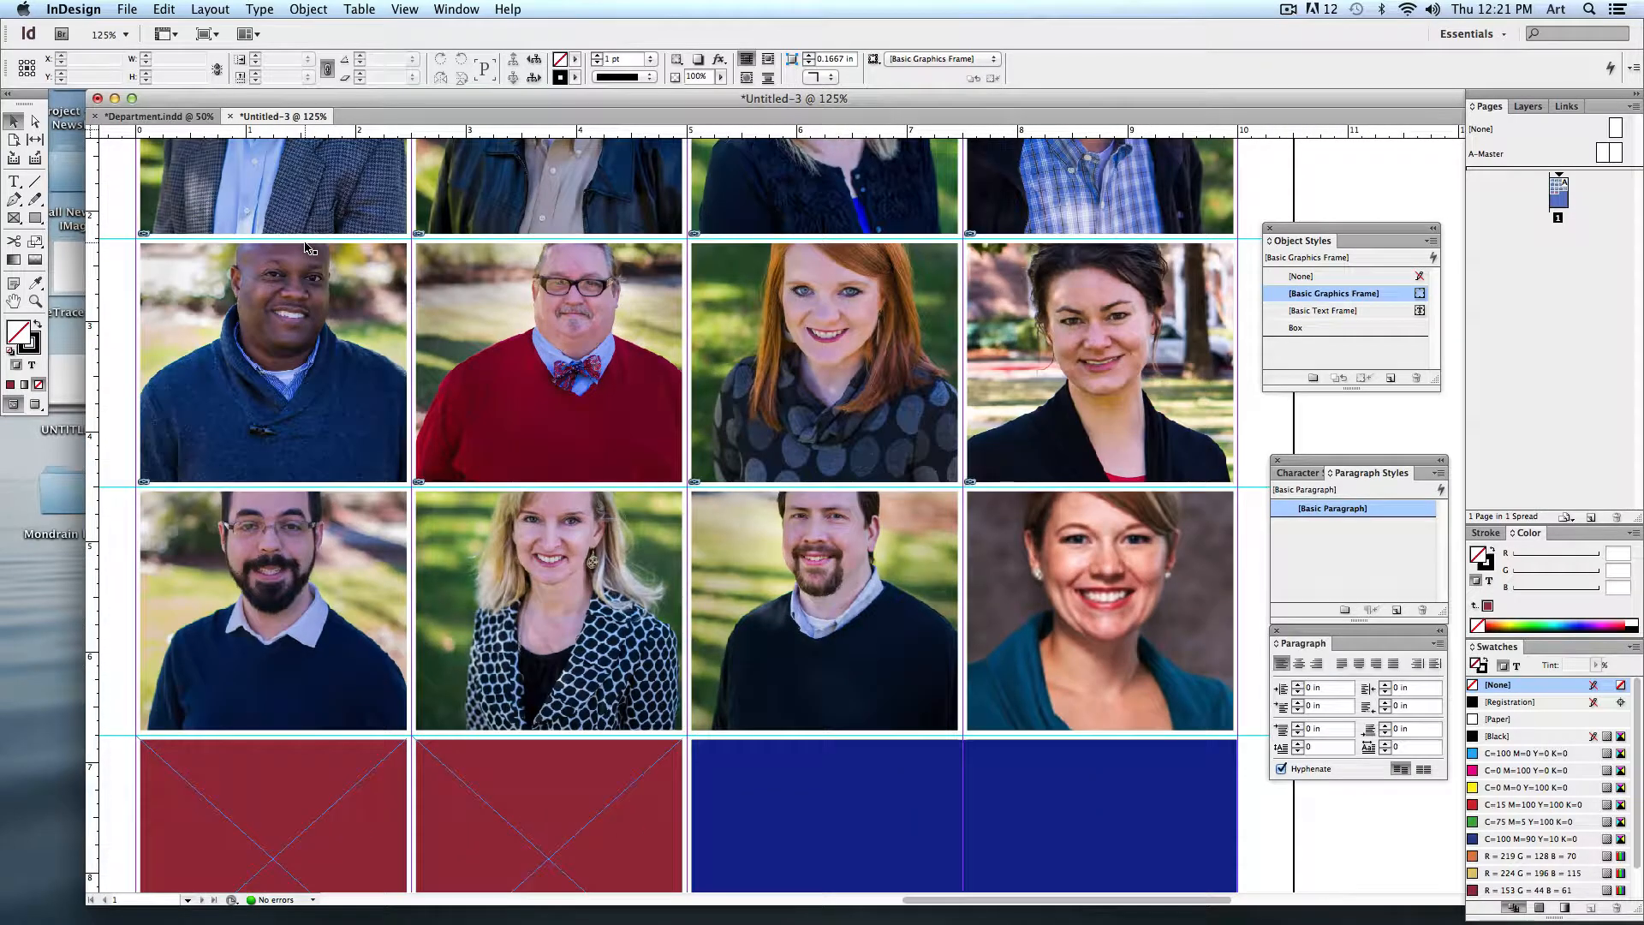
pyautogui.scroll(3)
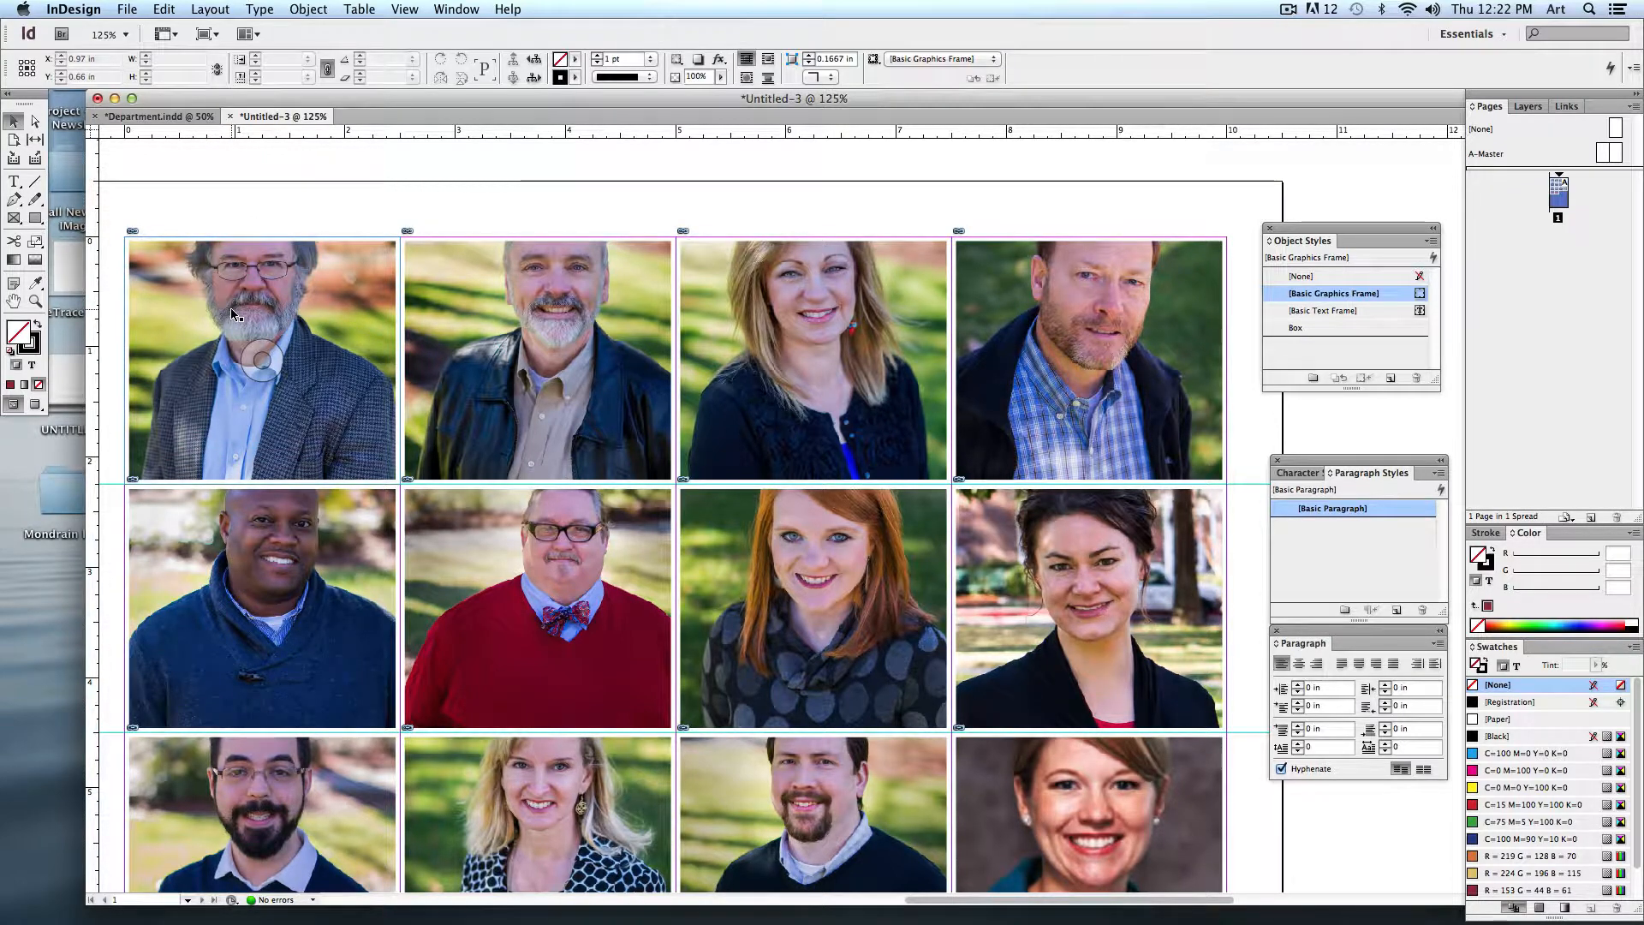
pyautogui.moveTo(249, 241)
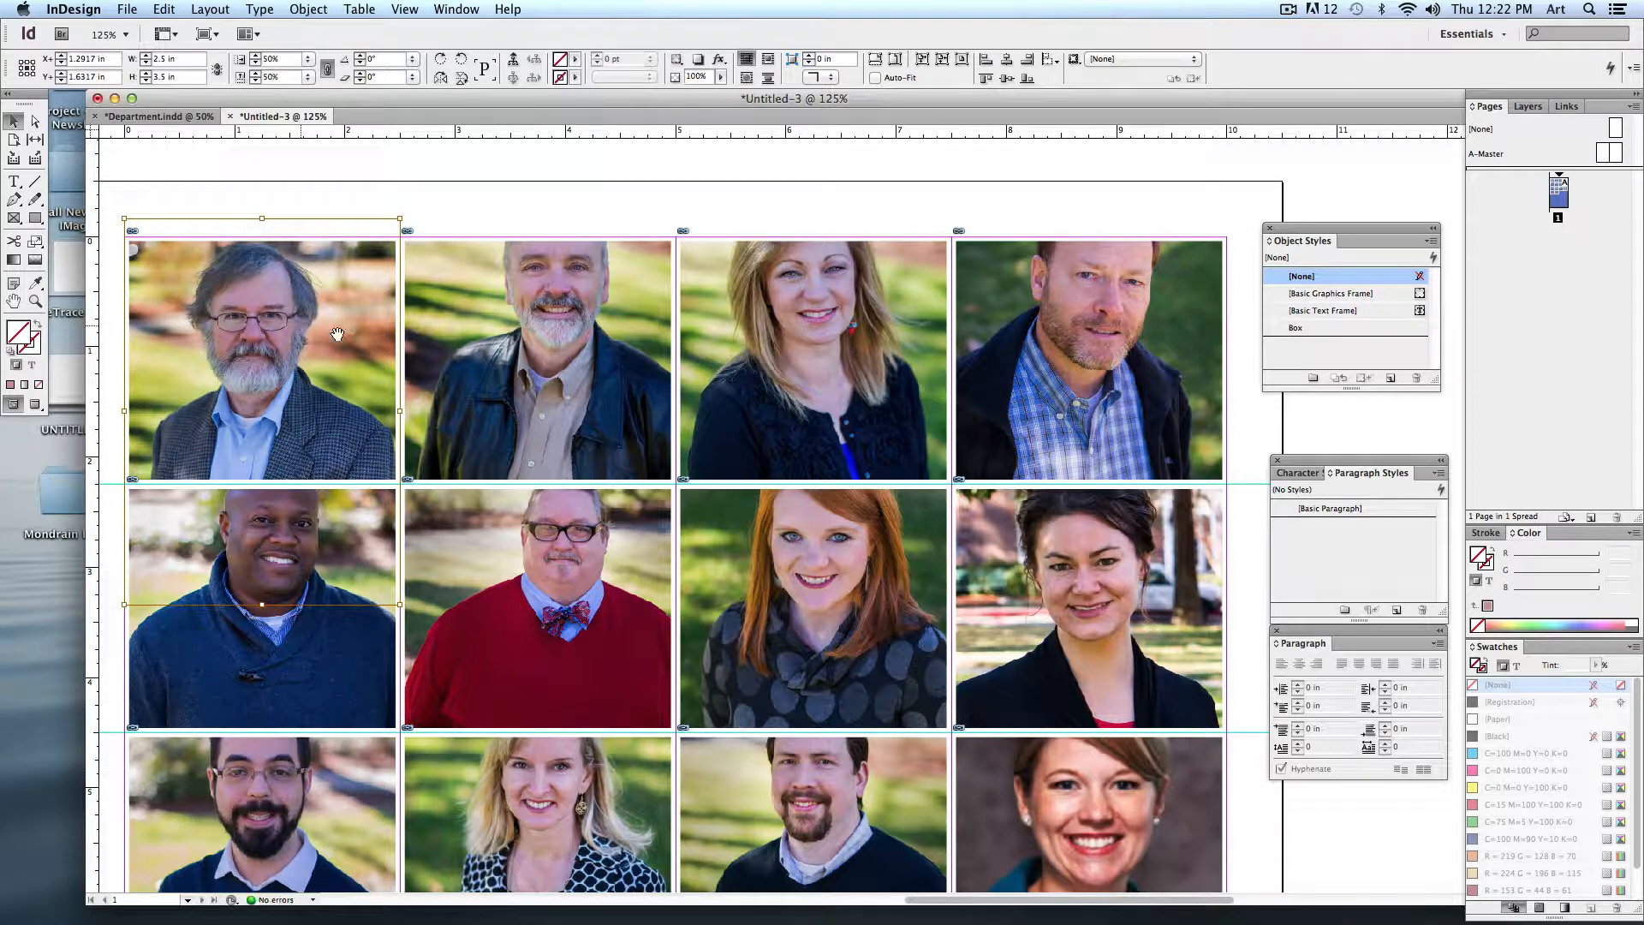
pyautogui.click(812, 359)
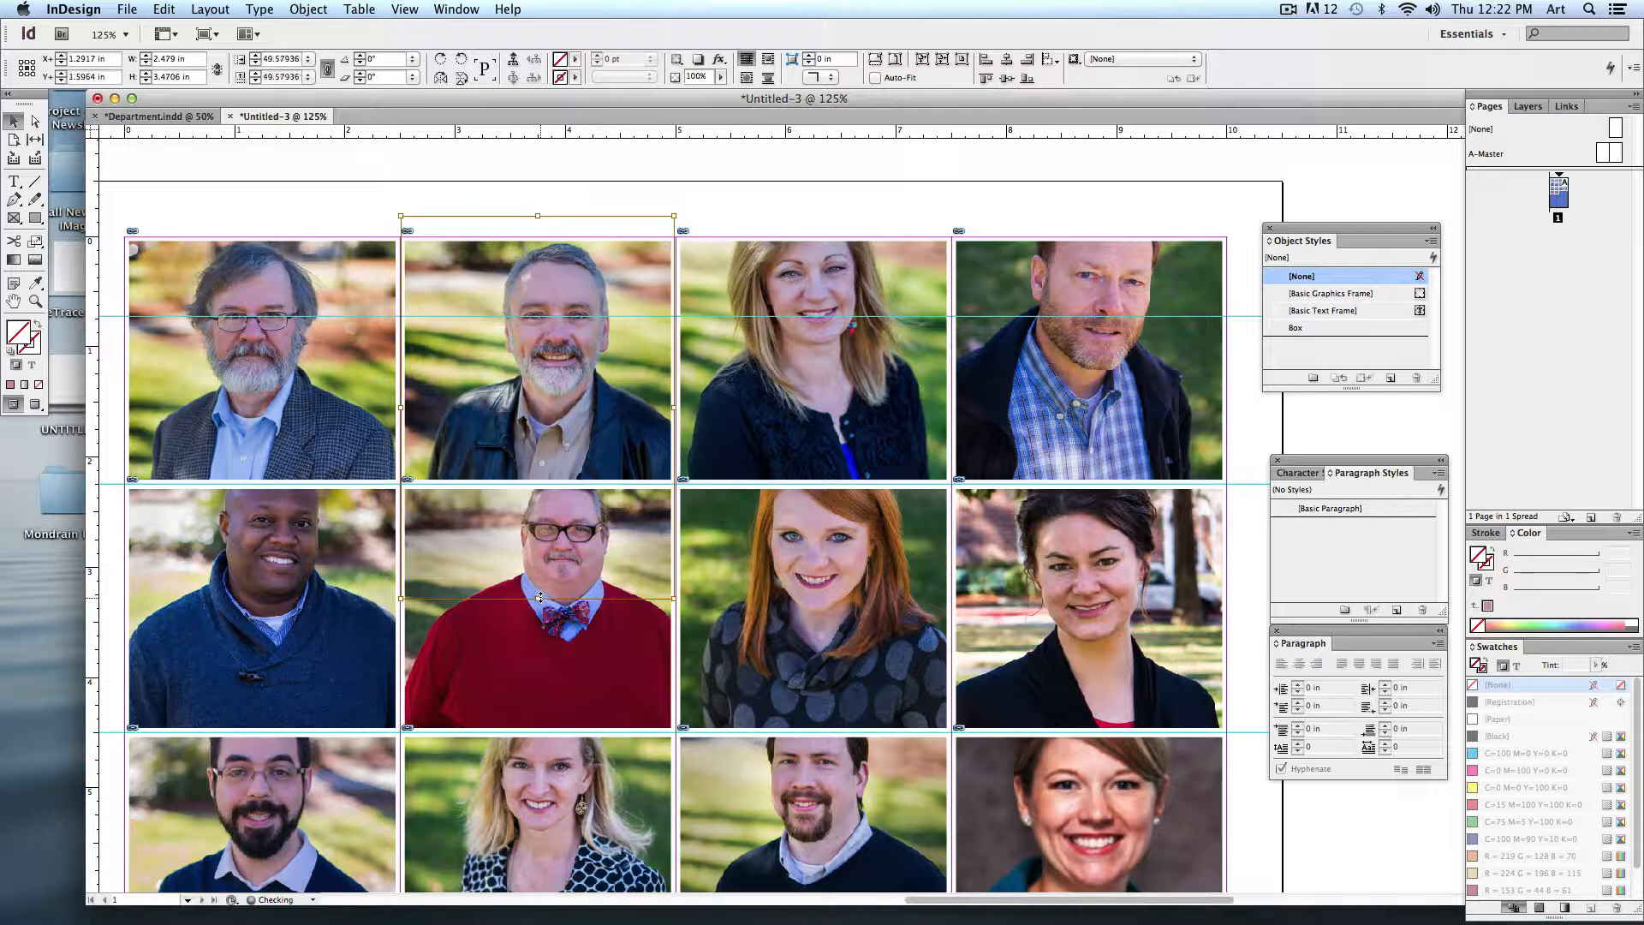
pyautogui.moveTo(730, 149)
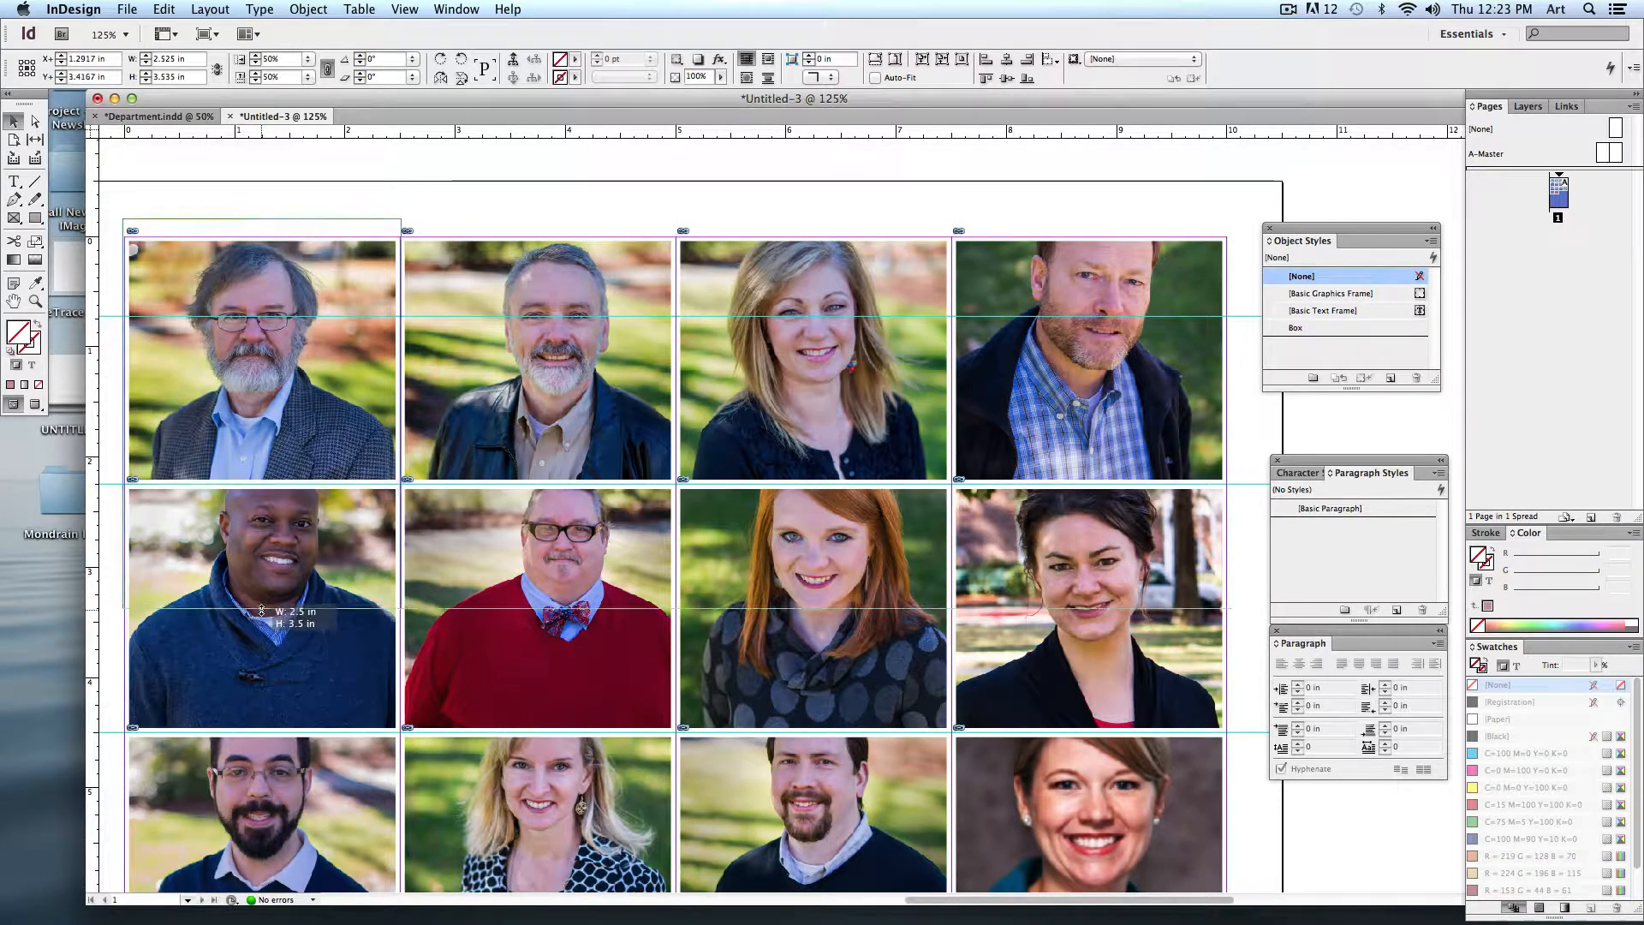
pyautogui.click(536, 360)
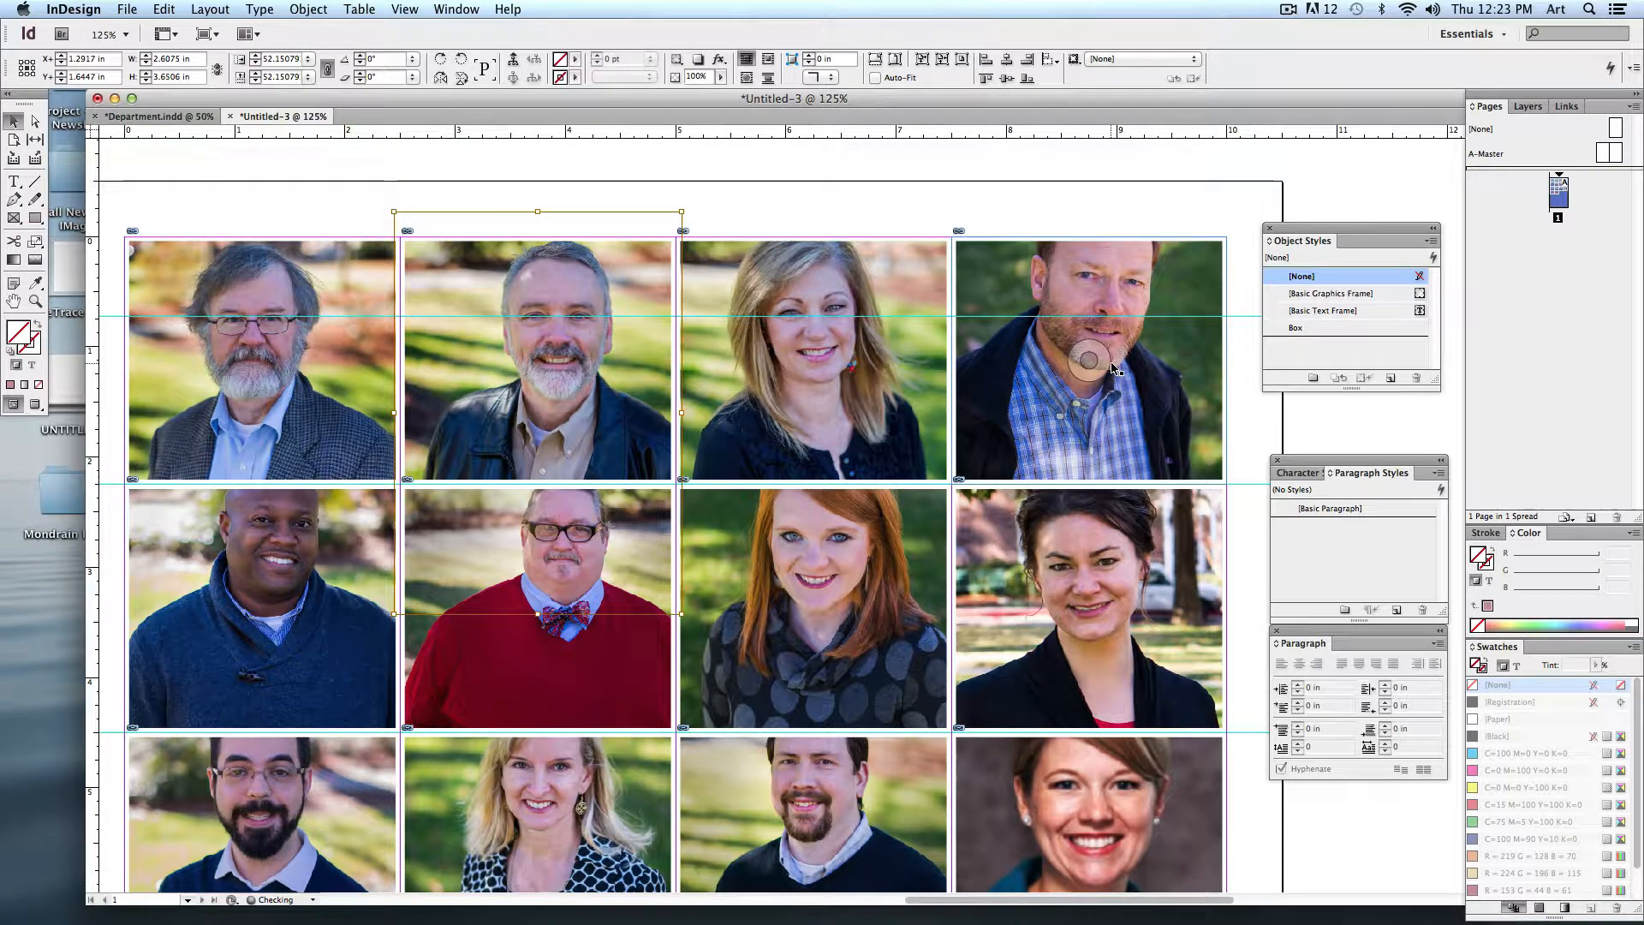
pyautogui.click(1087, 356)
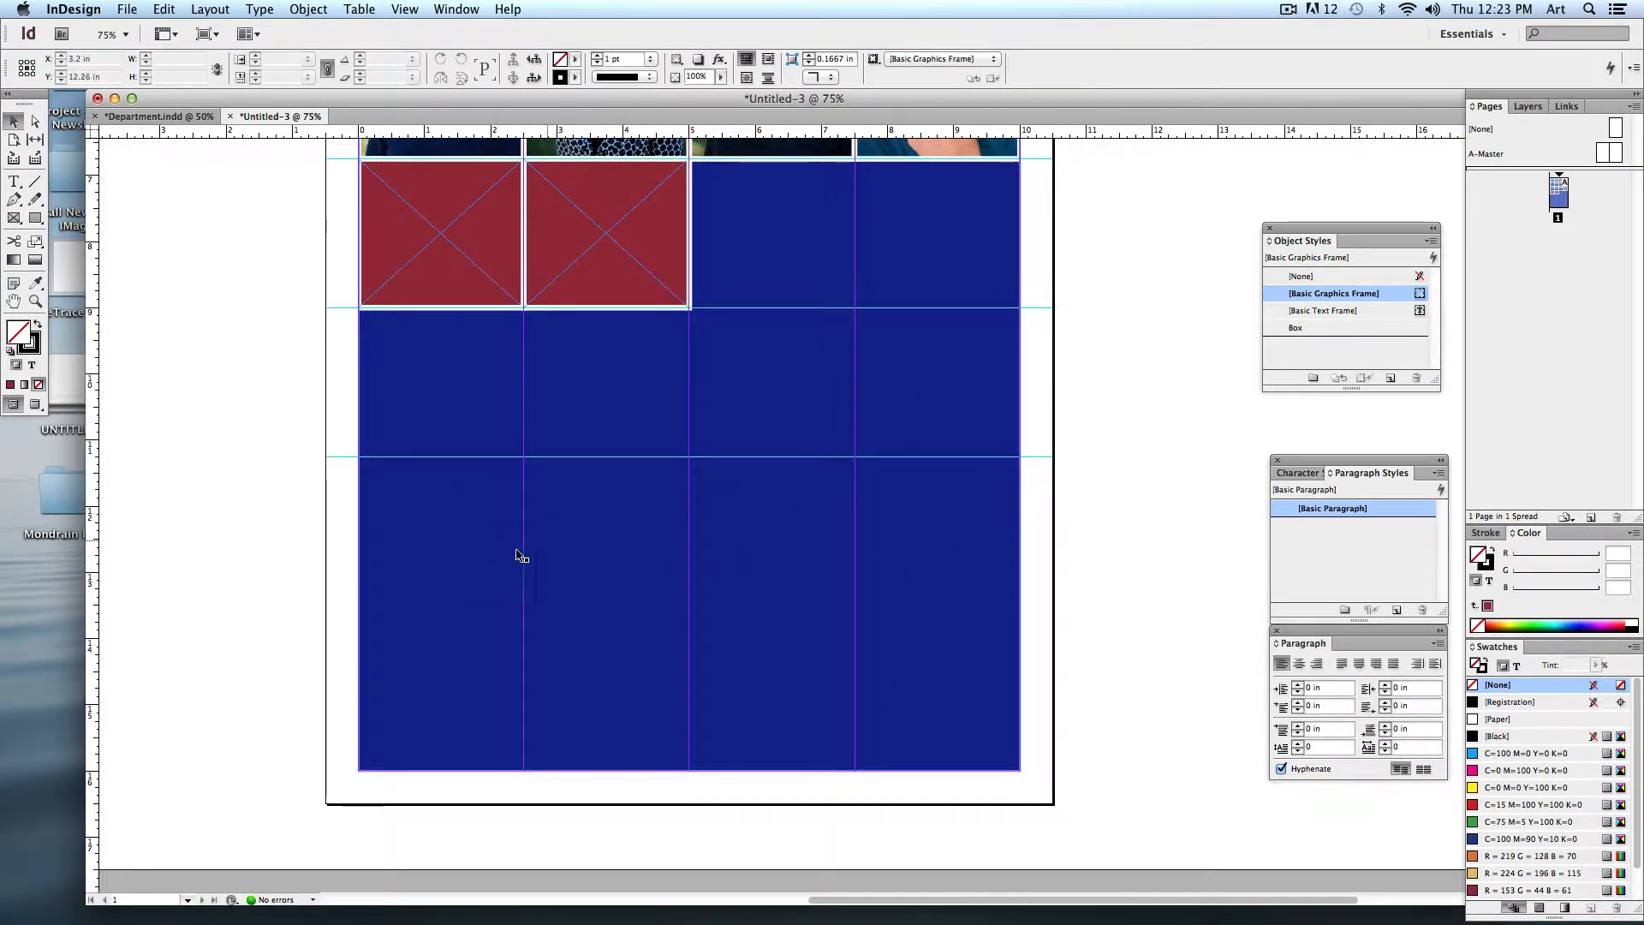
pyautogui.moveTo(848, 726)
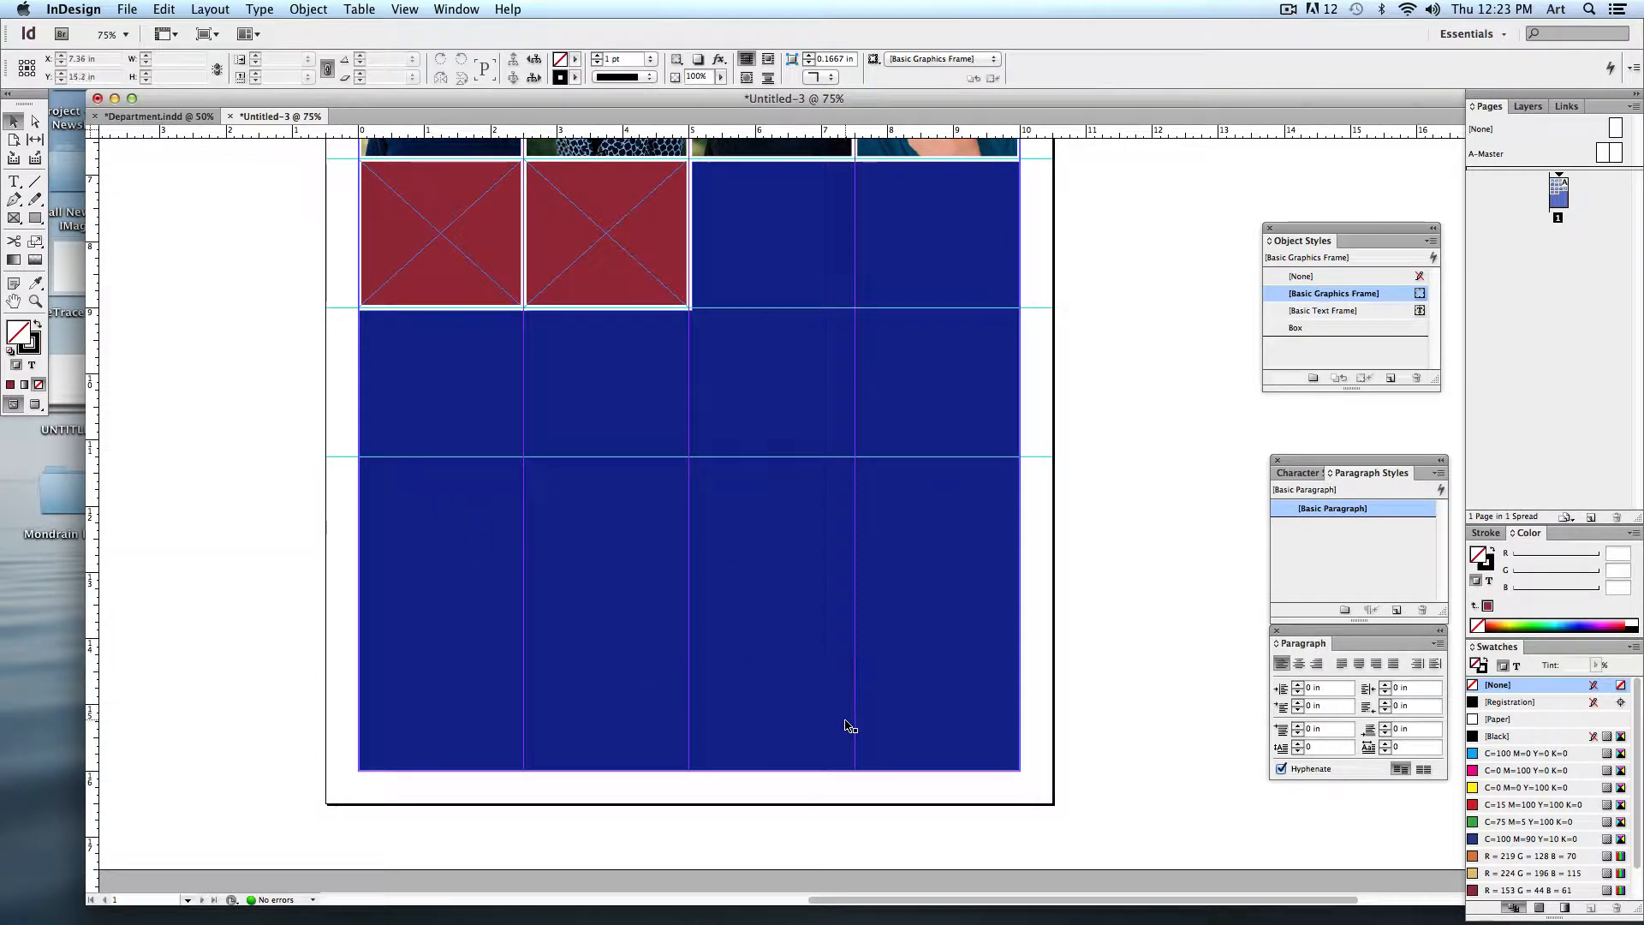
pyautogui.click(158, 115)
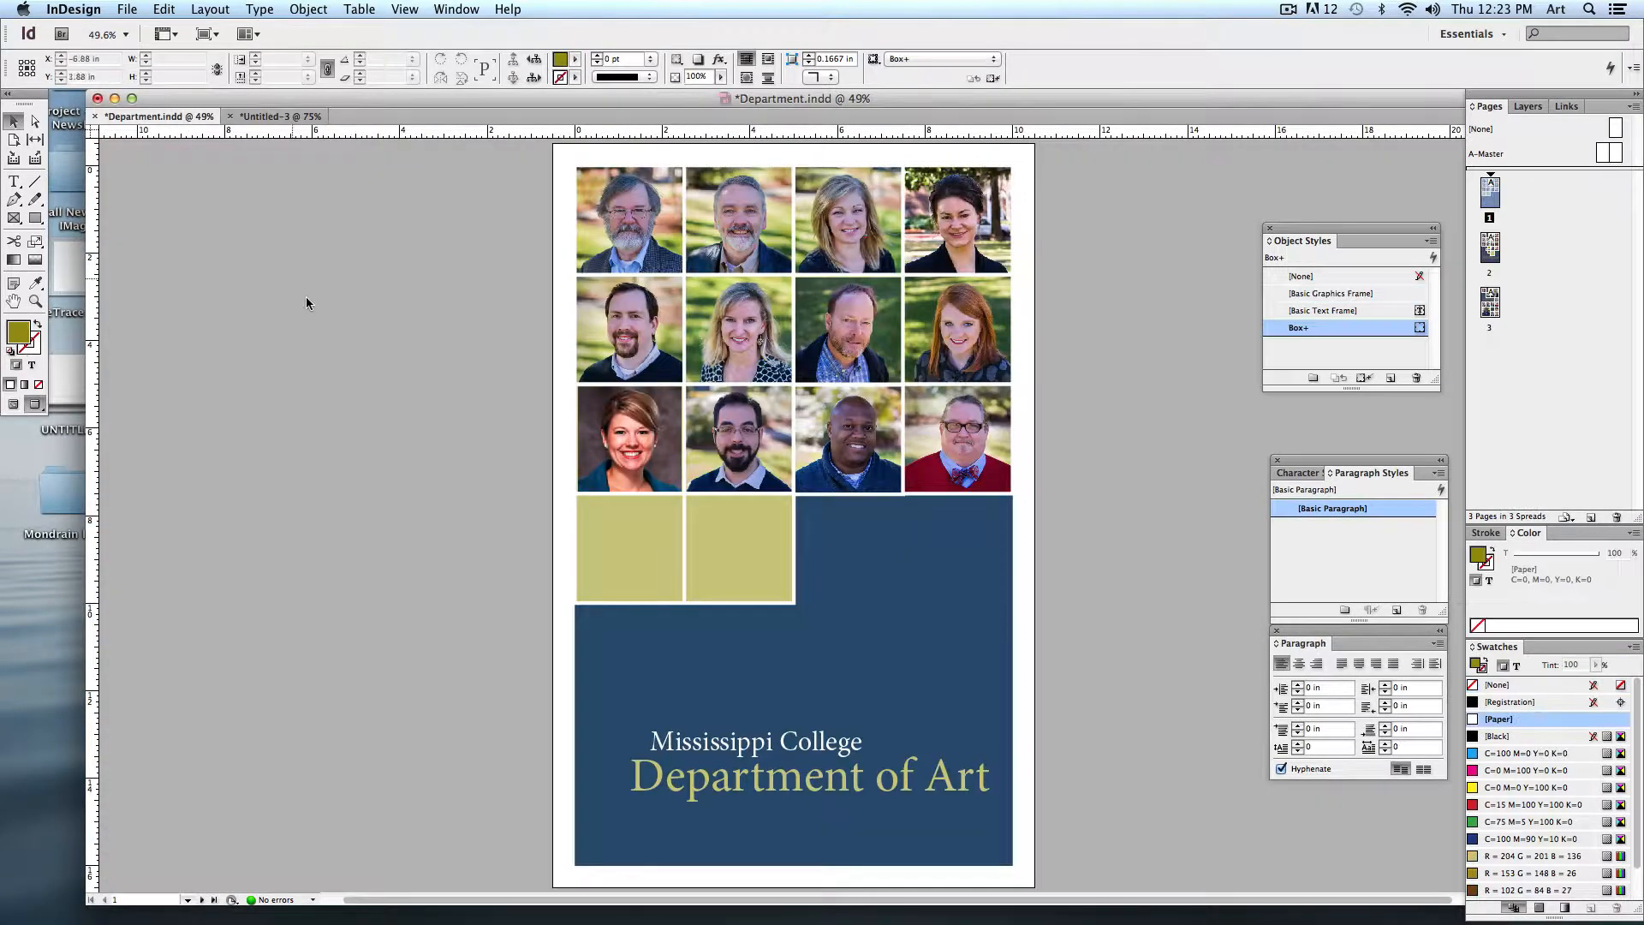
pyautogui.scroll(-3)
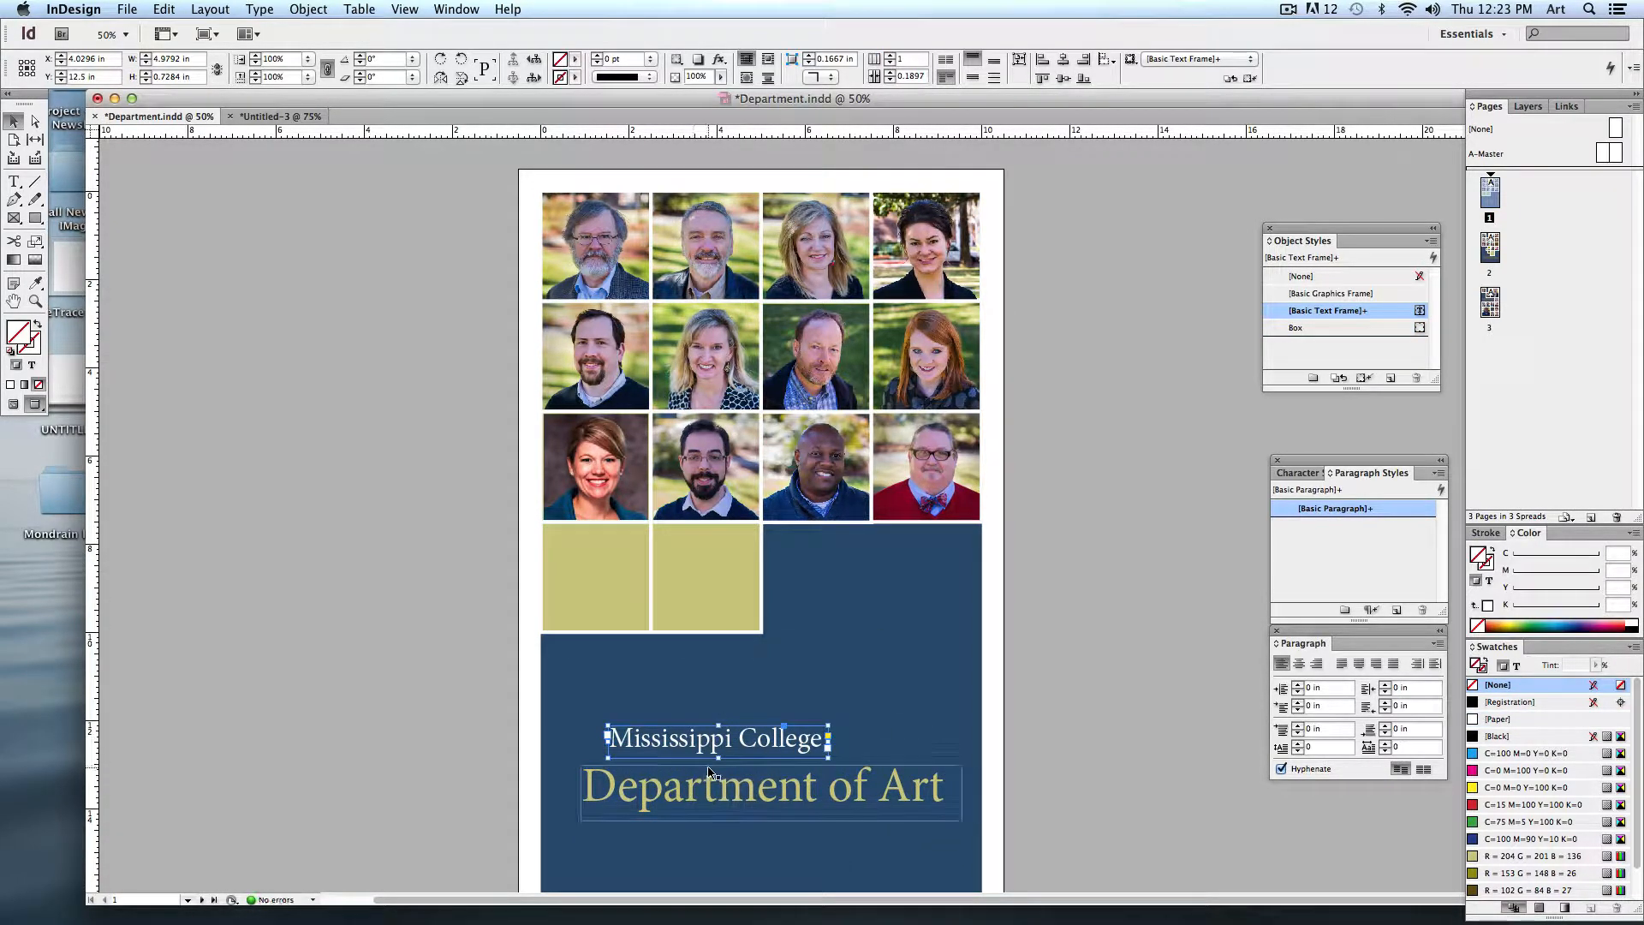
pyautogui.click(467, 749)
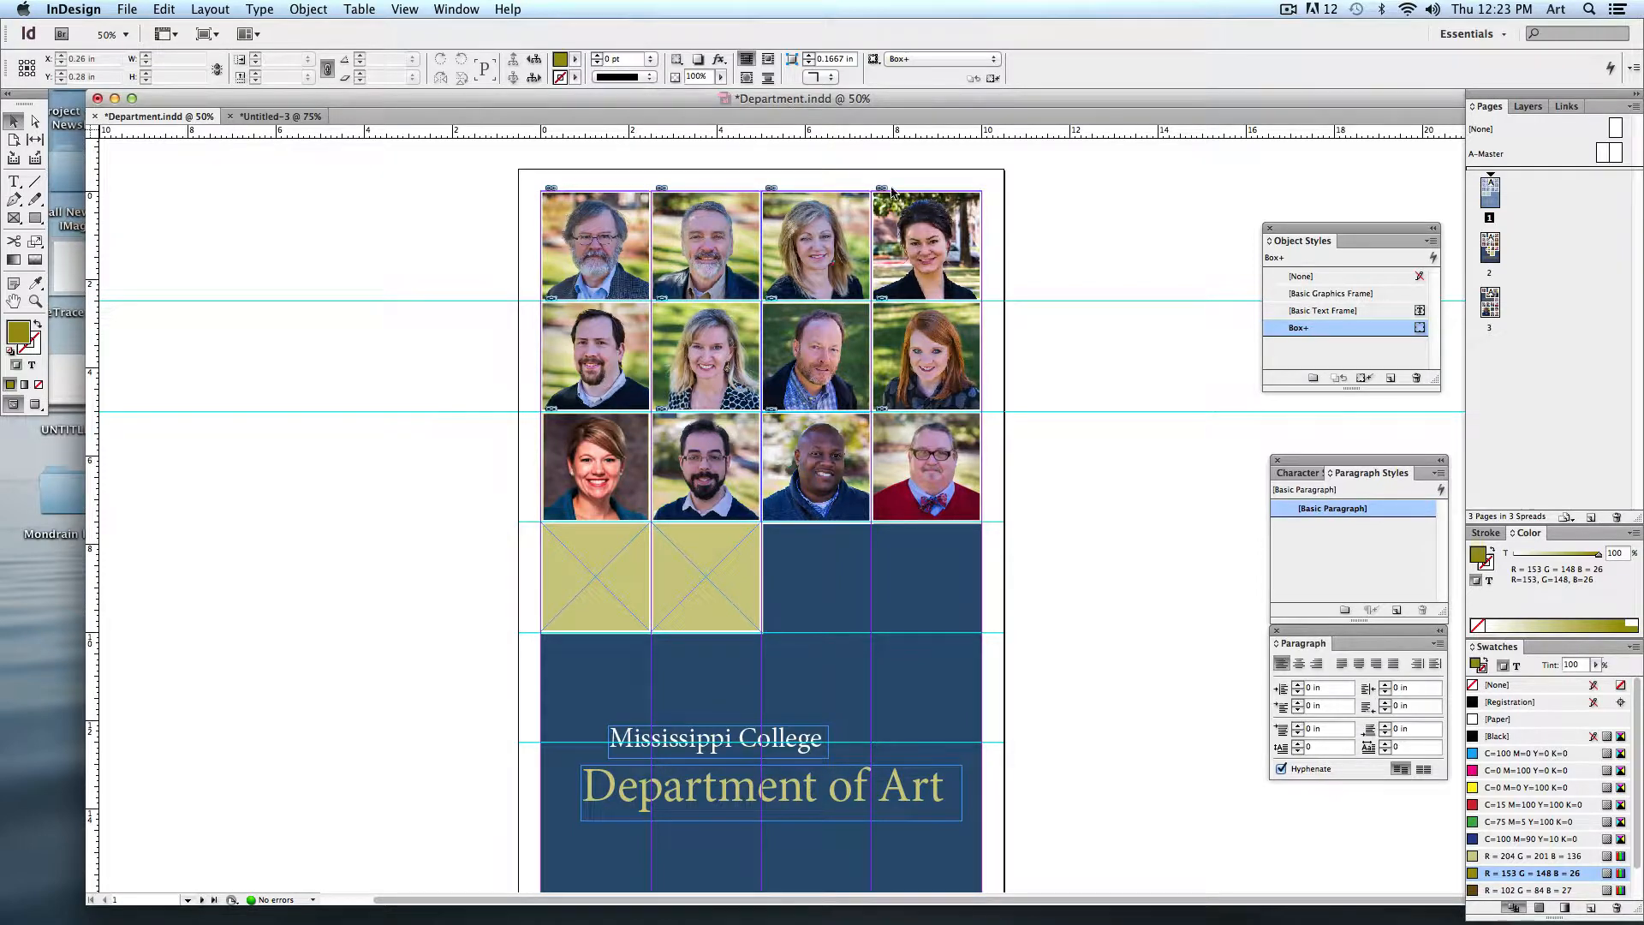
pyautogui.click(815, 356)
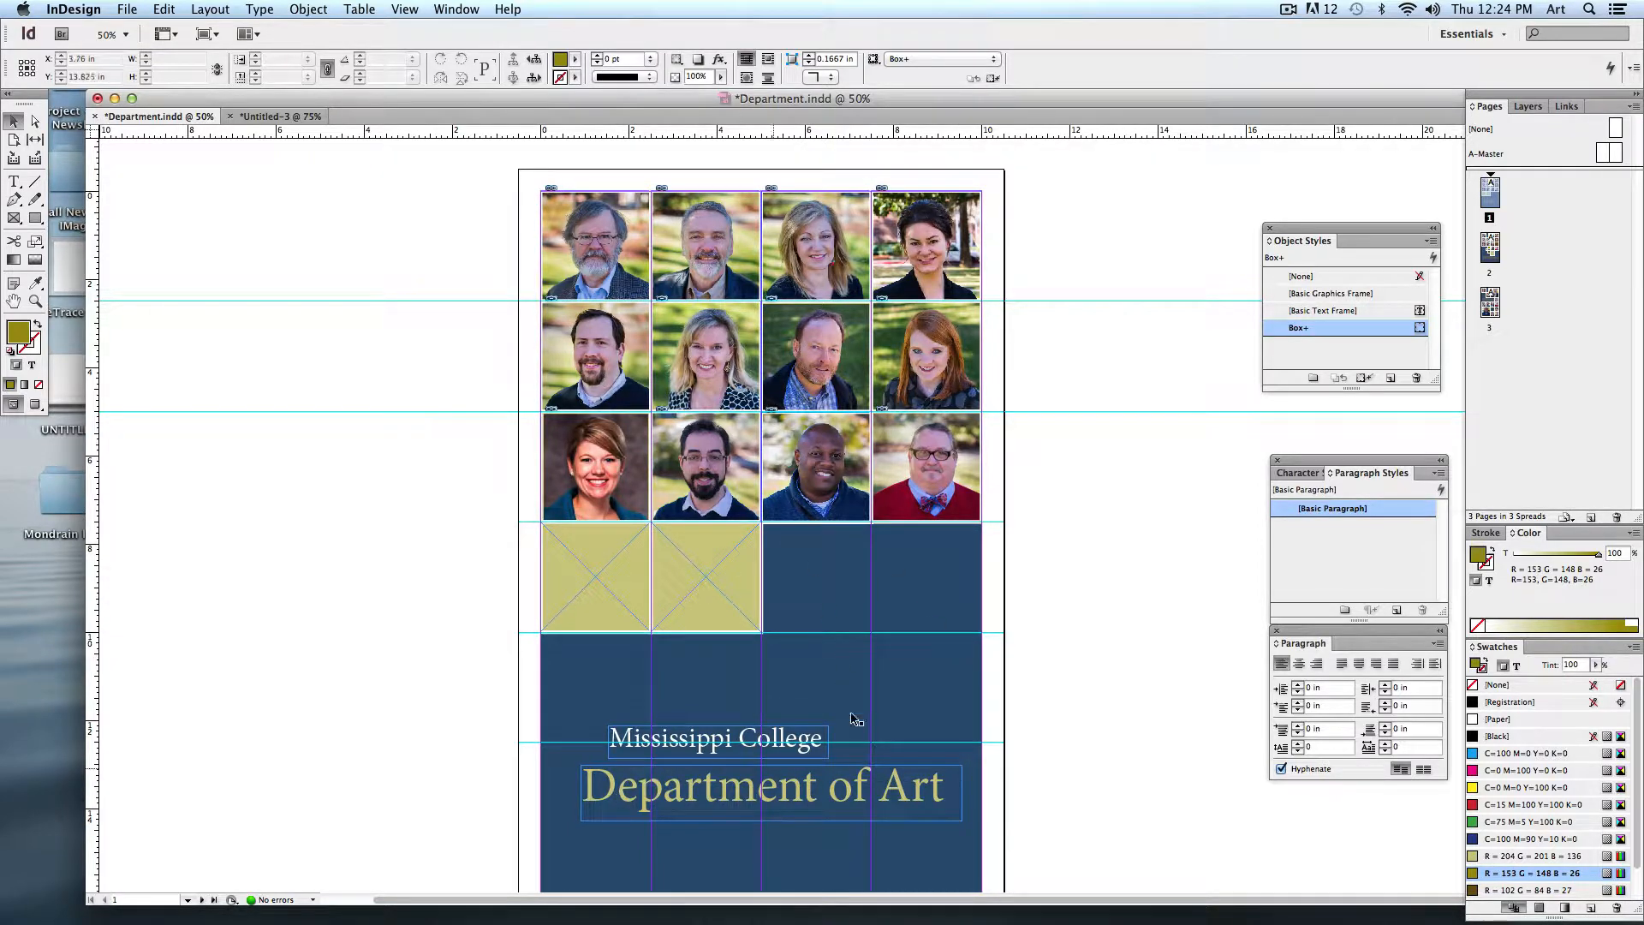
pyautogui.scroll(3)
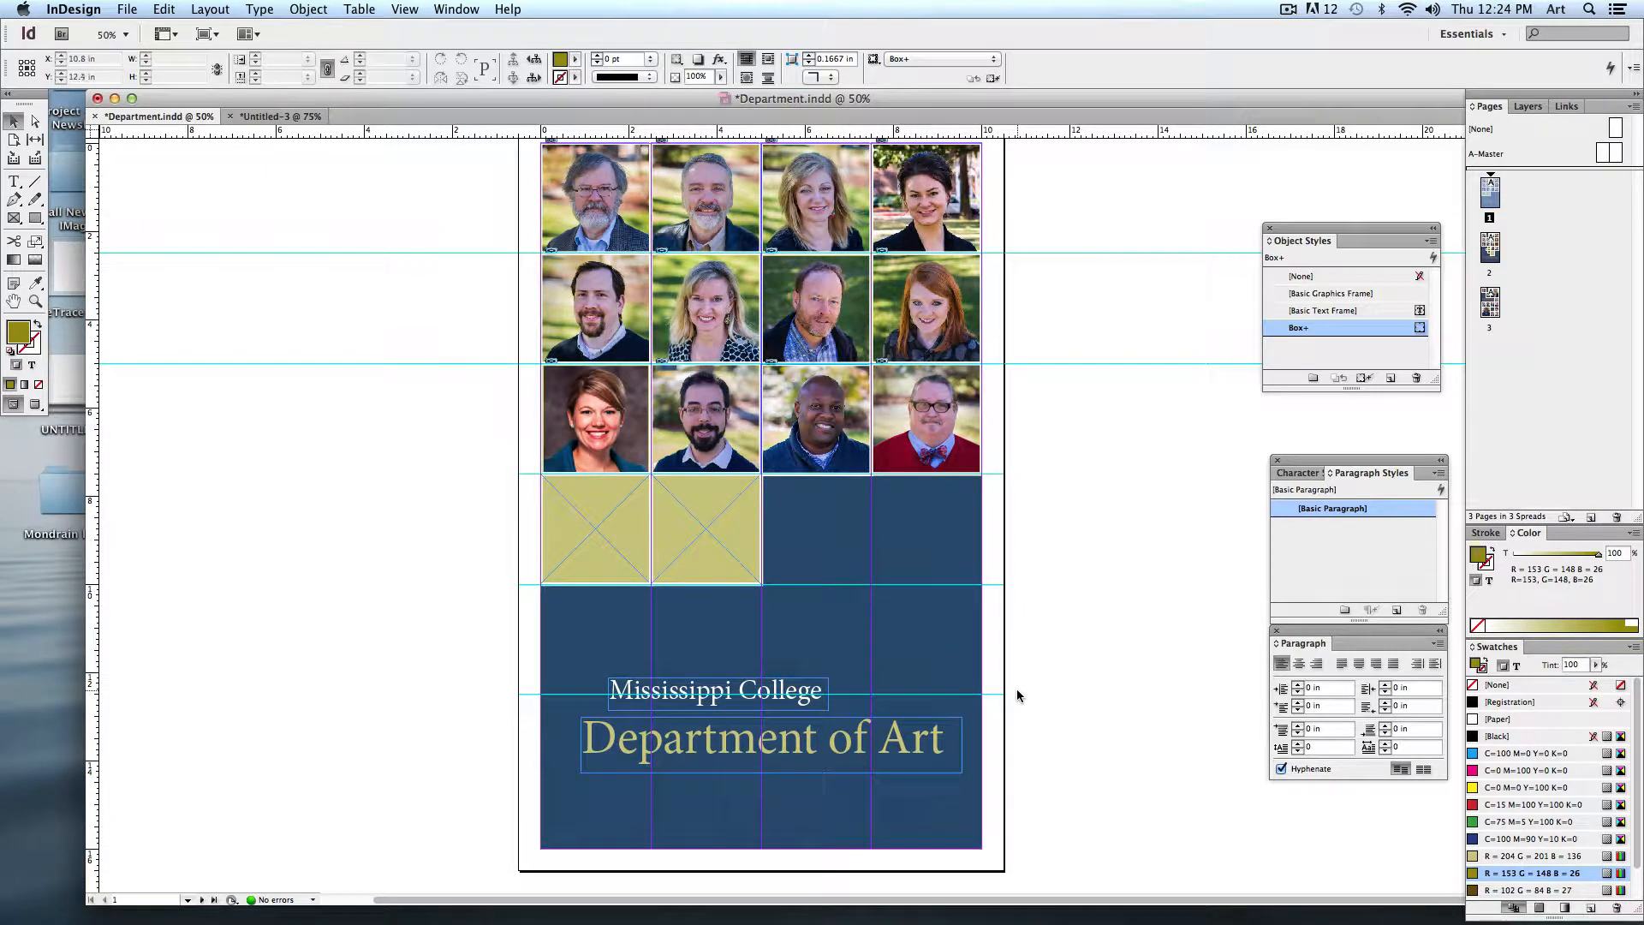
# Step: Move portraits to new grid cells among the coloured squares and bring up page 2's alternative layout
pyautogui.click(596, 420)
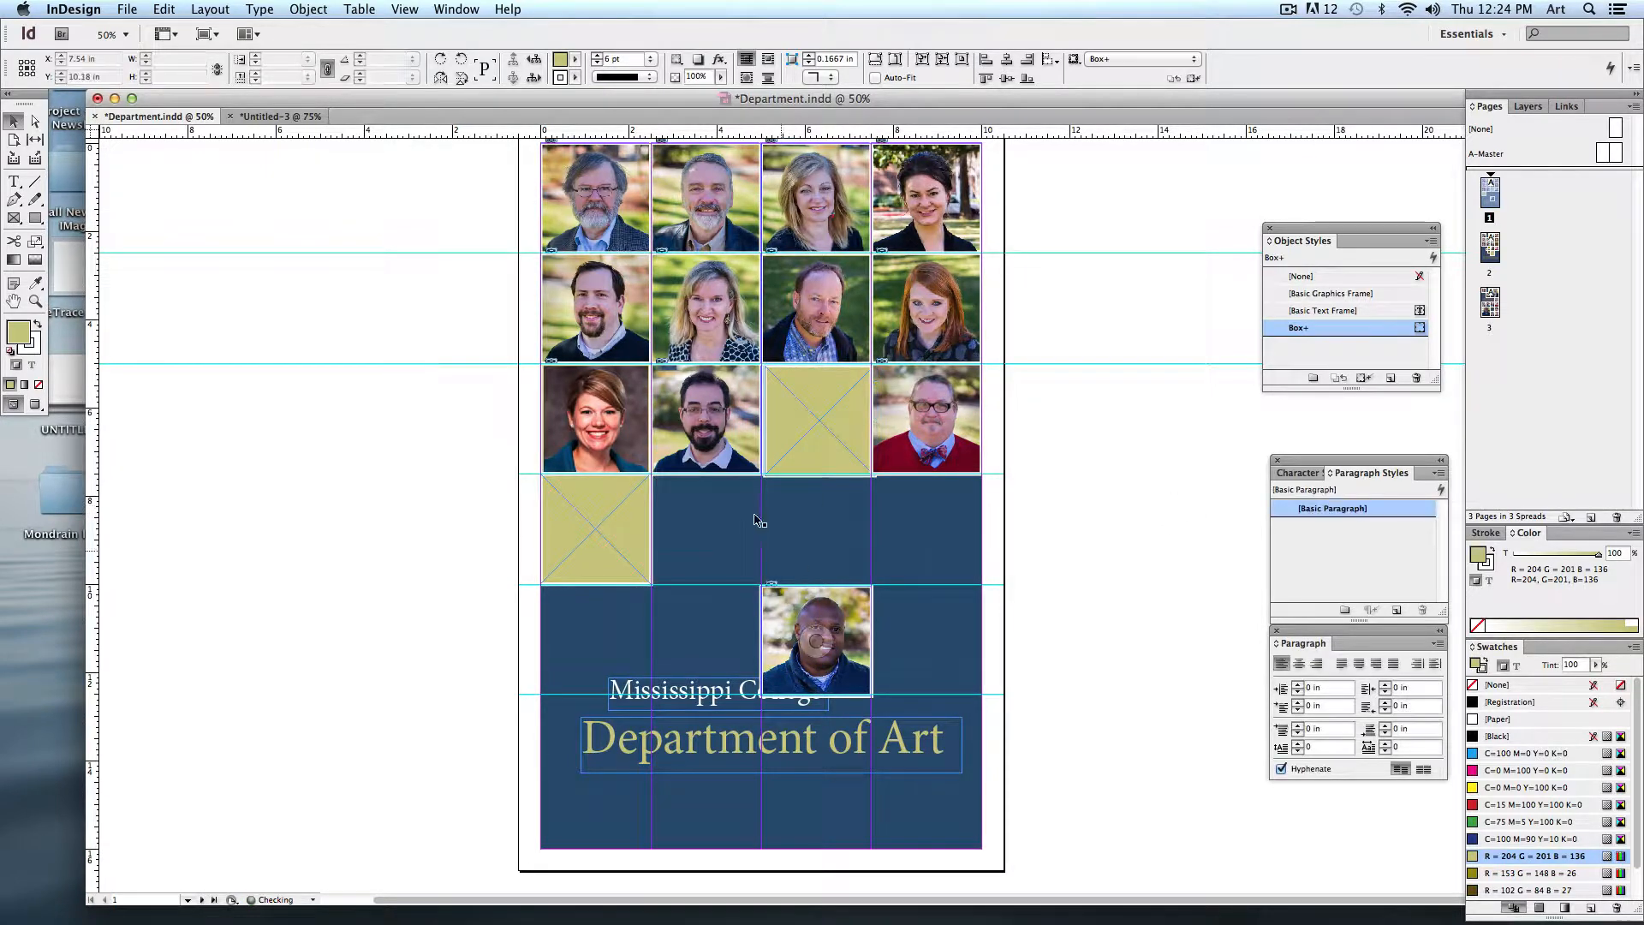
pyautogui.click(705, 529)
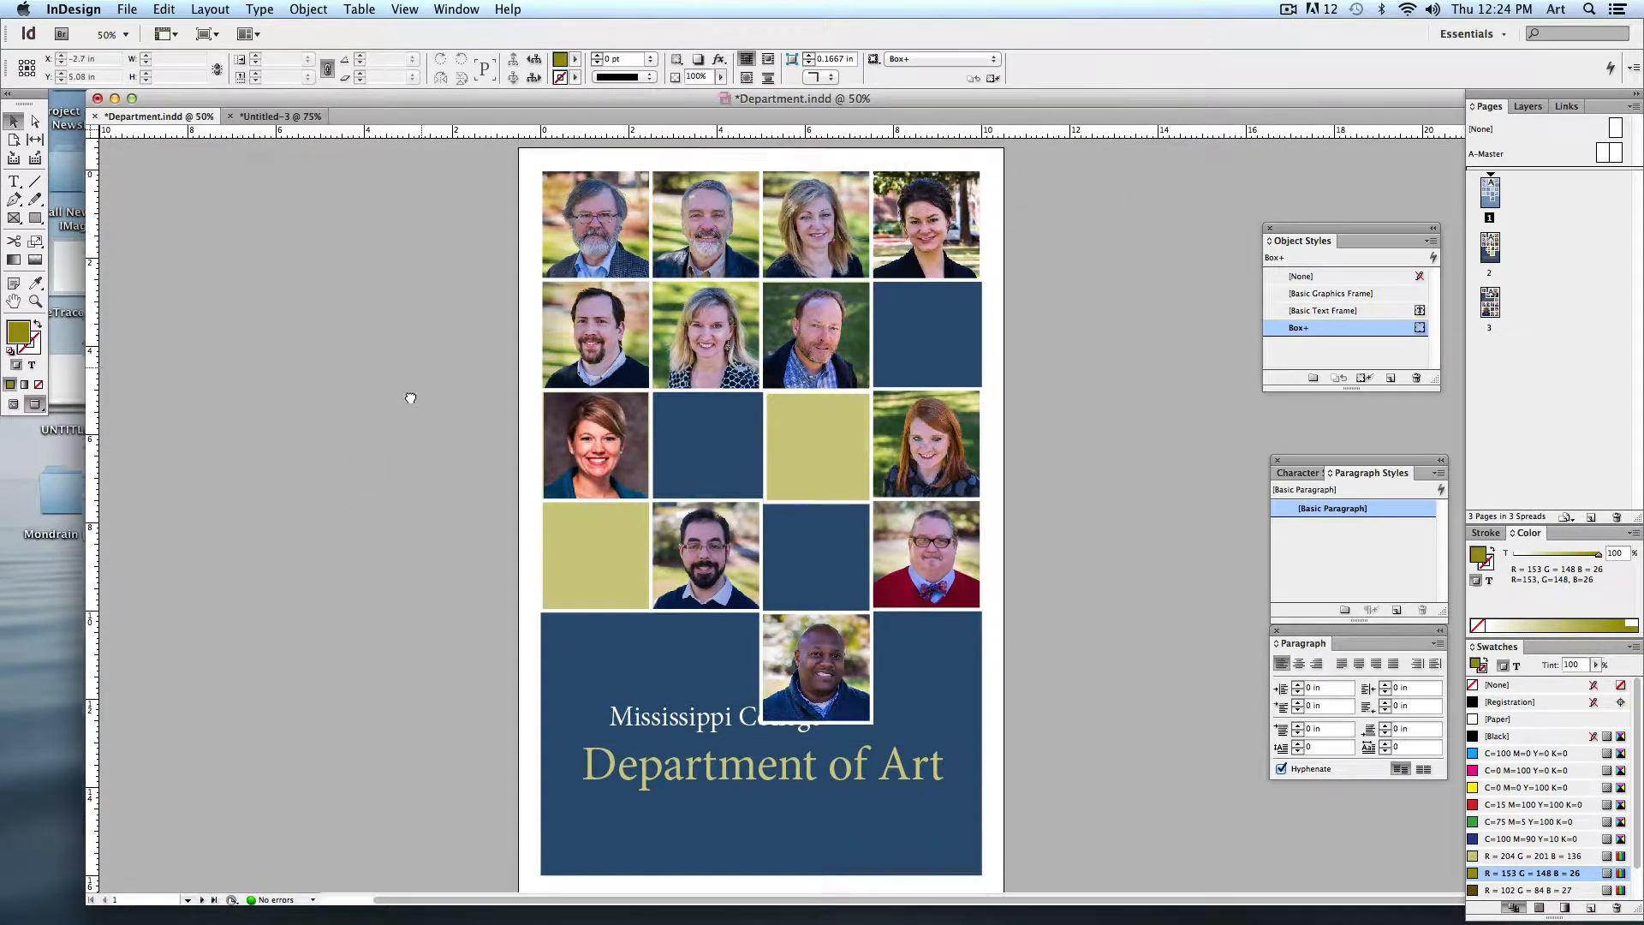
pyautogui.scroll(3)
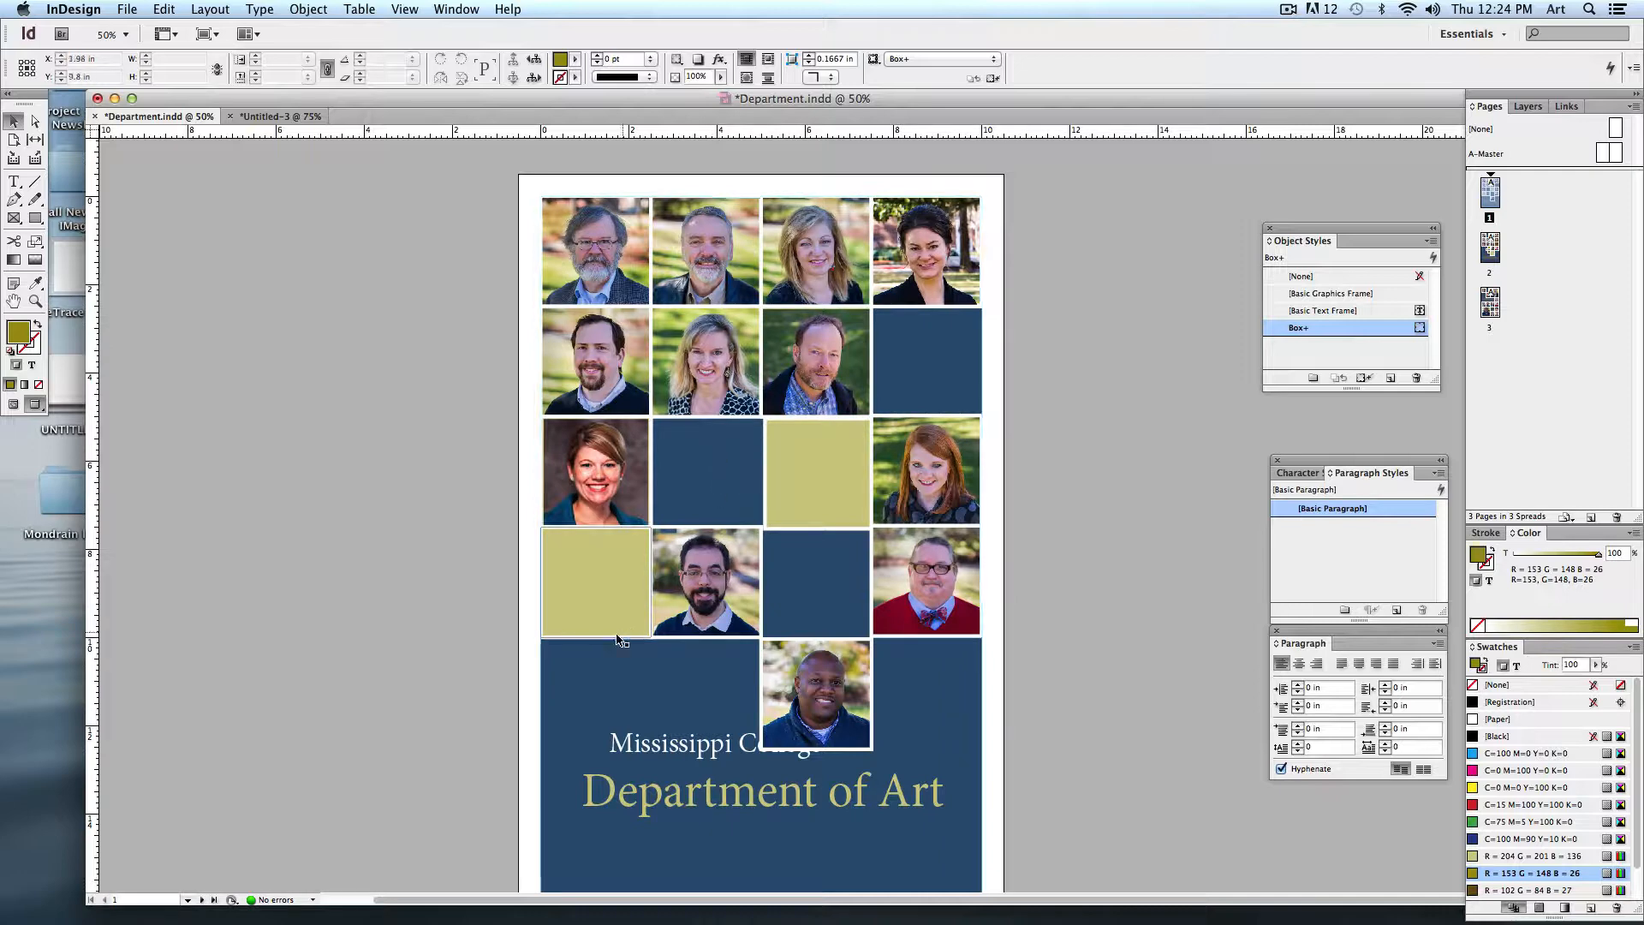
pyautogui.scroll(-3)
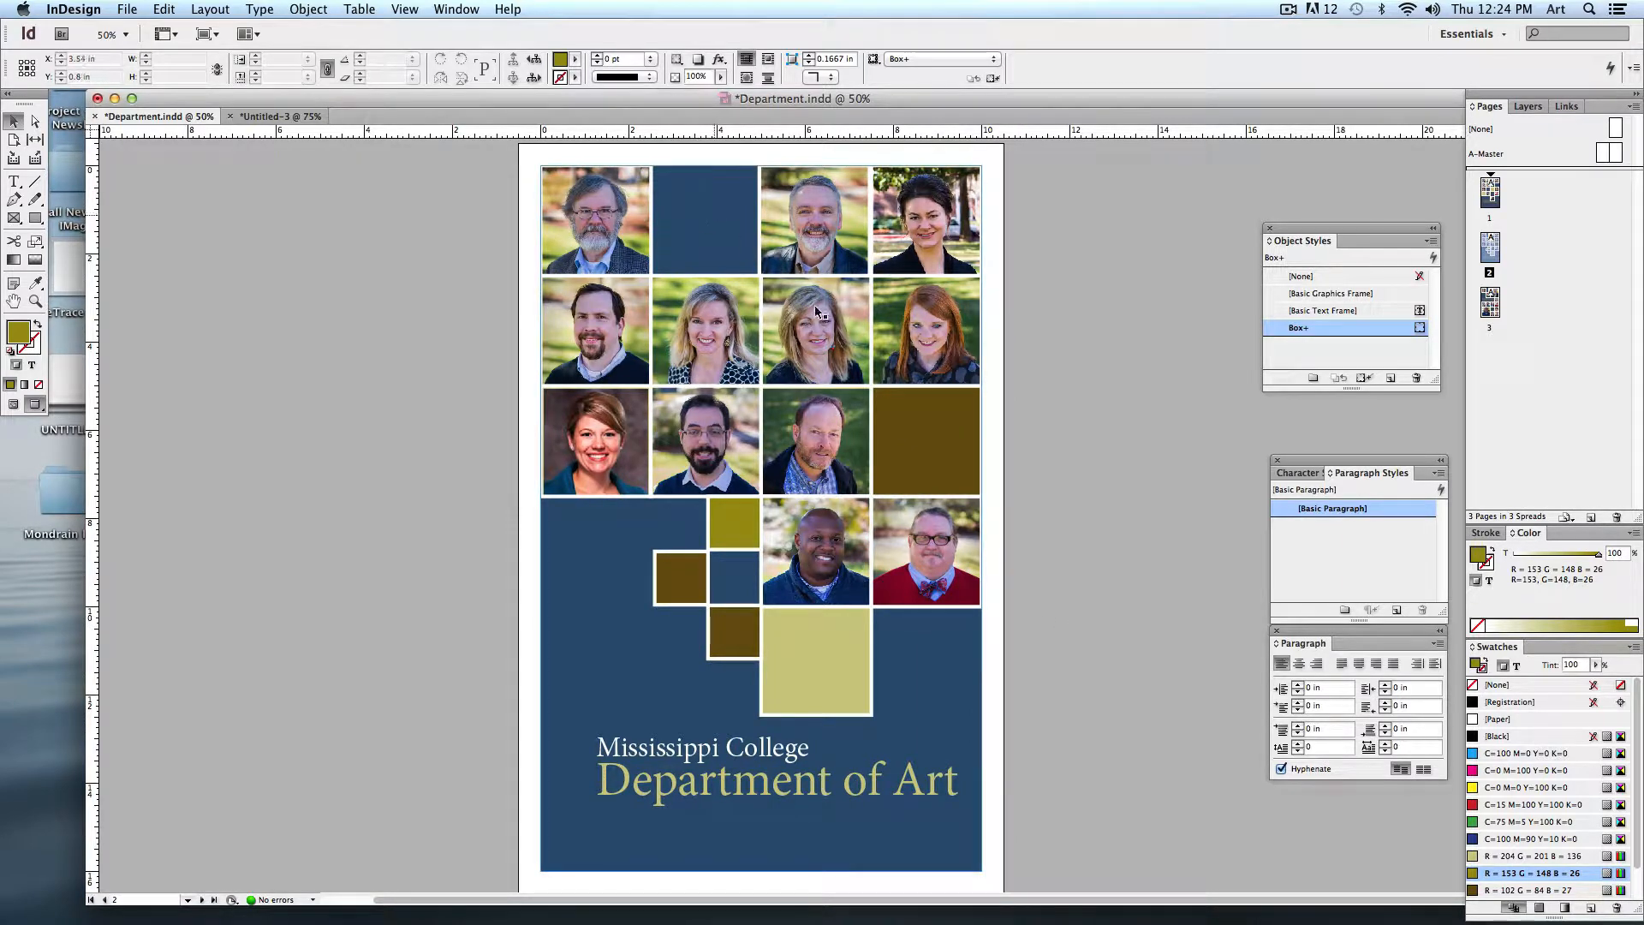
# Step: Show page 3's layout with large and small portraits around the Department of Art title
pyautogui.click(735, 632)
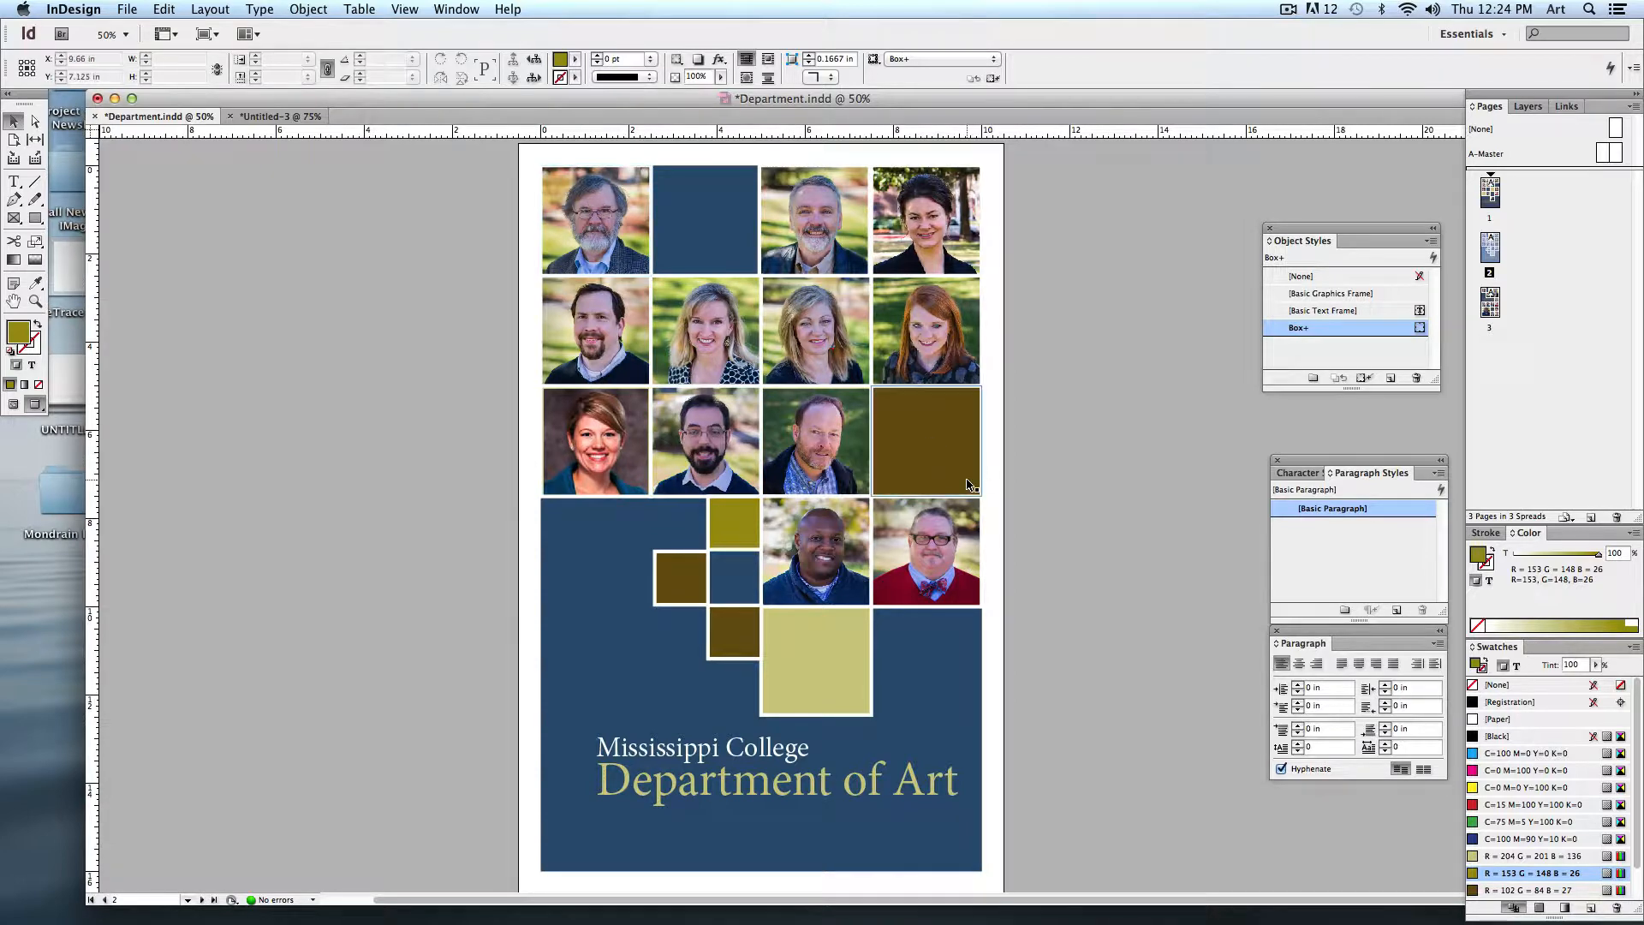
pyautogui.click(925, 550)
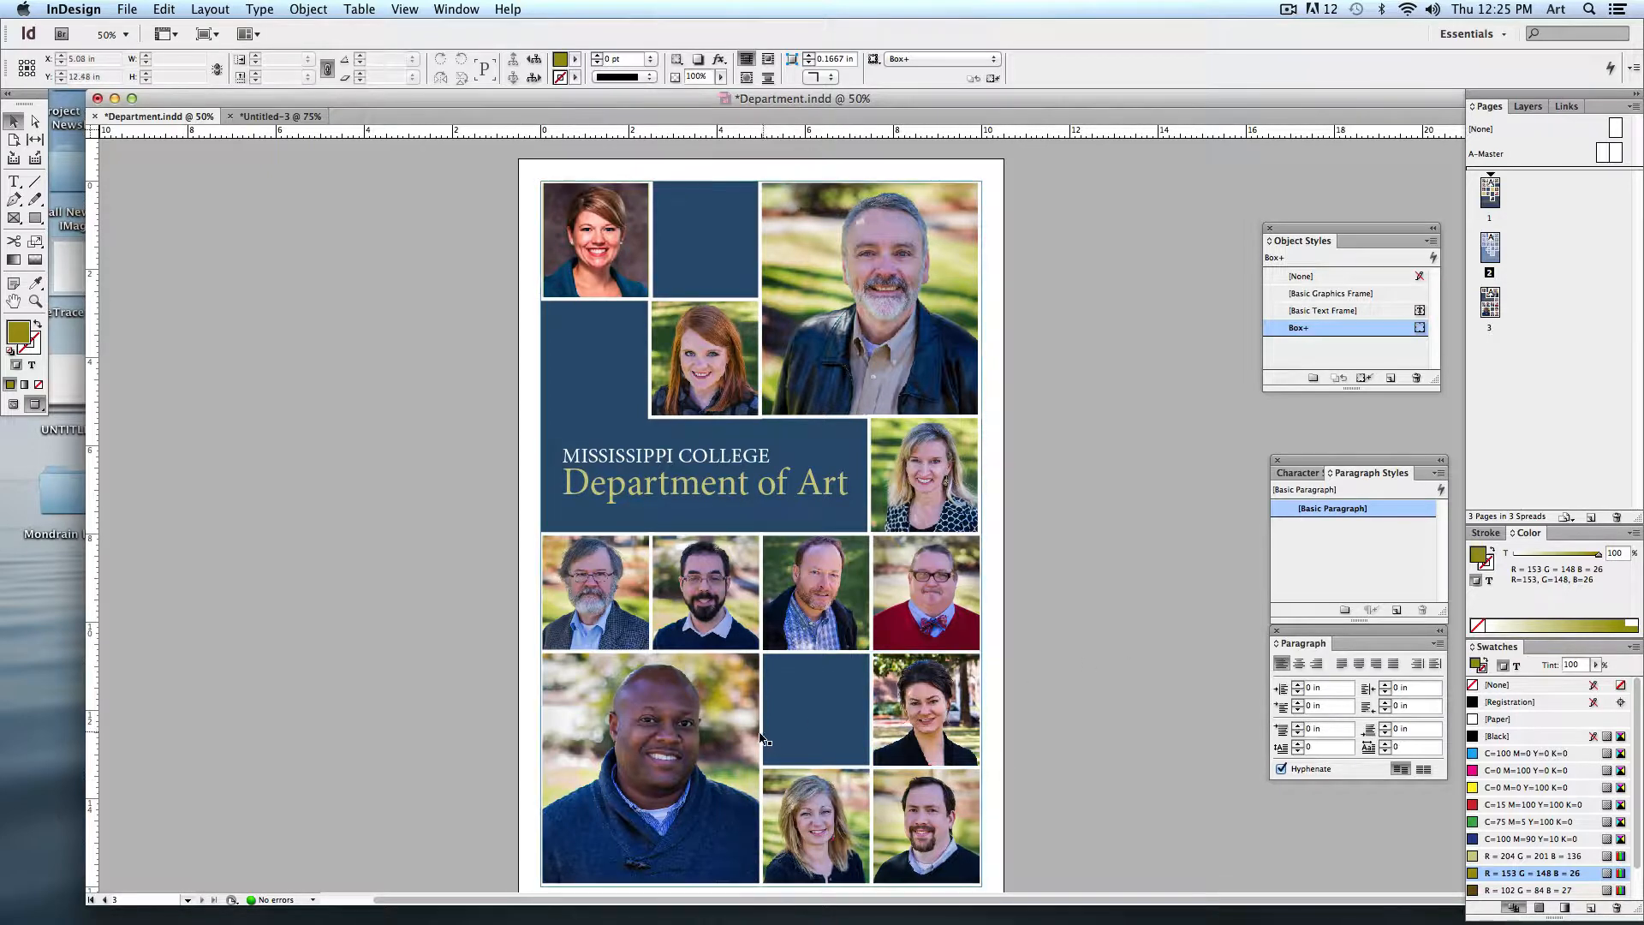
pyautogui.click(870, 297)
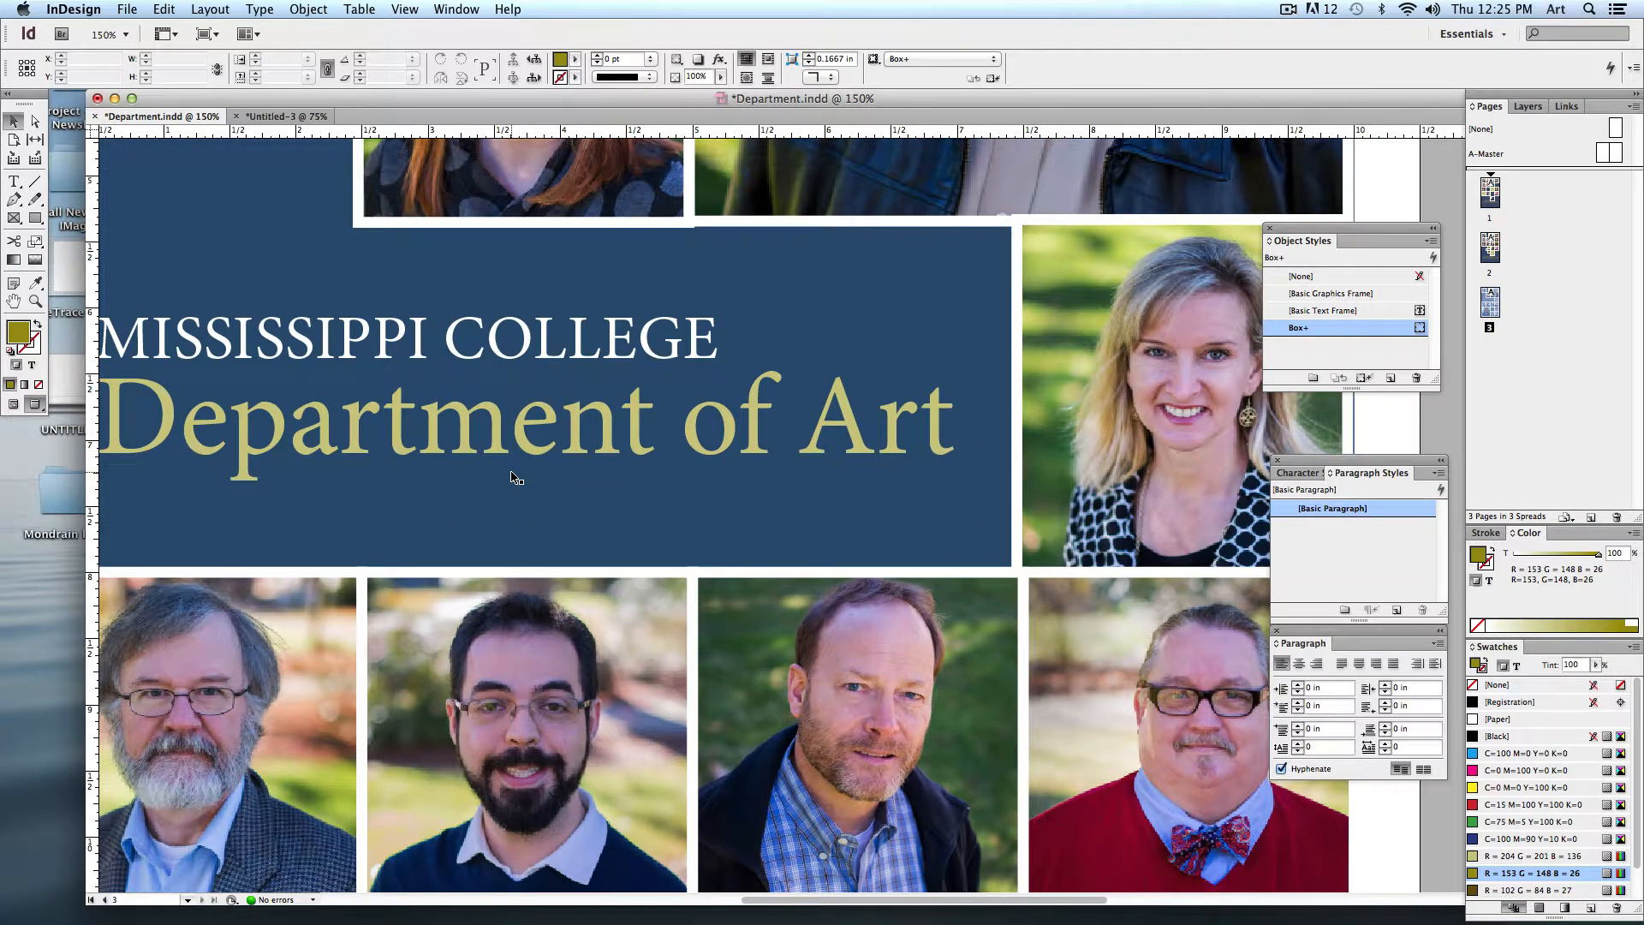
pyautogui.scroll(3)
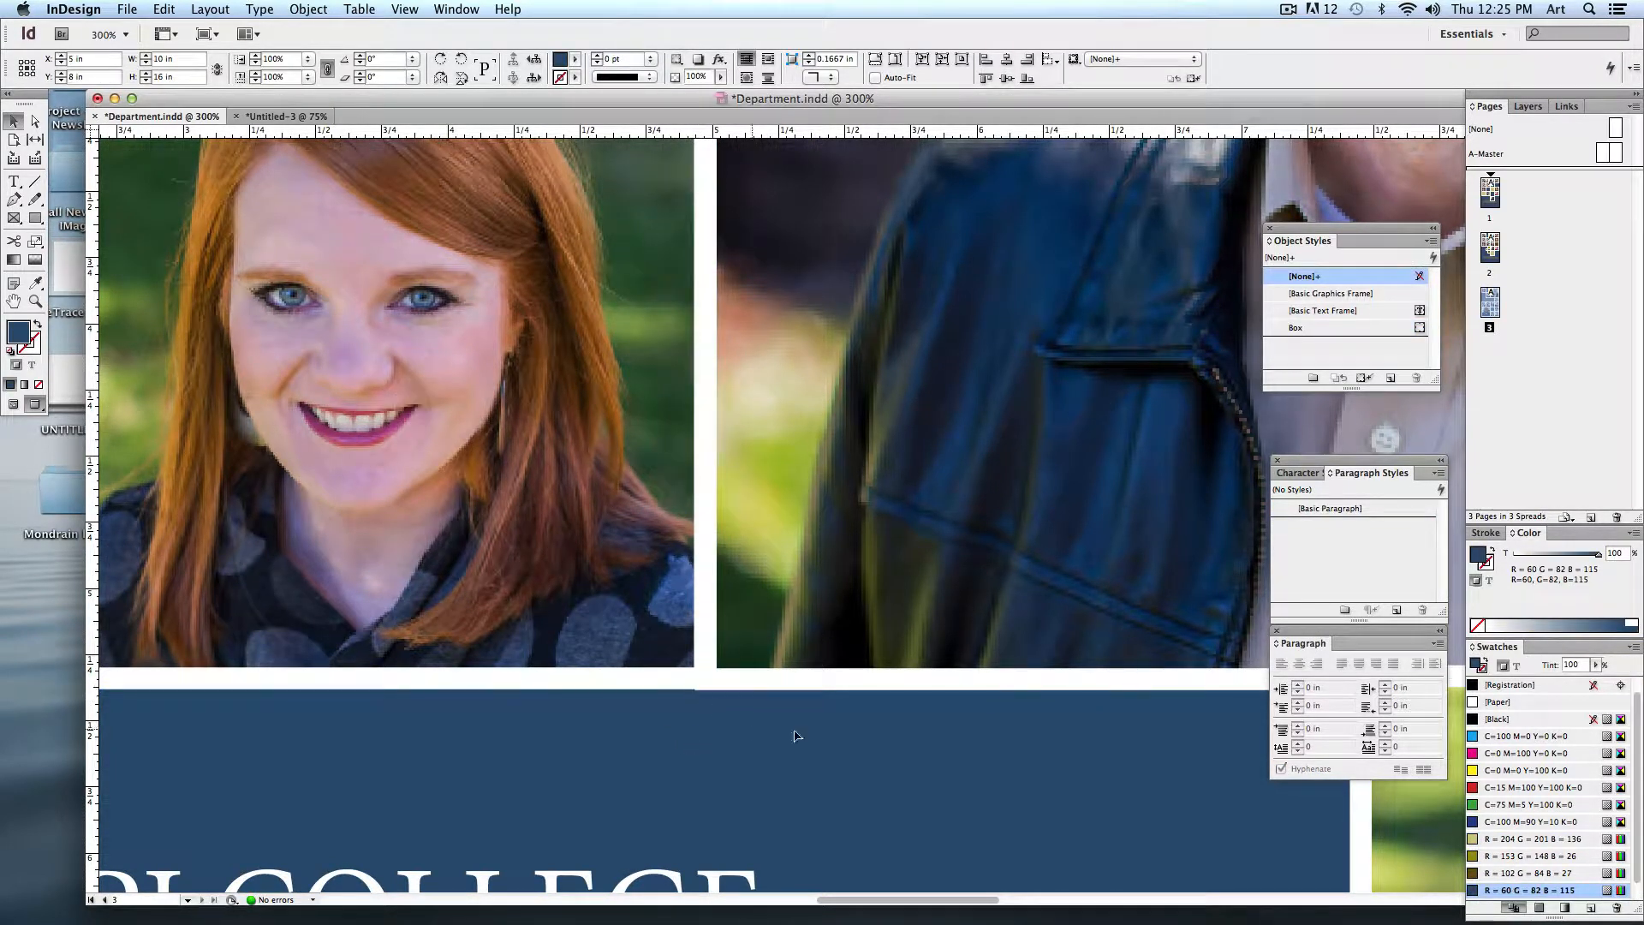
pyautogui.scroll(-3)
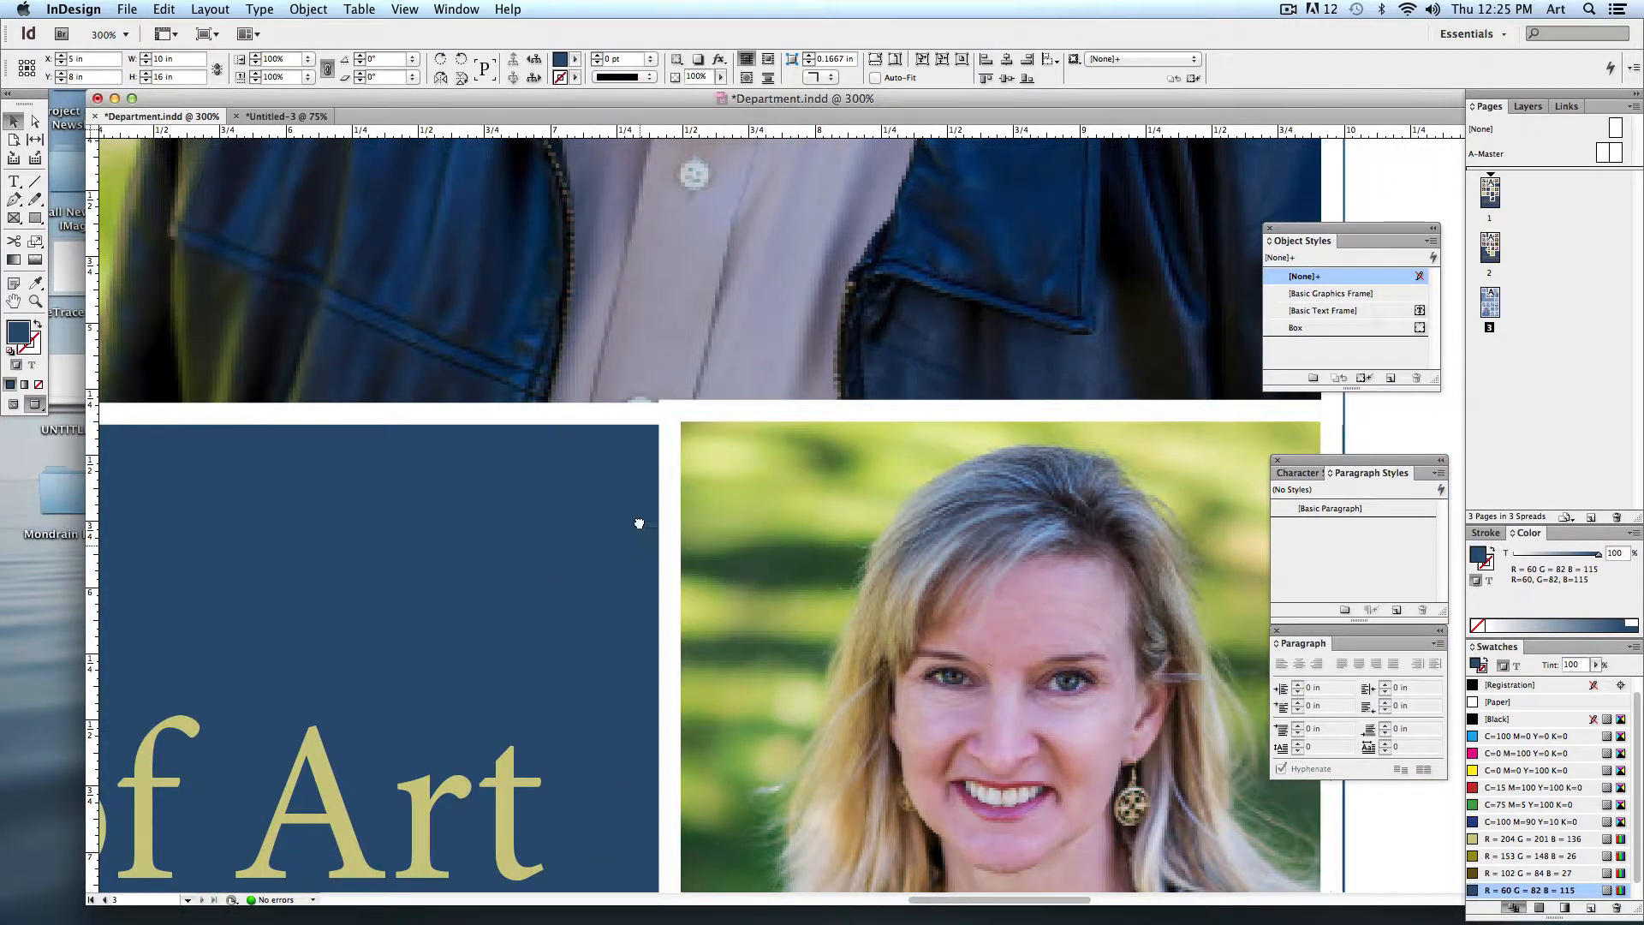
pyautogui.scroll(-3)
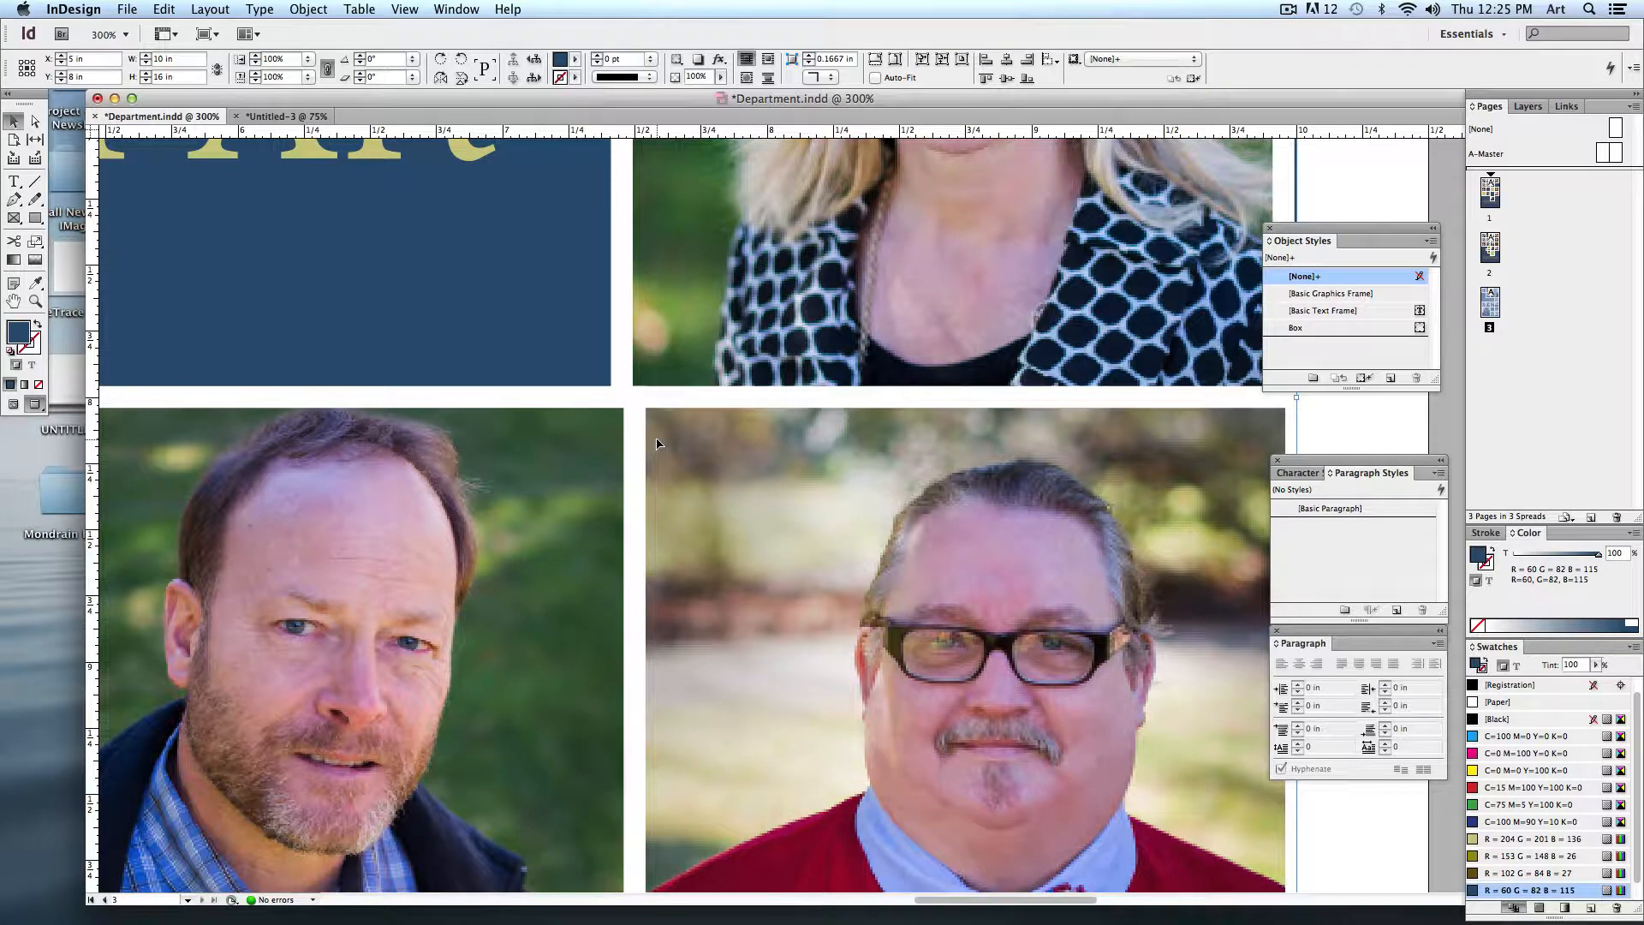
pyautogui.scroll(-3)
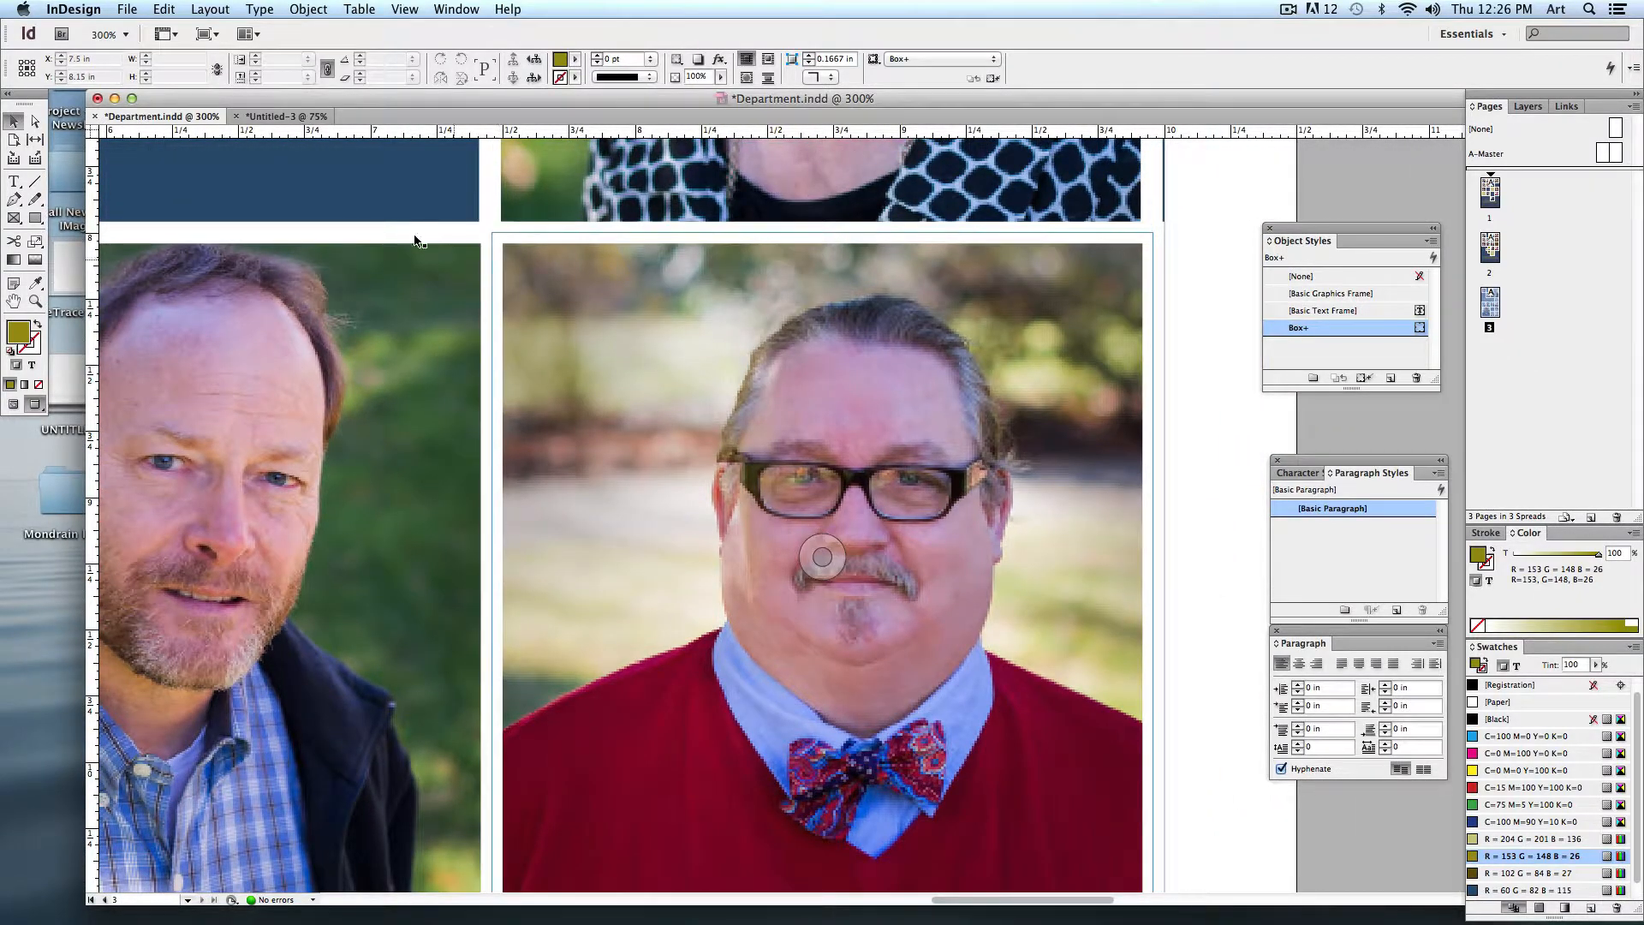
pyautogui.scroll(3)
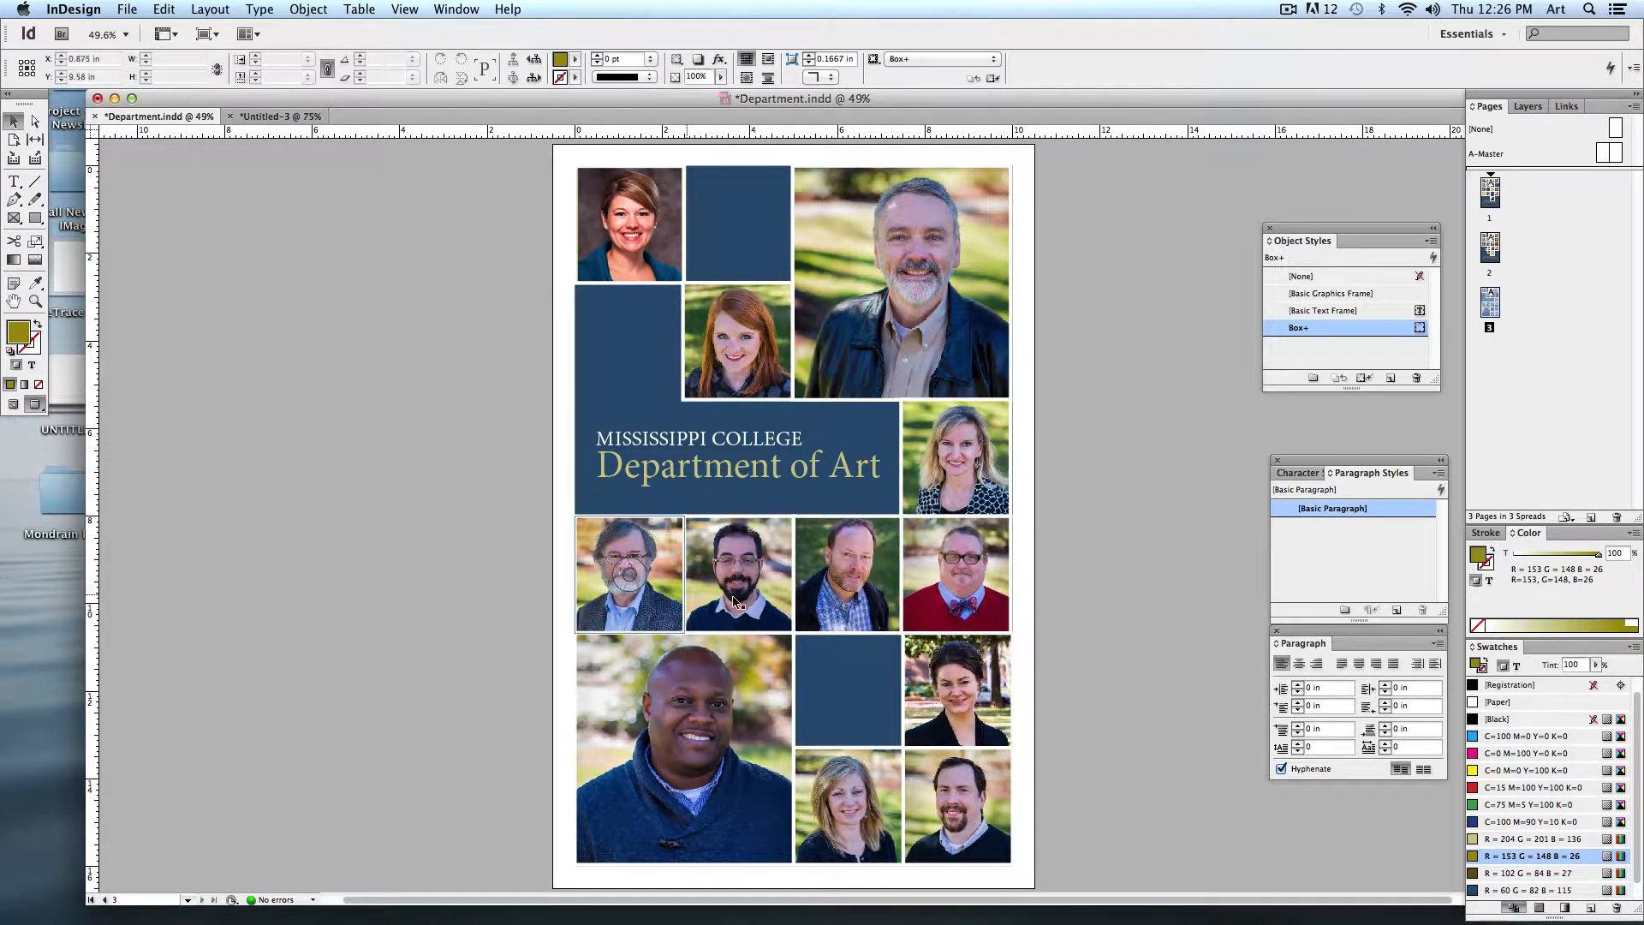
pyautogui.click(1082, 615)
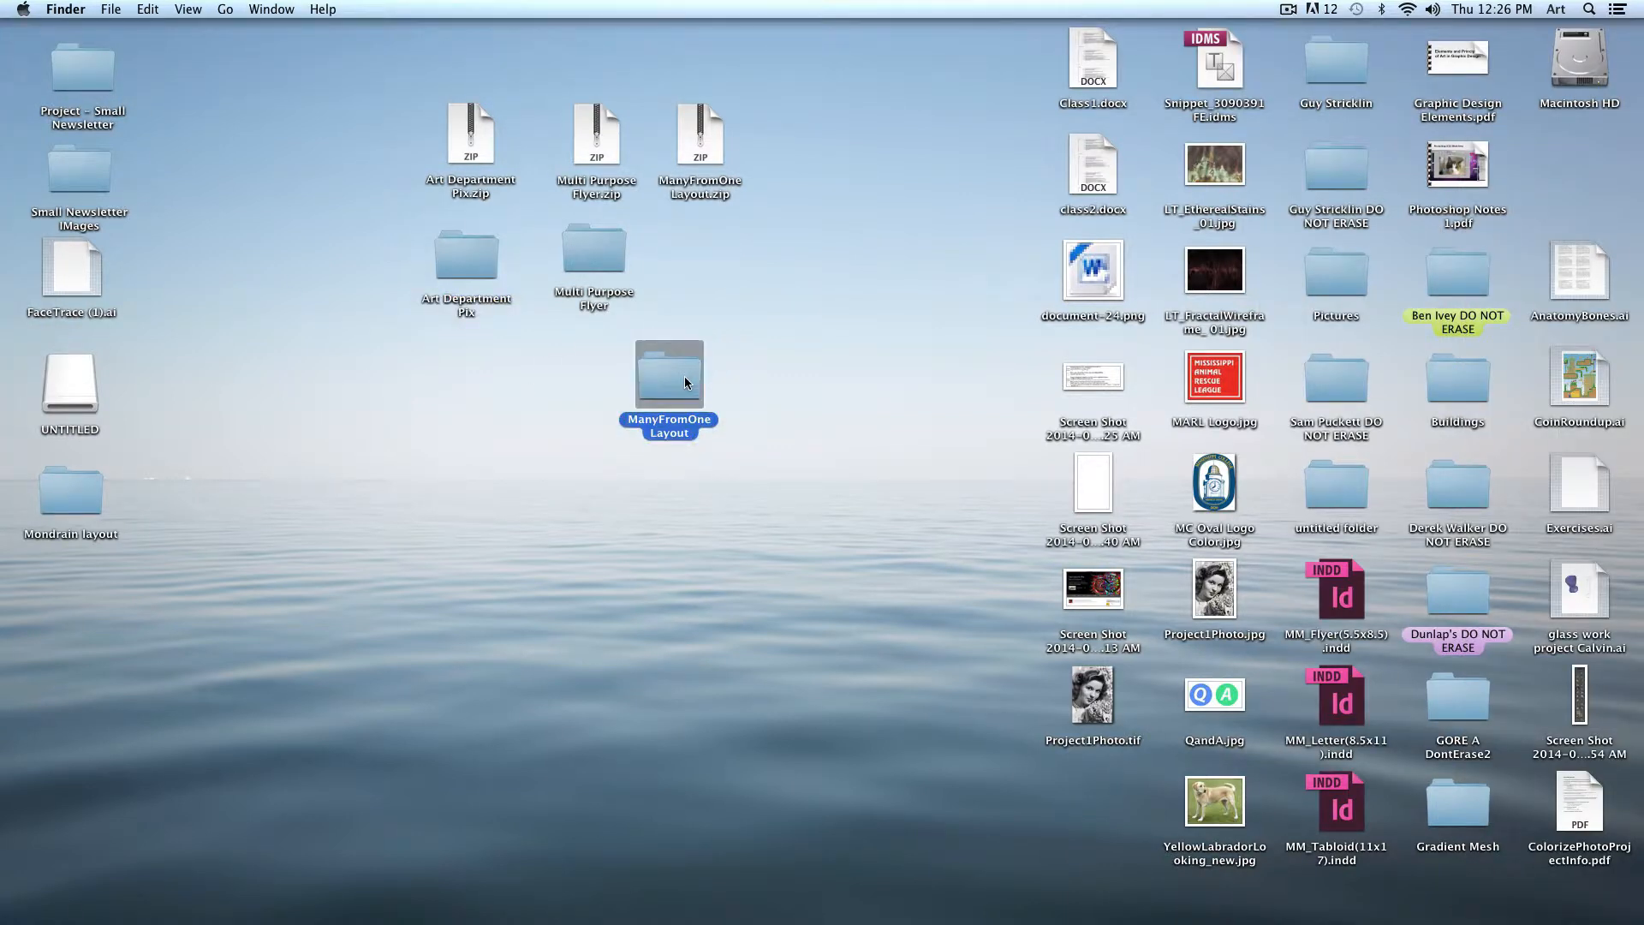
# Step: Open CatalogLayout.indd from the ManyFromOne Layout folder in InDesign
pyautogui.doubleClick(668, 372)
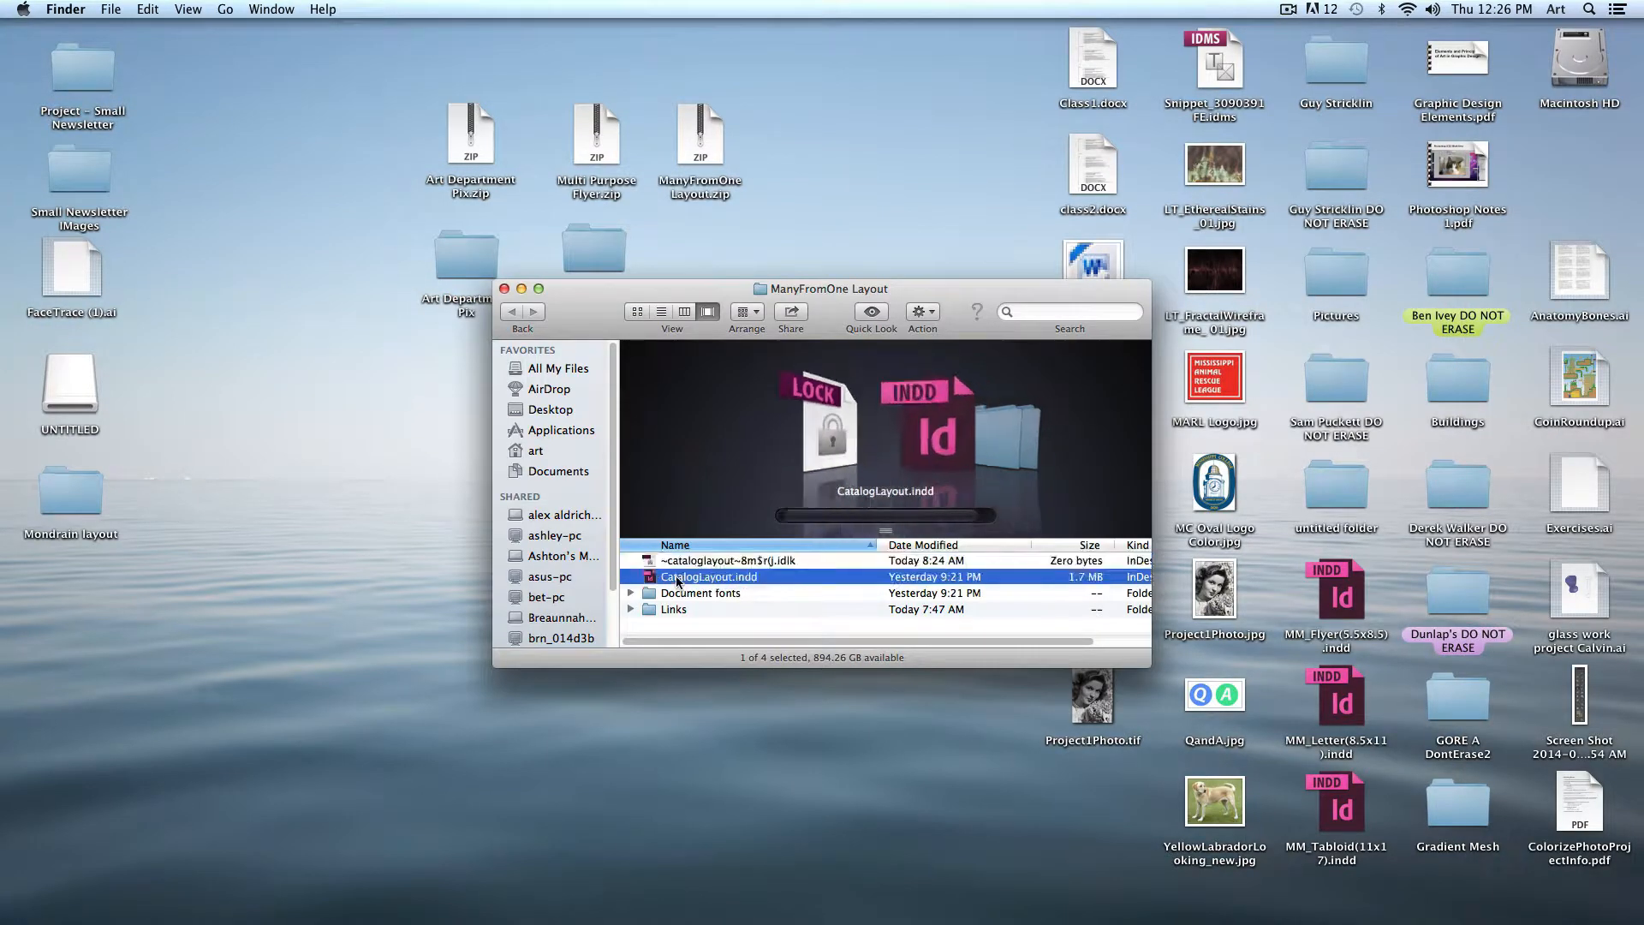
pyautogui.doubleClick(711, 577)
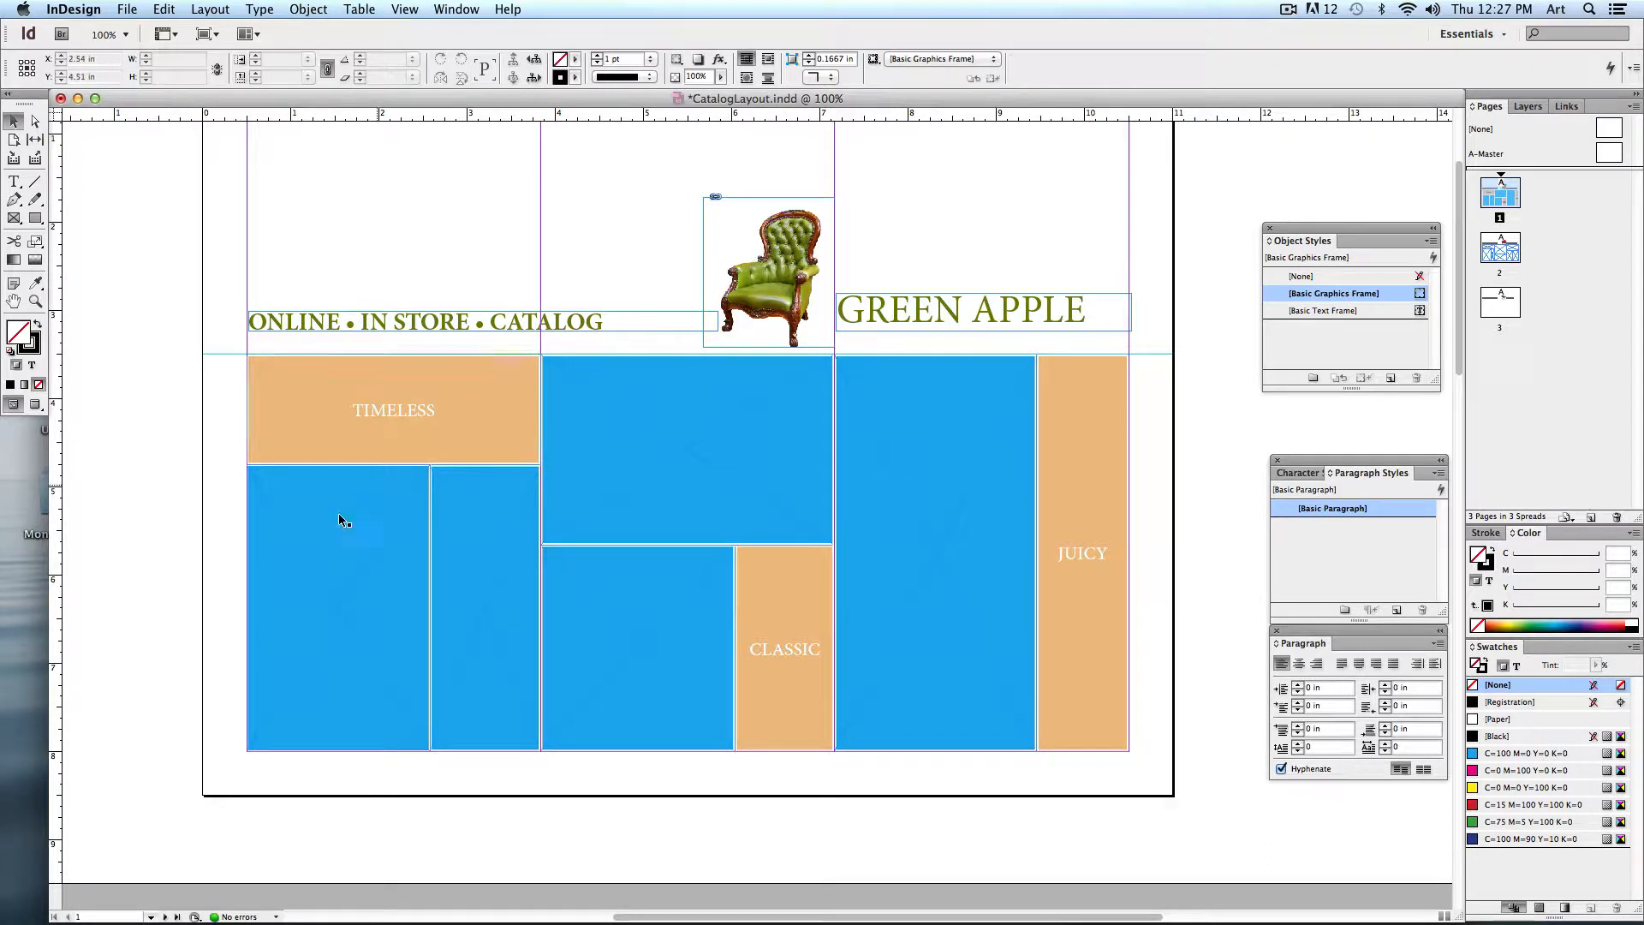
# Step: Copy the green armchair photo and Paste Into five blue frames on the Green Apple catalog page
pyautogui.click(627, 640)
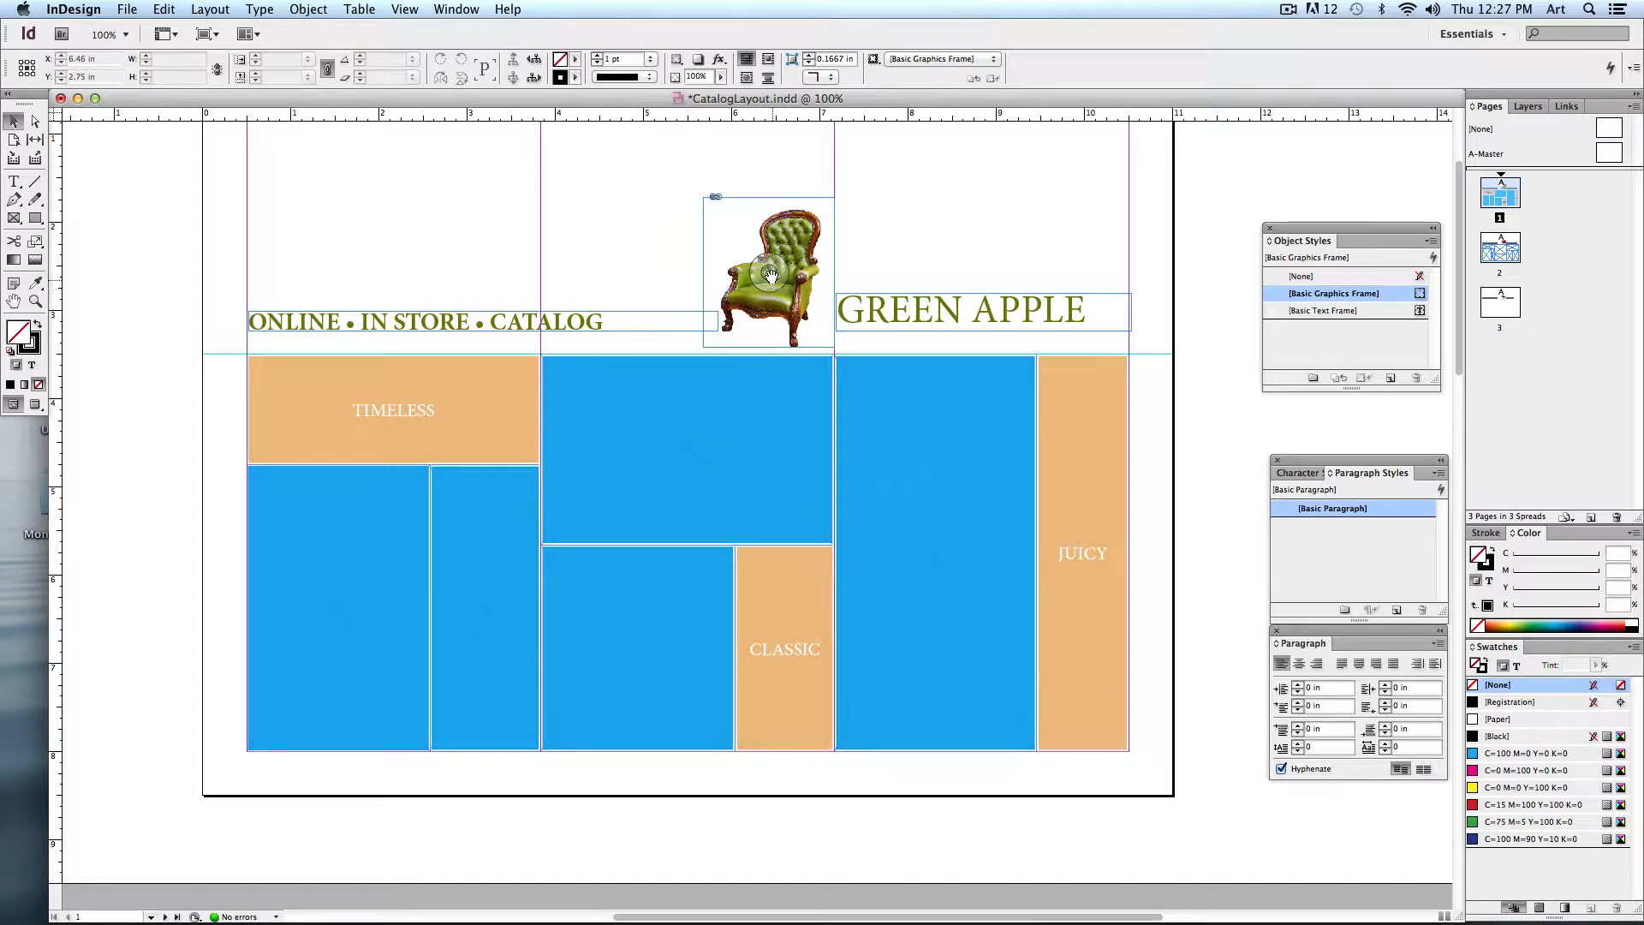
pyautogui.click(769, 272)
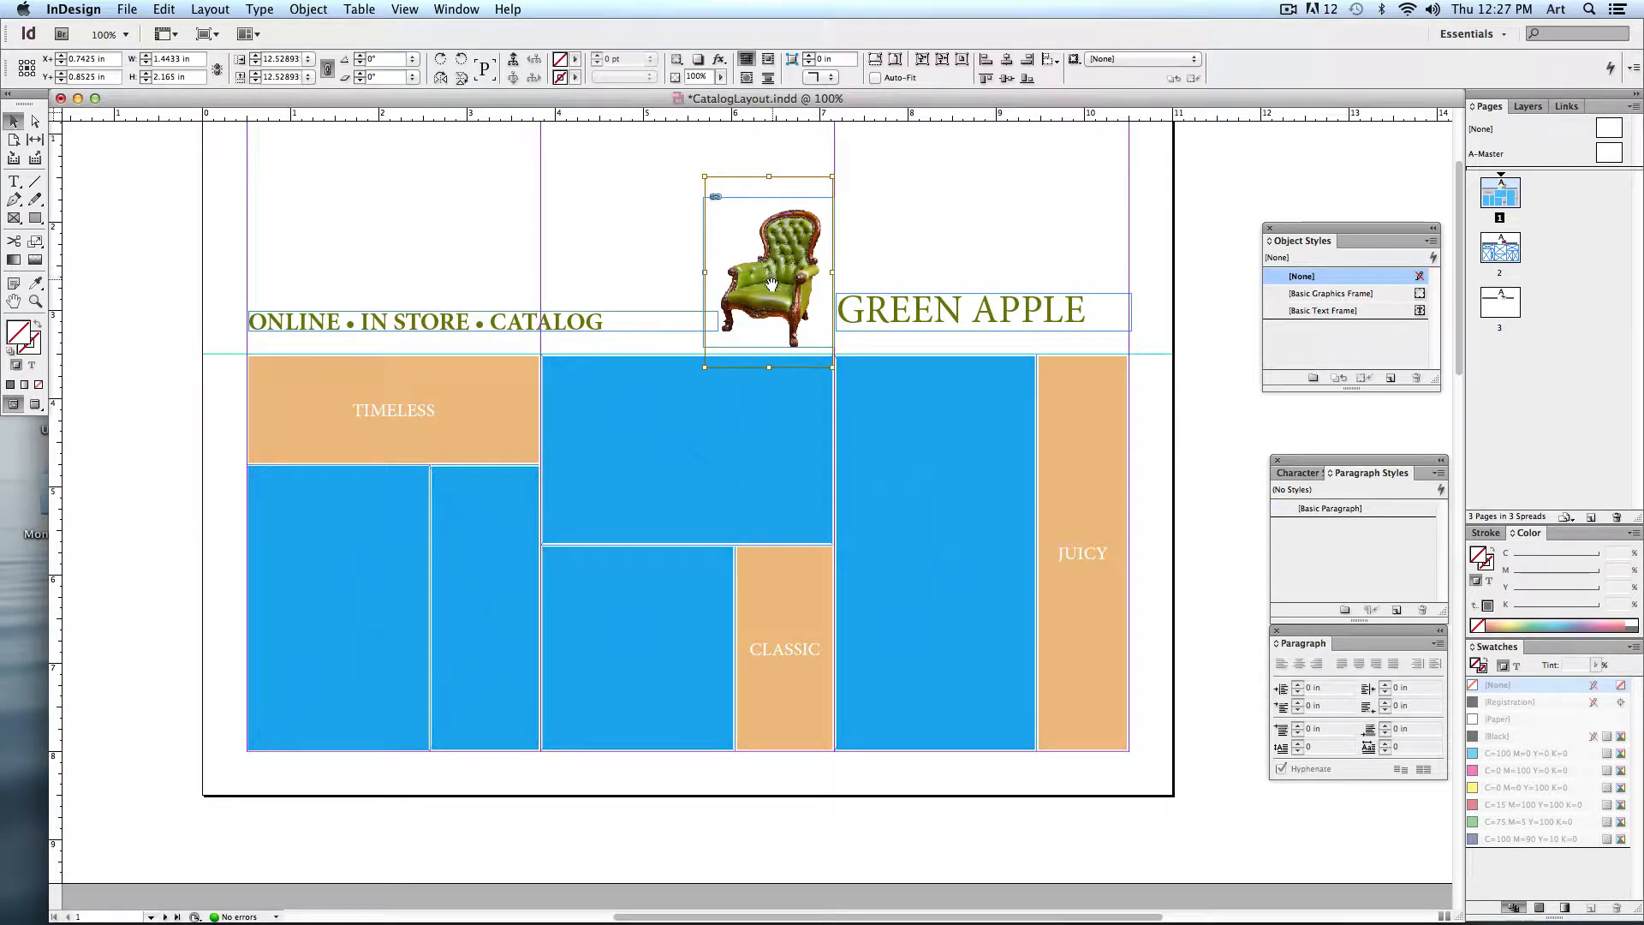
pyautogui.click(162, 9)
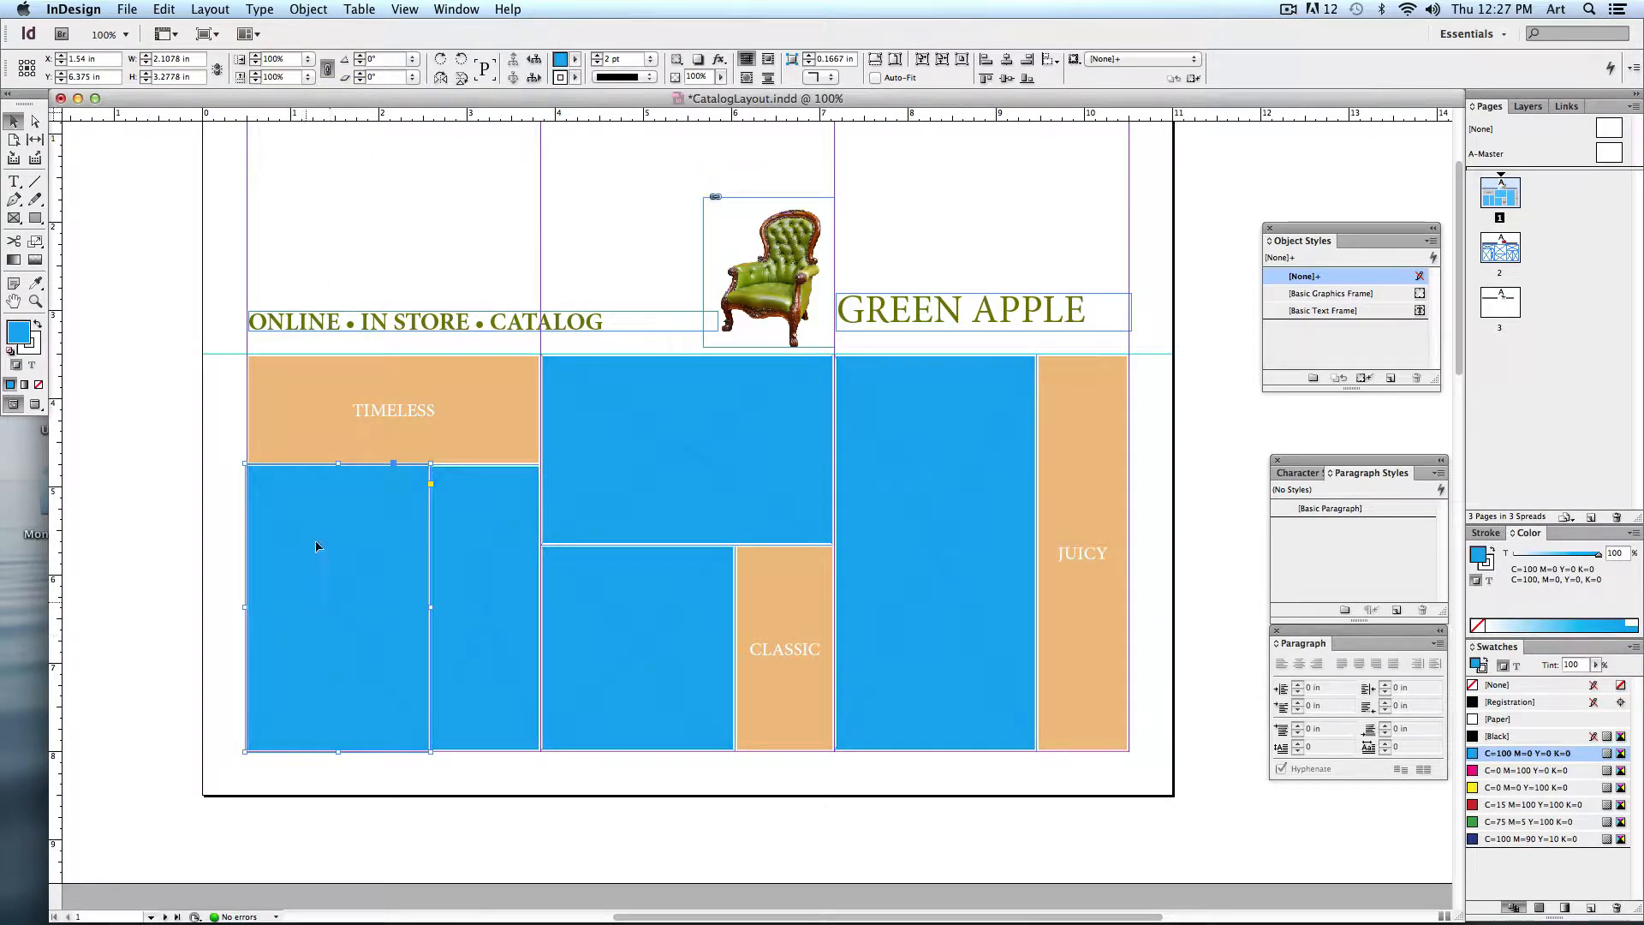
pyautogui.click(162, 8)
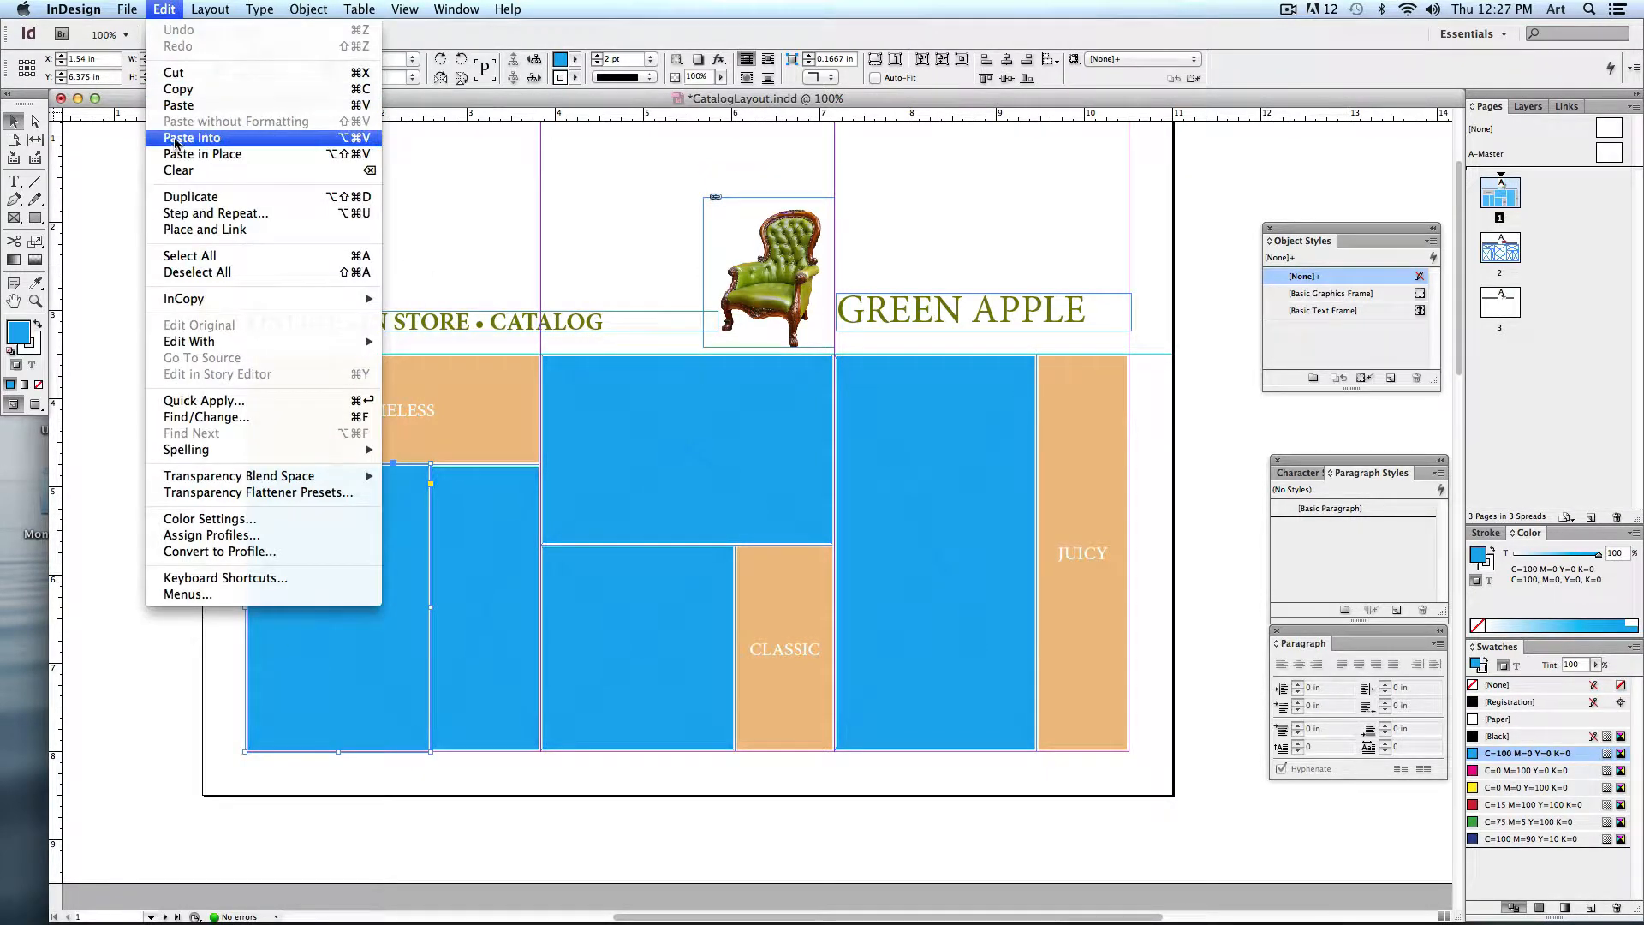
pyautogui.click(191, 137)
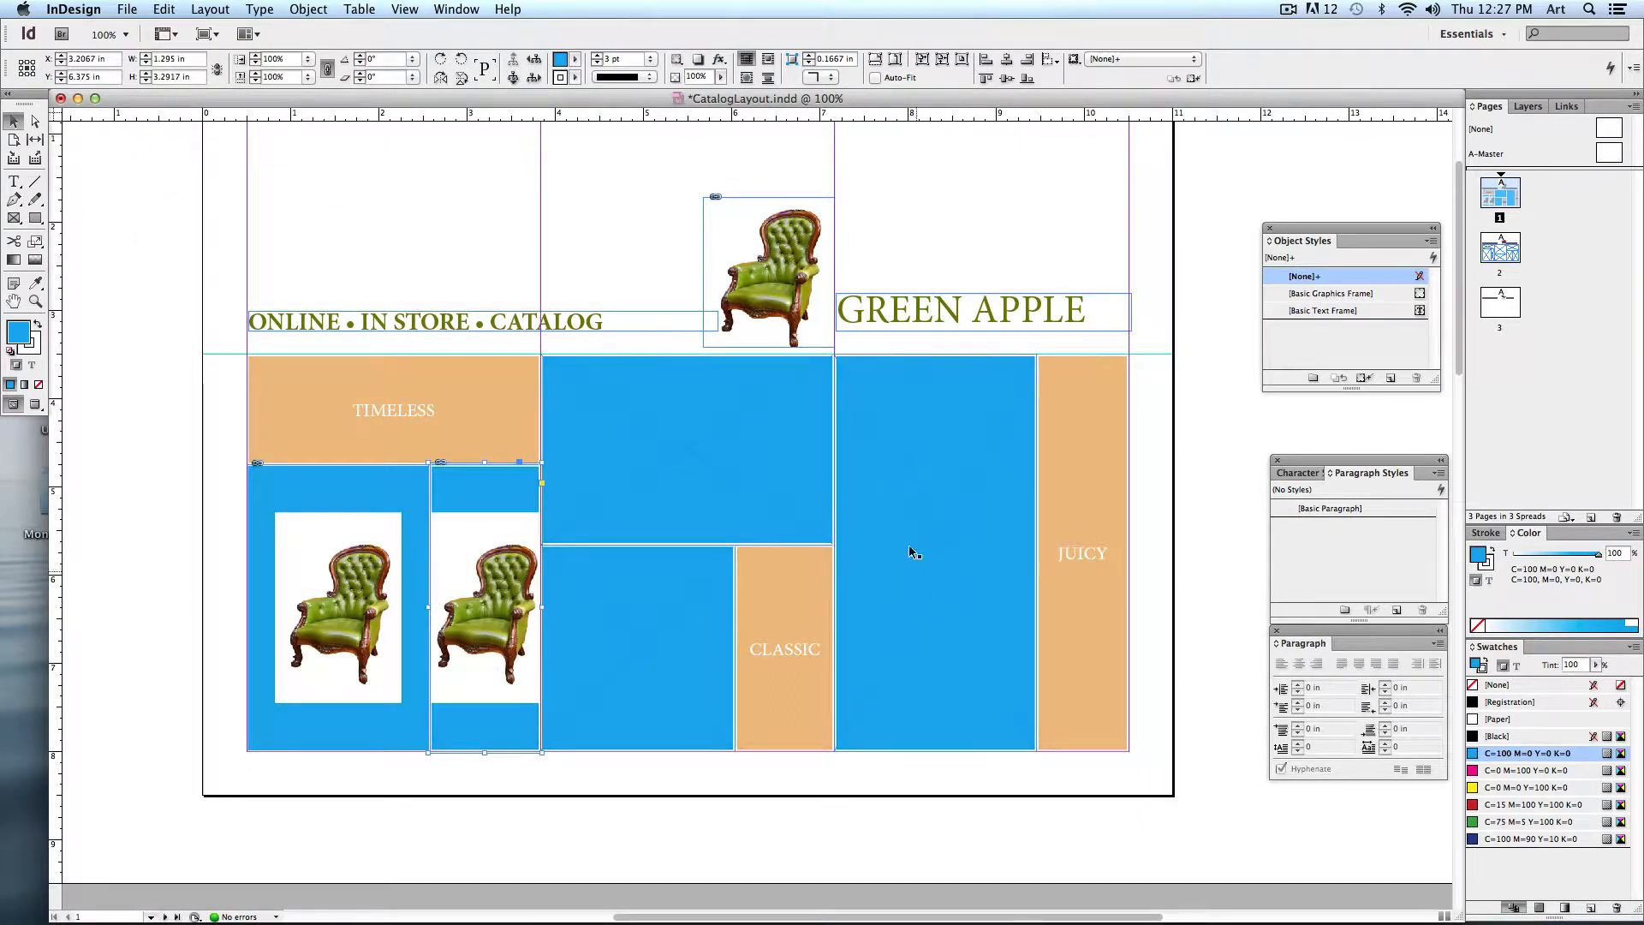
pyautogui.click(686, 469)
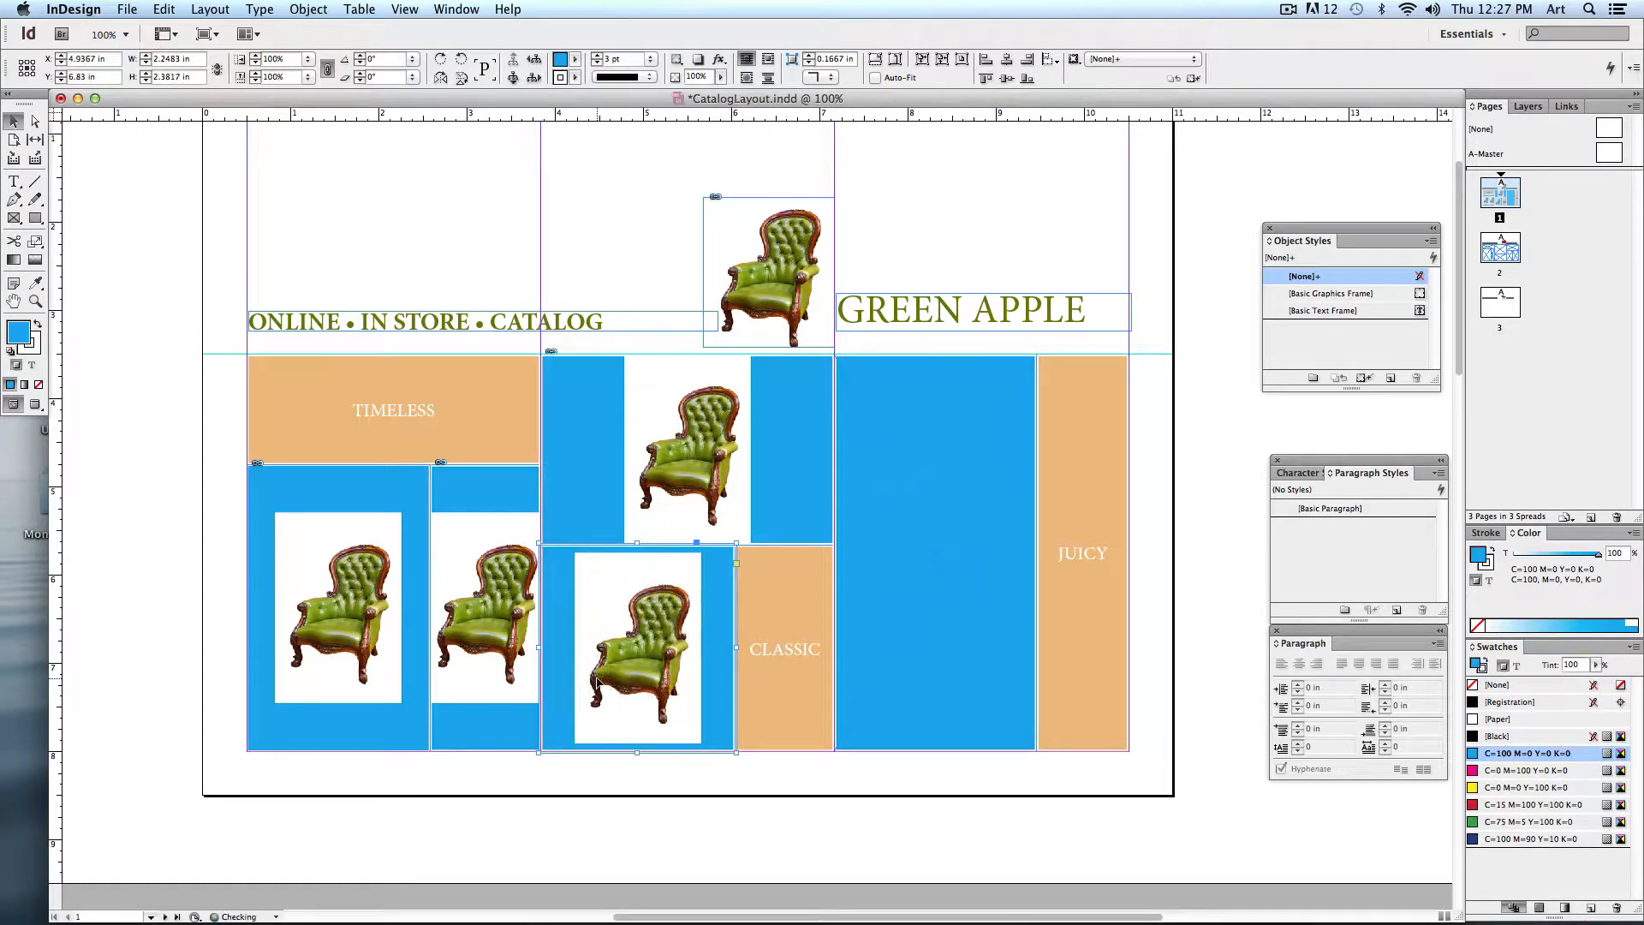
pyautogui.click(934, 555)
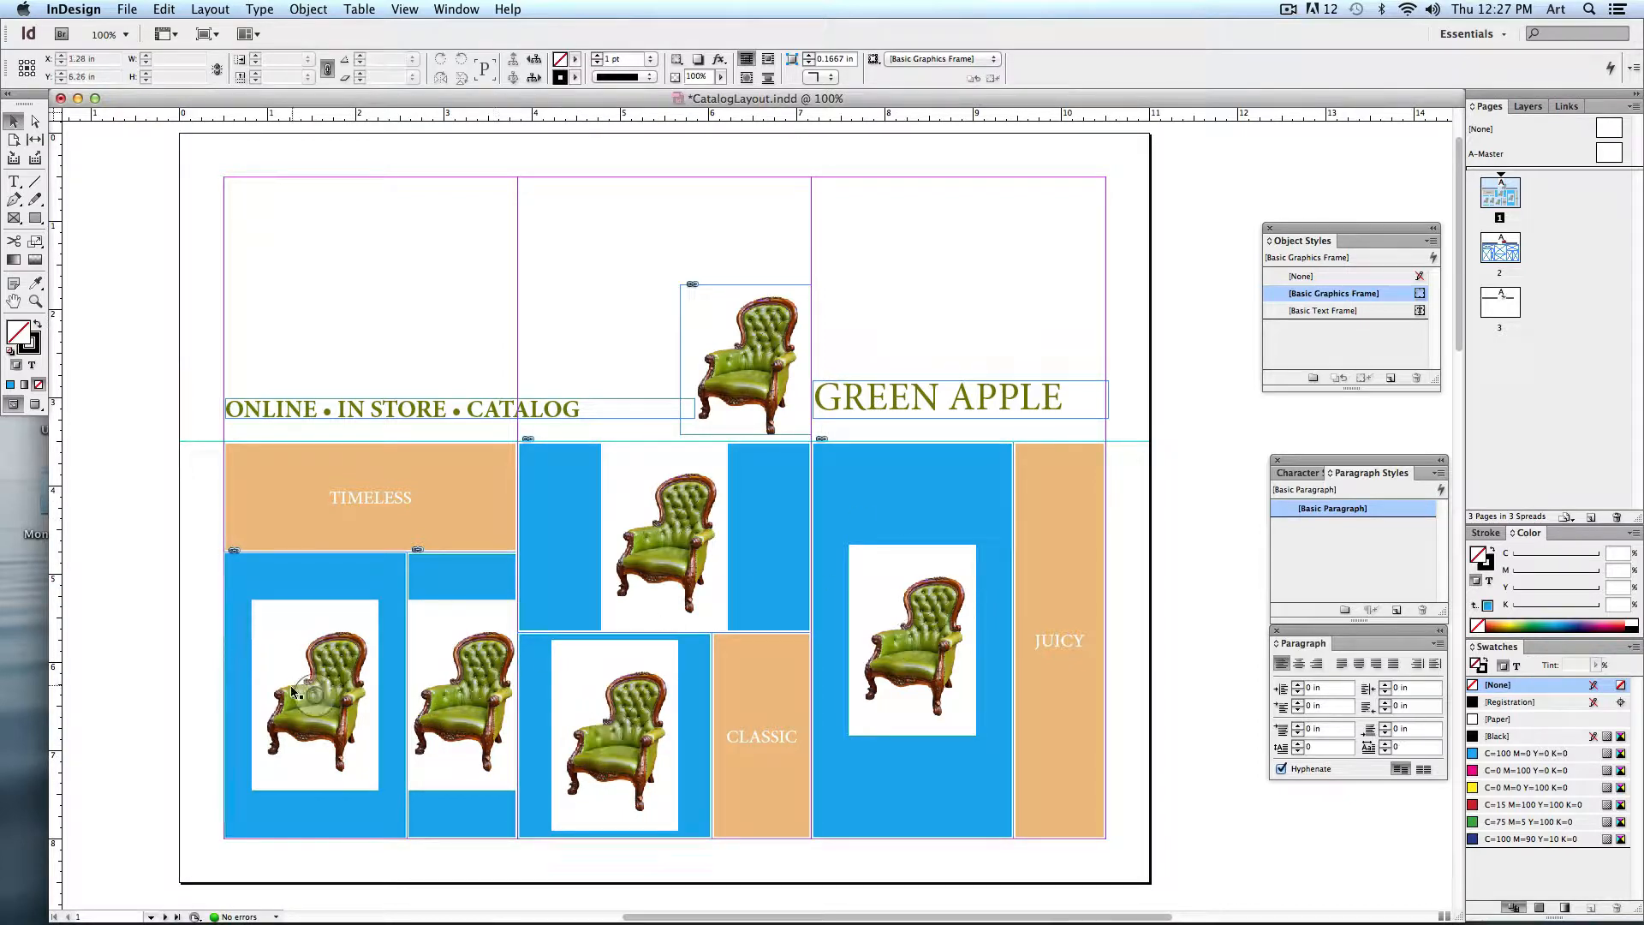
pyautogui.click(315, 697)
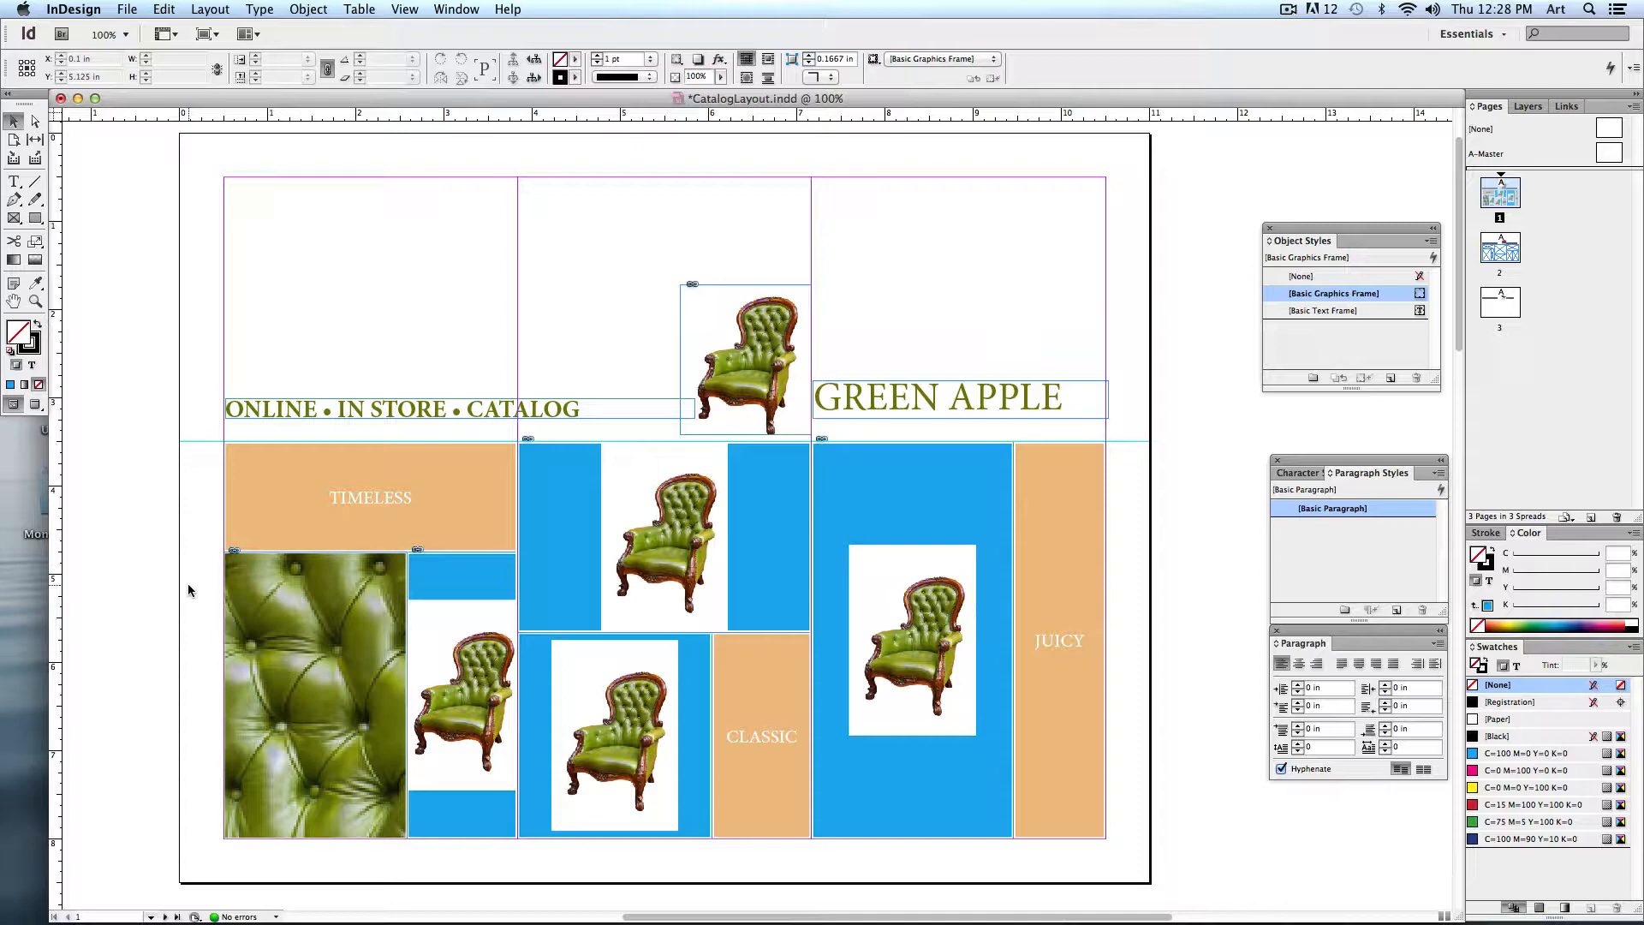
pyautogui.click(459, 692)
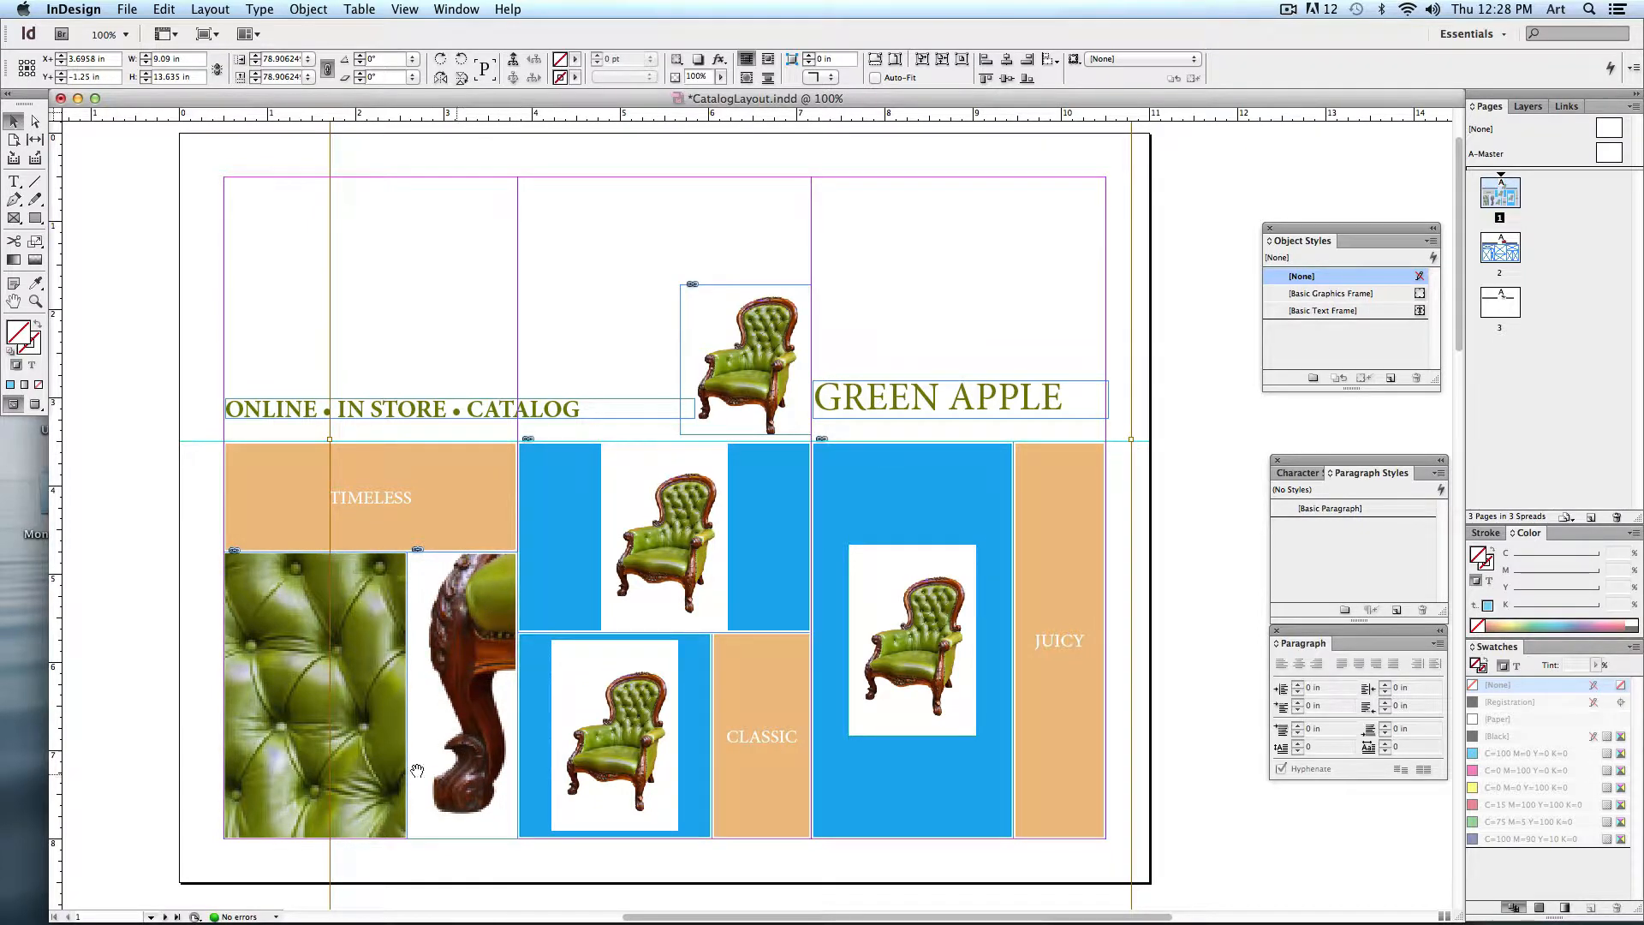
pyautogui.click(662, 536)
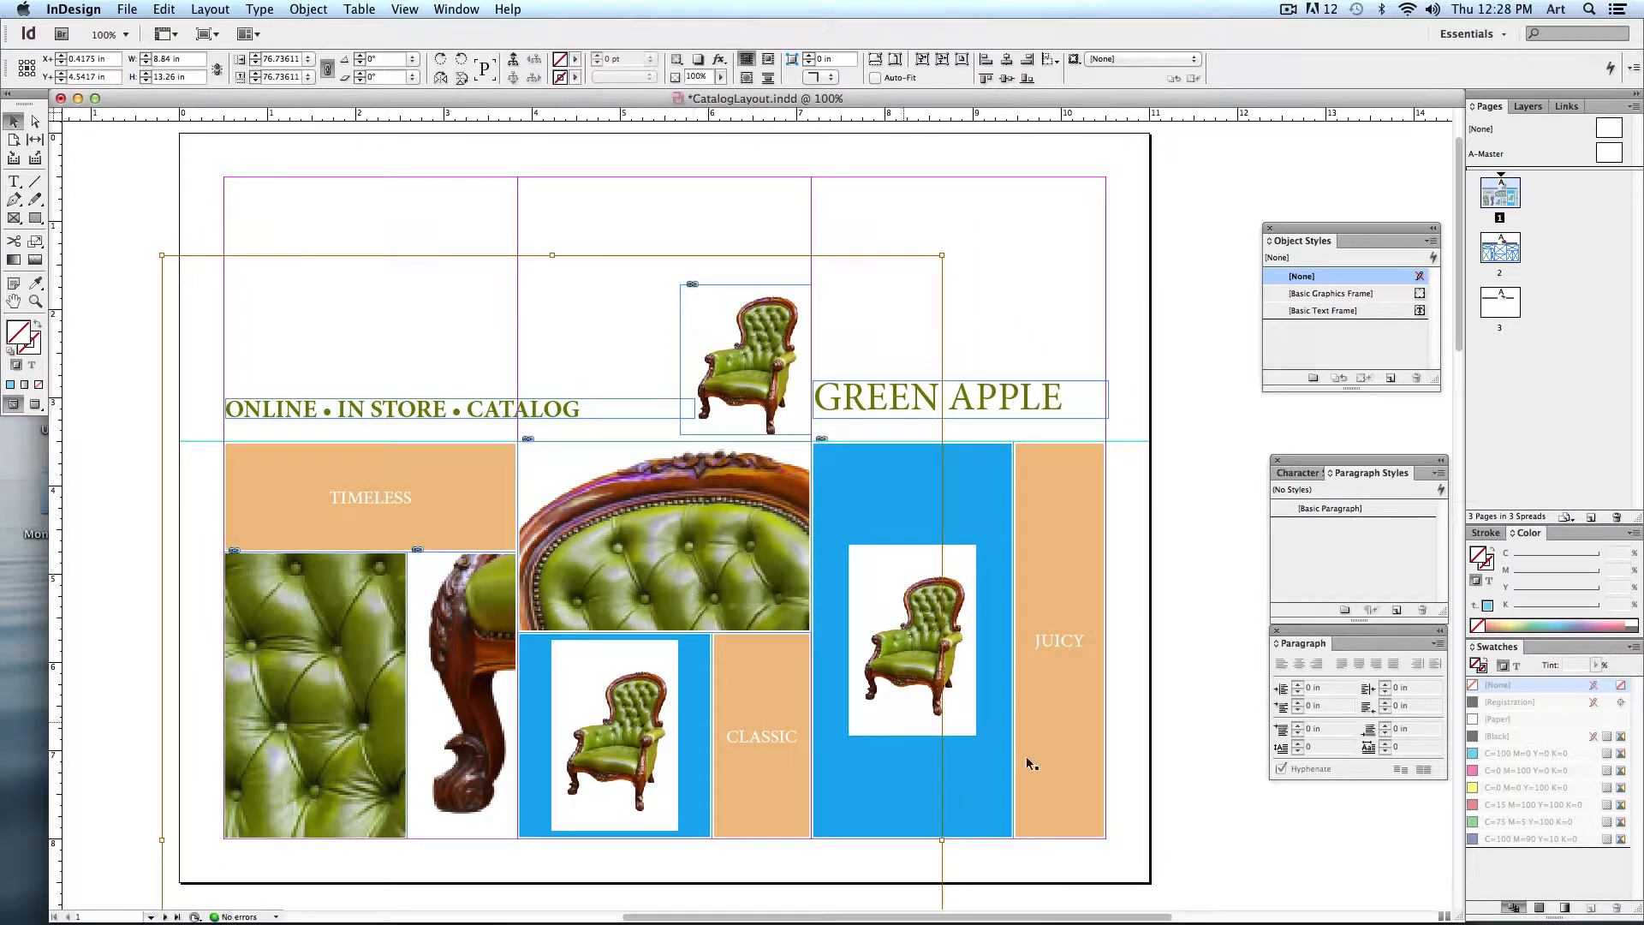
pyautogui.moveTo(944, 836)
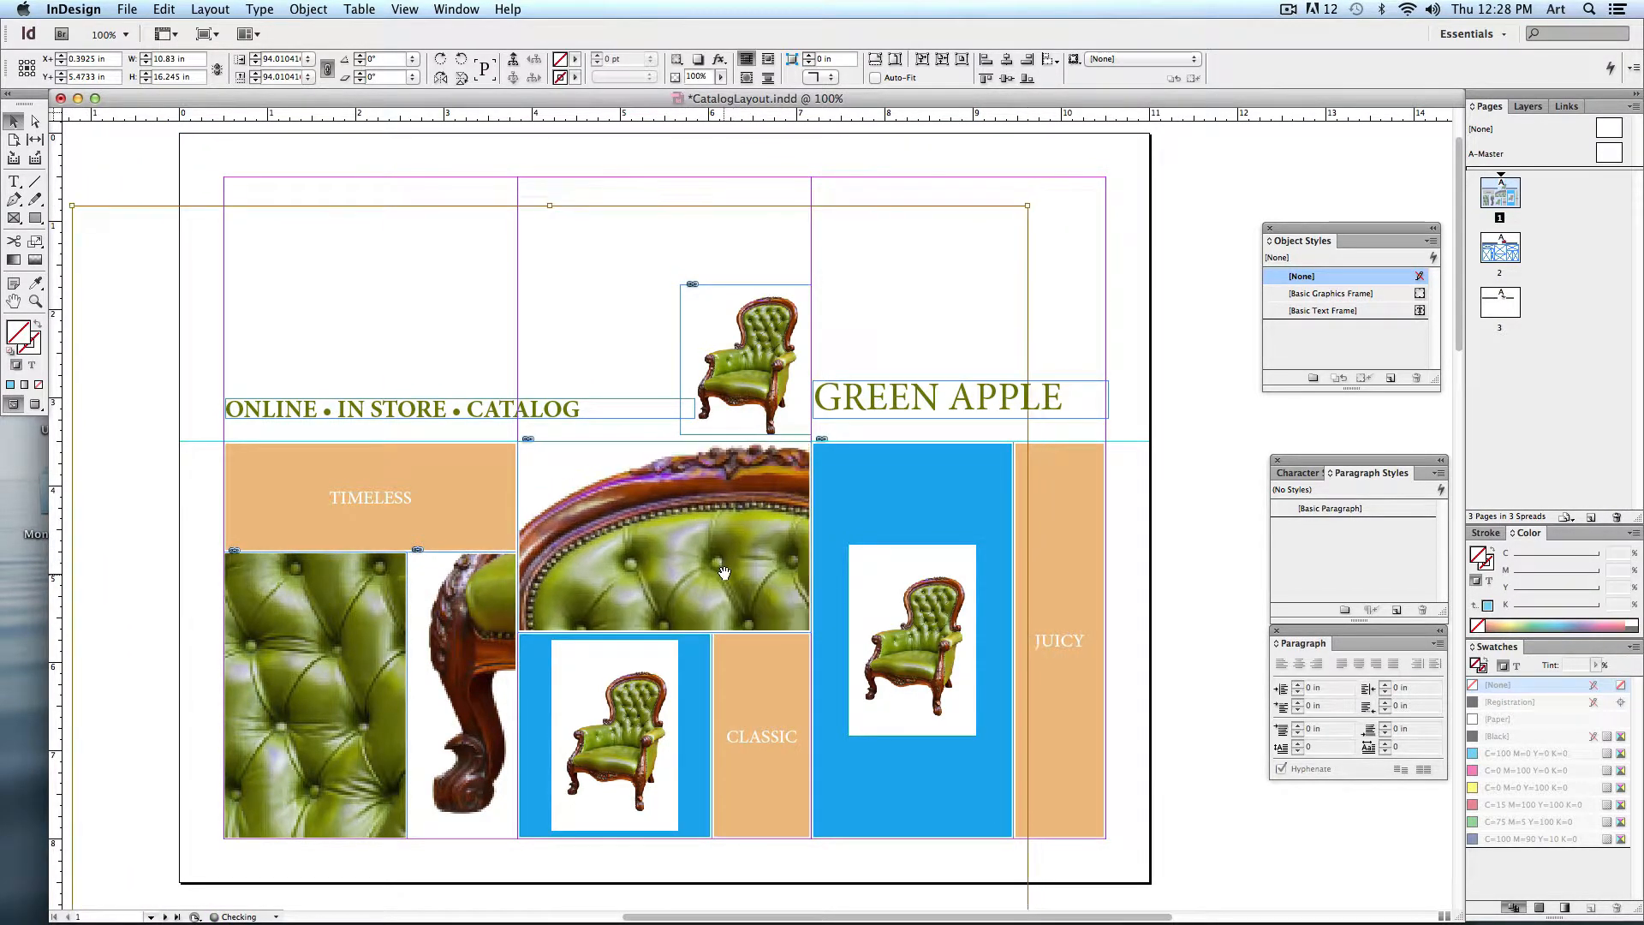
pyautogui.click(613, 734)
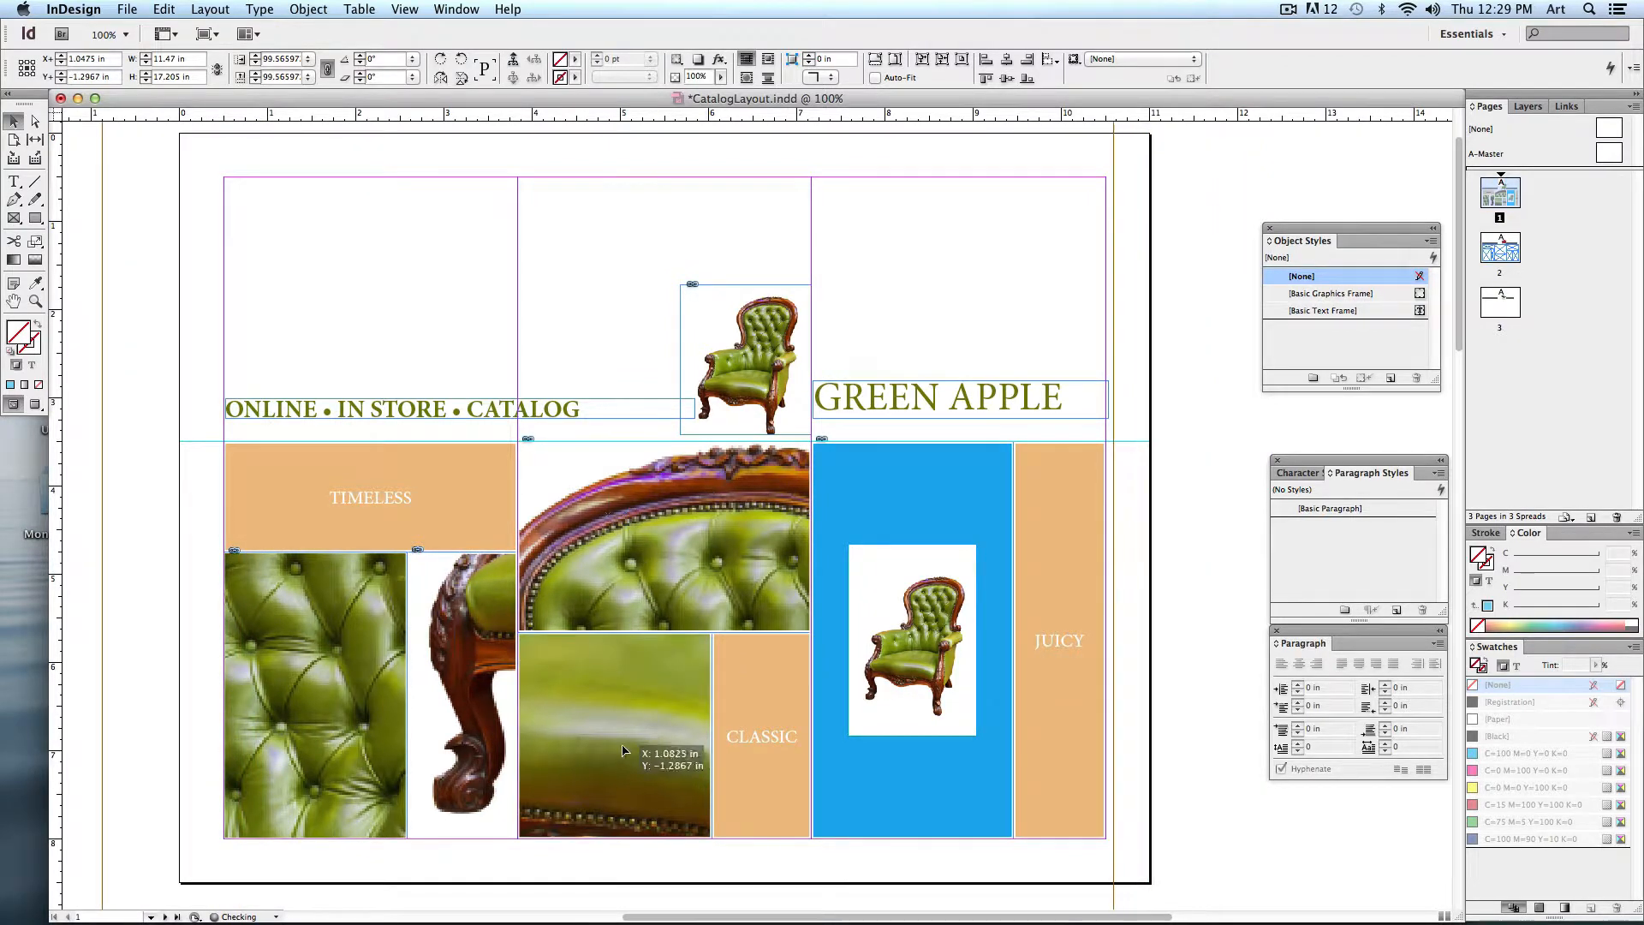
pyautogui.click(913, 639)
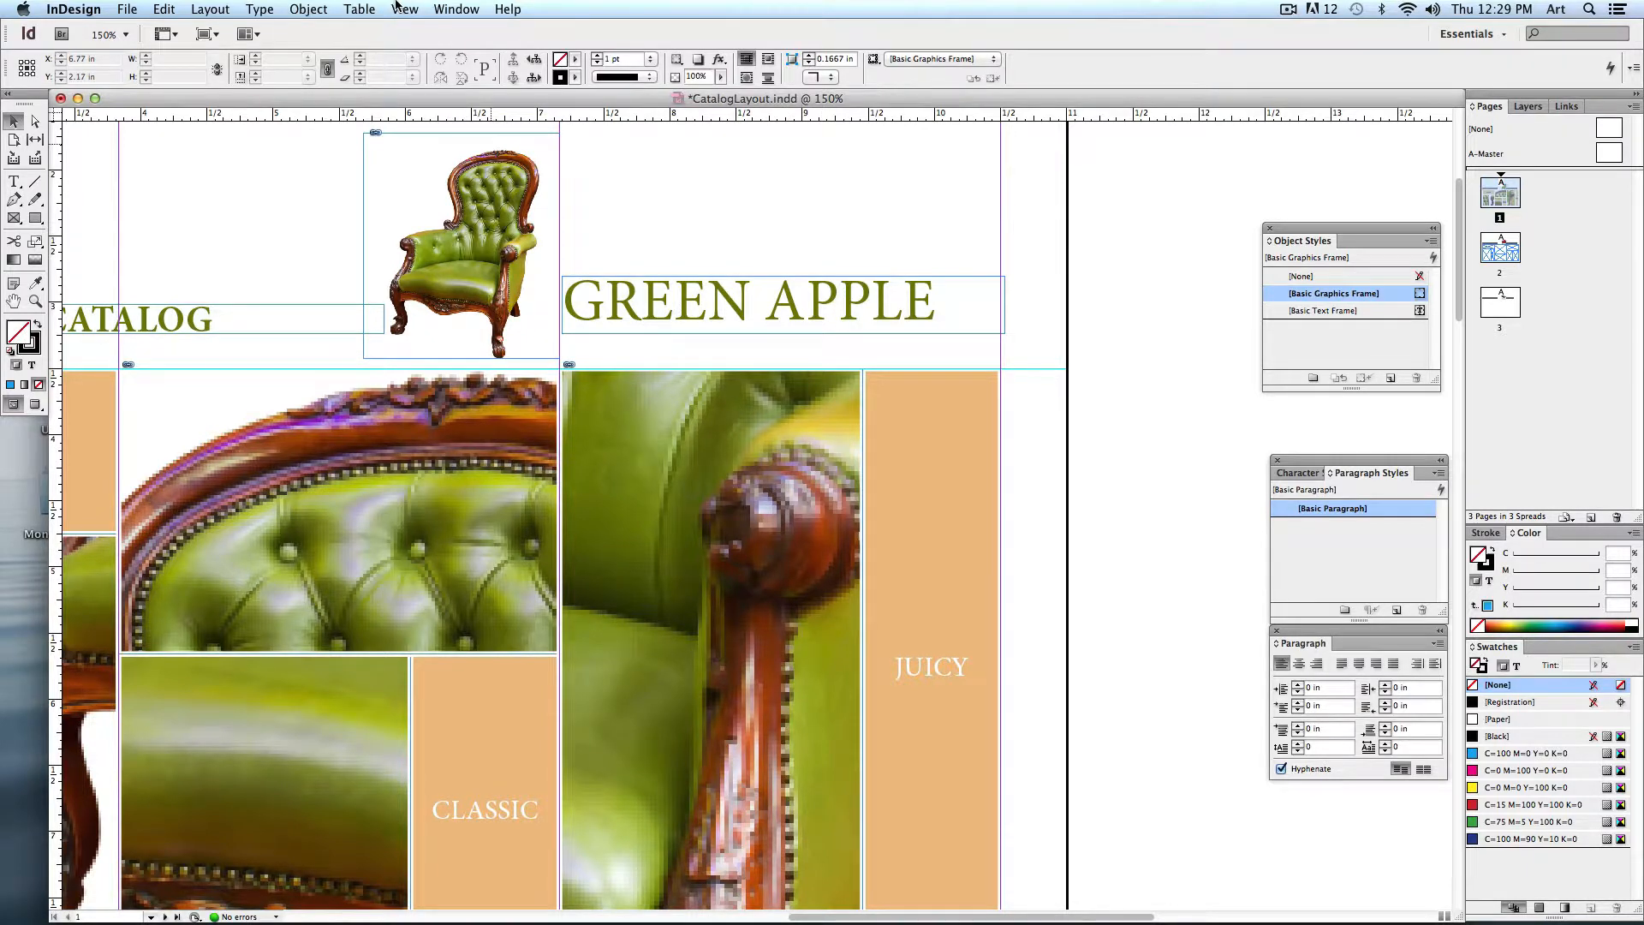
# Step: Switch display performance to High Quality Display and fit the page in the window
pyautogui.click(405, 9)
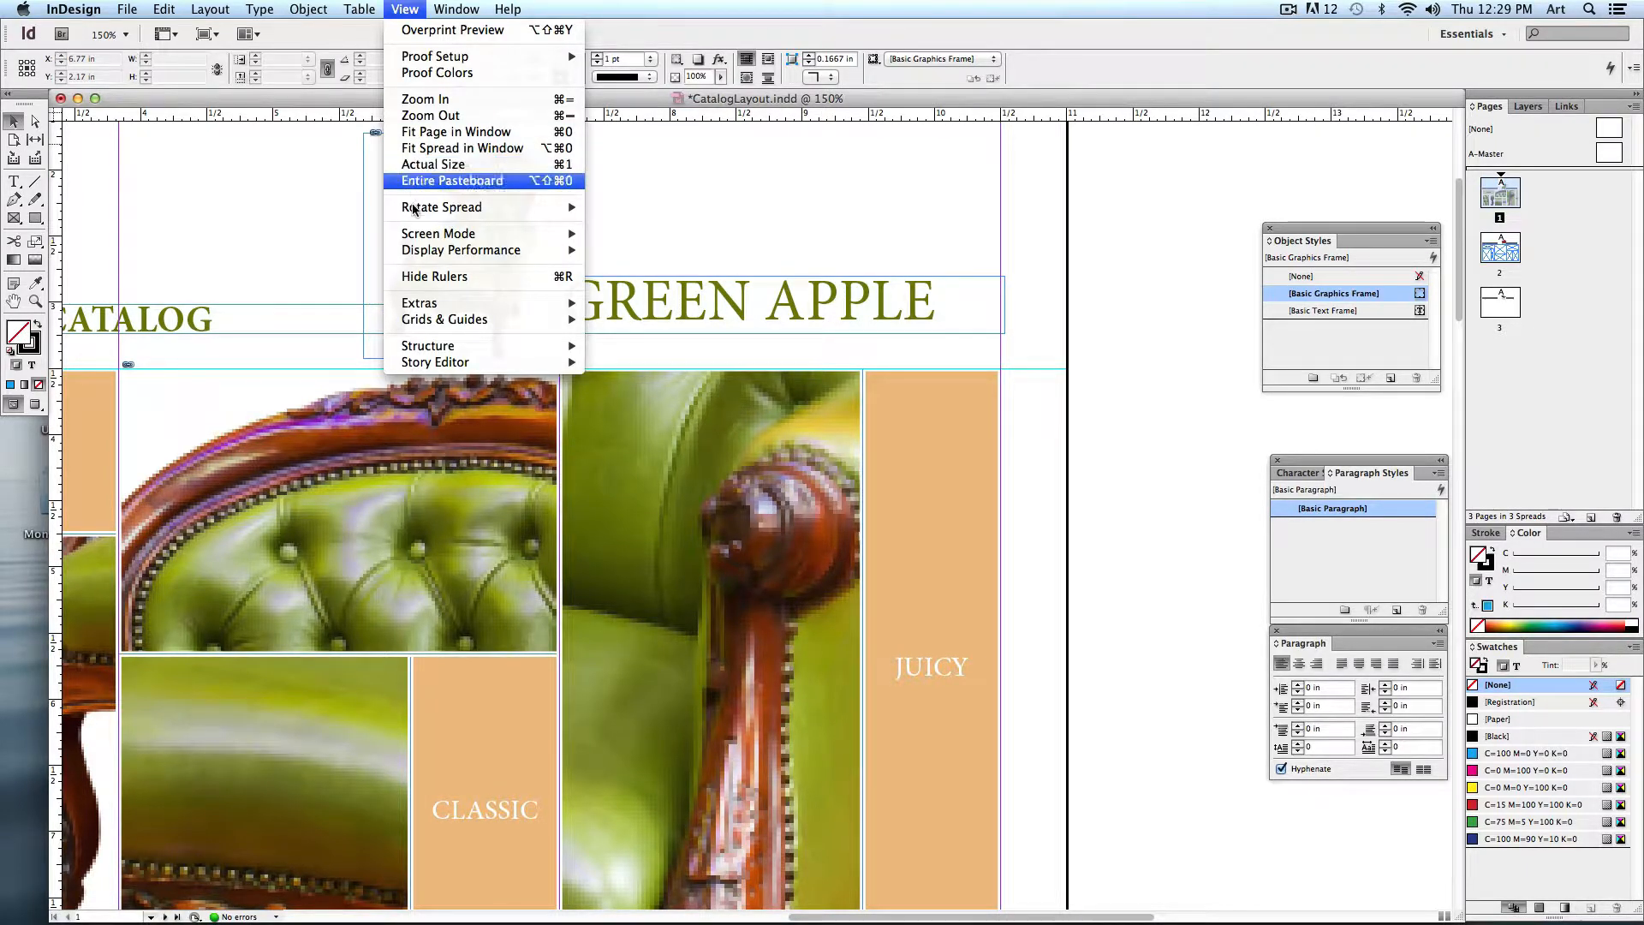
pyautogui.moveTo(458, 250)
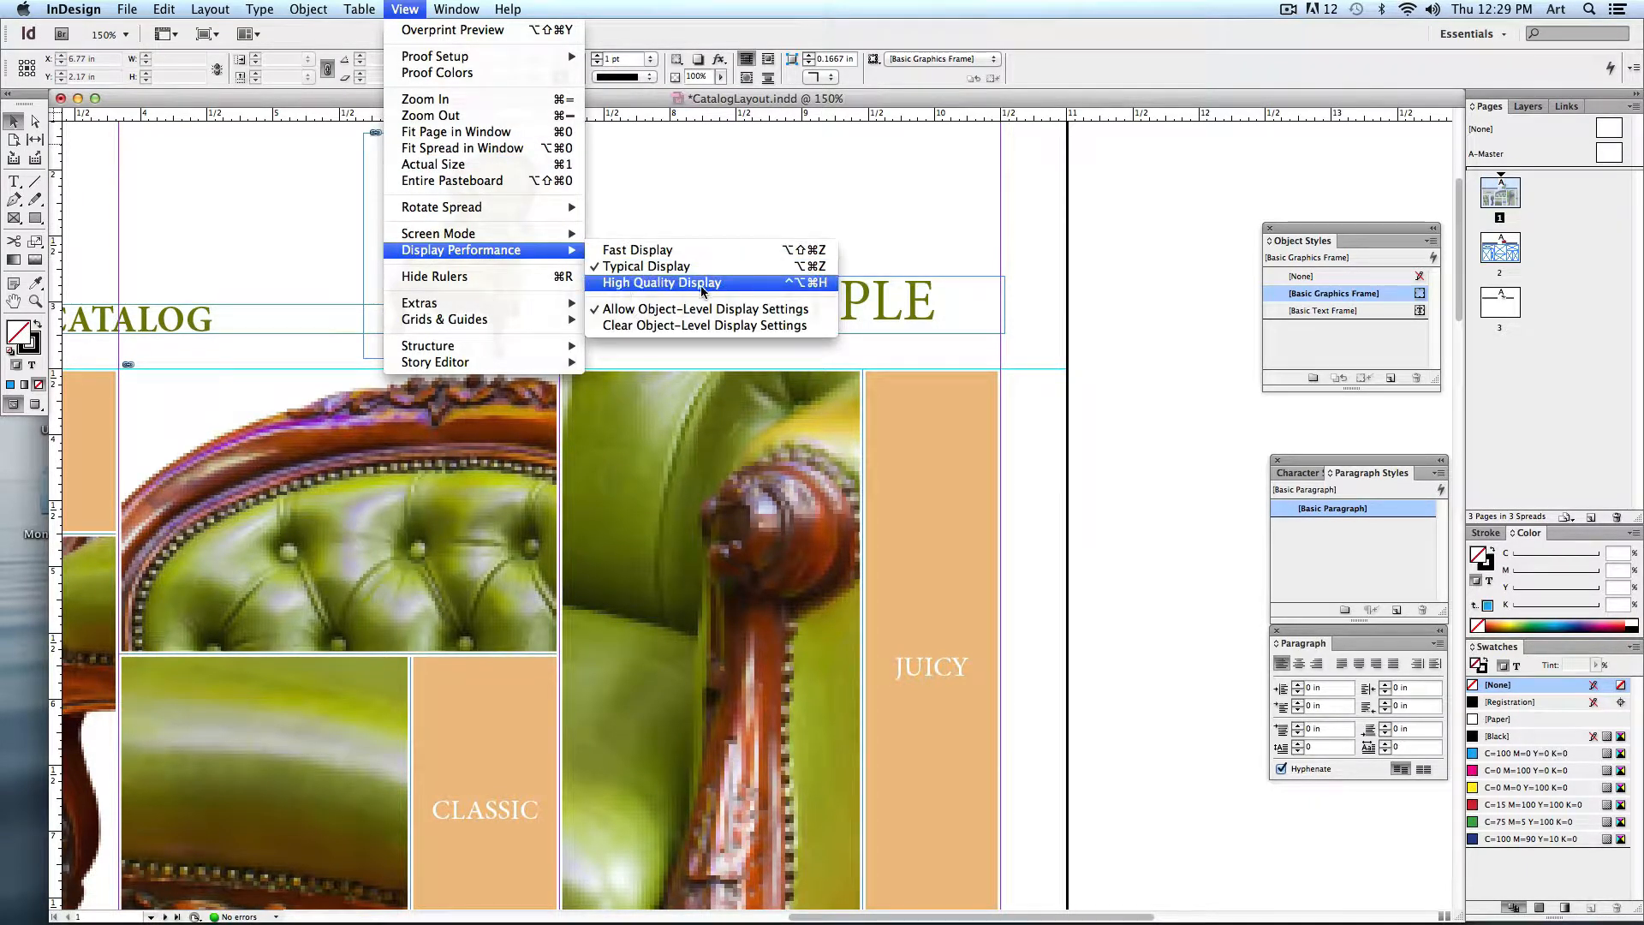
pyautogui.click(661, 282)
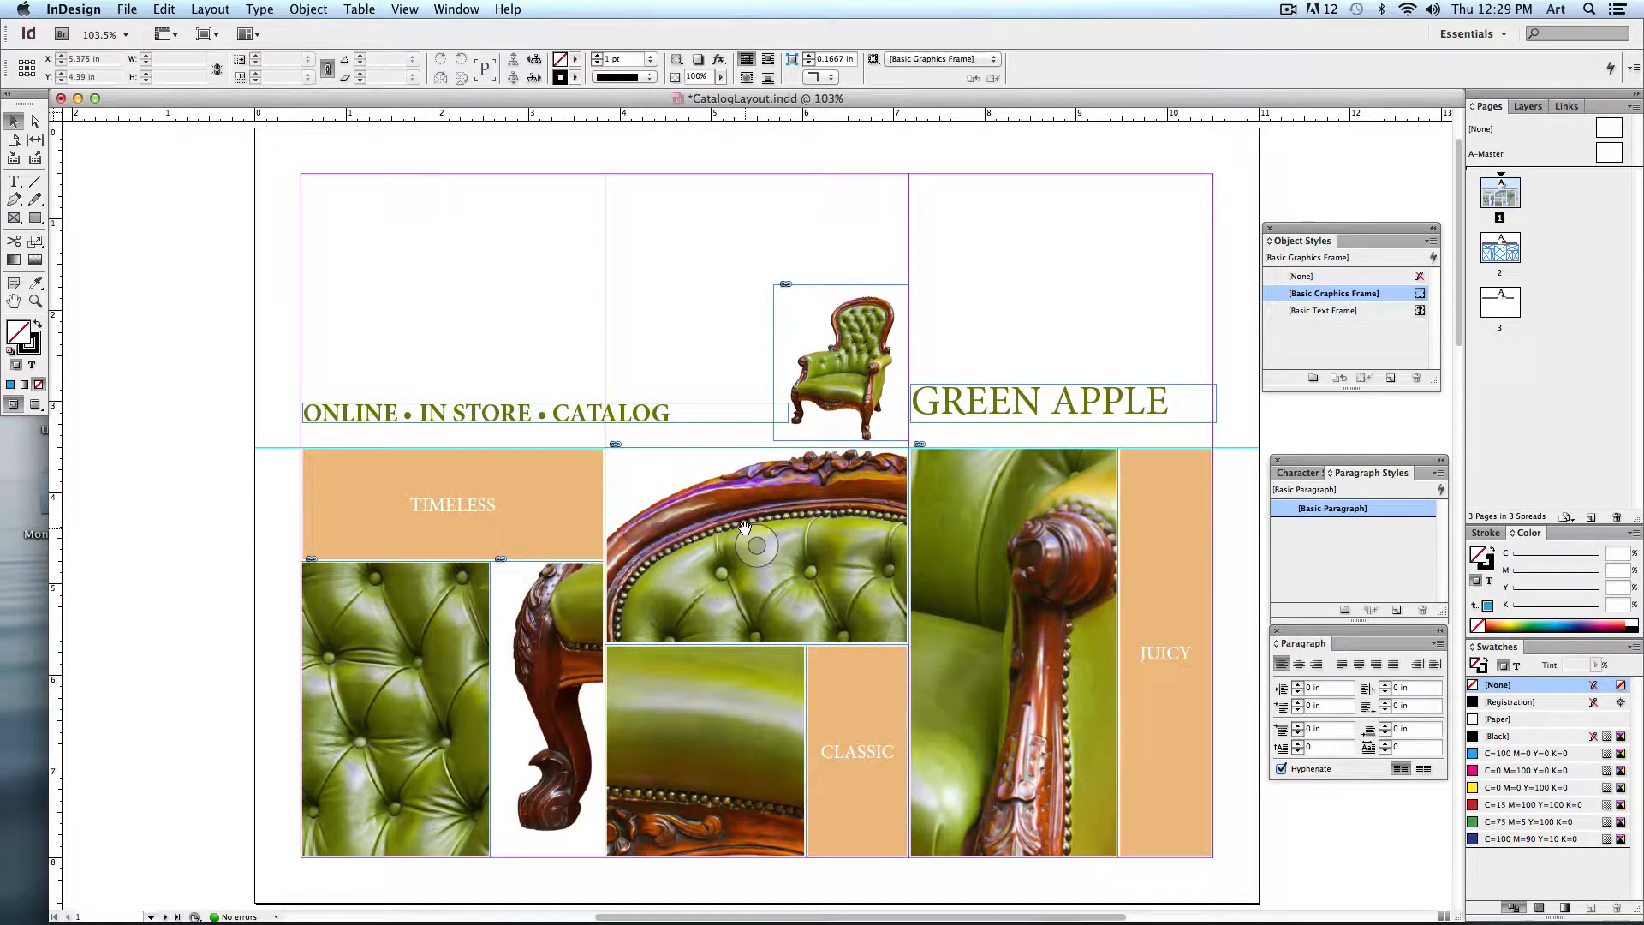
pyautogui.click(157, 436)
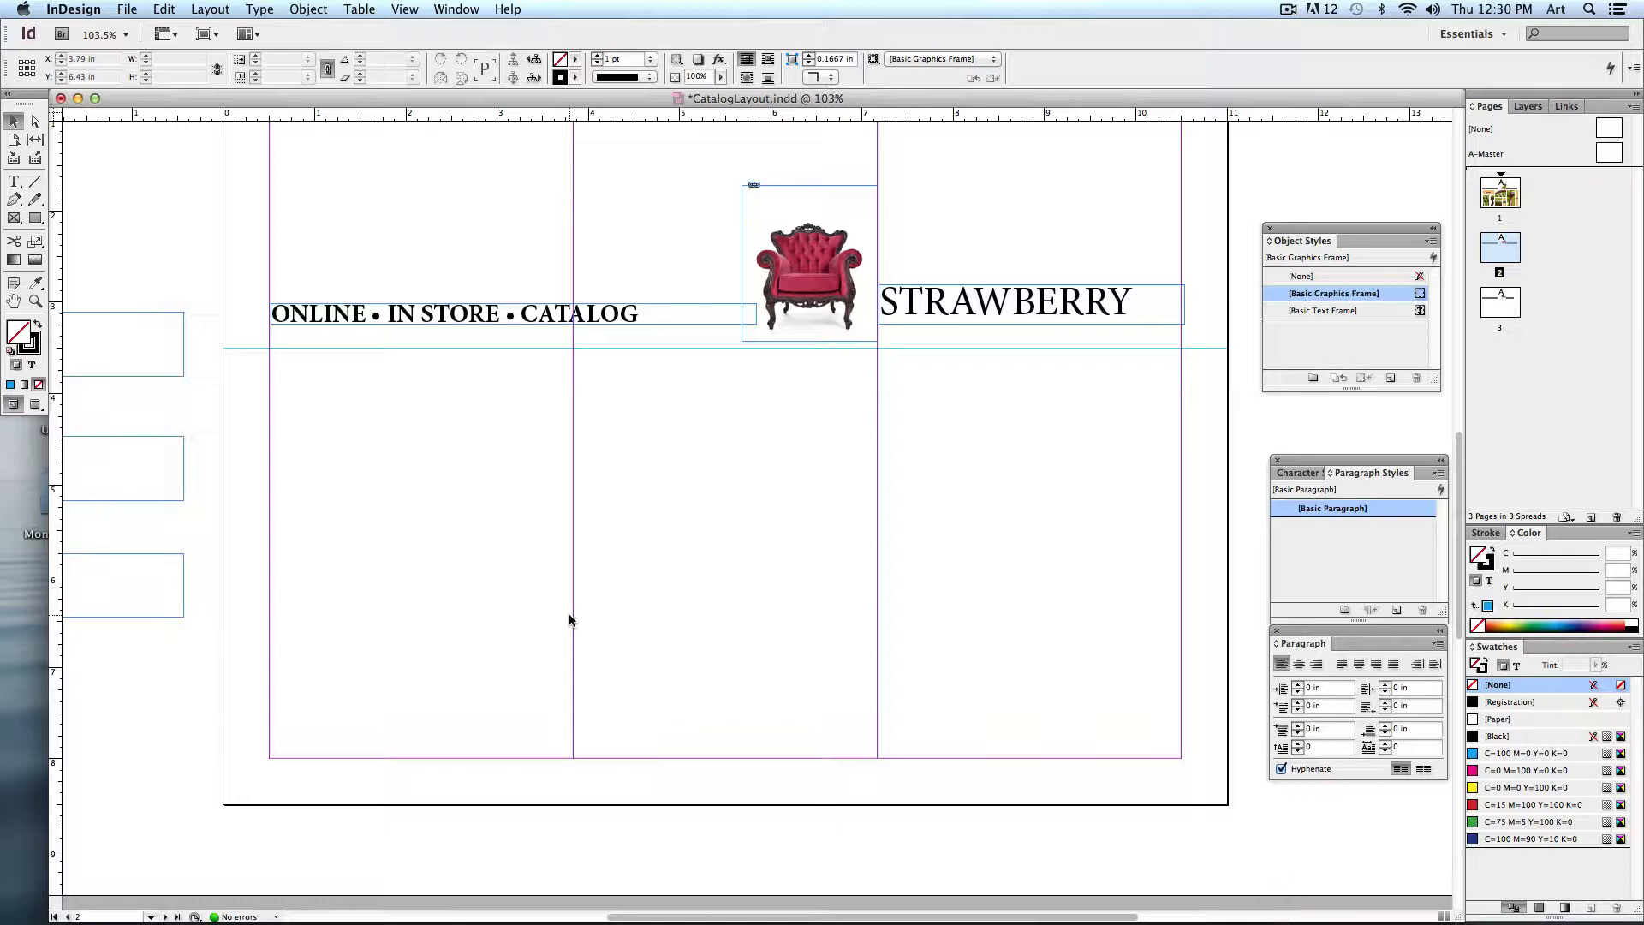
pyautogui.moveTo(710, 622)
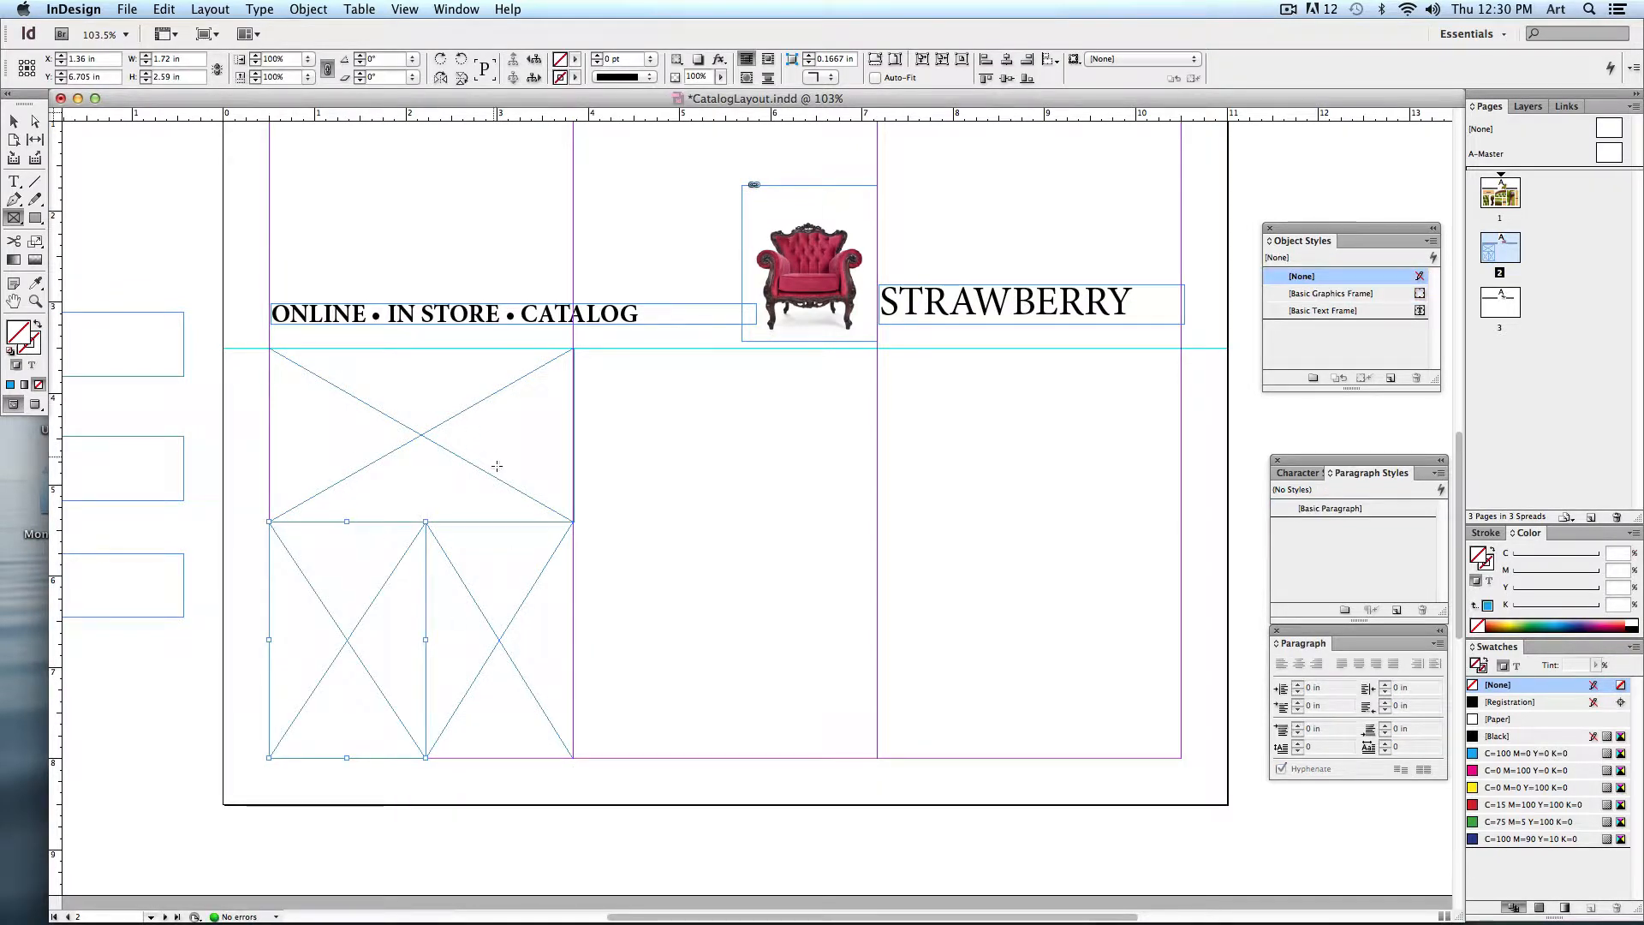
pyautogui.moveTo(442, 422)
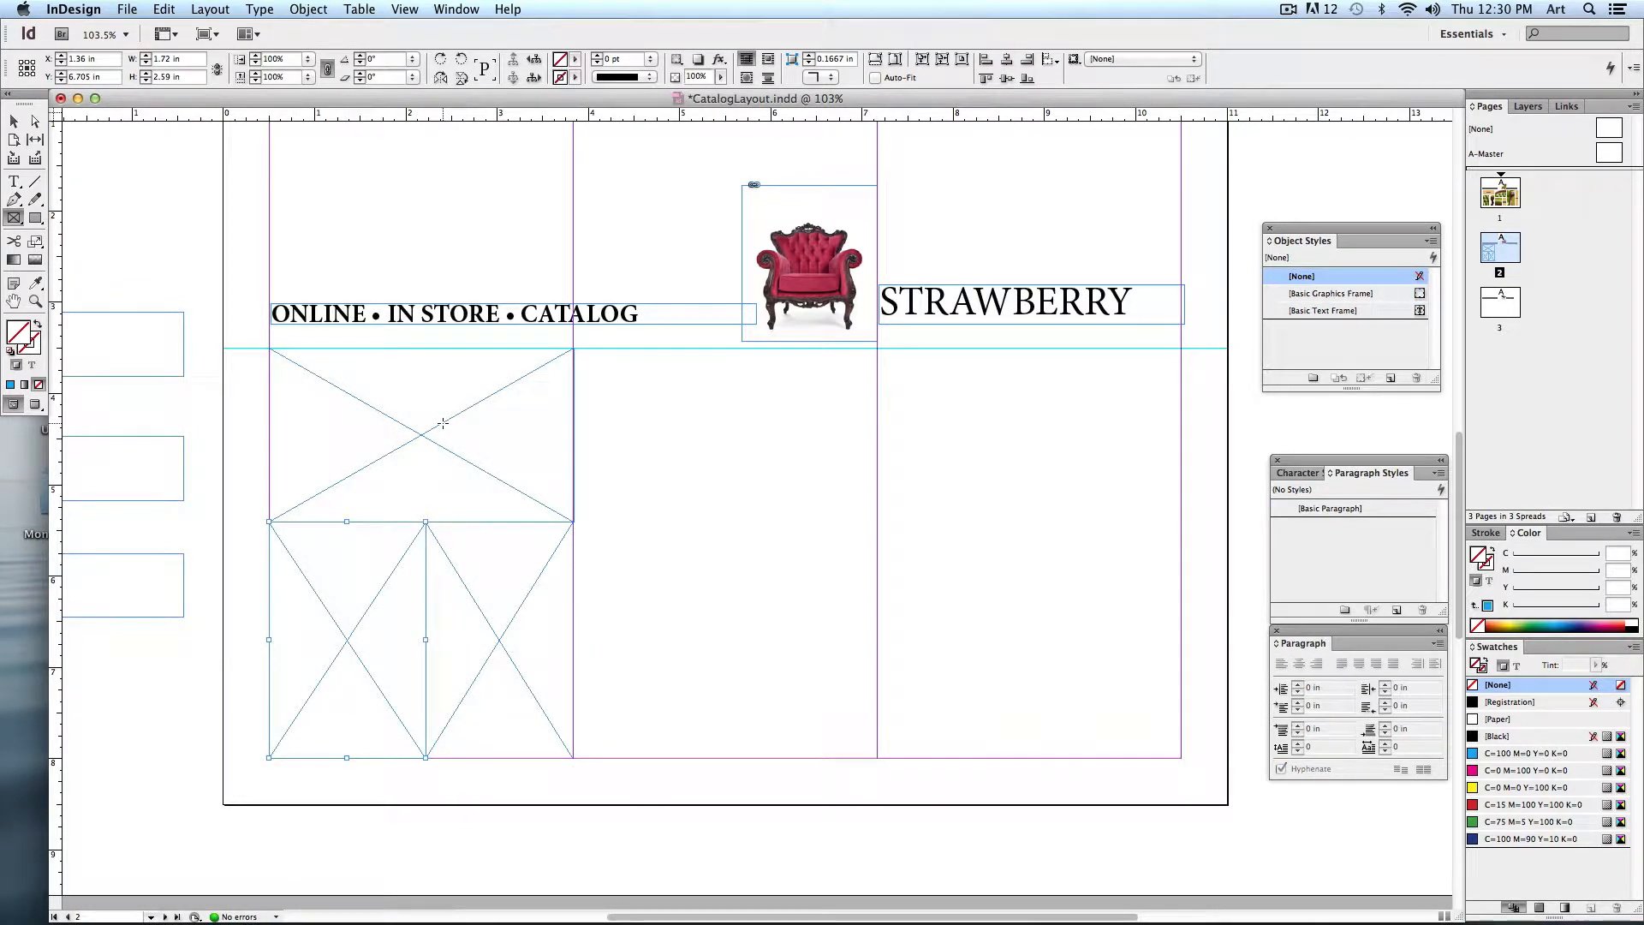
pyautogui.moveTo(564, 359)
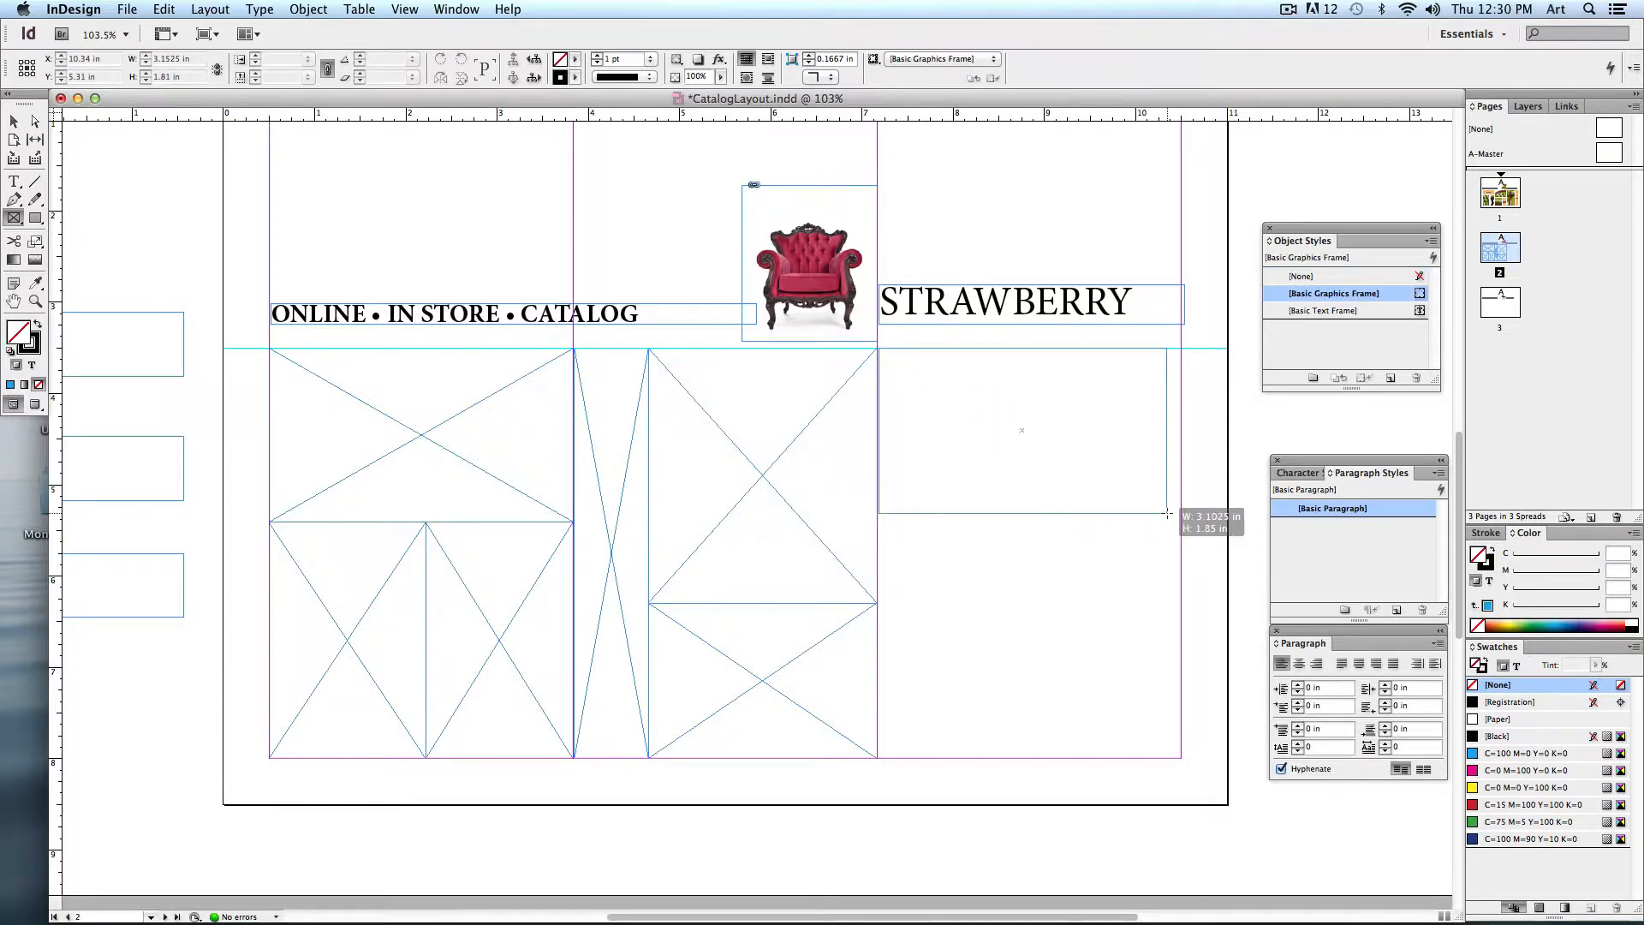
# Step: Draw empty placeholder frames on the column guides below the STRAWBERRY heading
pyautogui.click(1029, 430)
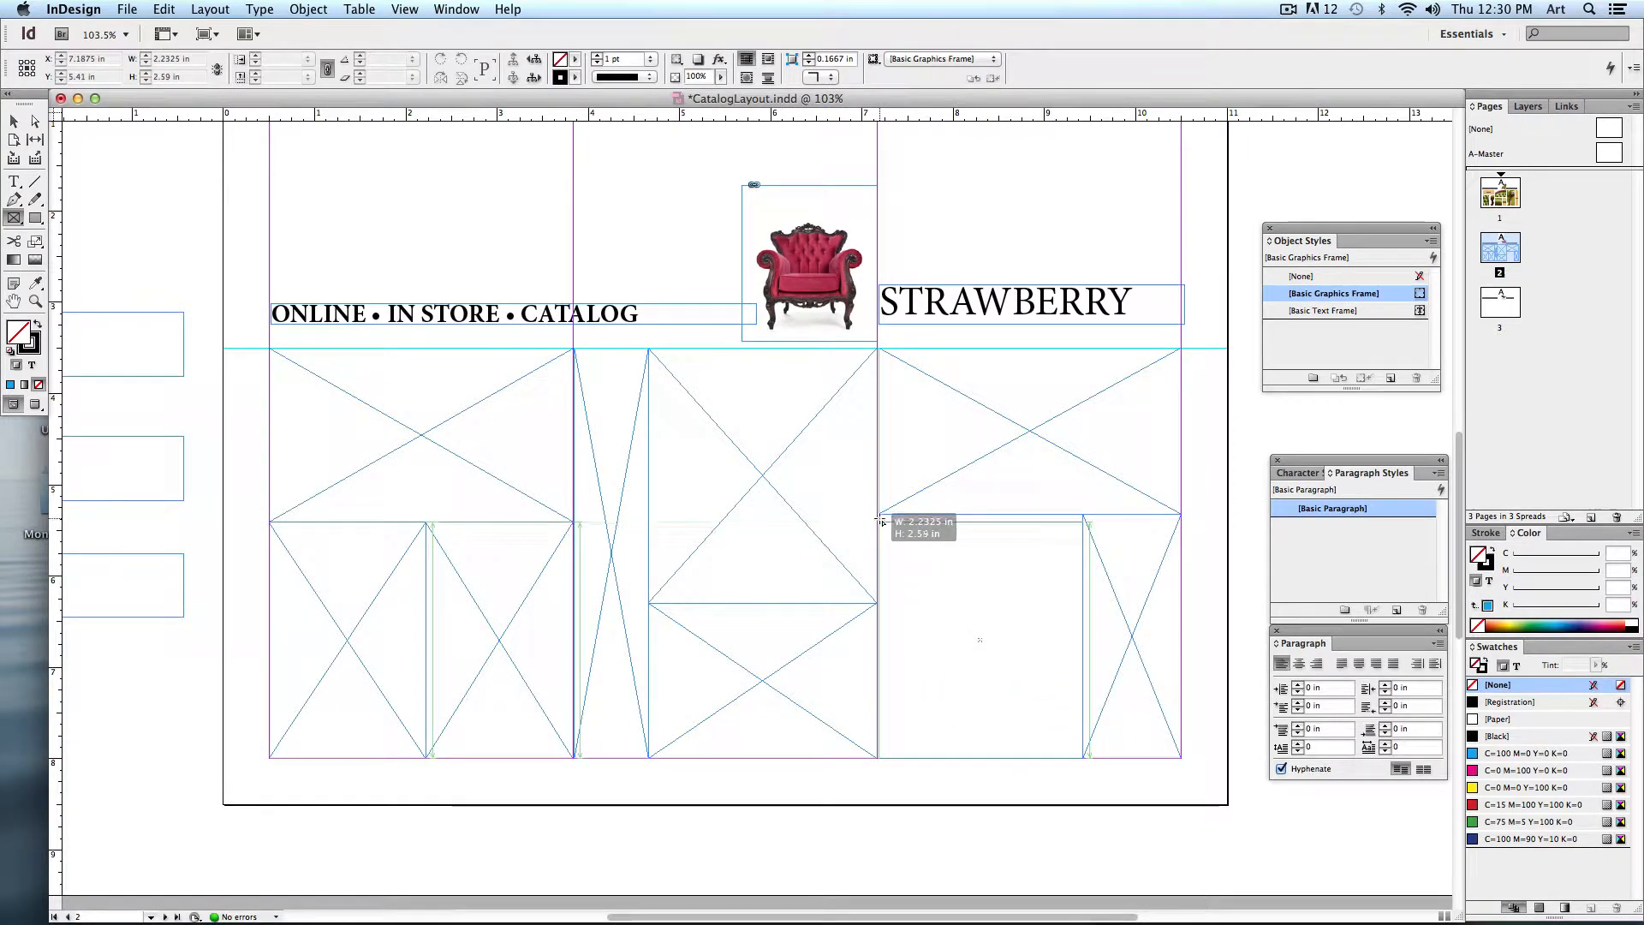
pyautogui.click(980, 633)
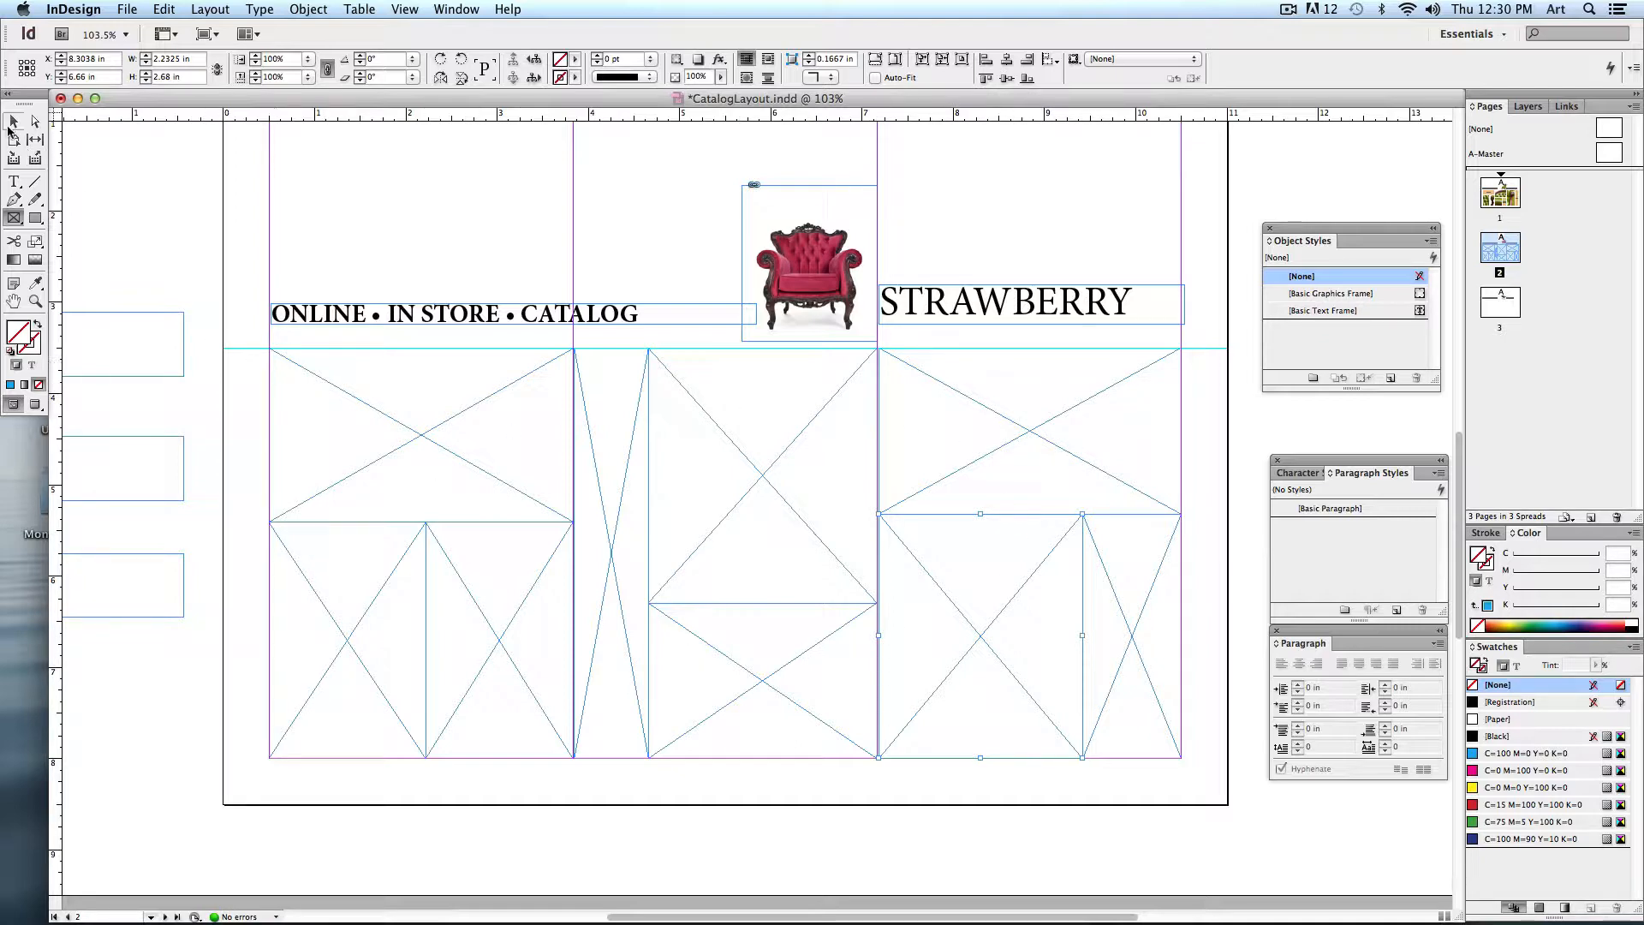
pyautogui.scroll(3)
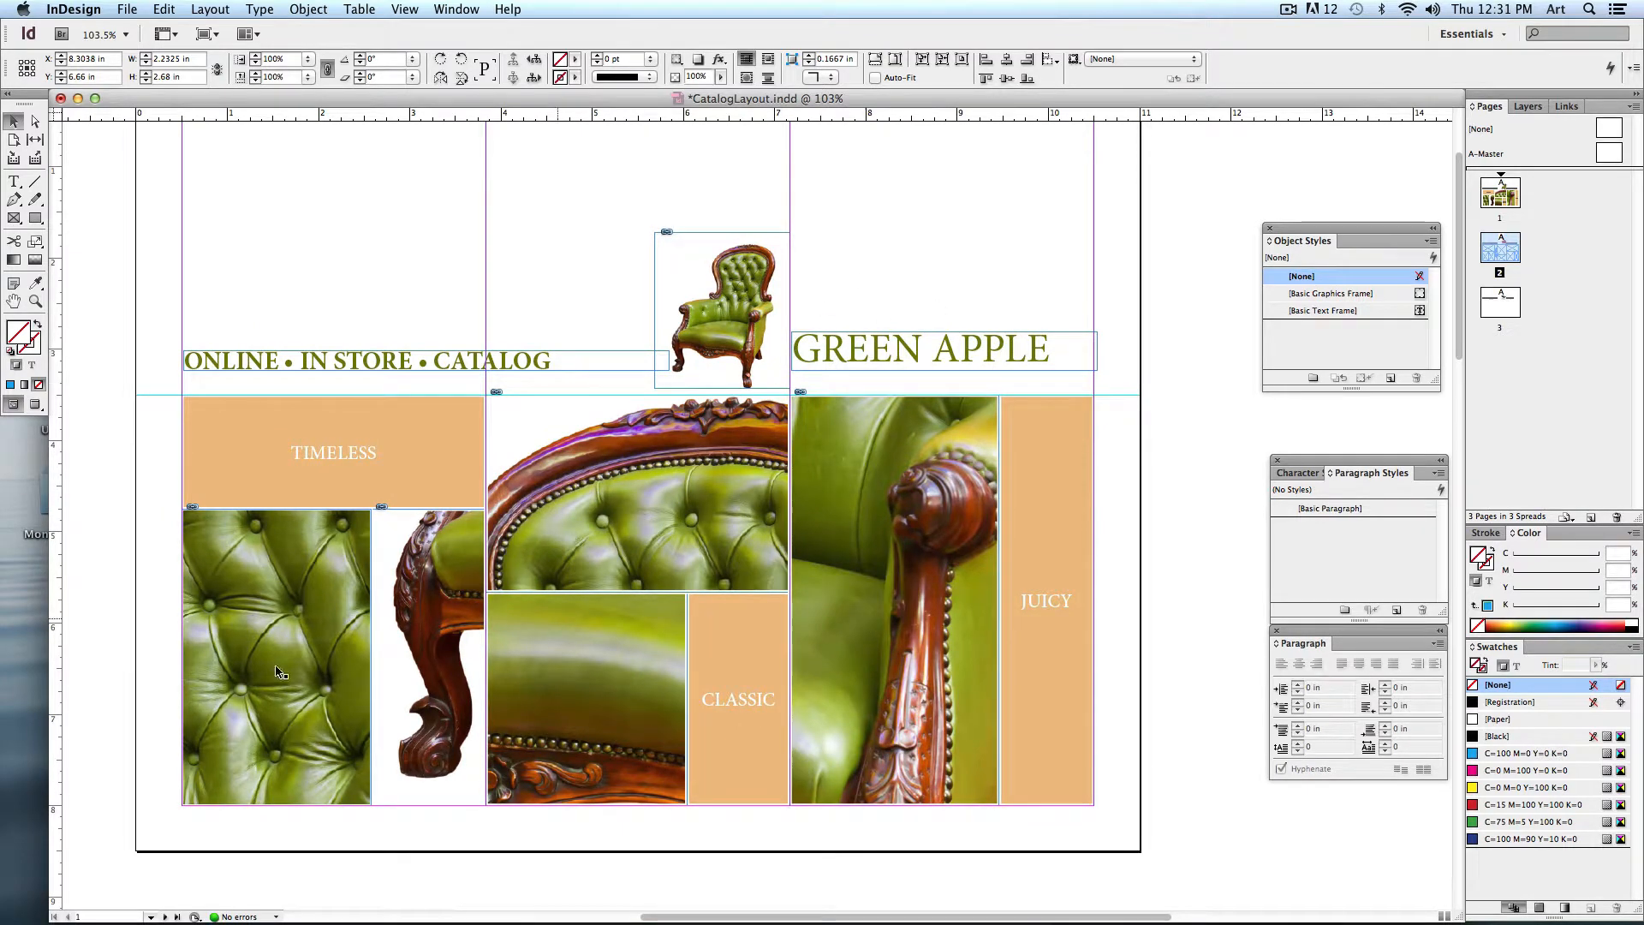
# Step: Sample a reddish brown from the chair with the Eyedropper and apply it to the tagline text
pyautogui.scroll(-3)
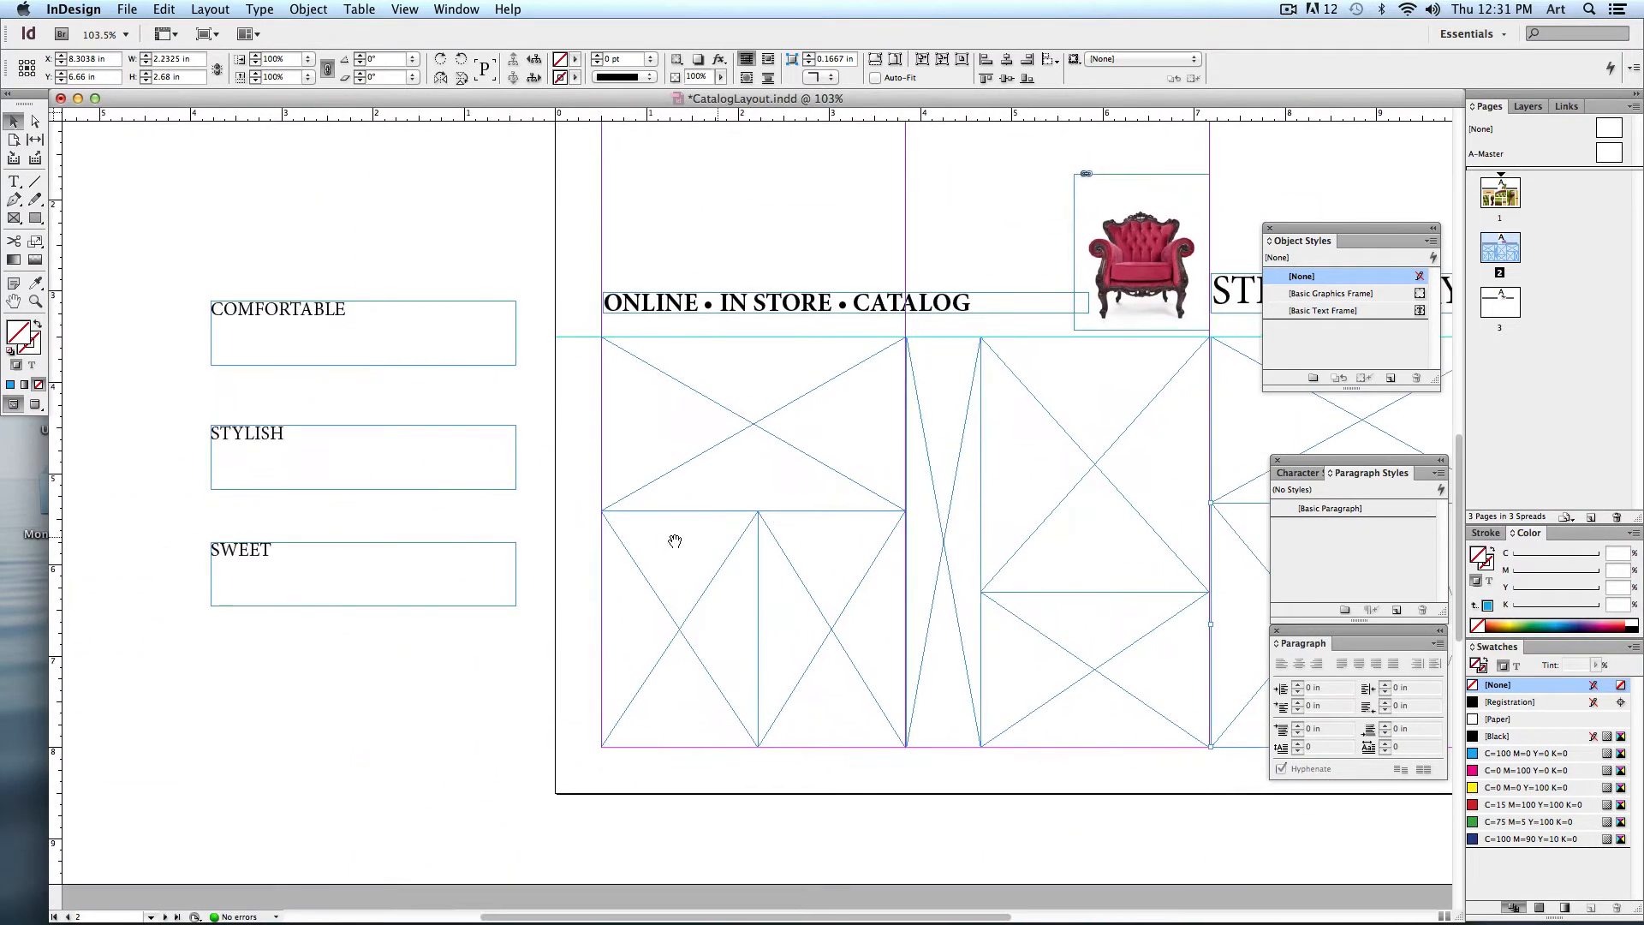
pyautogui.moveTo(381, 525)
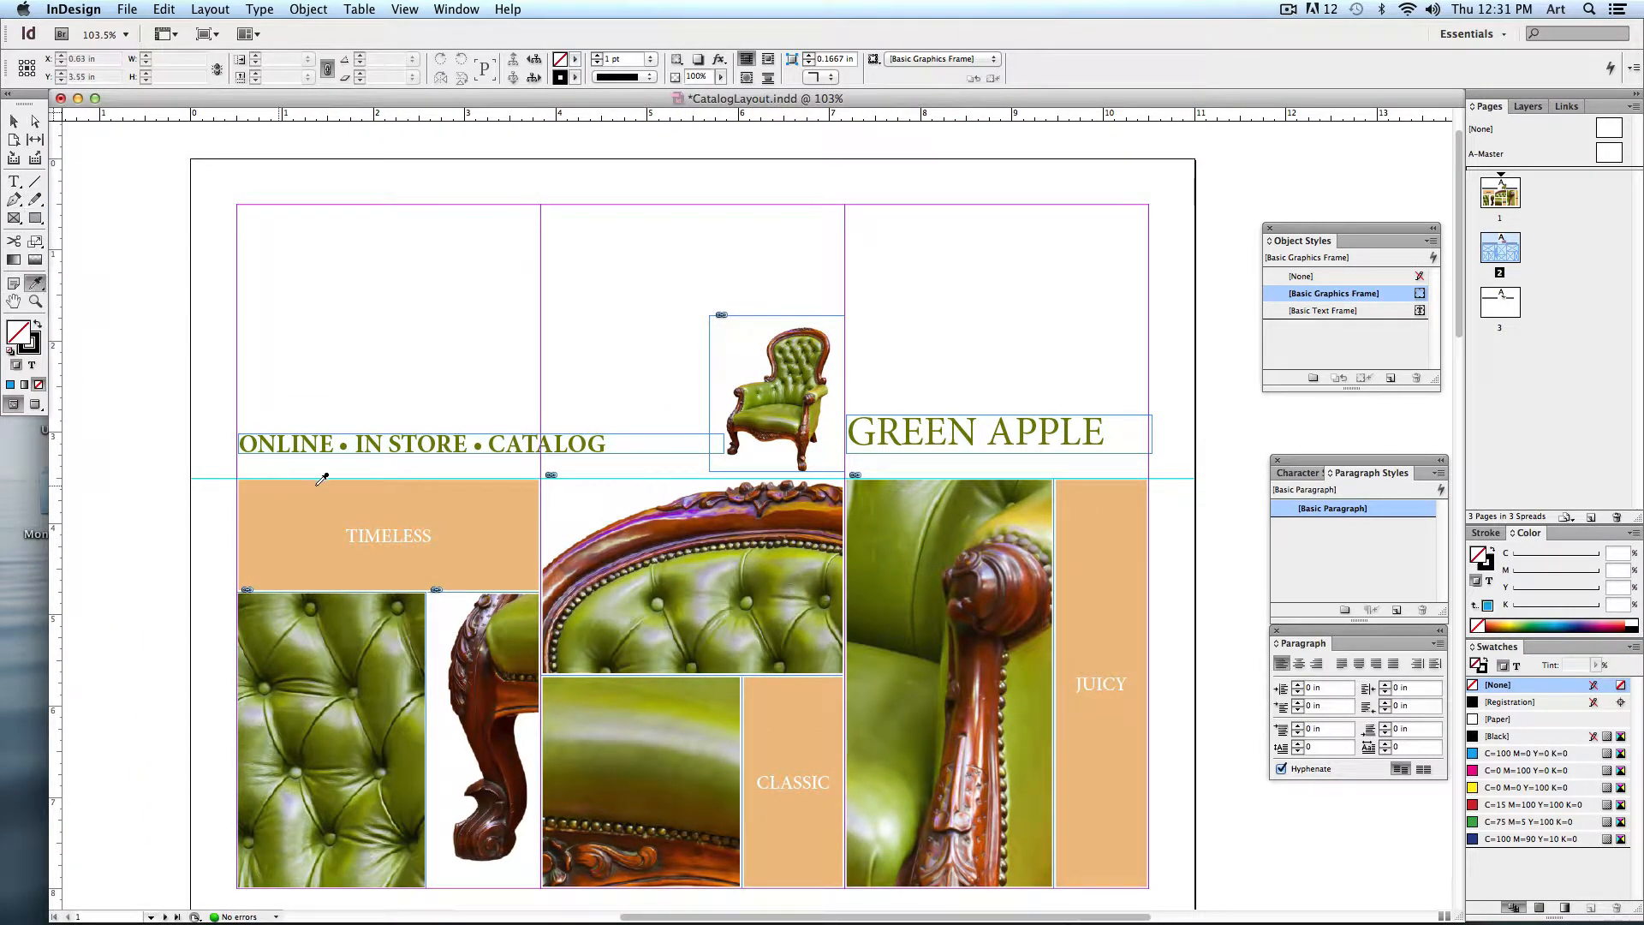
pyautogui.click(613, 606)
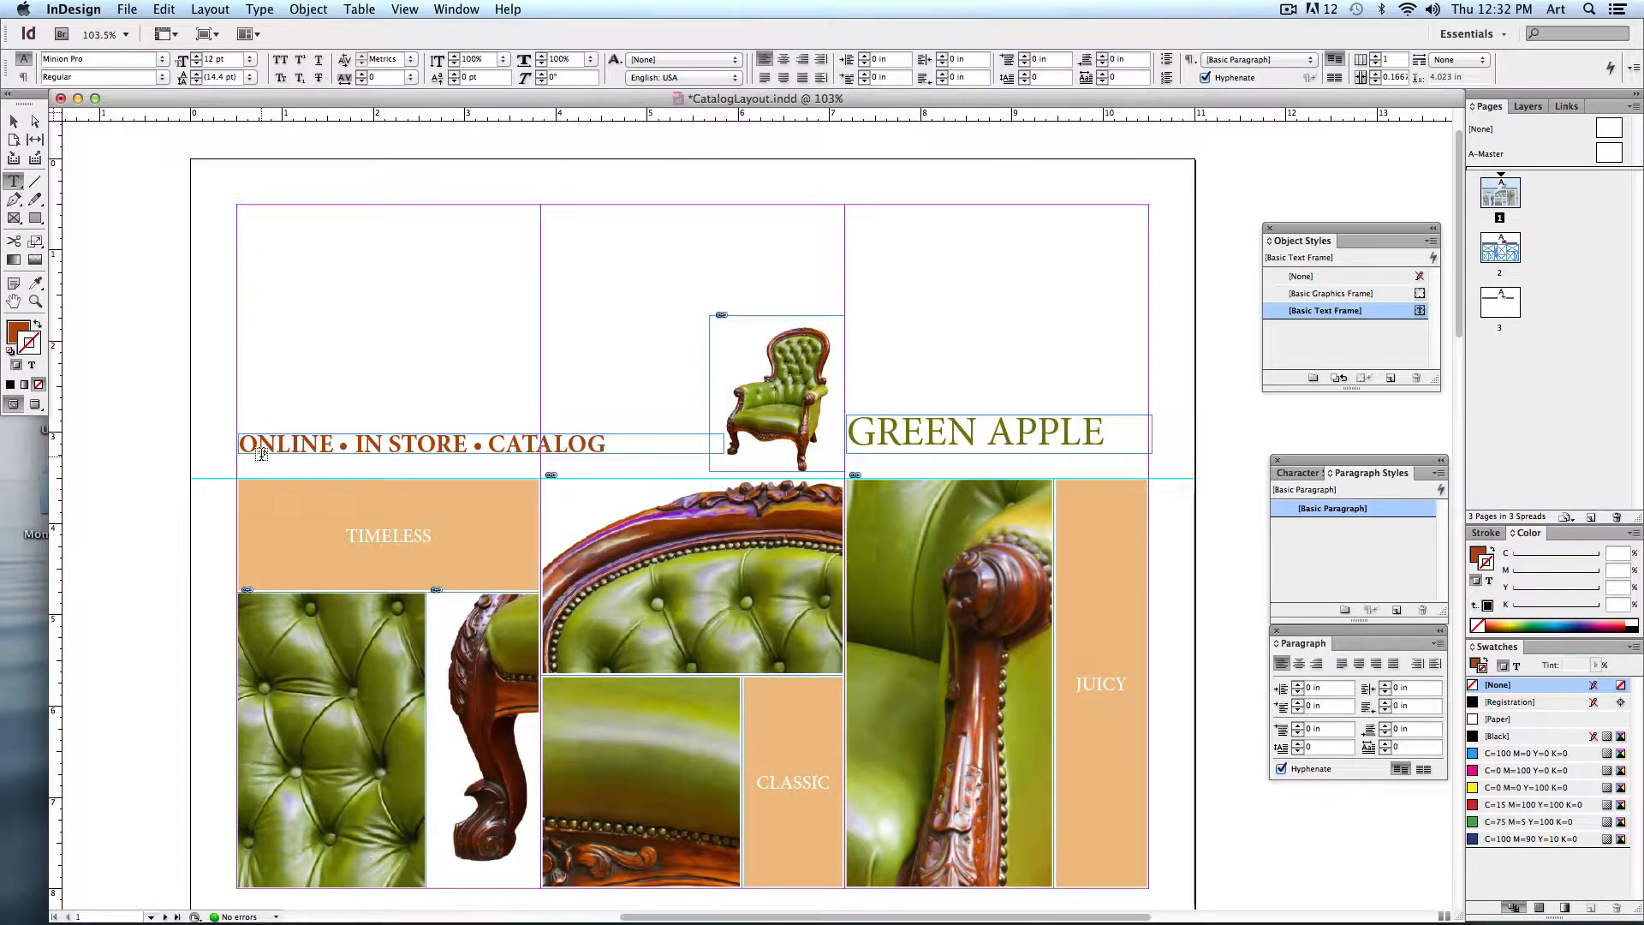
pyautogui.scroll(-3)
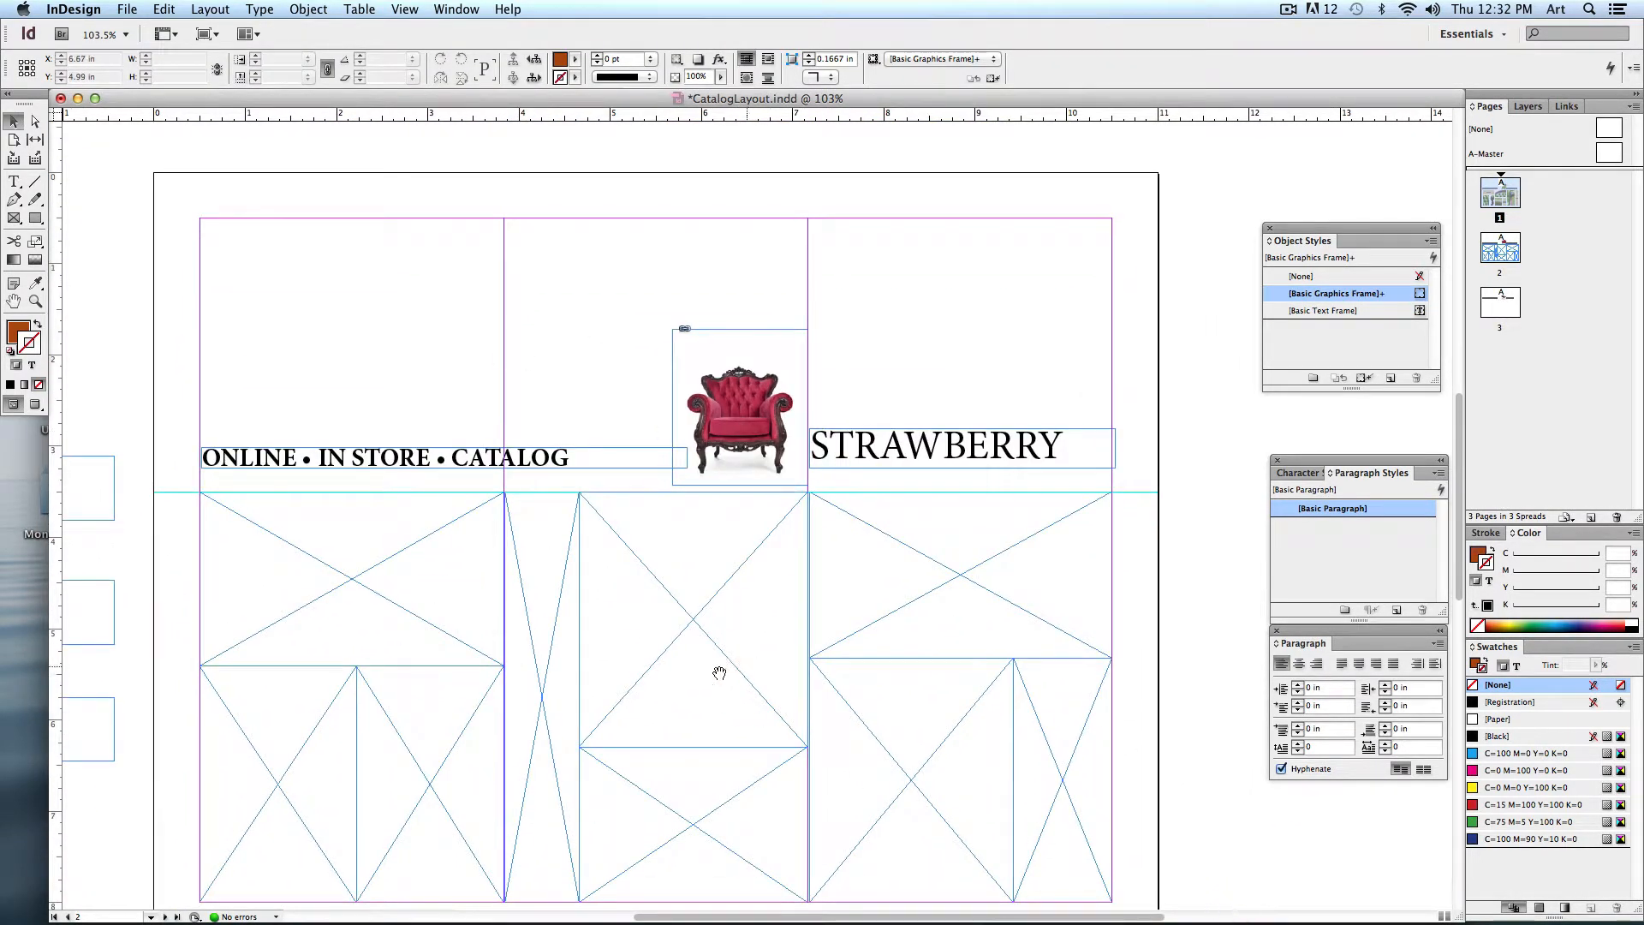
pyautogui.scroll(3)
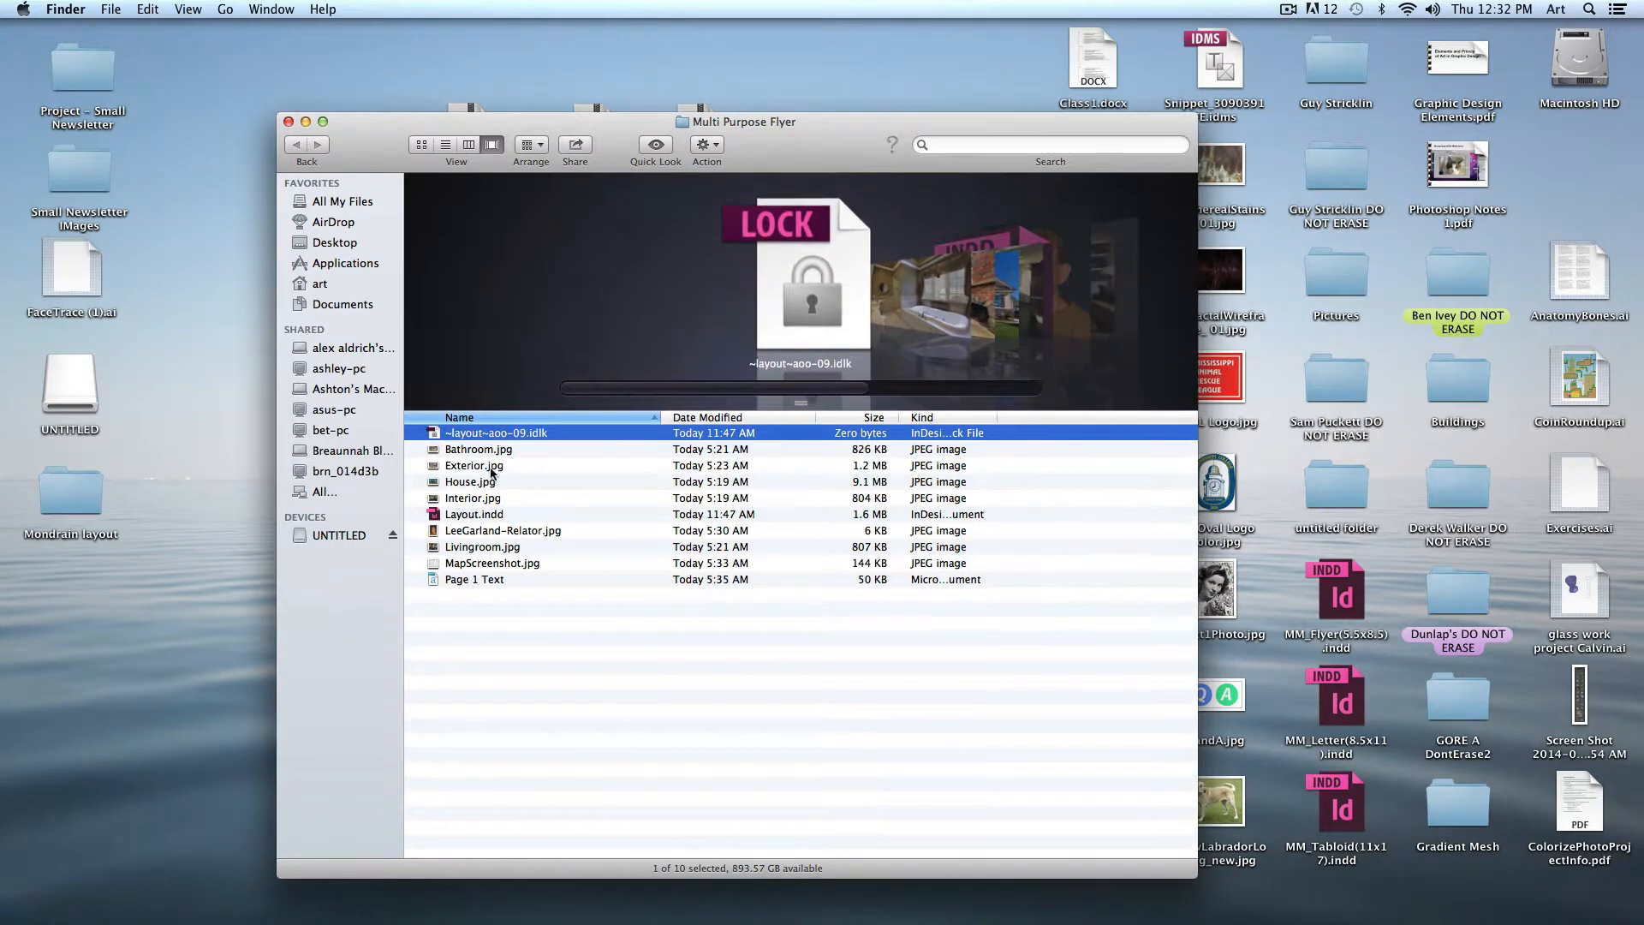
# Step: Preview the Exterior photo, Layout, map screenshot and Page 1 Text, then launch Page 1 Text
pyautogui.click(478, 449)
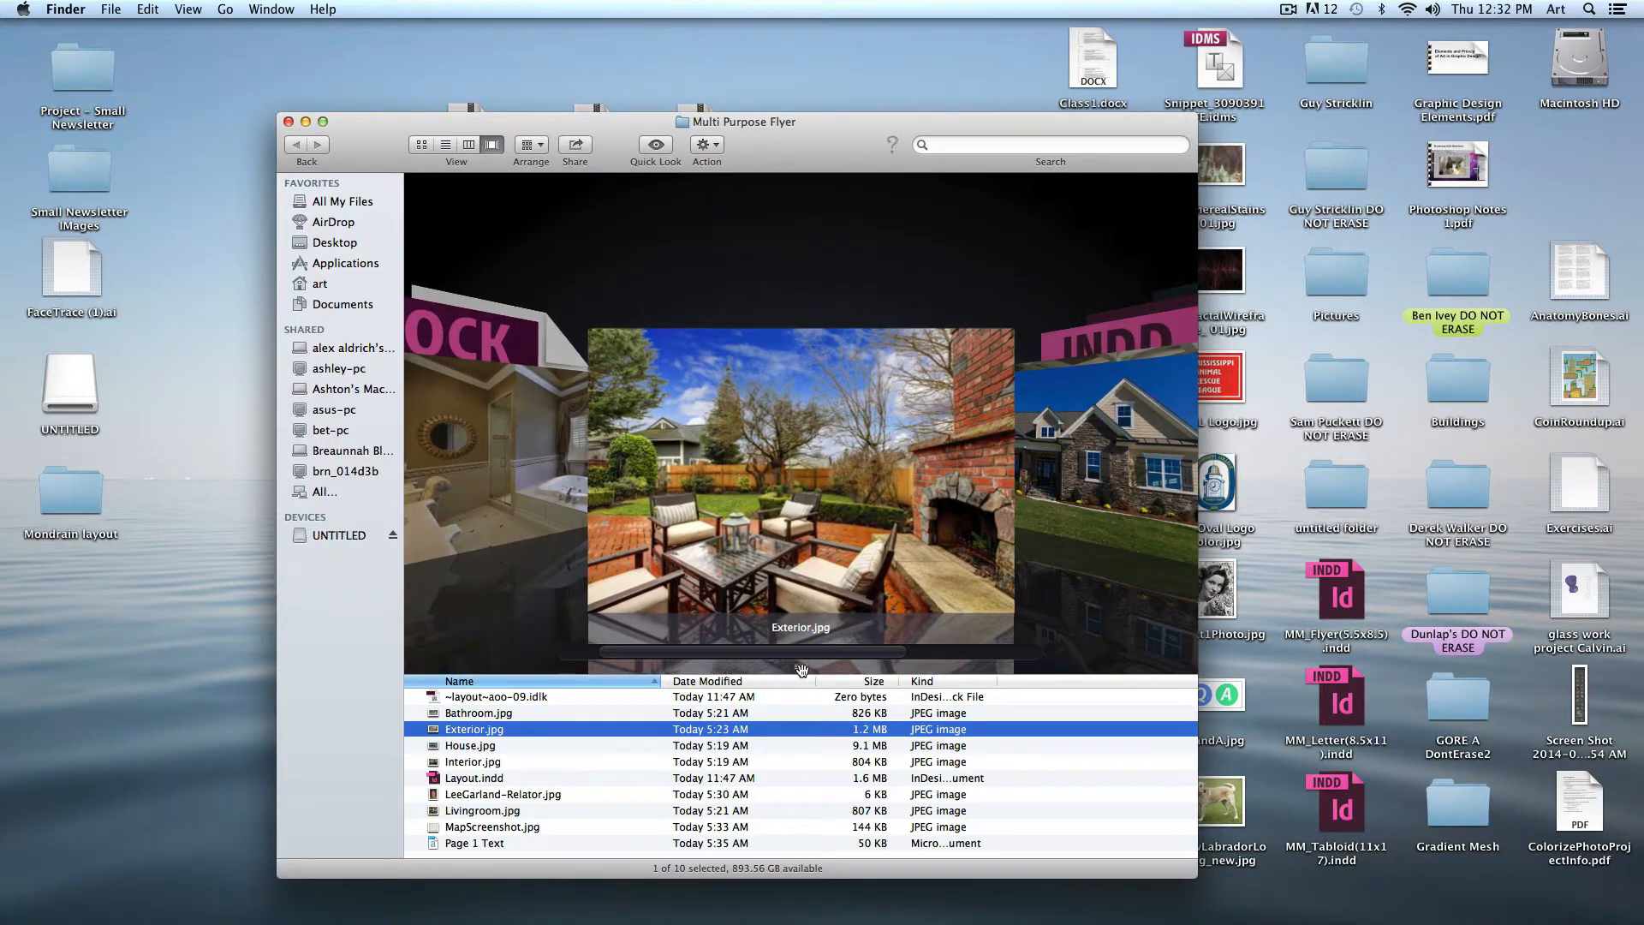
pyautogui.click(473, 778)
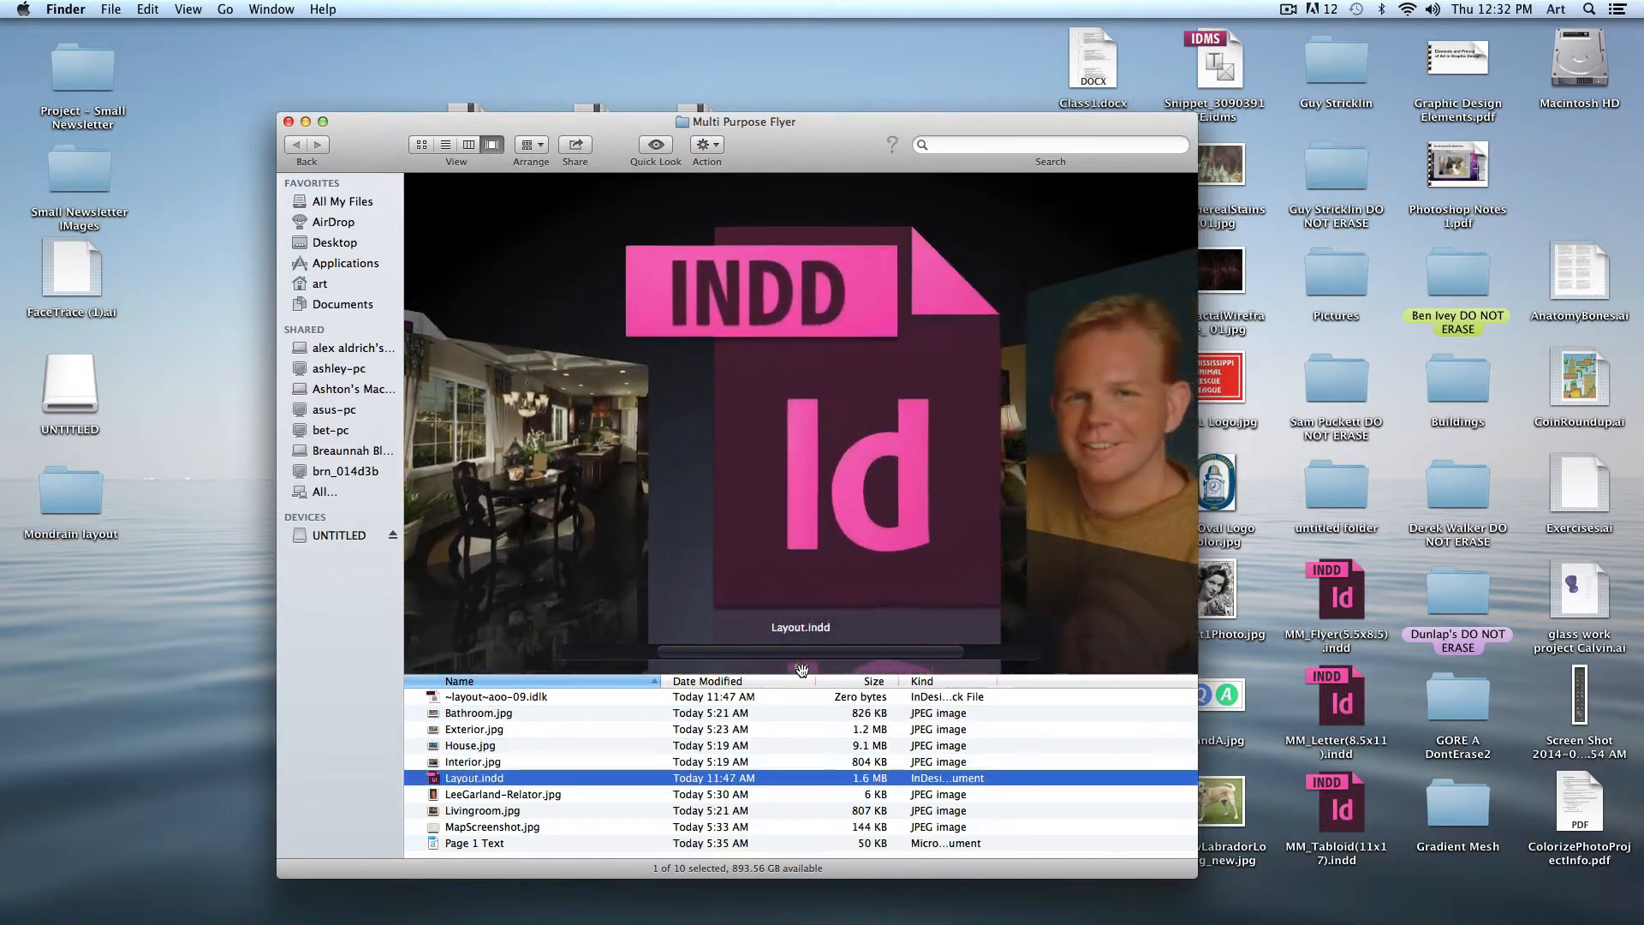
pyautogui.click(492, 826)
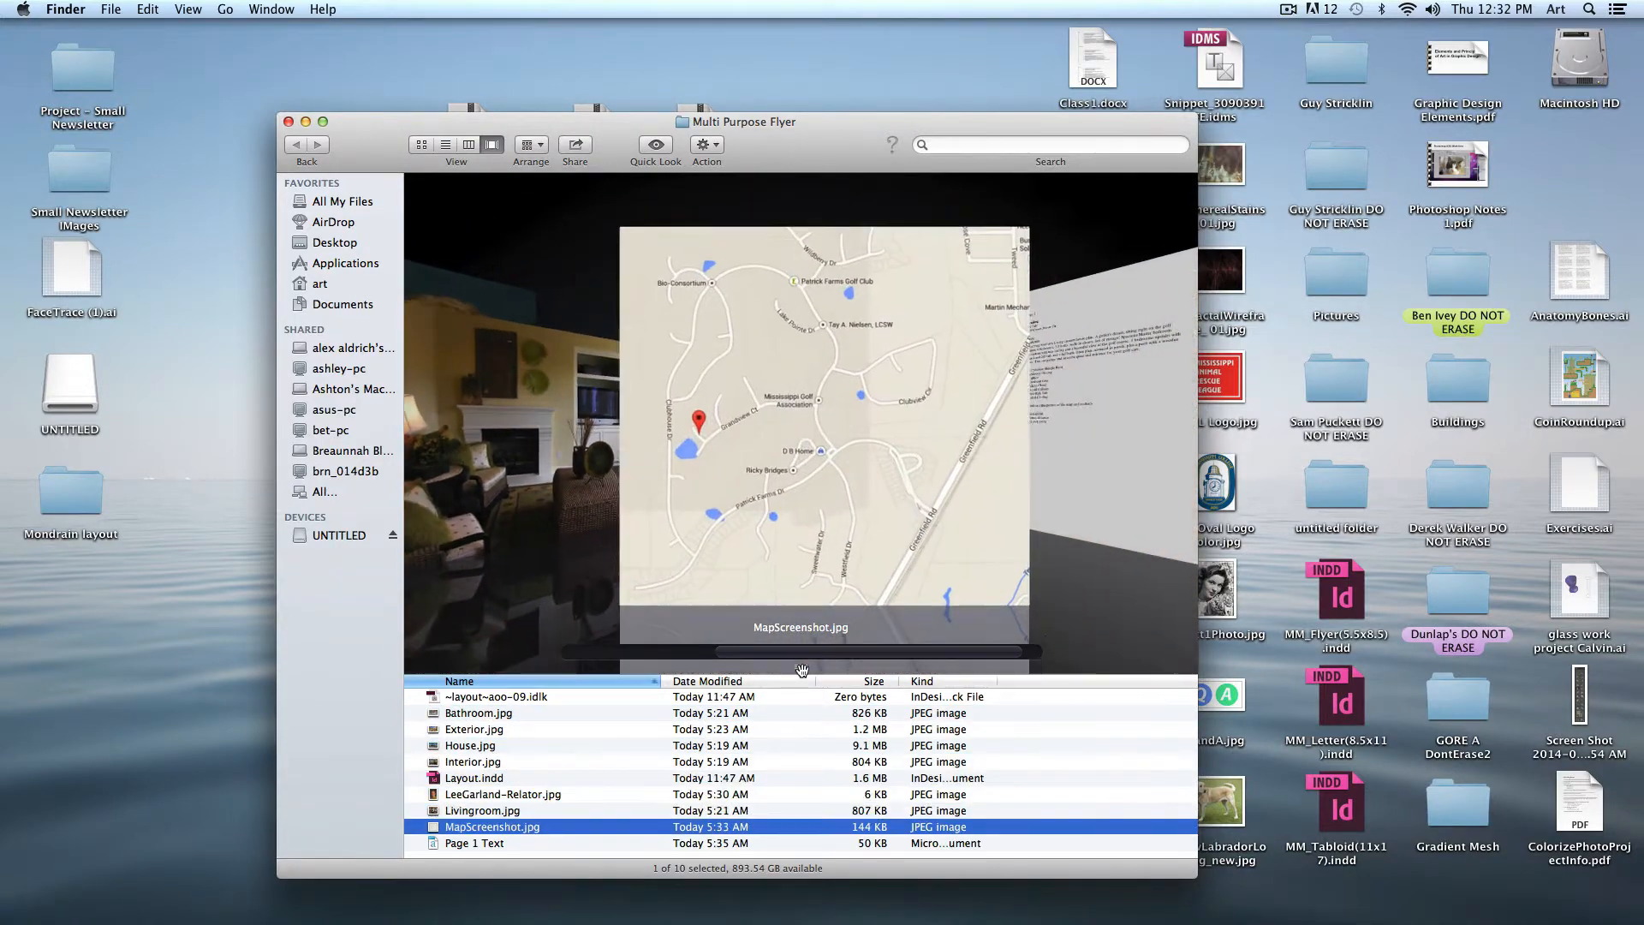
pyautogui.click(474, 842)
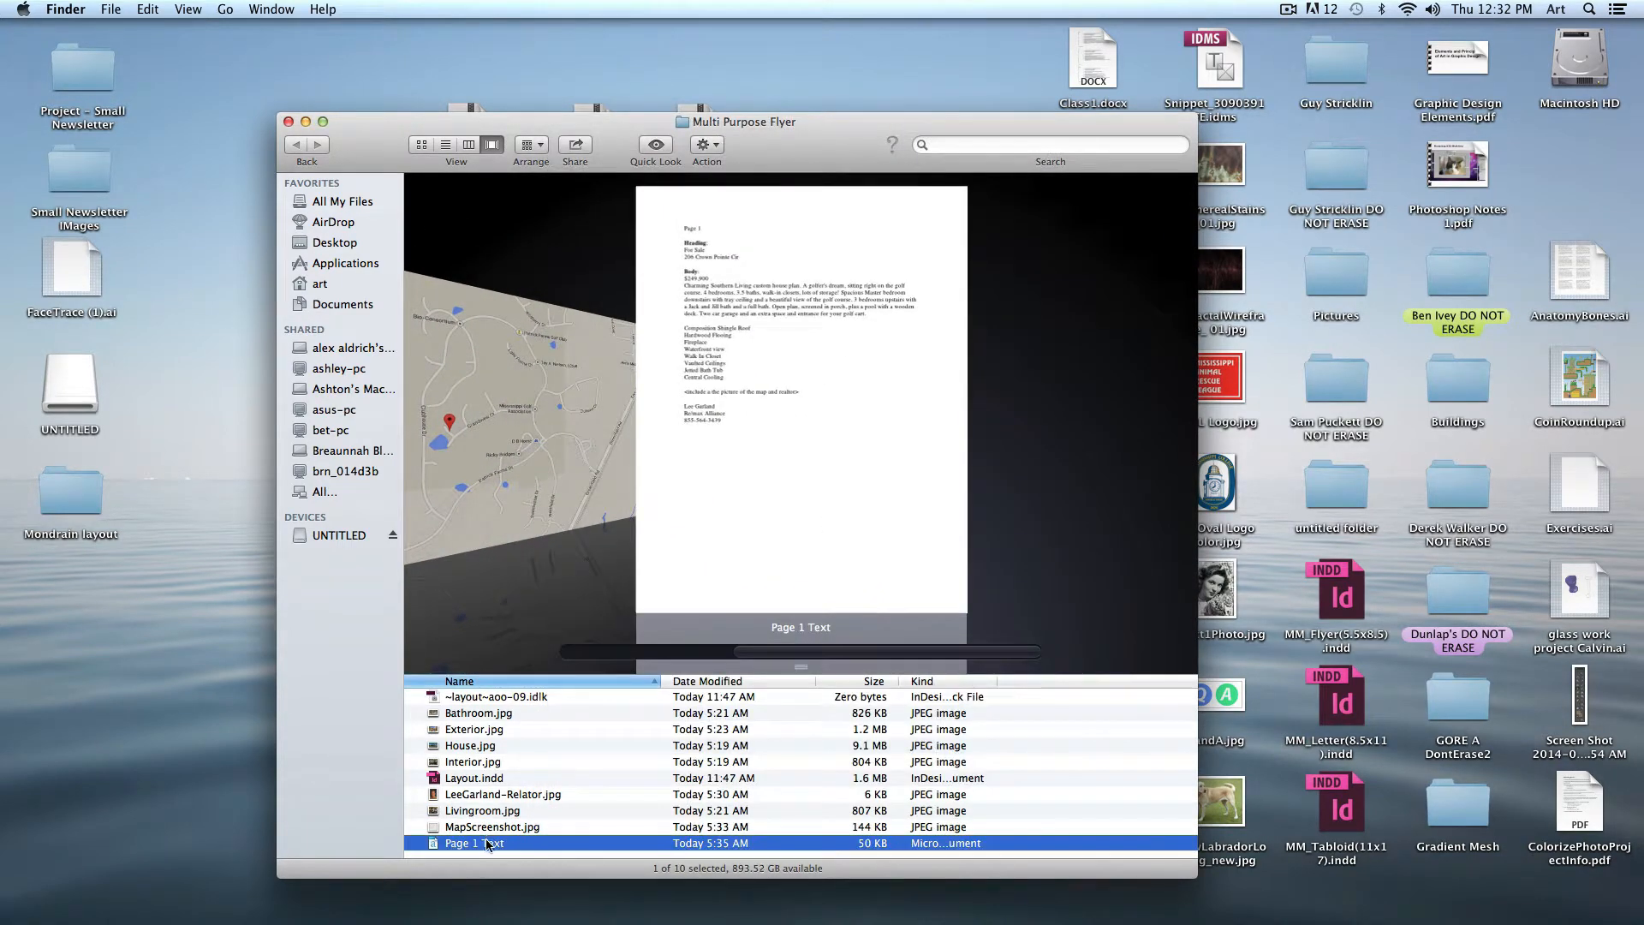
pyautogui.doubleClick(472, 843)
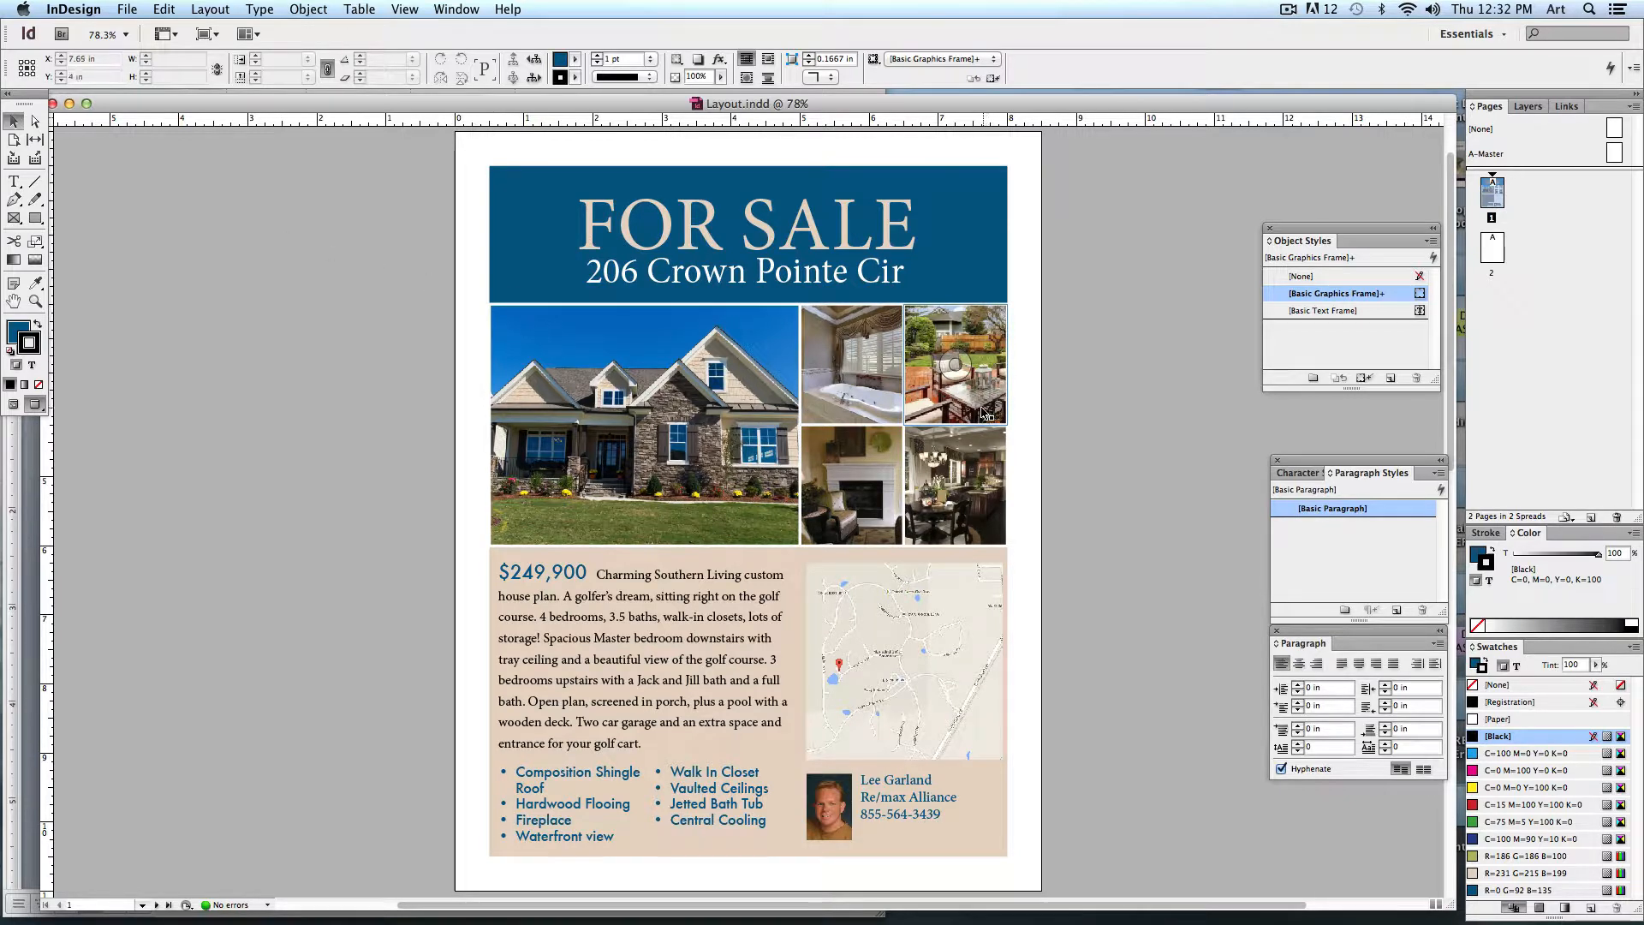
# Step: Create a new two-page Letter document with five columns, 0 in gutter, 0.5 in margins and Facing Pages off
pyautogui.click(903, 661)
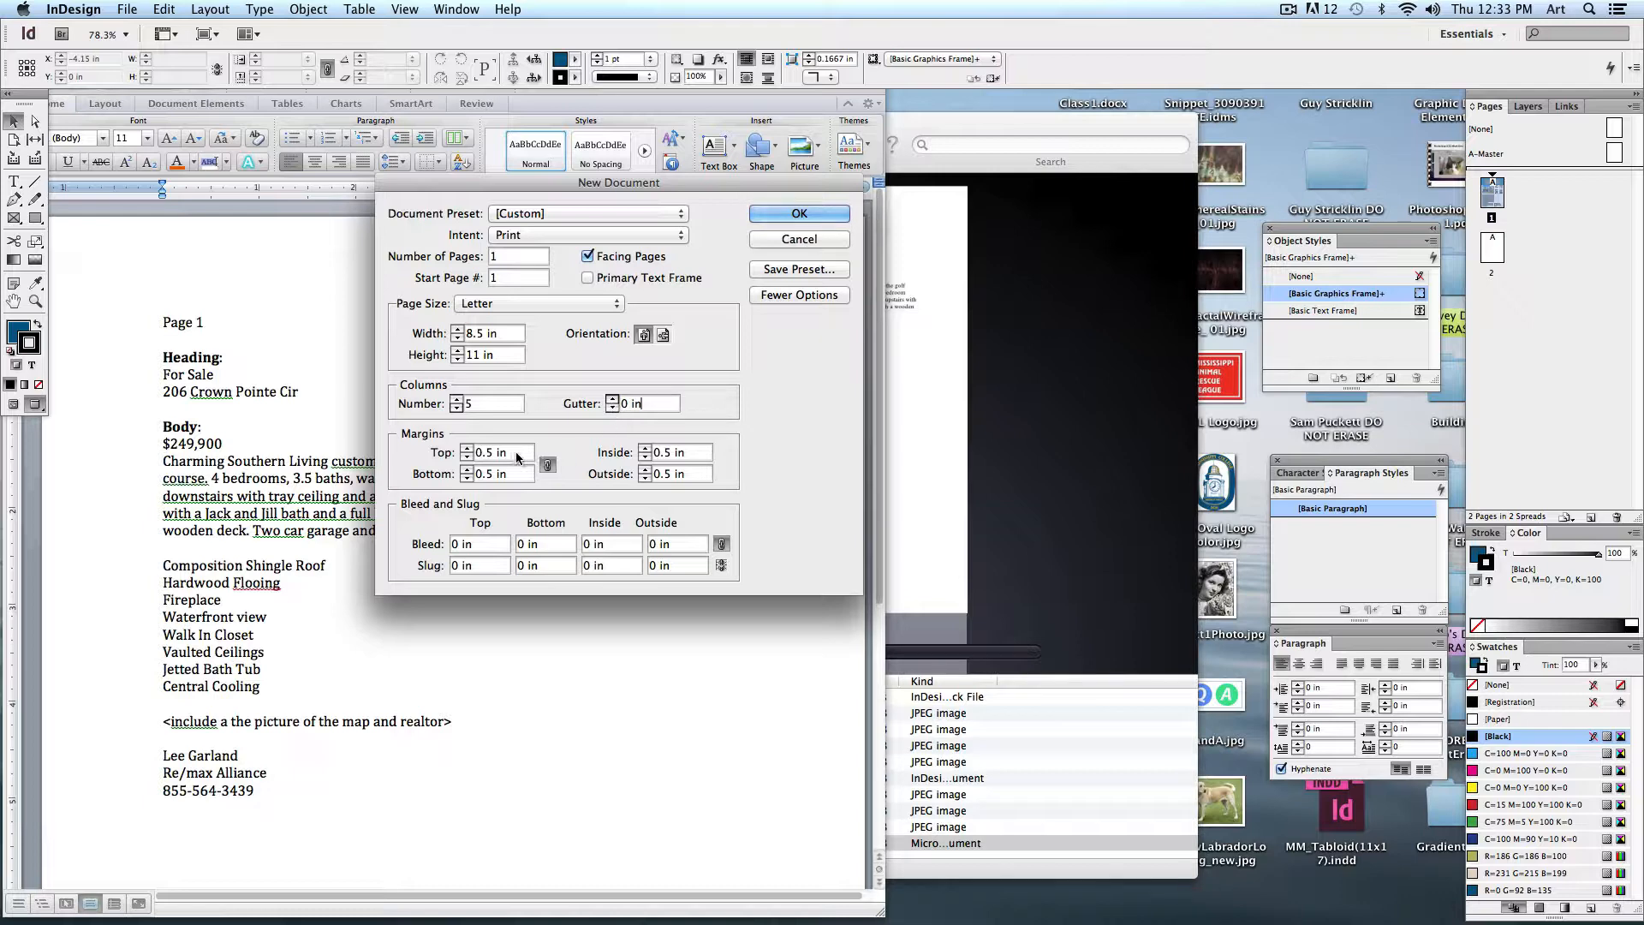
pyautogui.click(587, 257)
pyautogui.write('2')
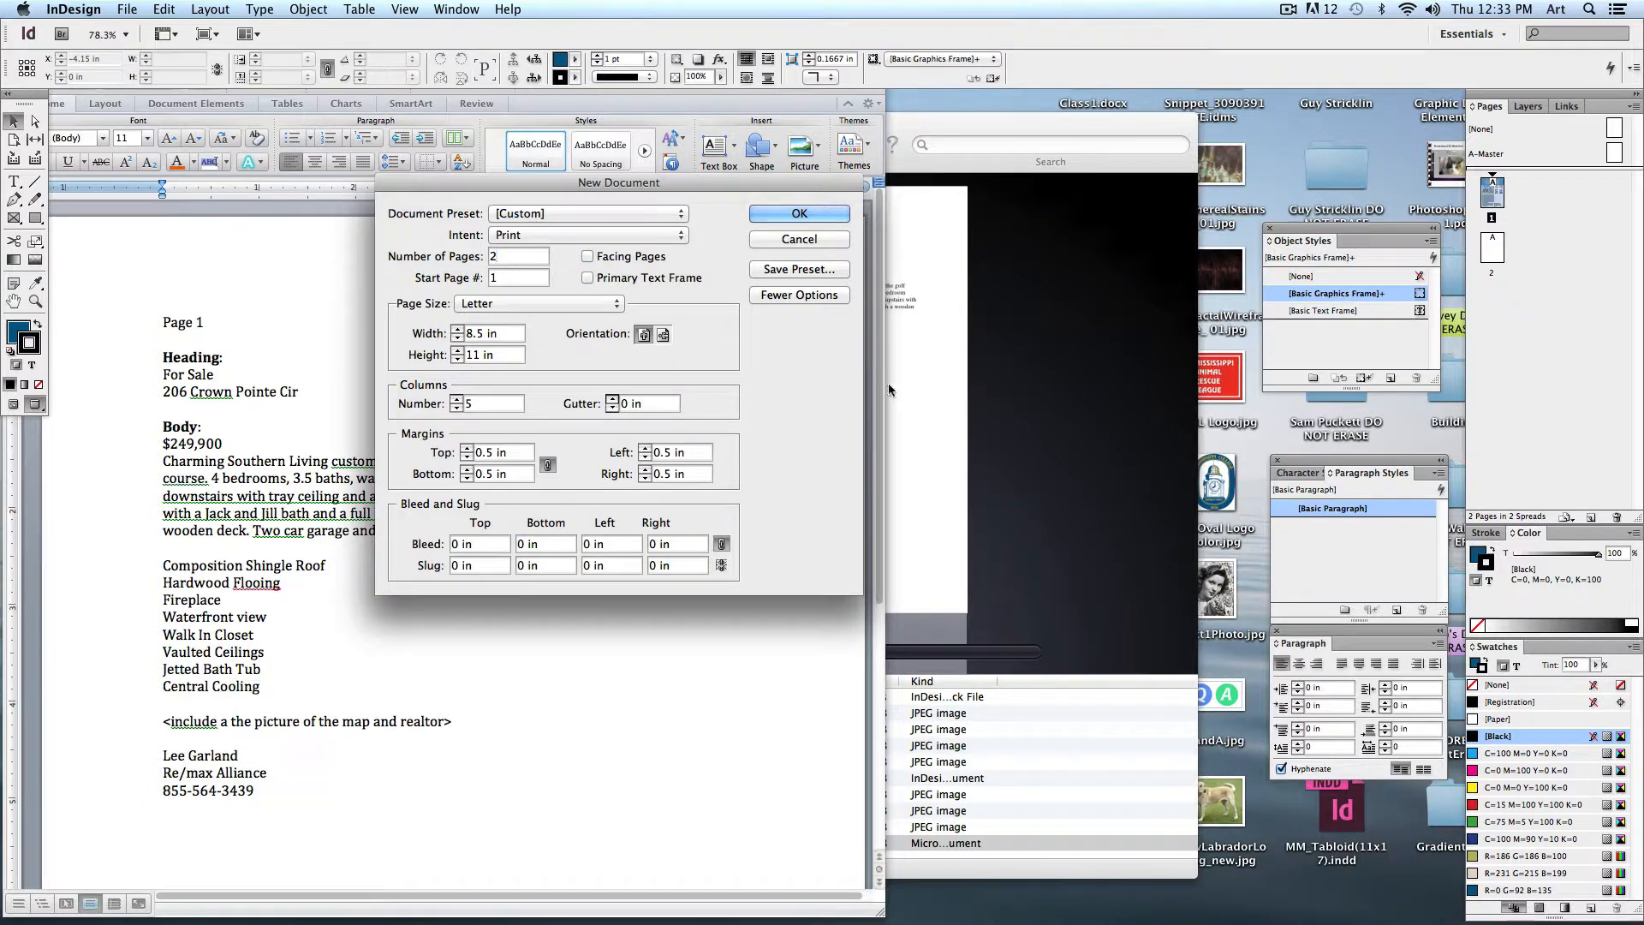
pyautogui.click(796, 212)
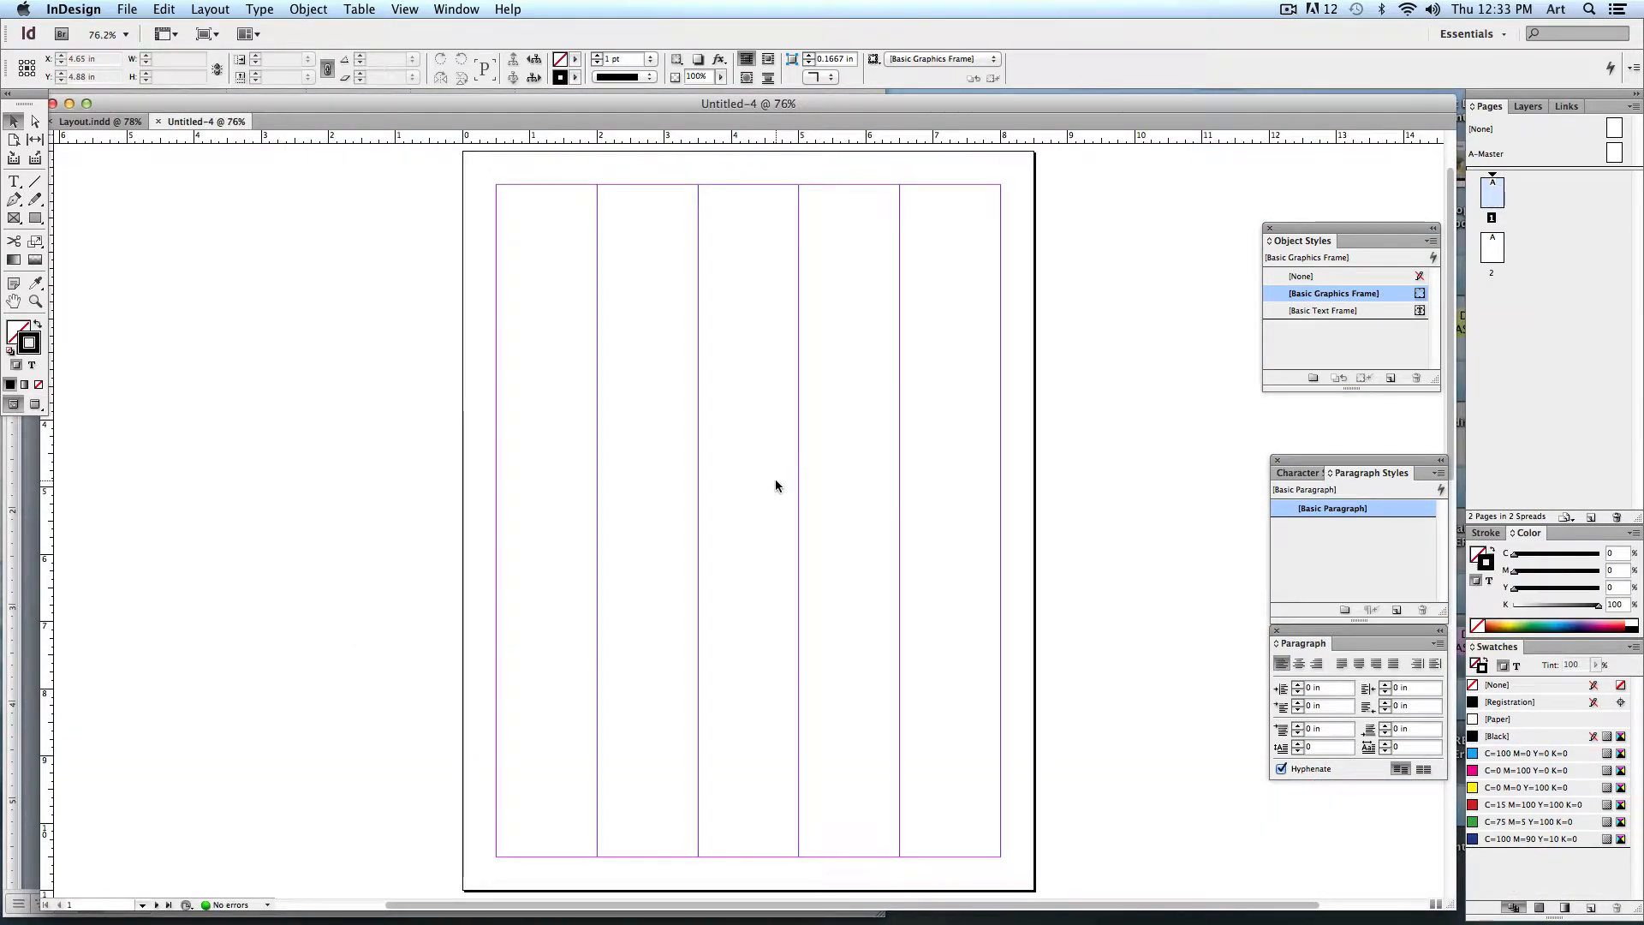
pyautogui.moveTo(810, 683)
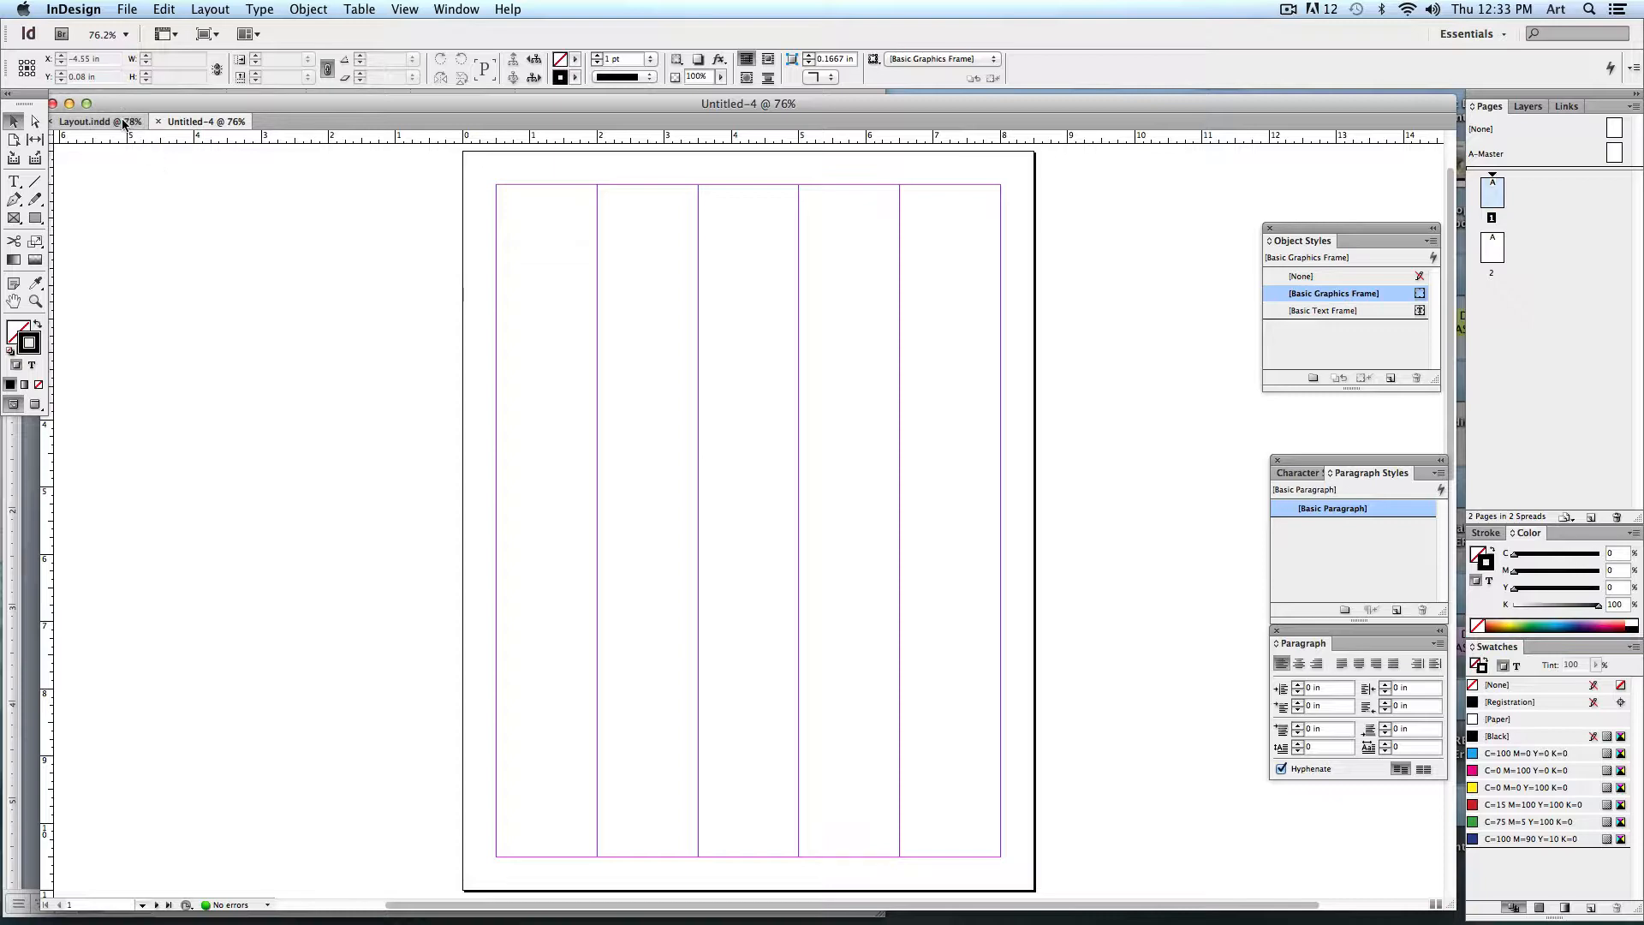
# Step: Switch to the Layout.indd tab to view the finished For Sale flyer
pyautogui.click(95, 120)
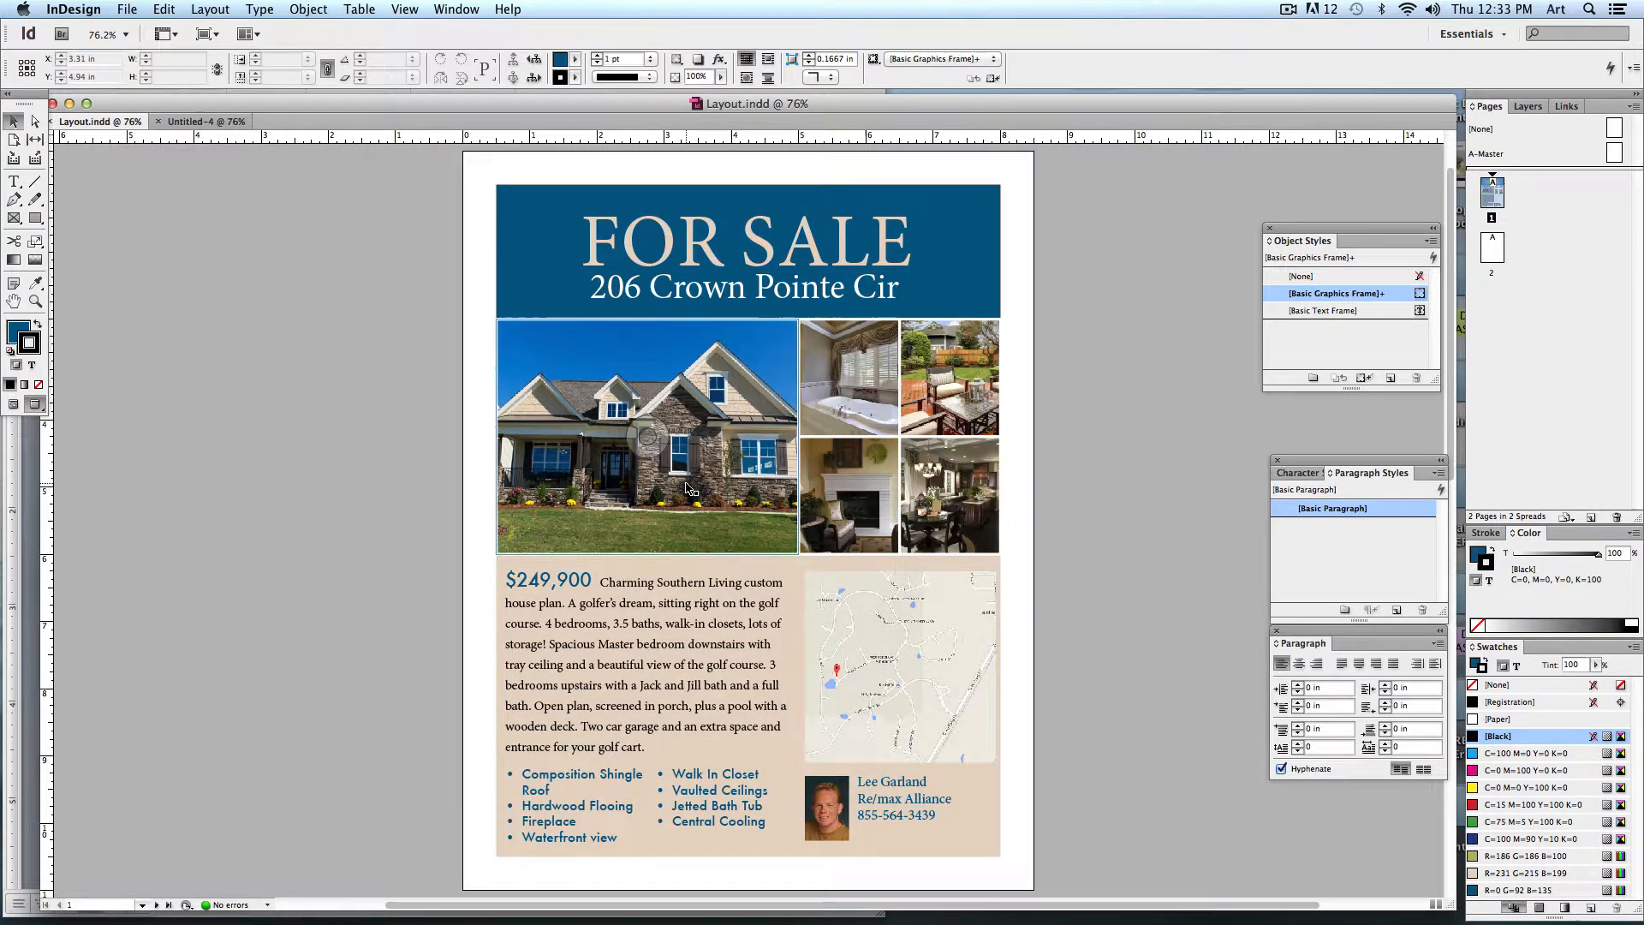
pyautogui.click(788, 204)
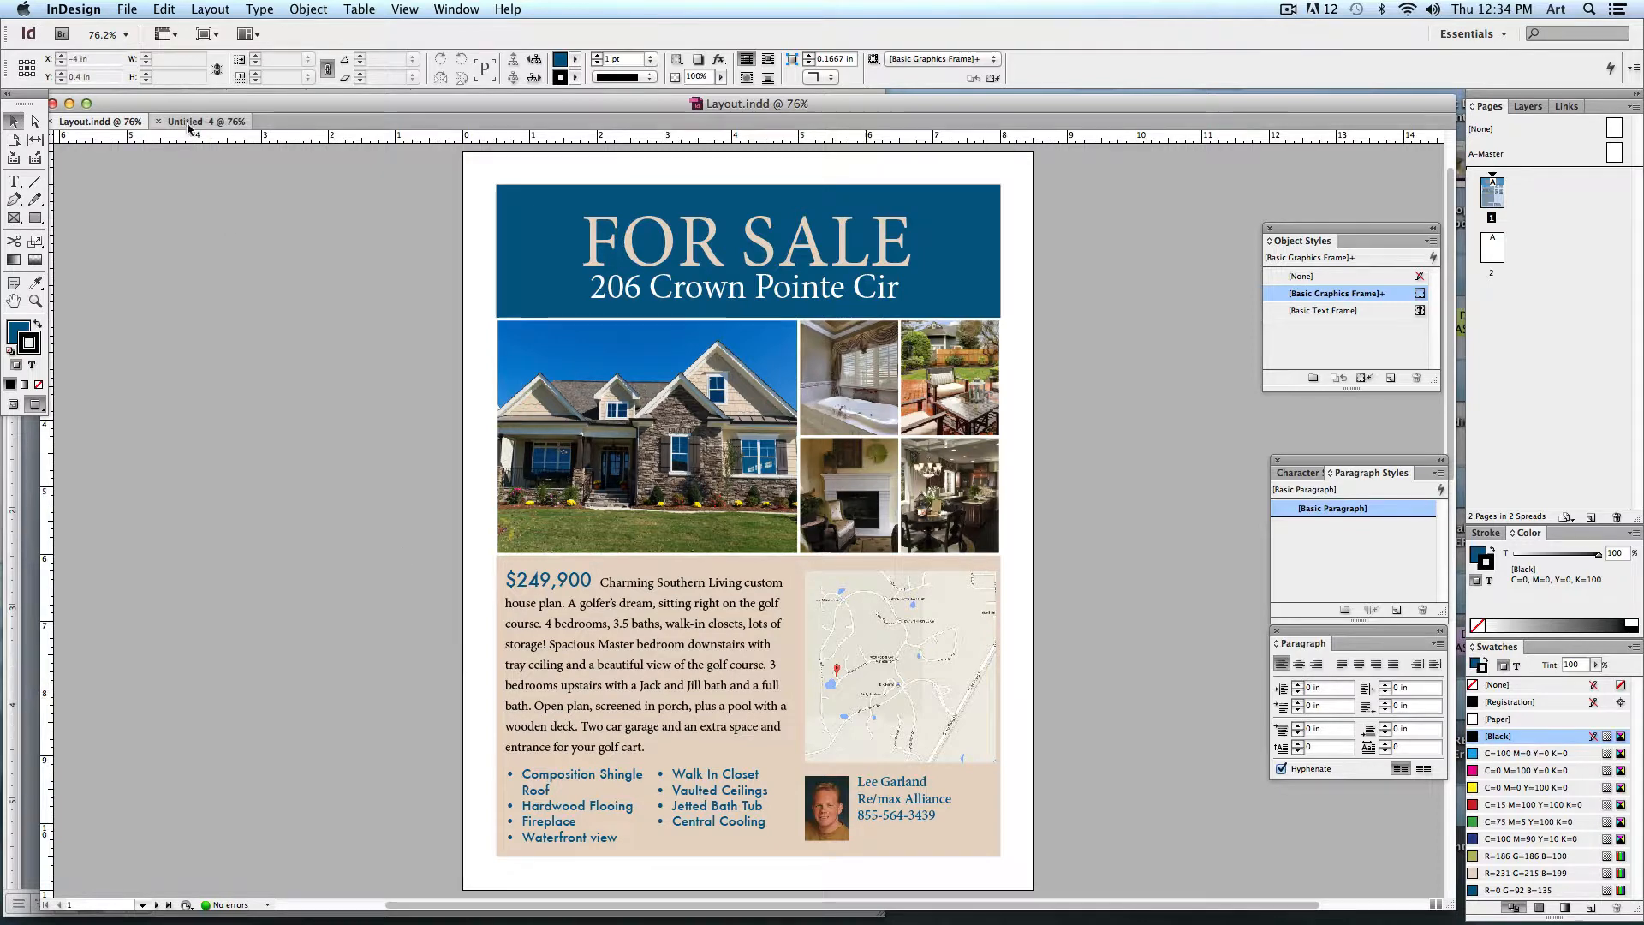
# Step: Return to Untitled-4, float the Pages panel and drag two horizontal guides from the top ruler
pyautogui.click(199, 120)
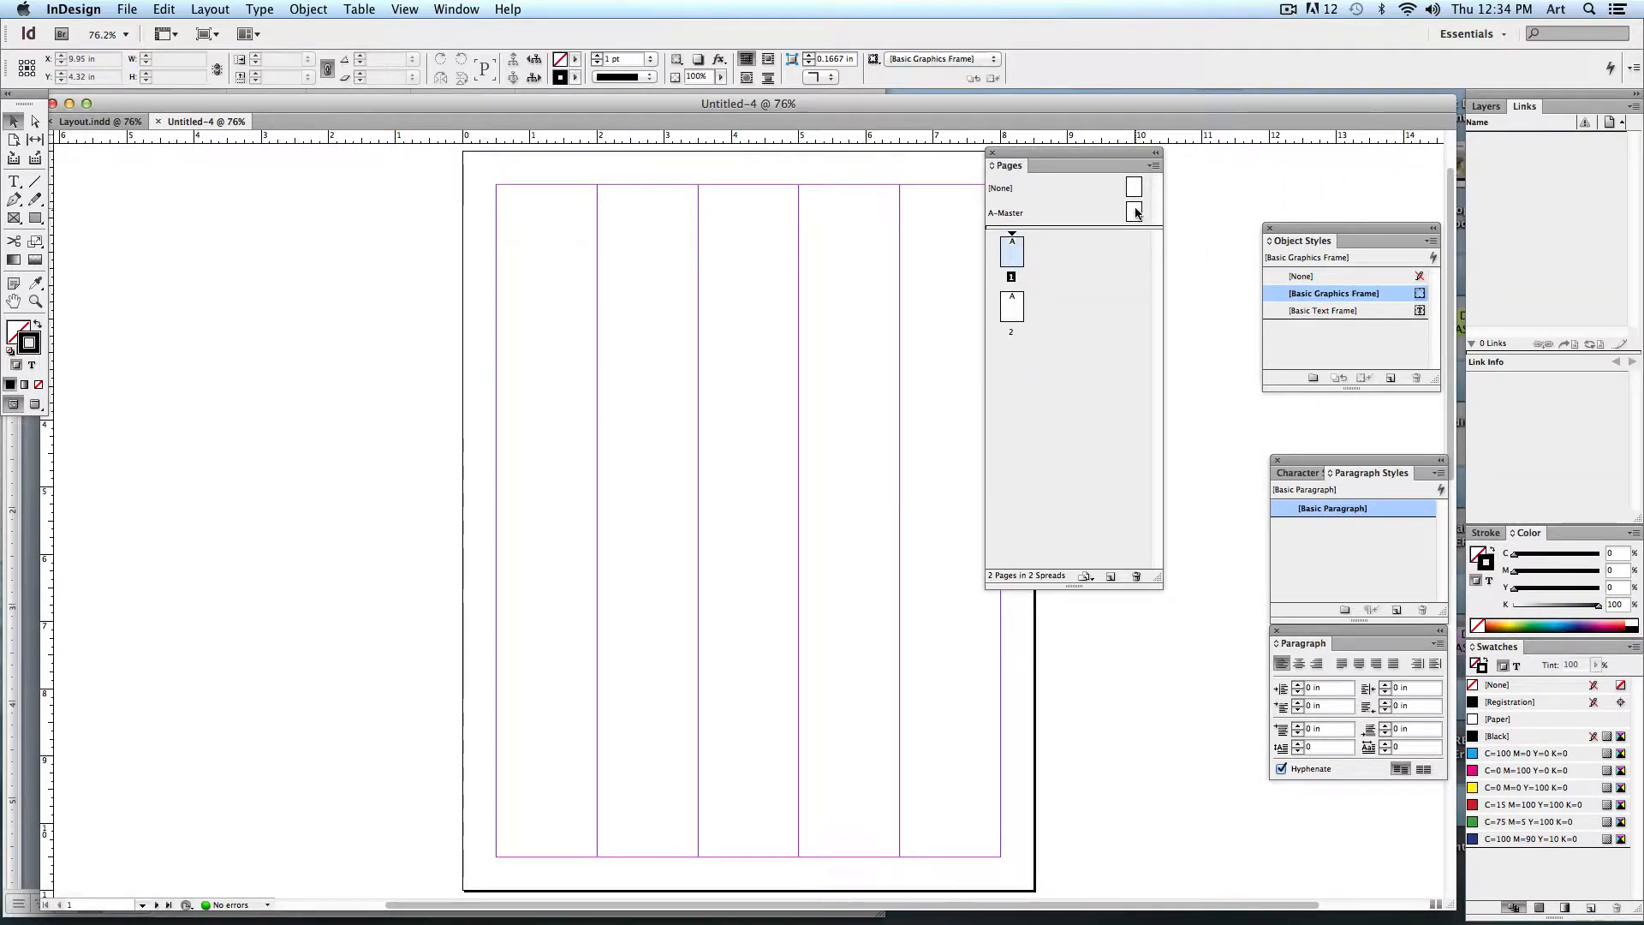
pyautogui.click(1005, 213)
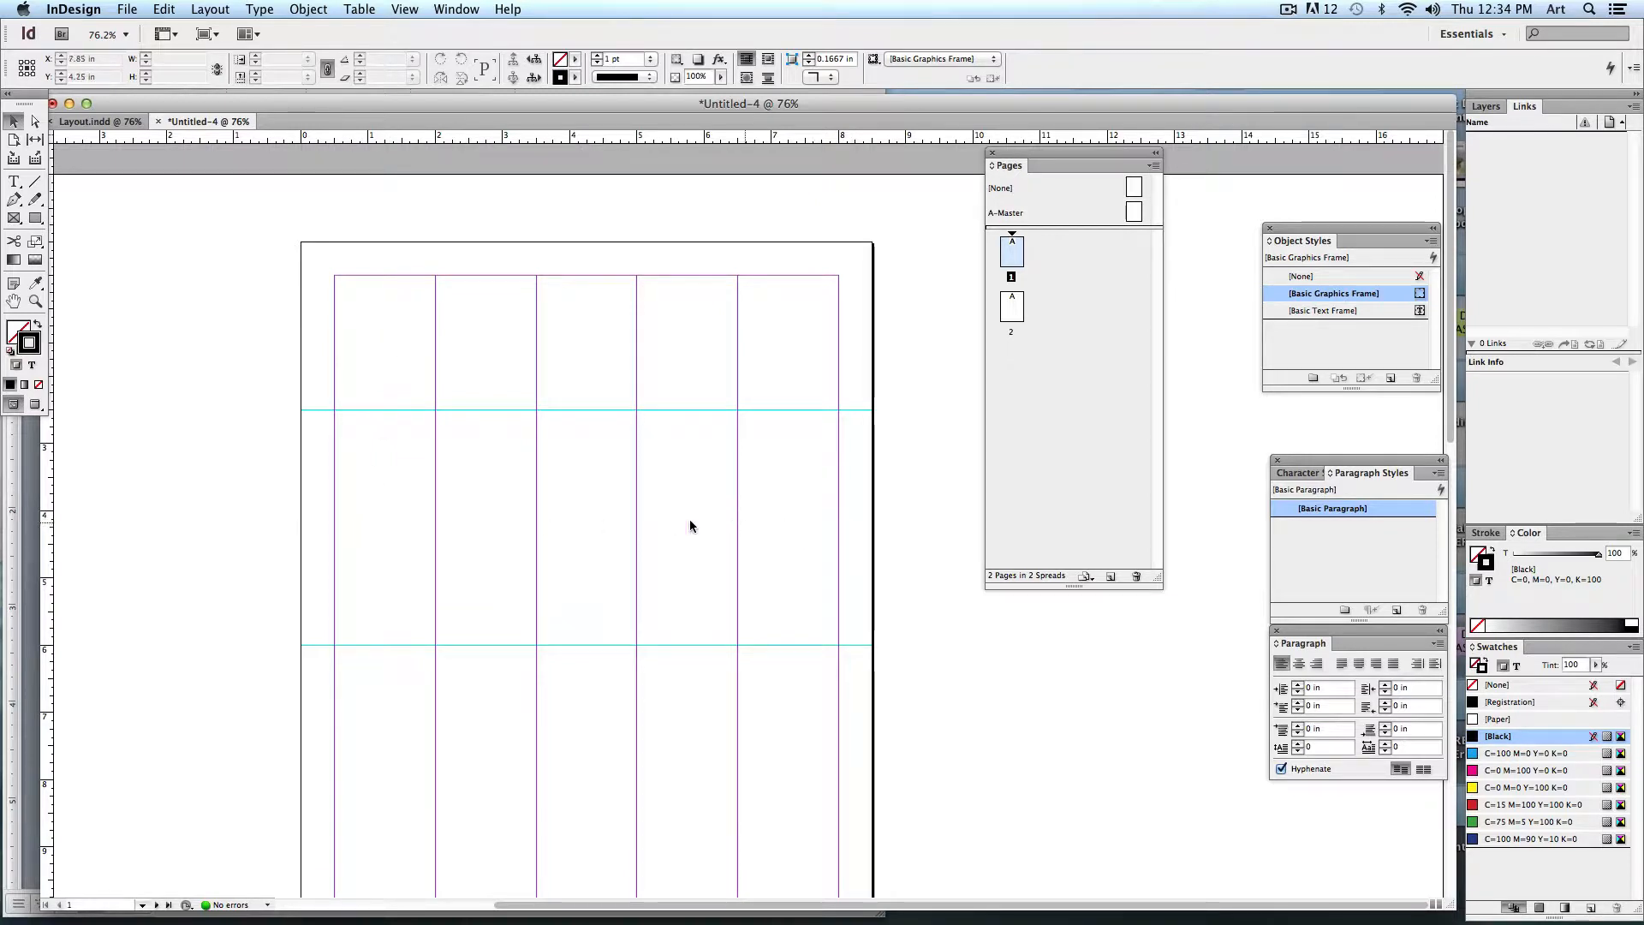
pyautogui.scroll(-3)
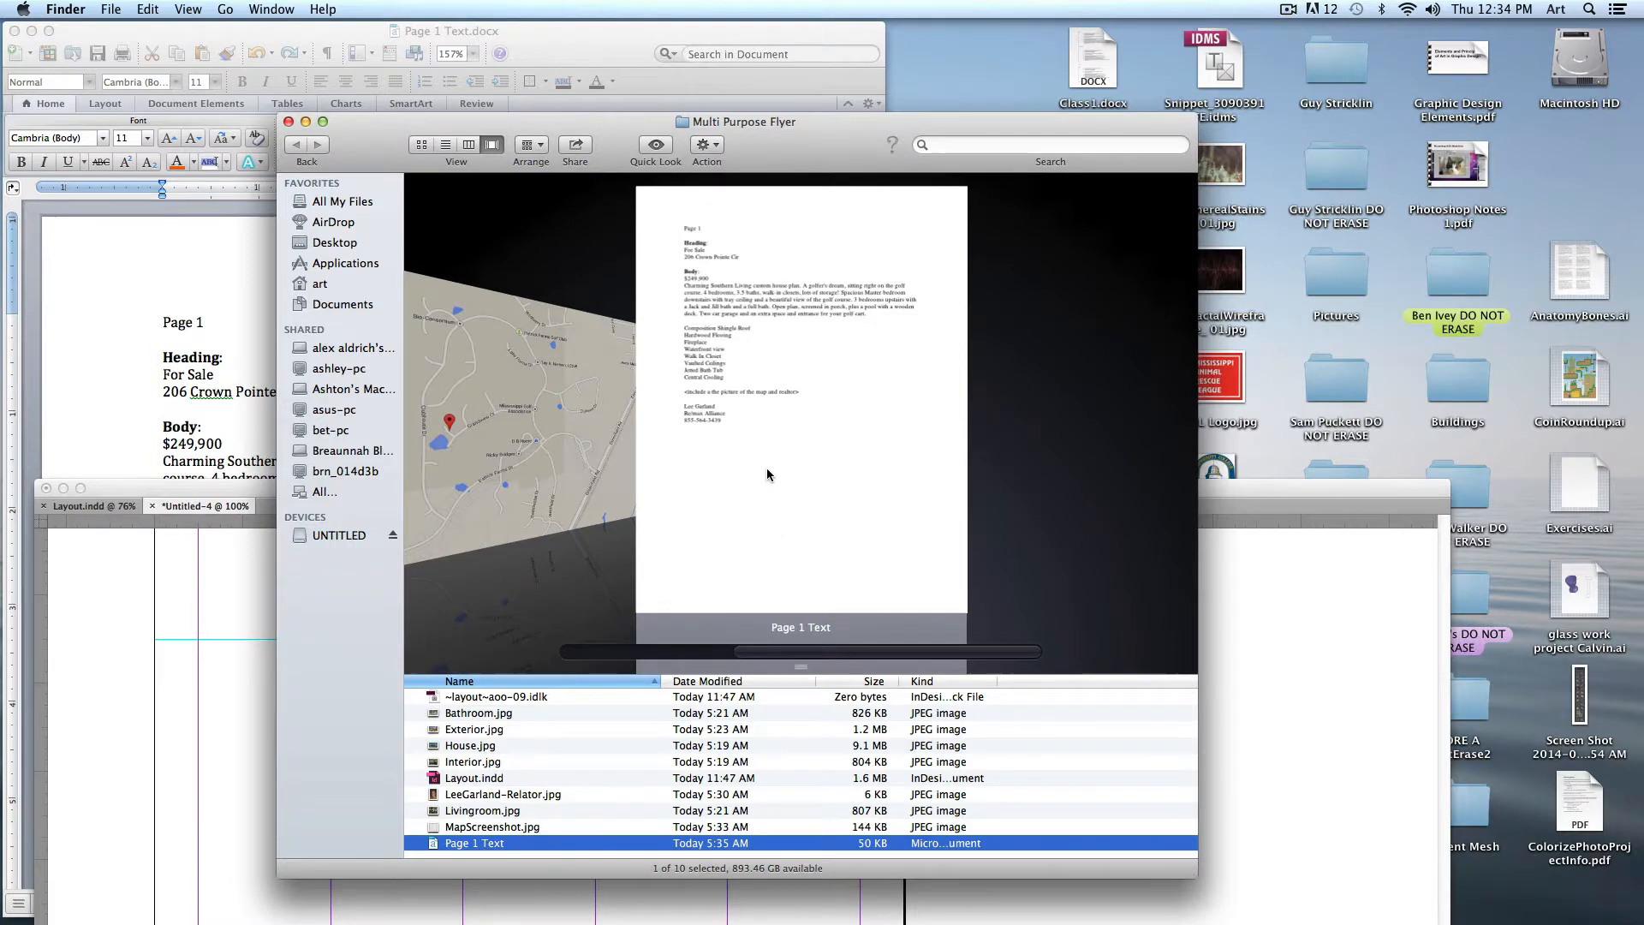
# Step: Browse the house photos in the Multi Purpose Flyer folder in Cover Flow
pyautogui.click(495, 697)
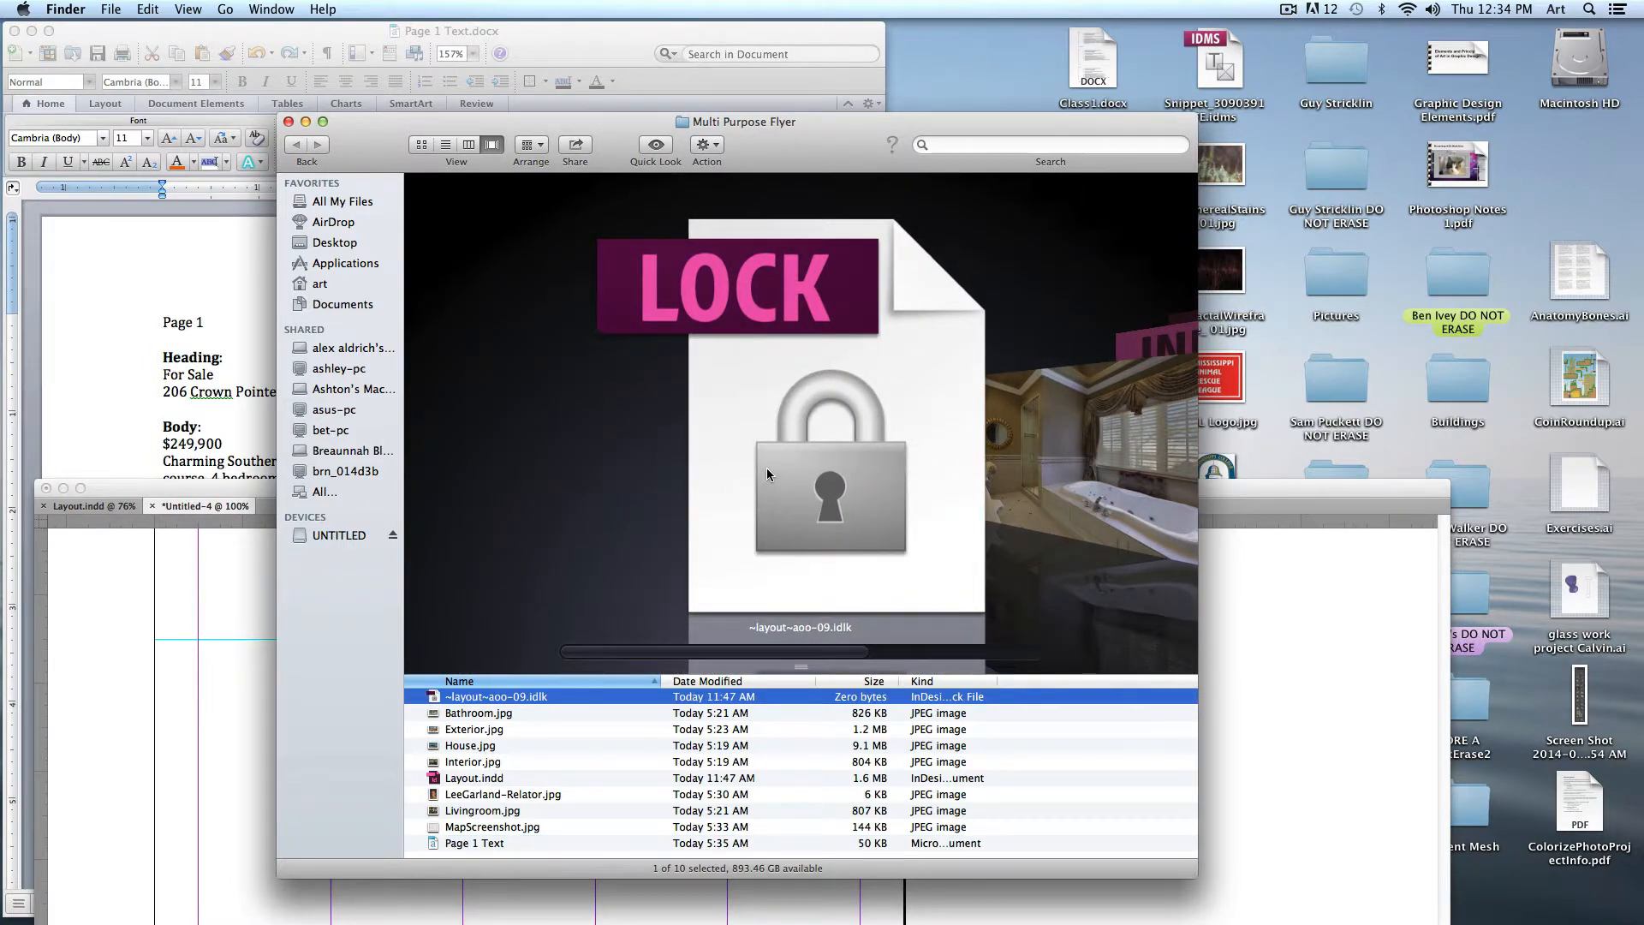
pyautogui.click(478, 712)
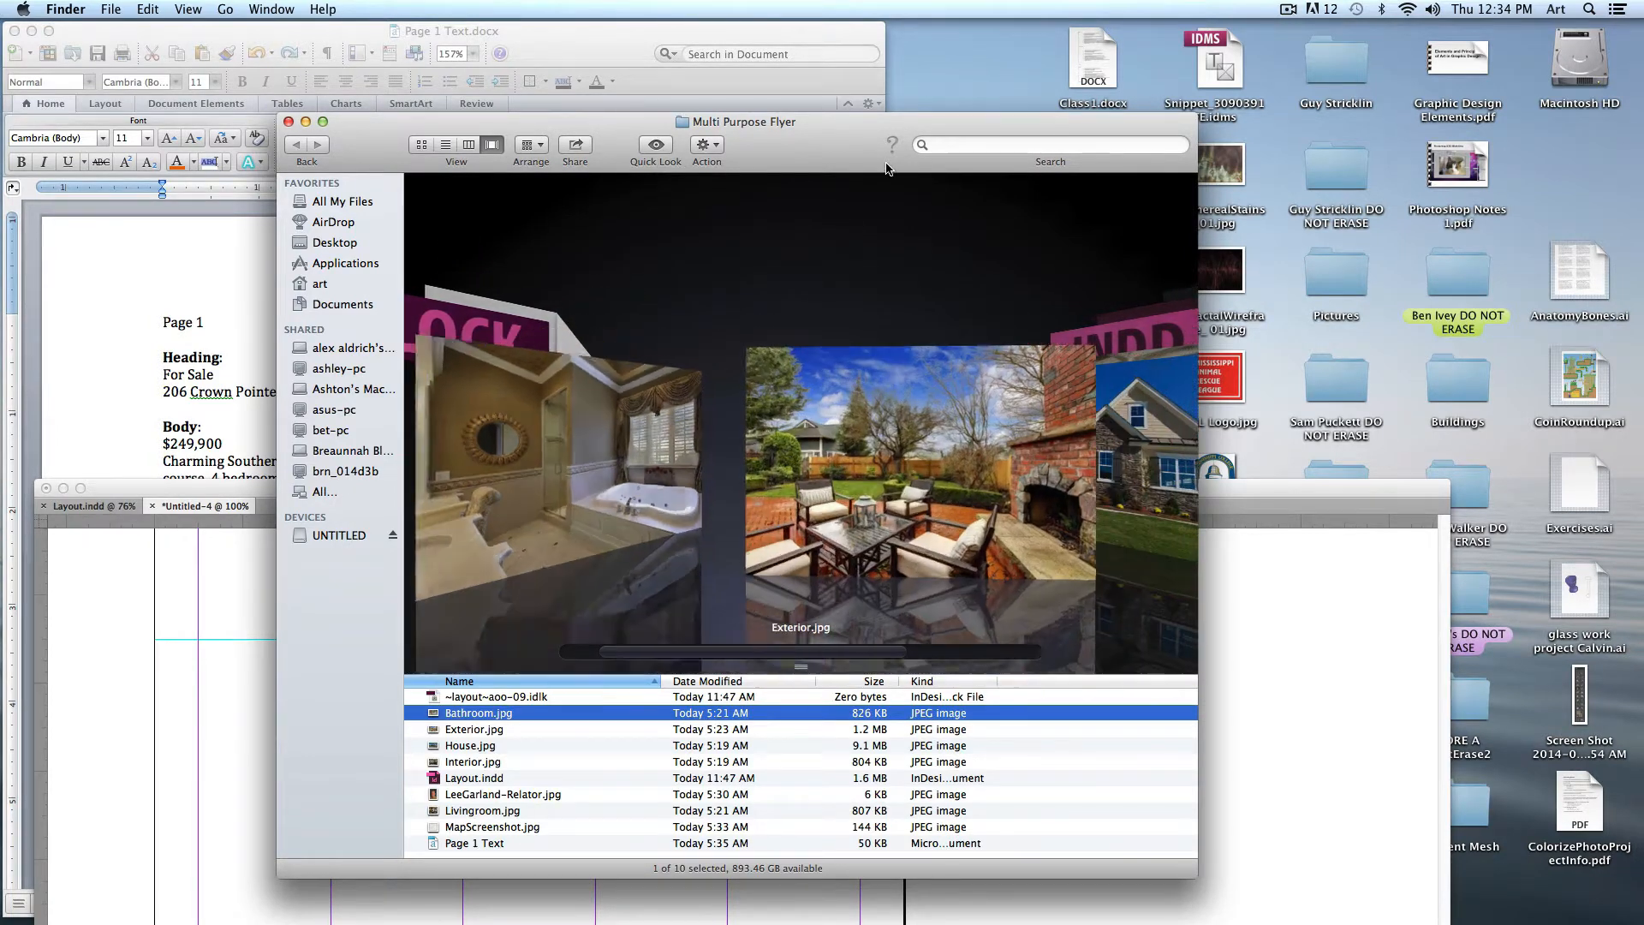
pyautogui.click(469, 745)
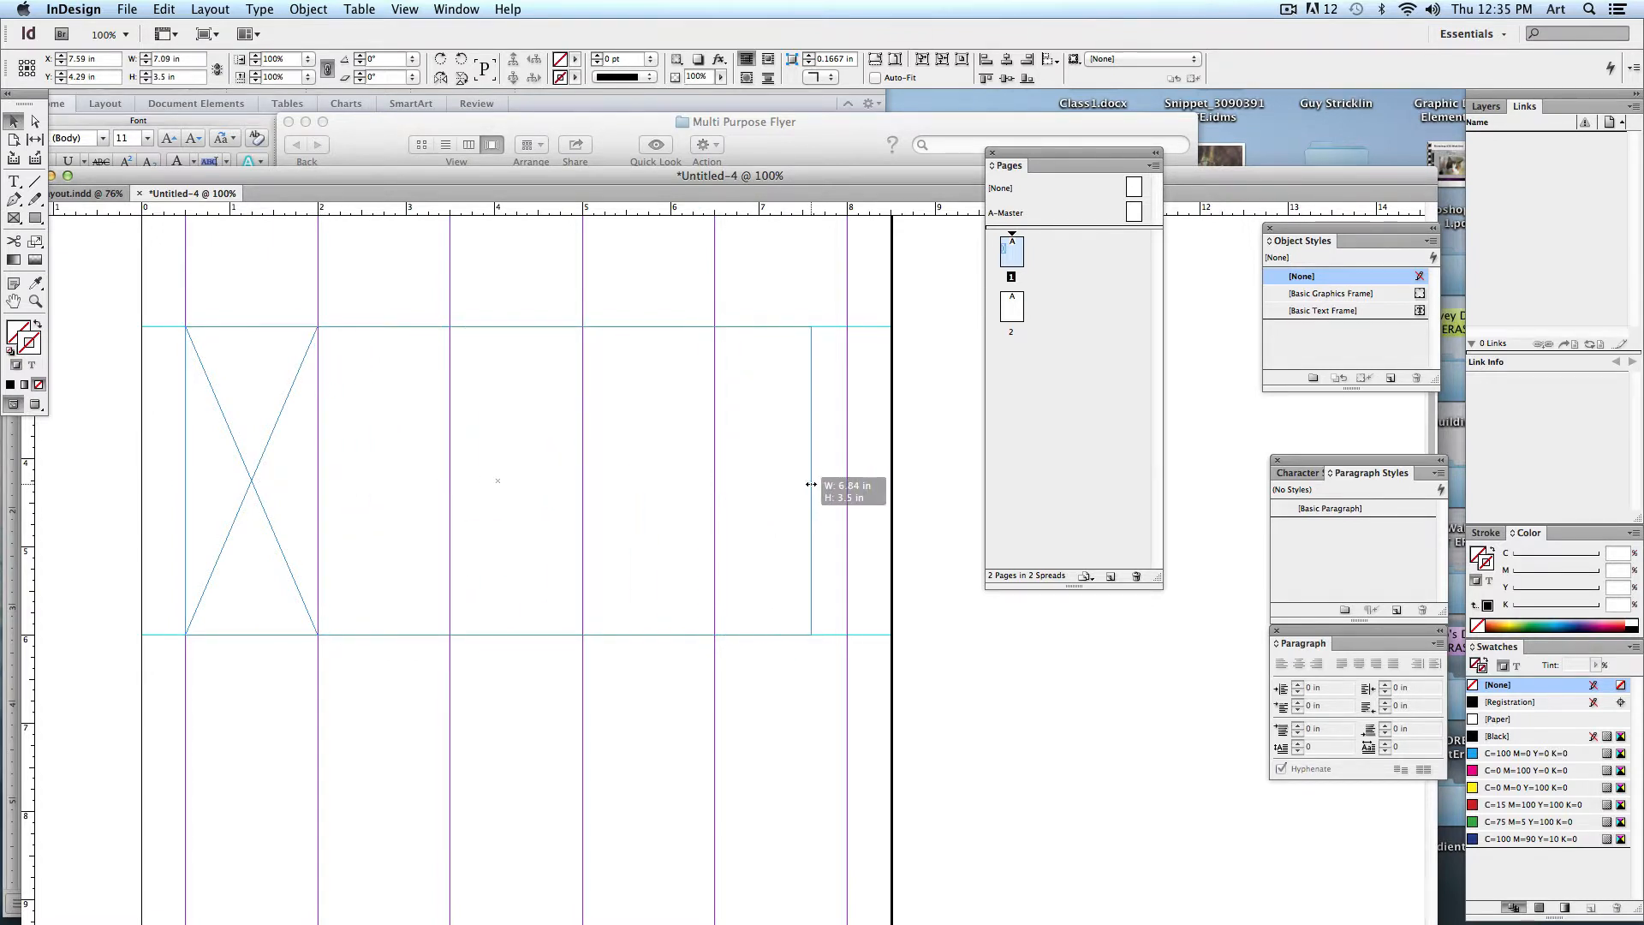
# Step: Place House.jpg from the Multi Purpose Flyer folder into the frame and crop it to a banner
pyautogui.click(125, 9)
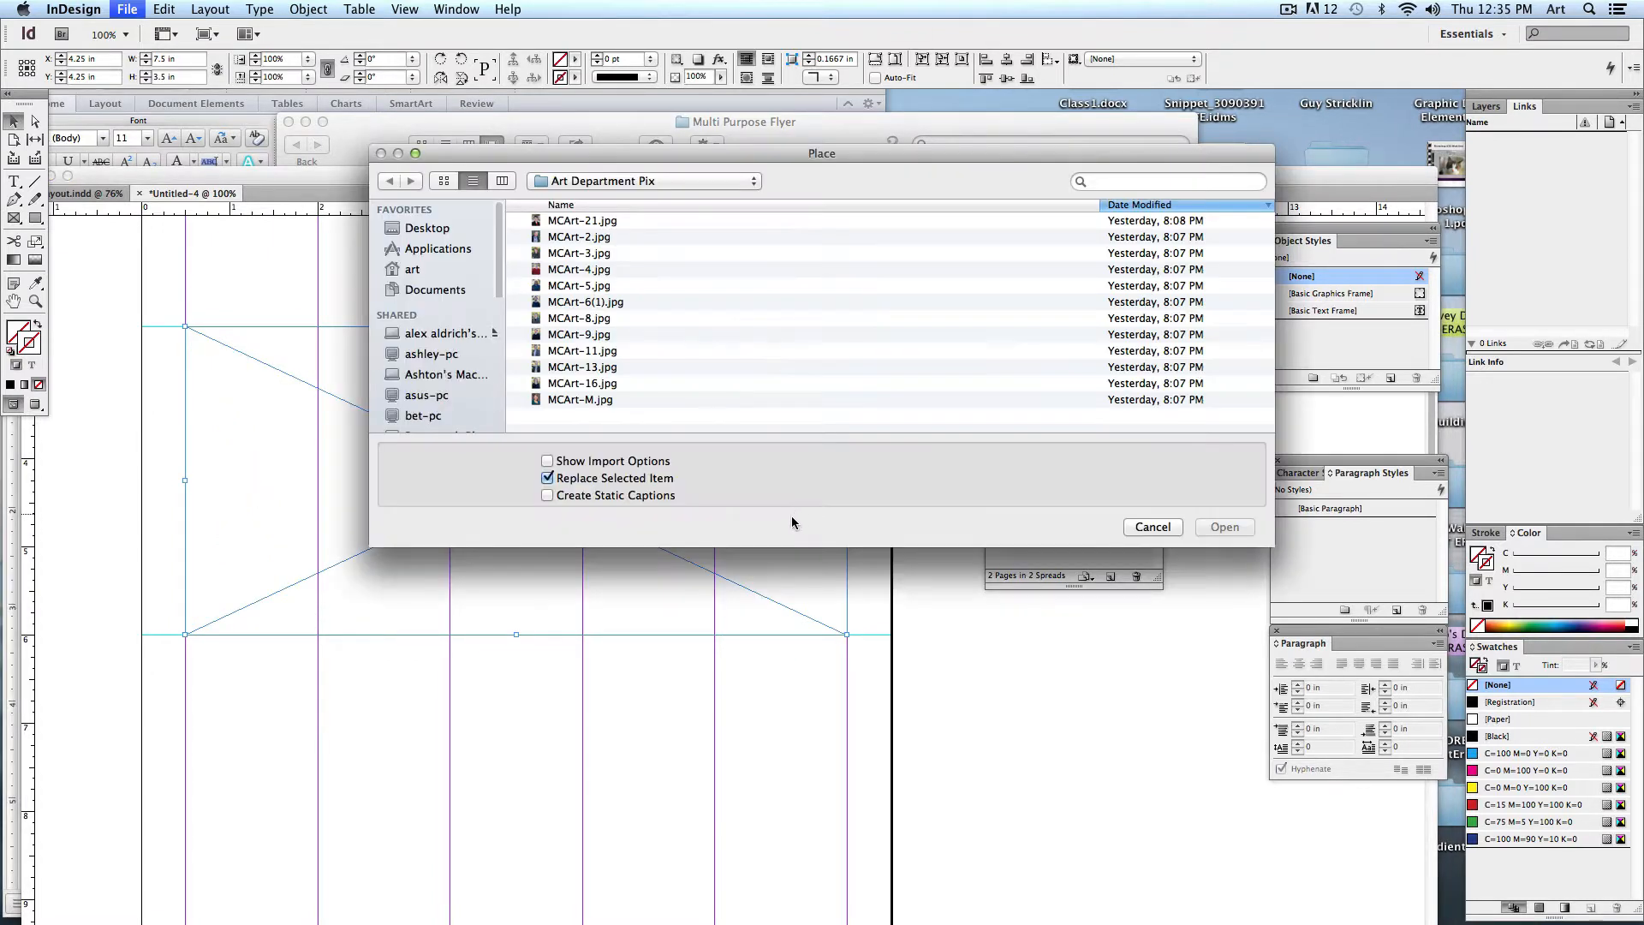
pyautogui.click(426, 228)
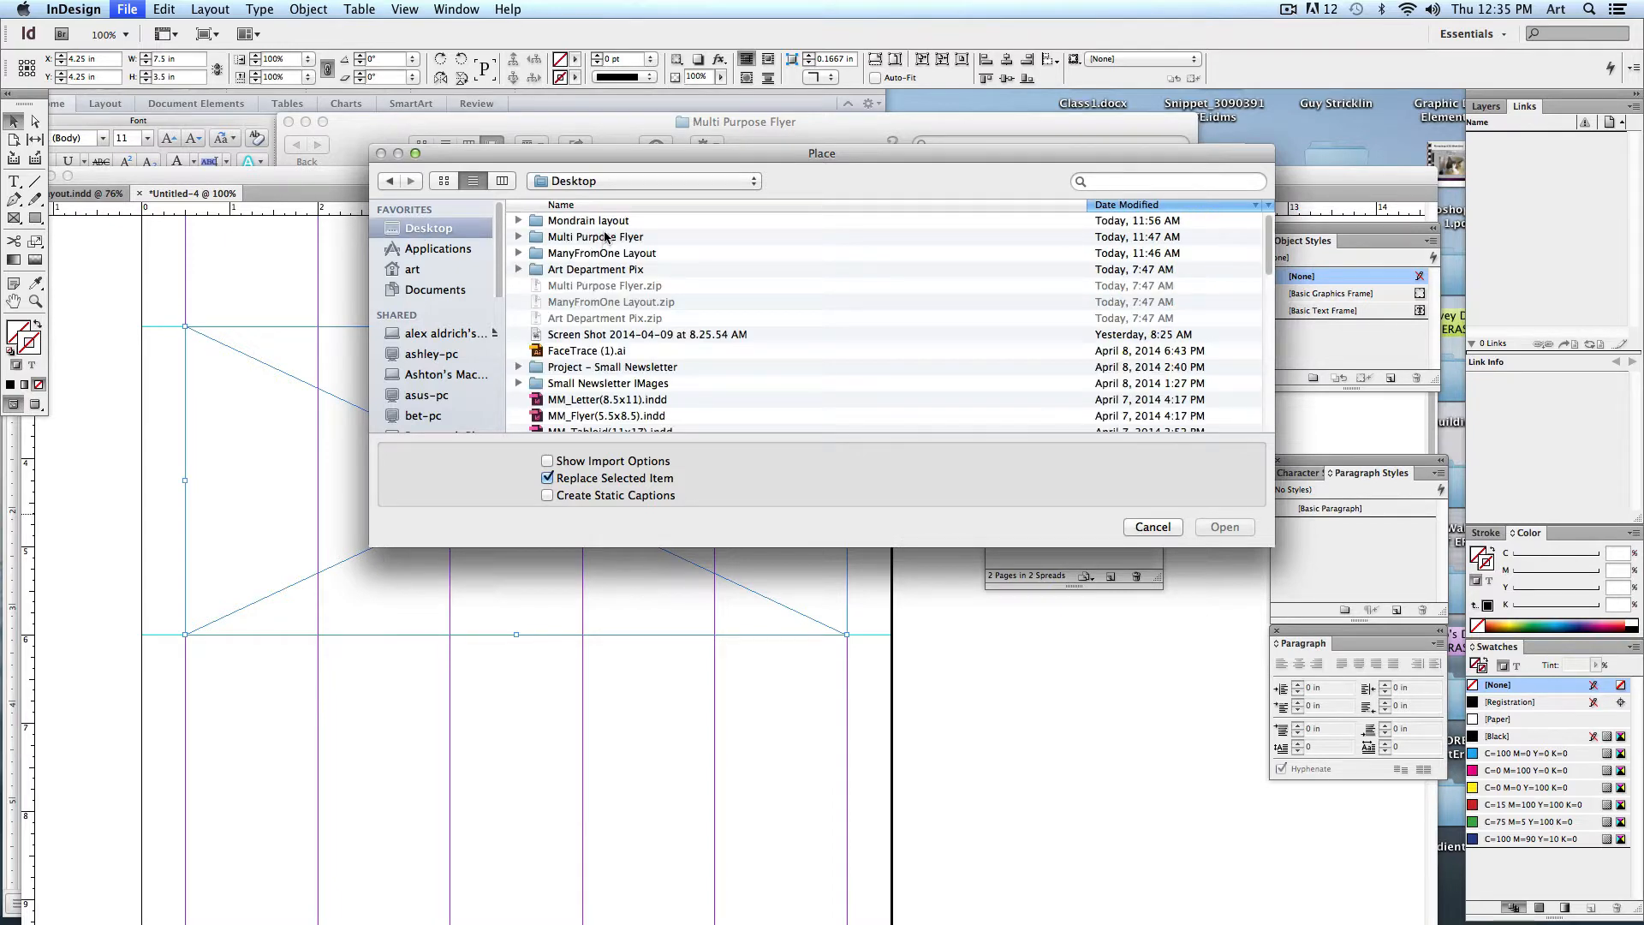
pyautogui.doubleClick(594, 236)
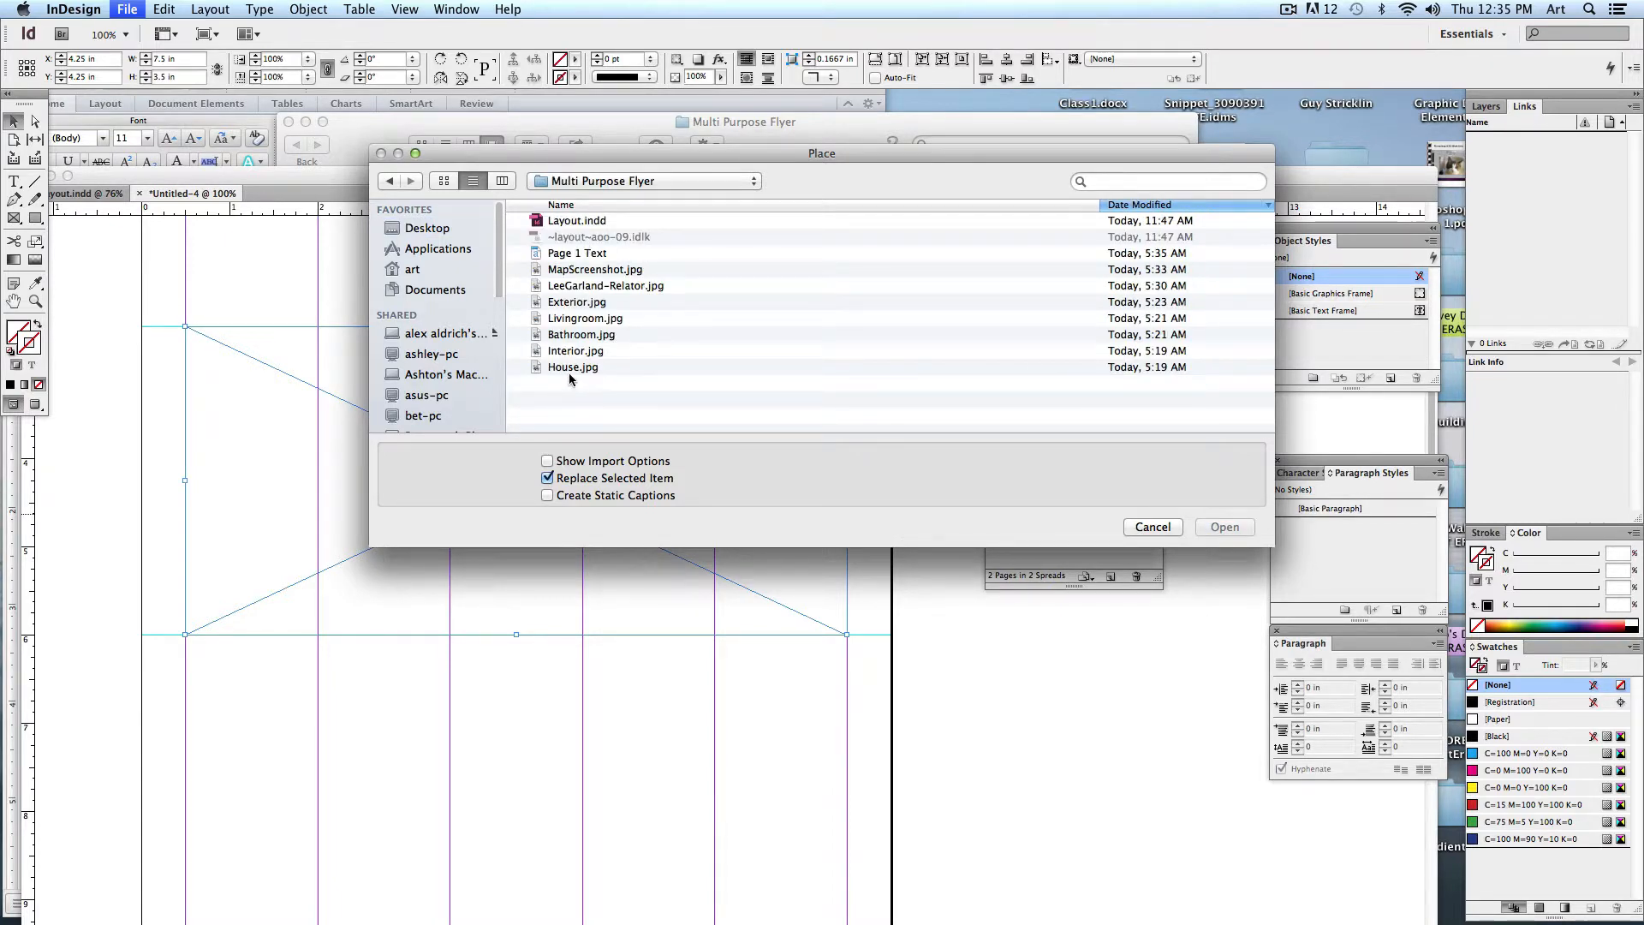
pyautogui.click(1222, 525)
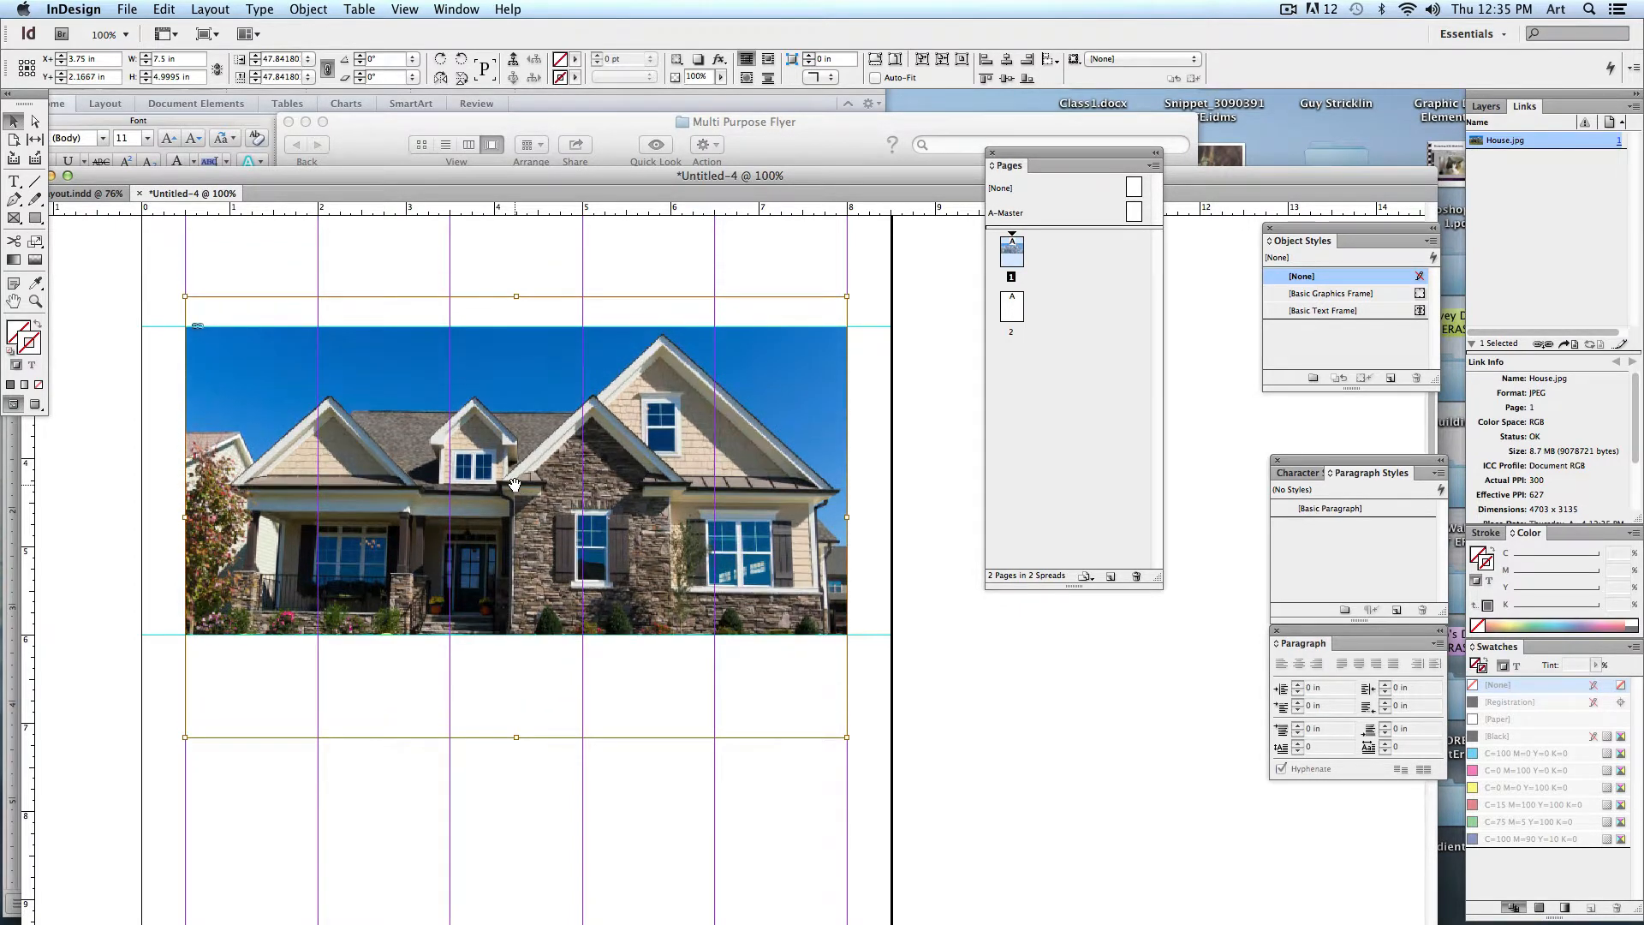
pyautogui.moveTo(860, 520)
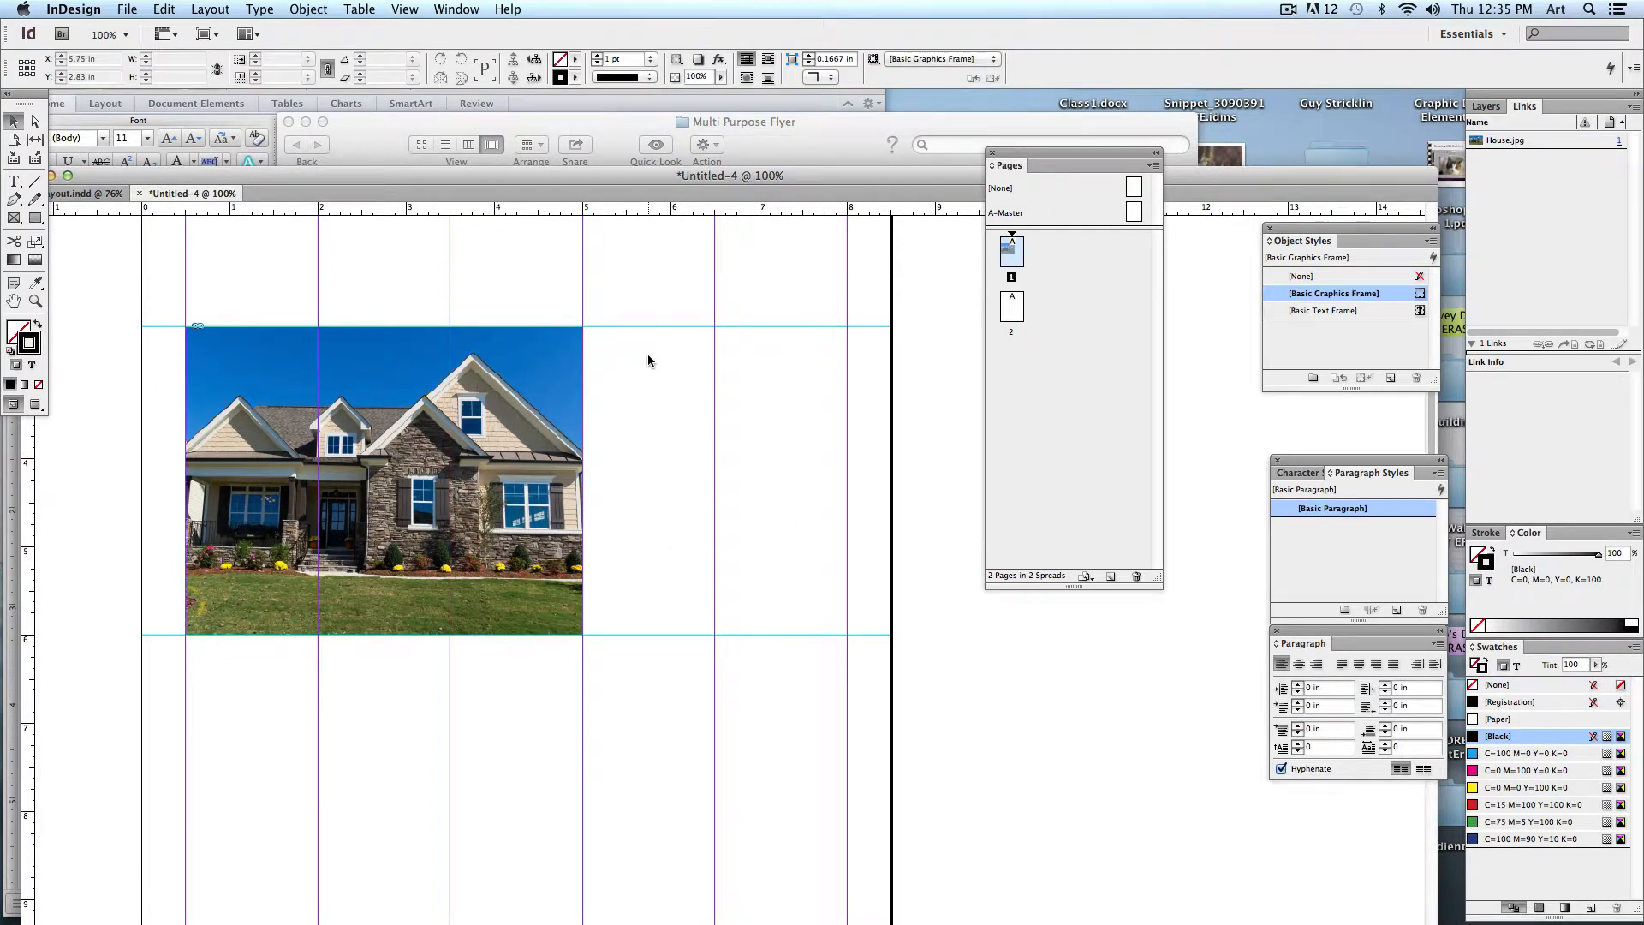
pyautogui.moveTo(632, 416)
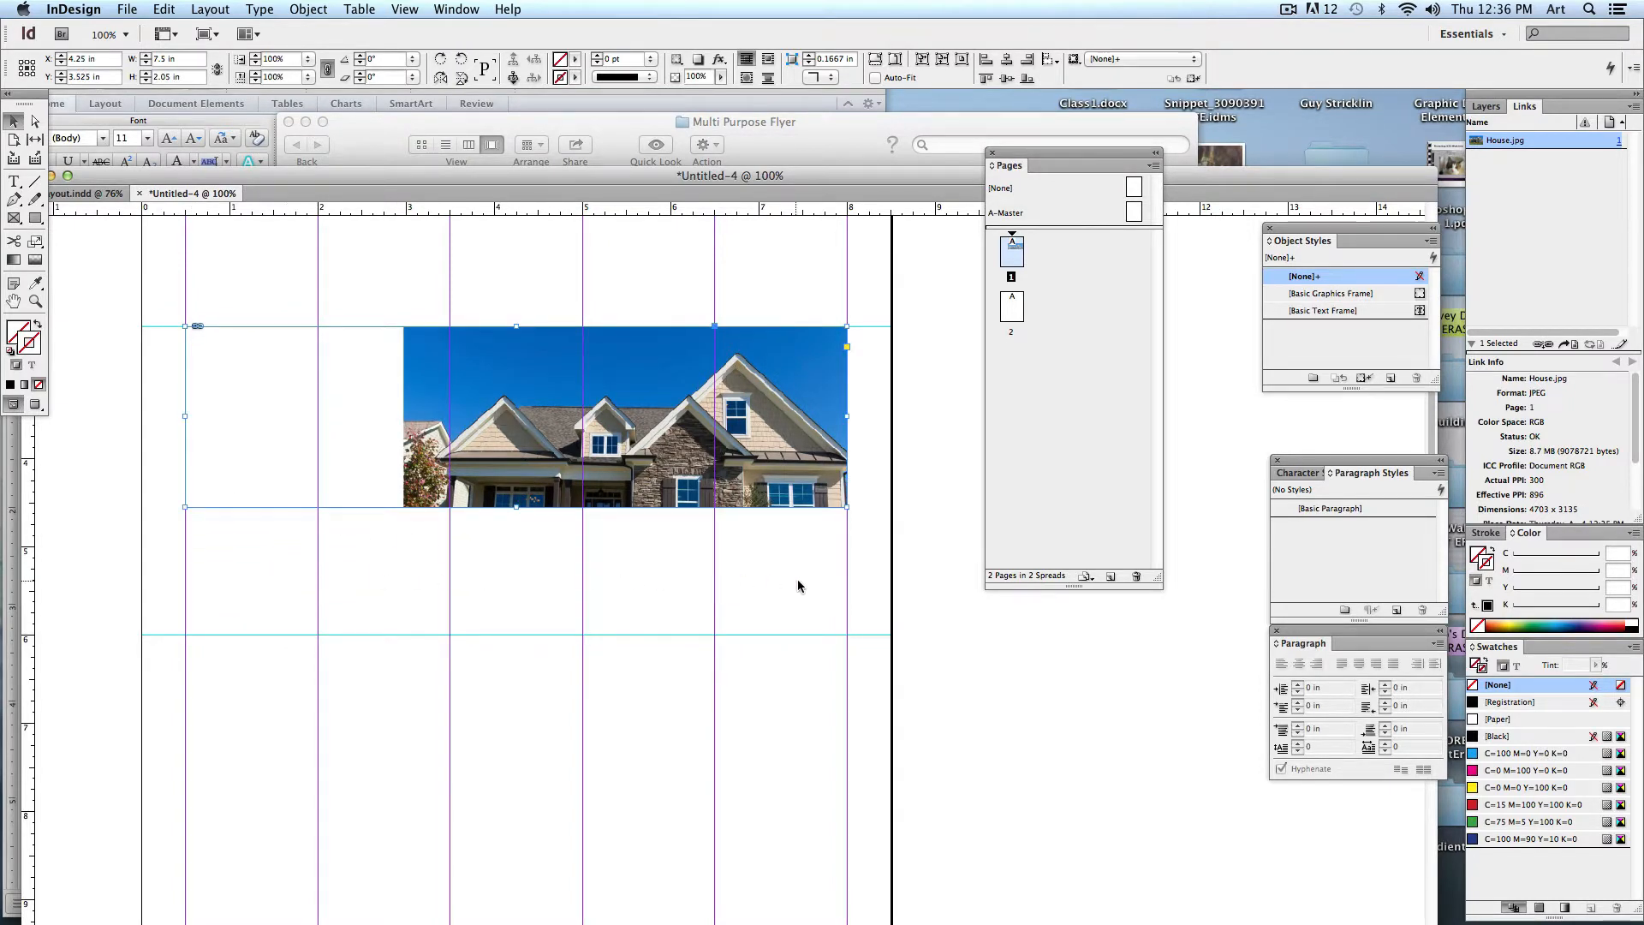
pyautogui.moveTo(671, 452)
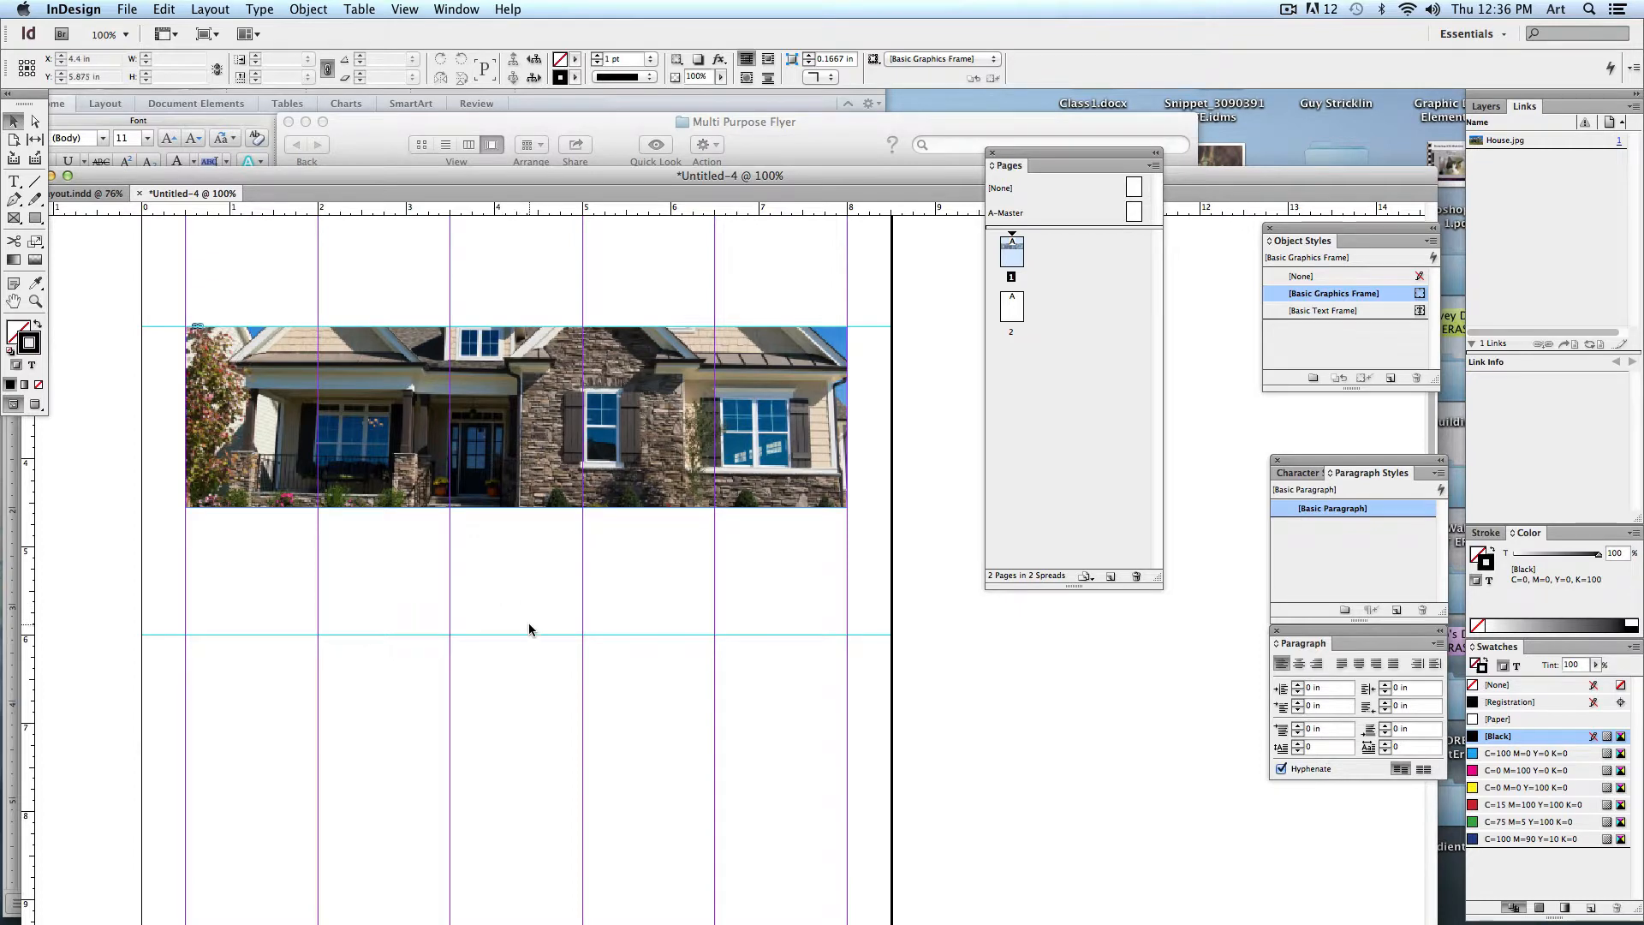
pyautogui.click(81, 194)
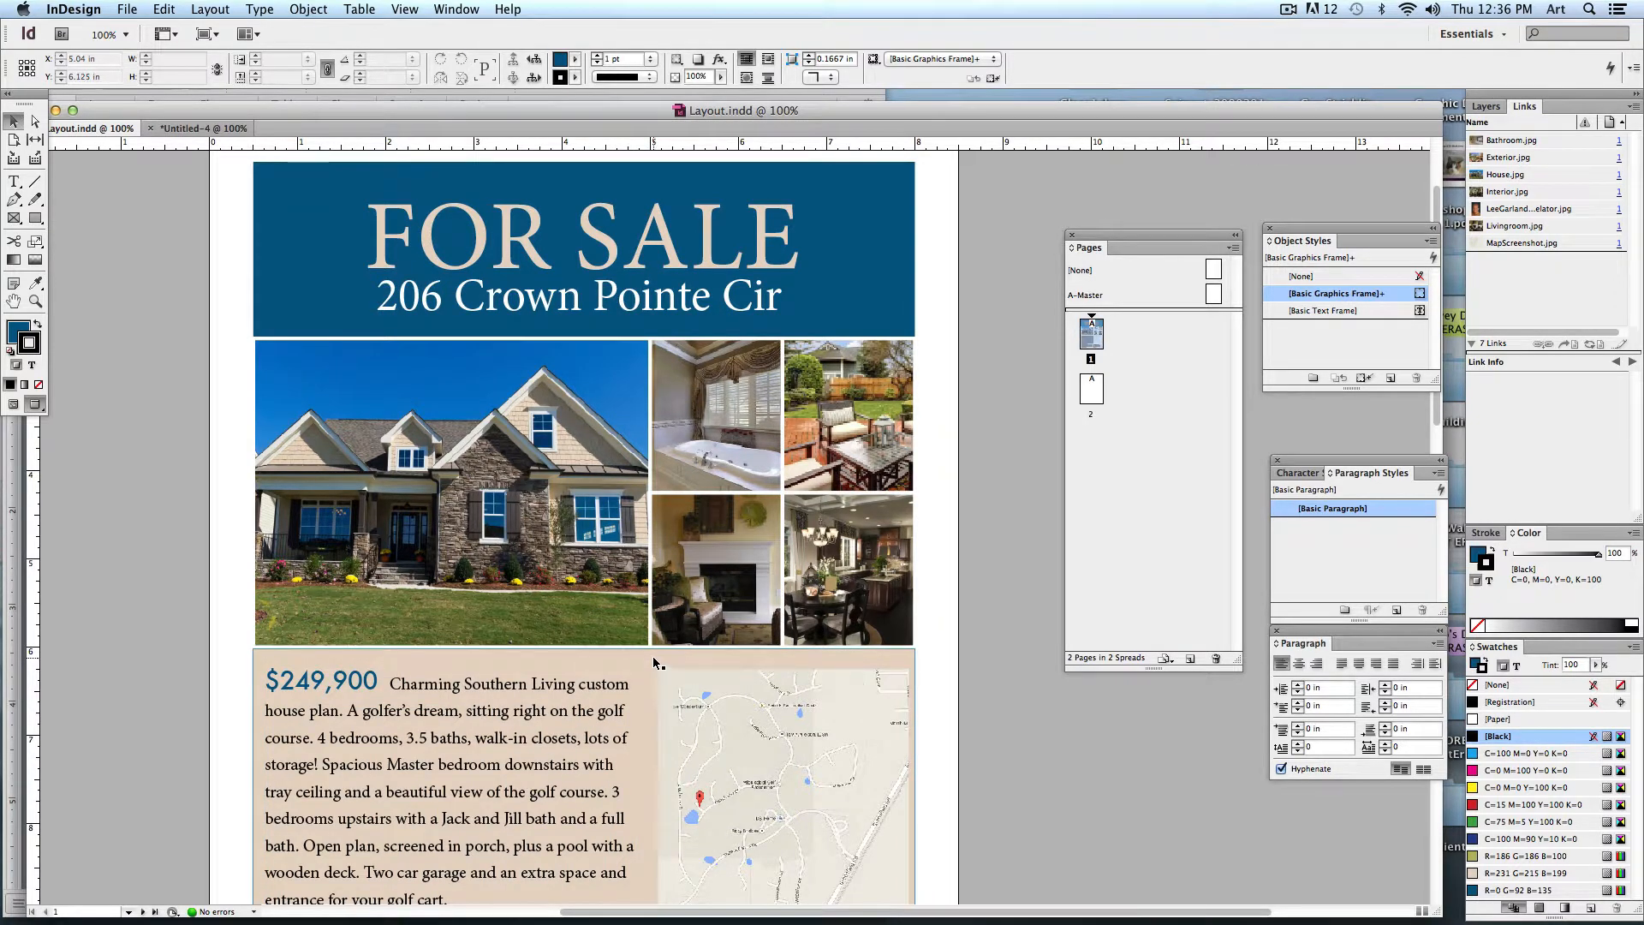
# Step: Bring the finished Layout.indd flyer document into view
pyautogui.click(781, 784)
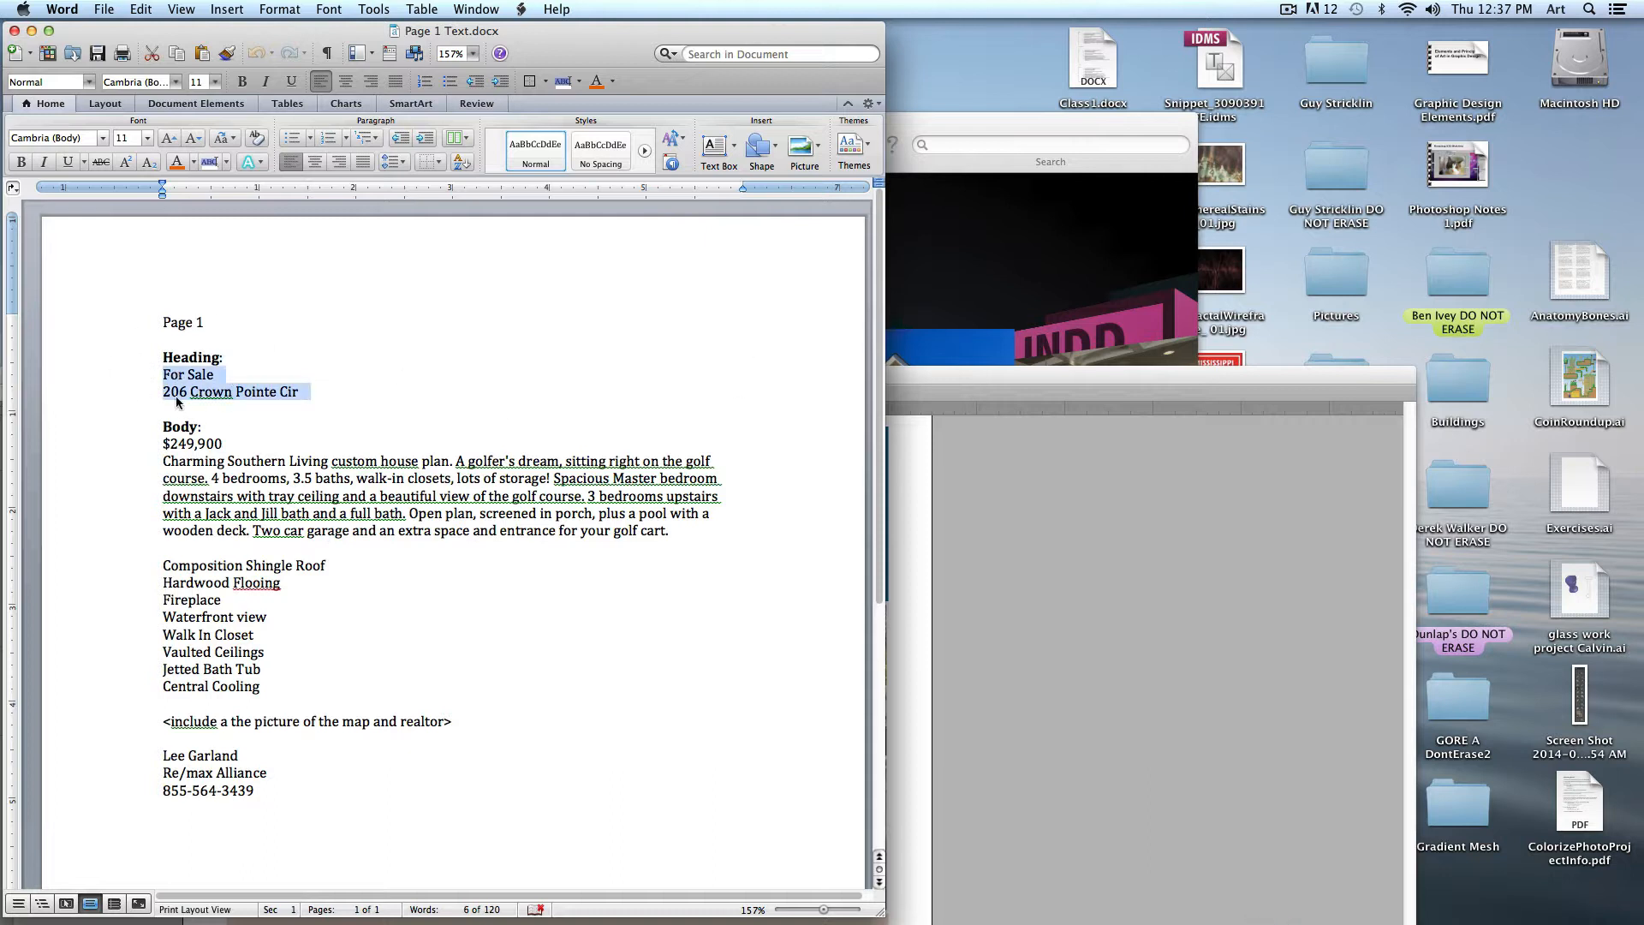
pyautogui.moveTo(904, 259)
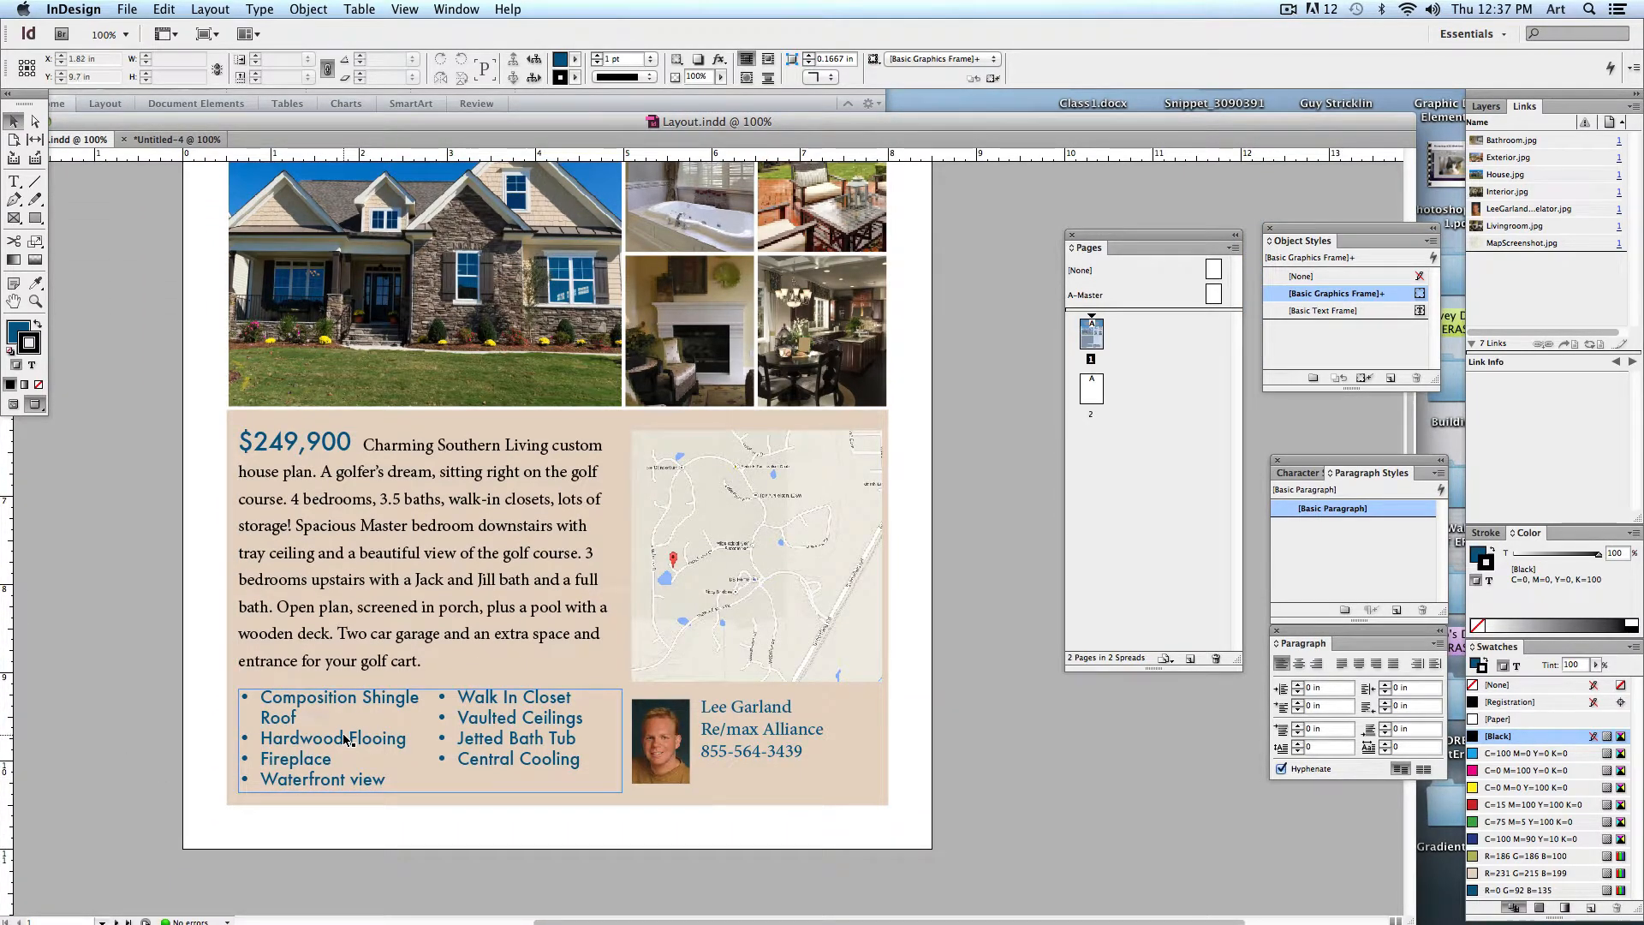
# Step: Show frame edges and select the description text frame to widen it across the page
pyautogui.click(419, 553)
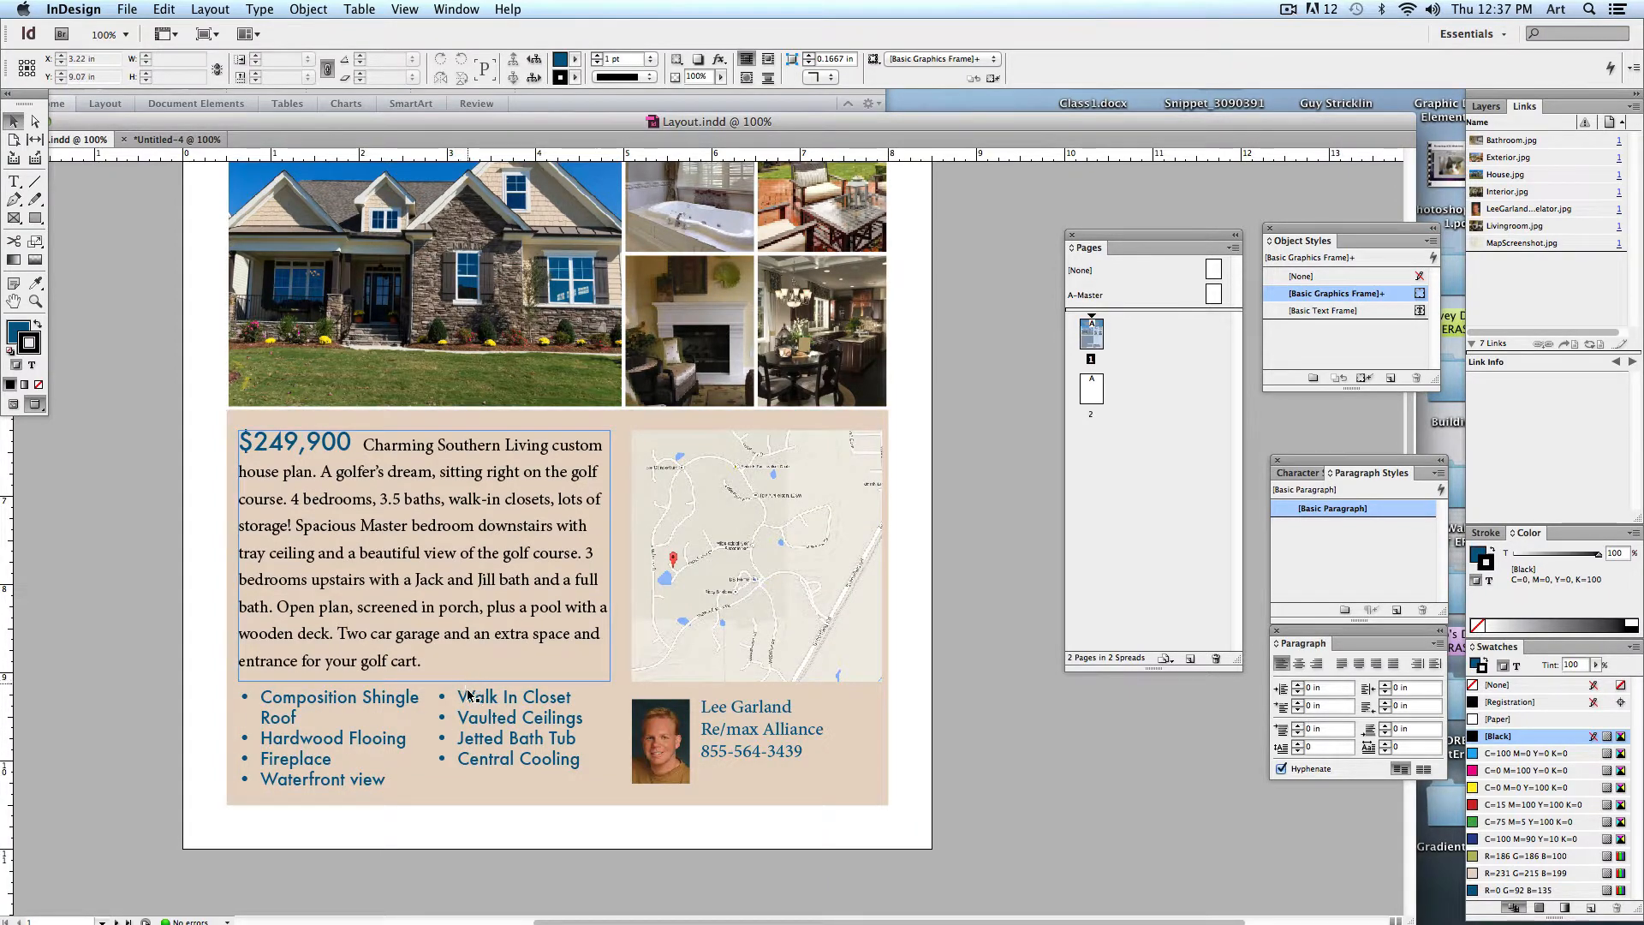
pyautogui.click(756, 555)
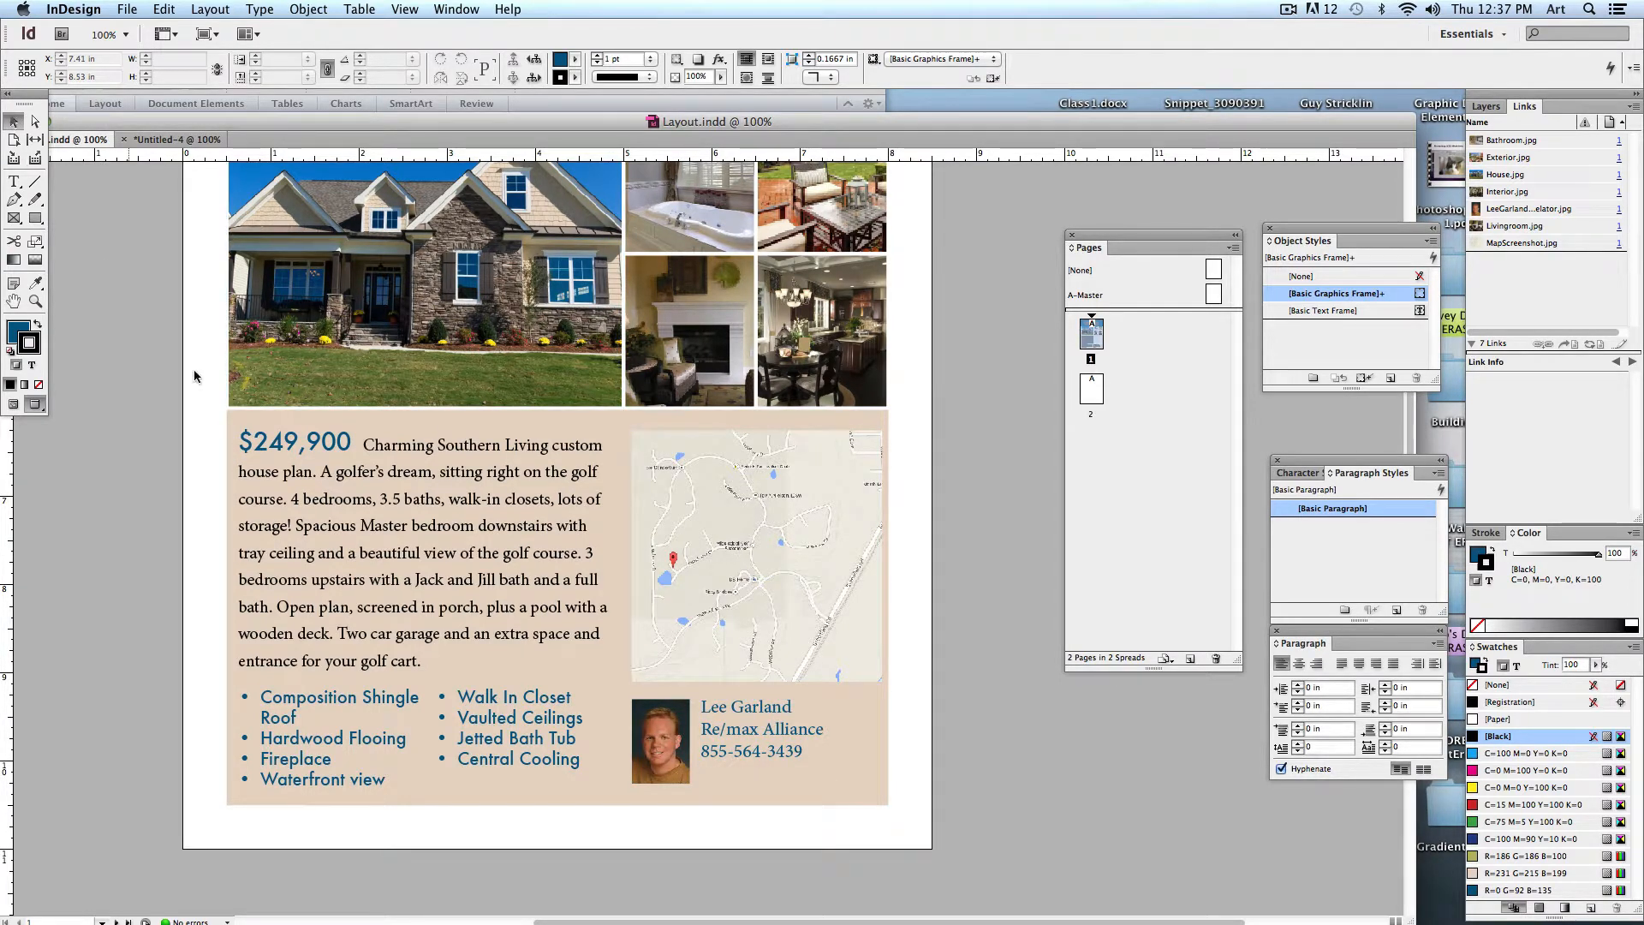
pyautogui.click(493, 529)
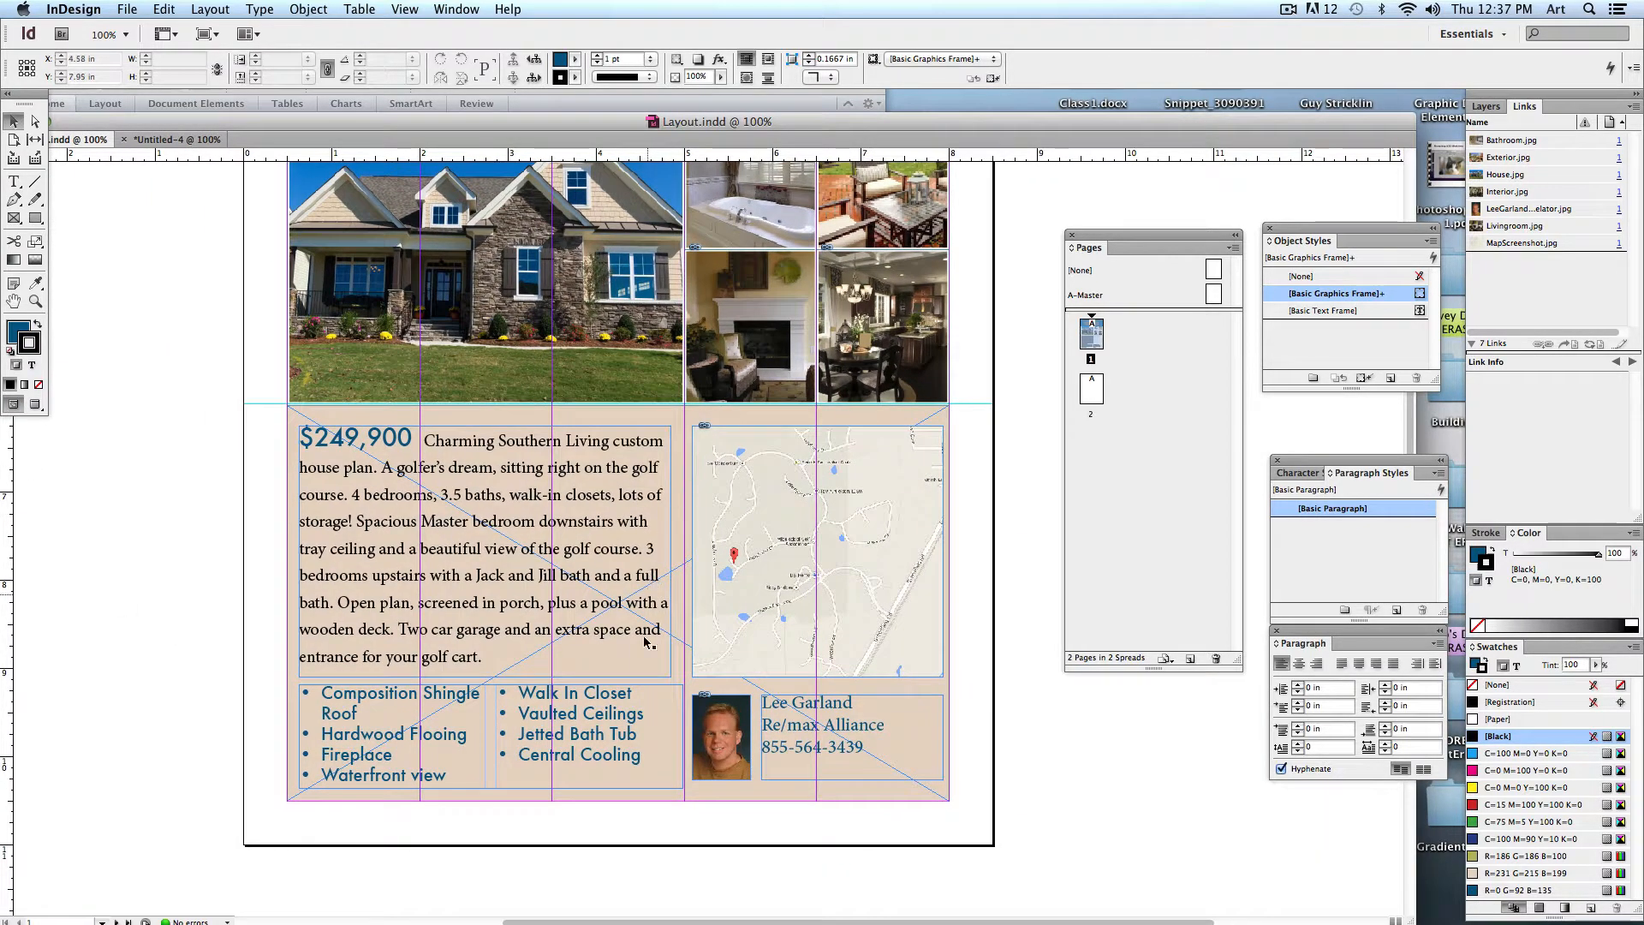
pyautogui.click(815, 545)
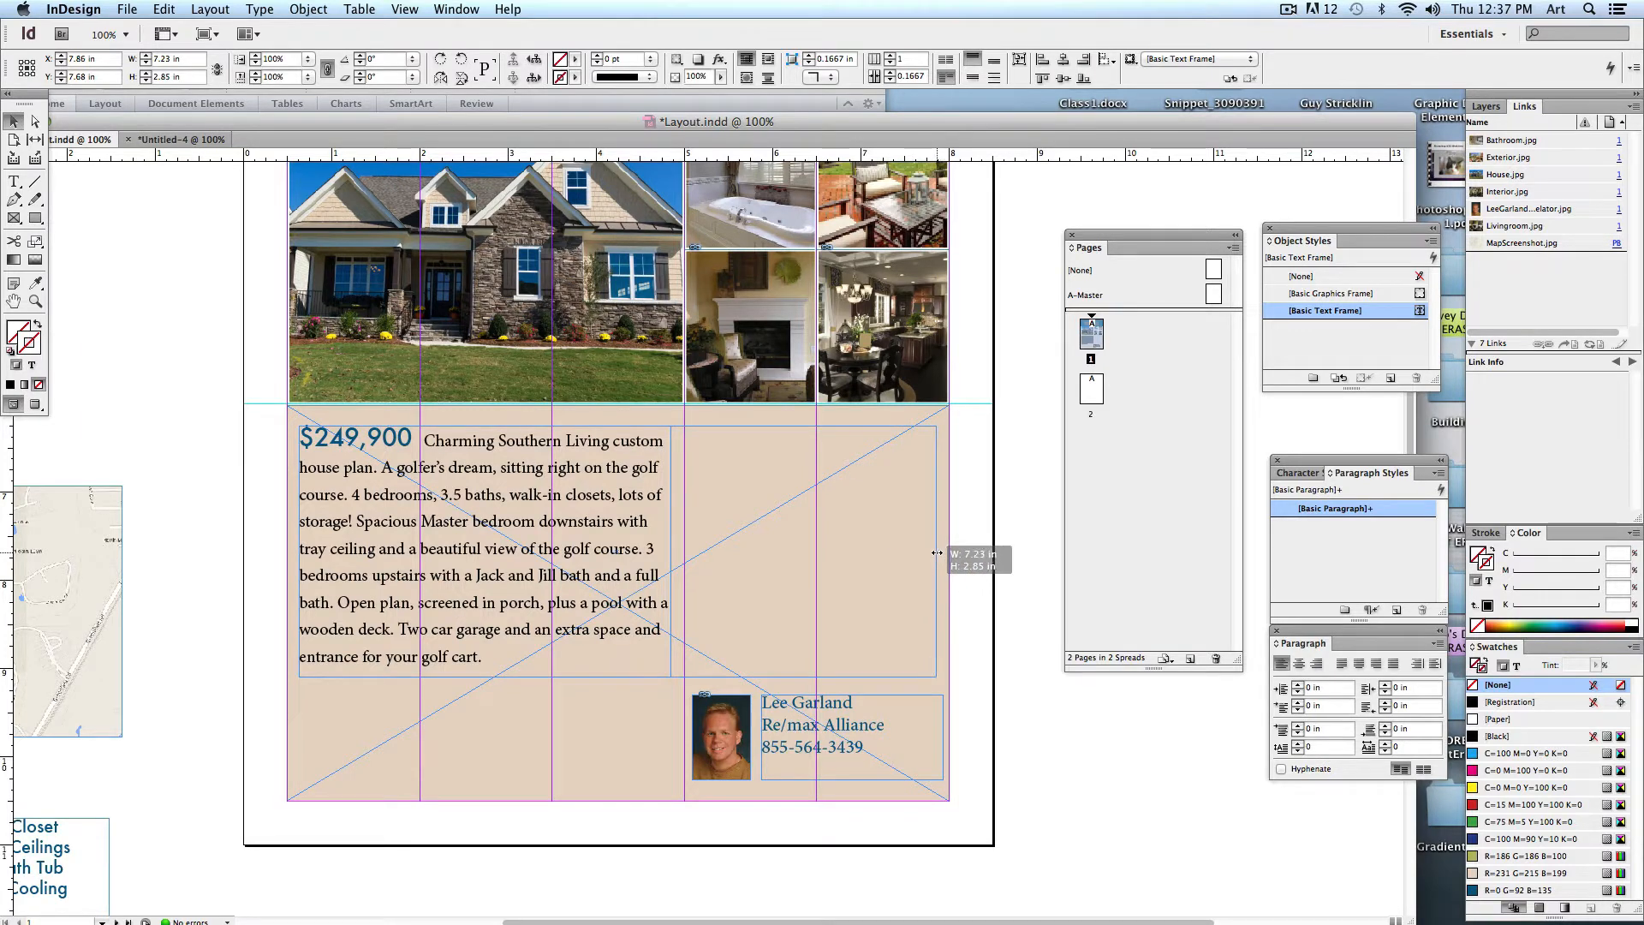
pyautogui.doubleClick(483, 545)
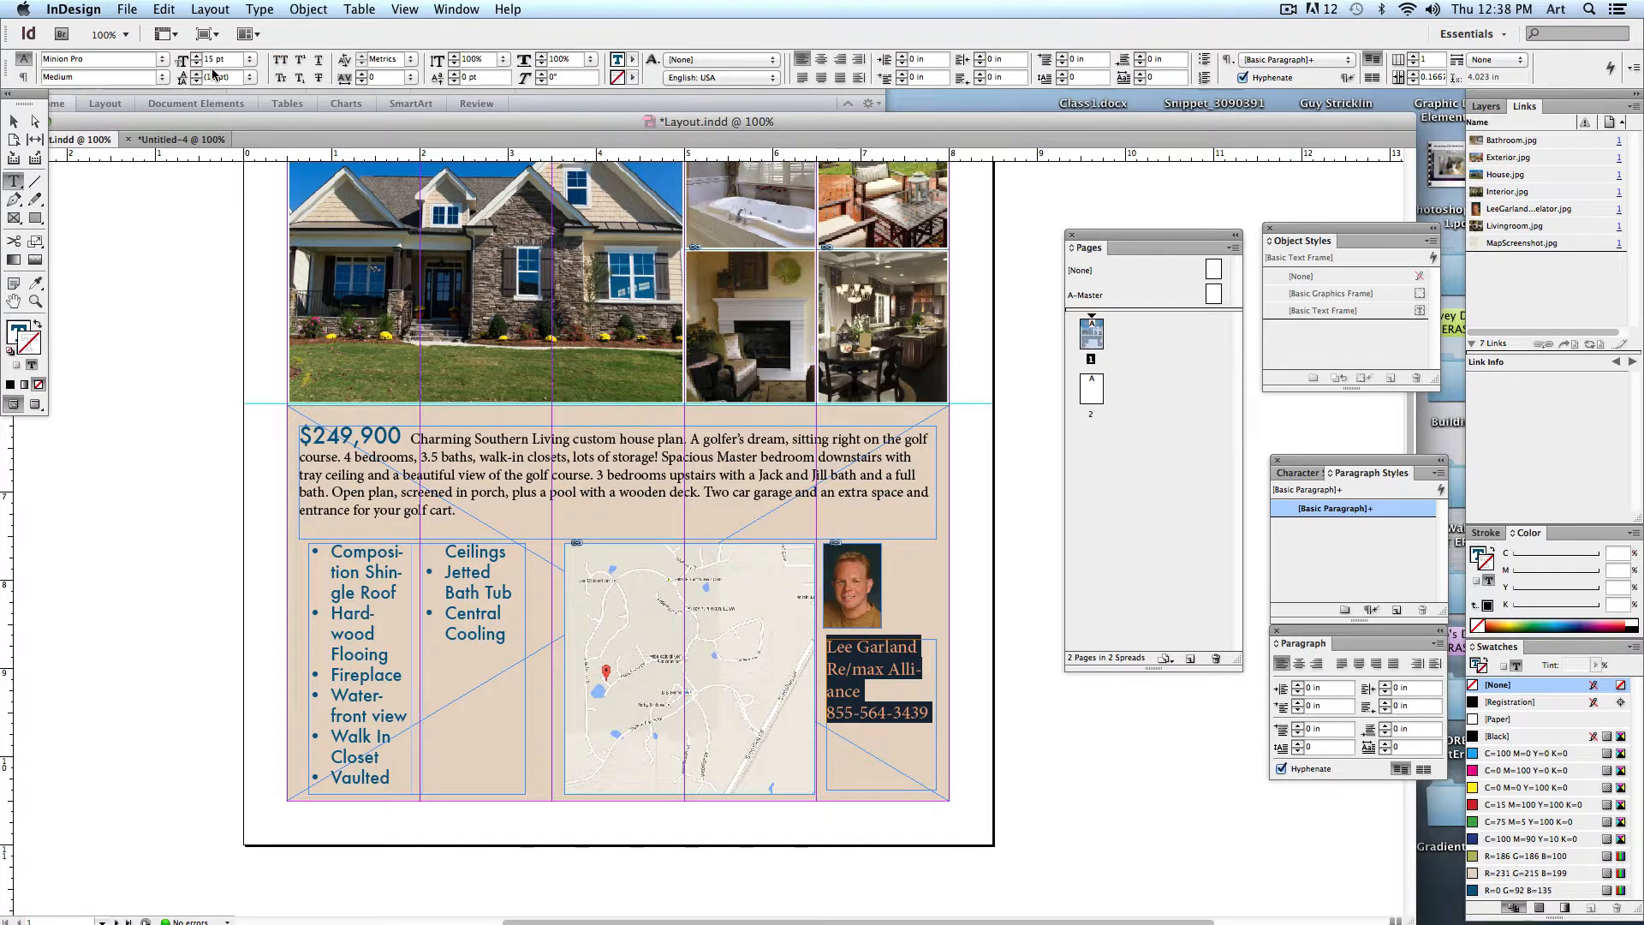
# Step: Set the agent's contact text to 12 pt and select the map image
pyautogui.click(218, 59)
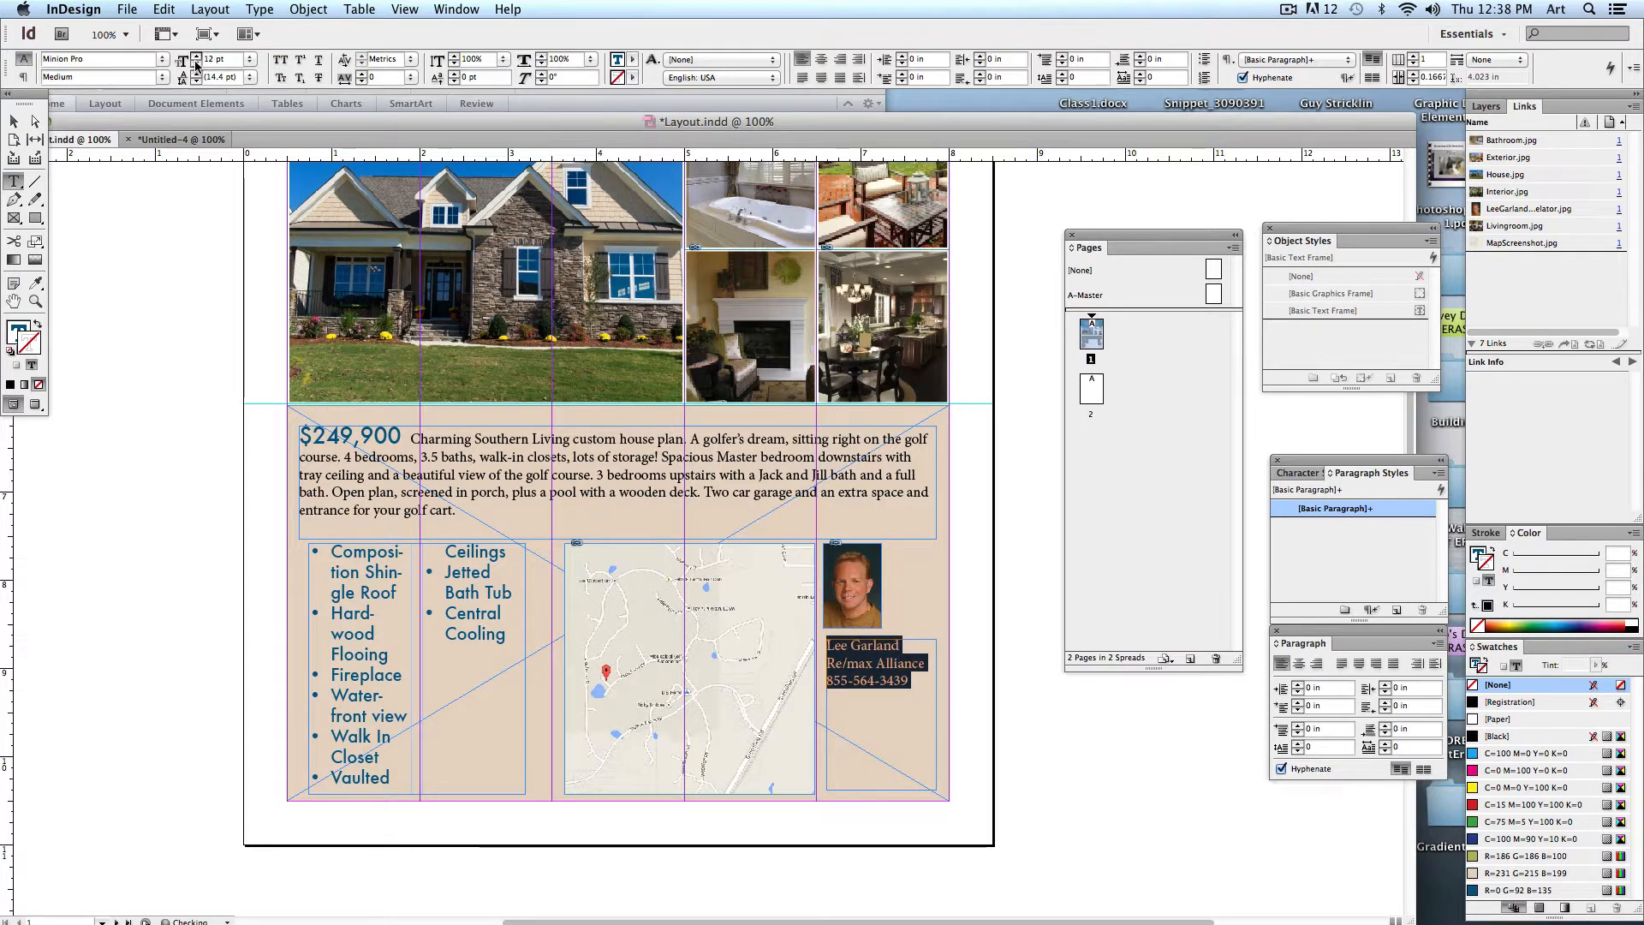
pyautogui.click(15, 122)
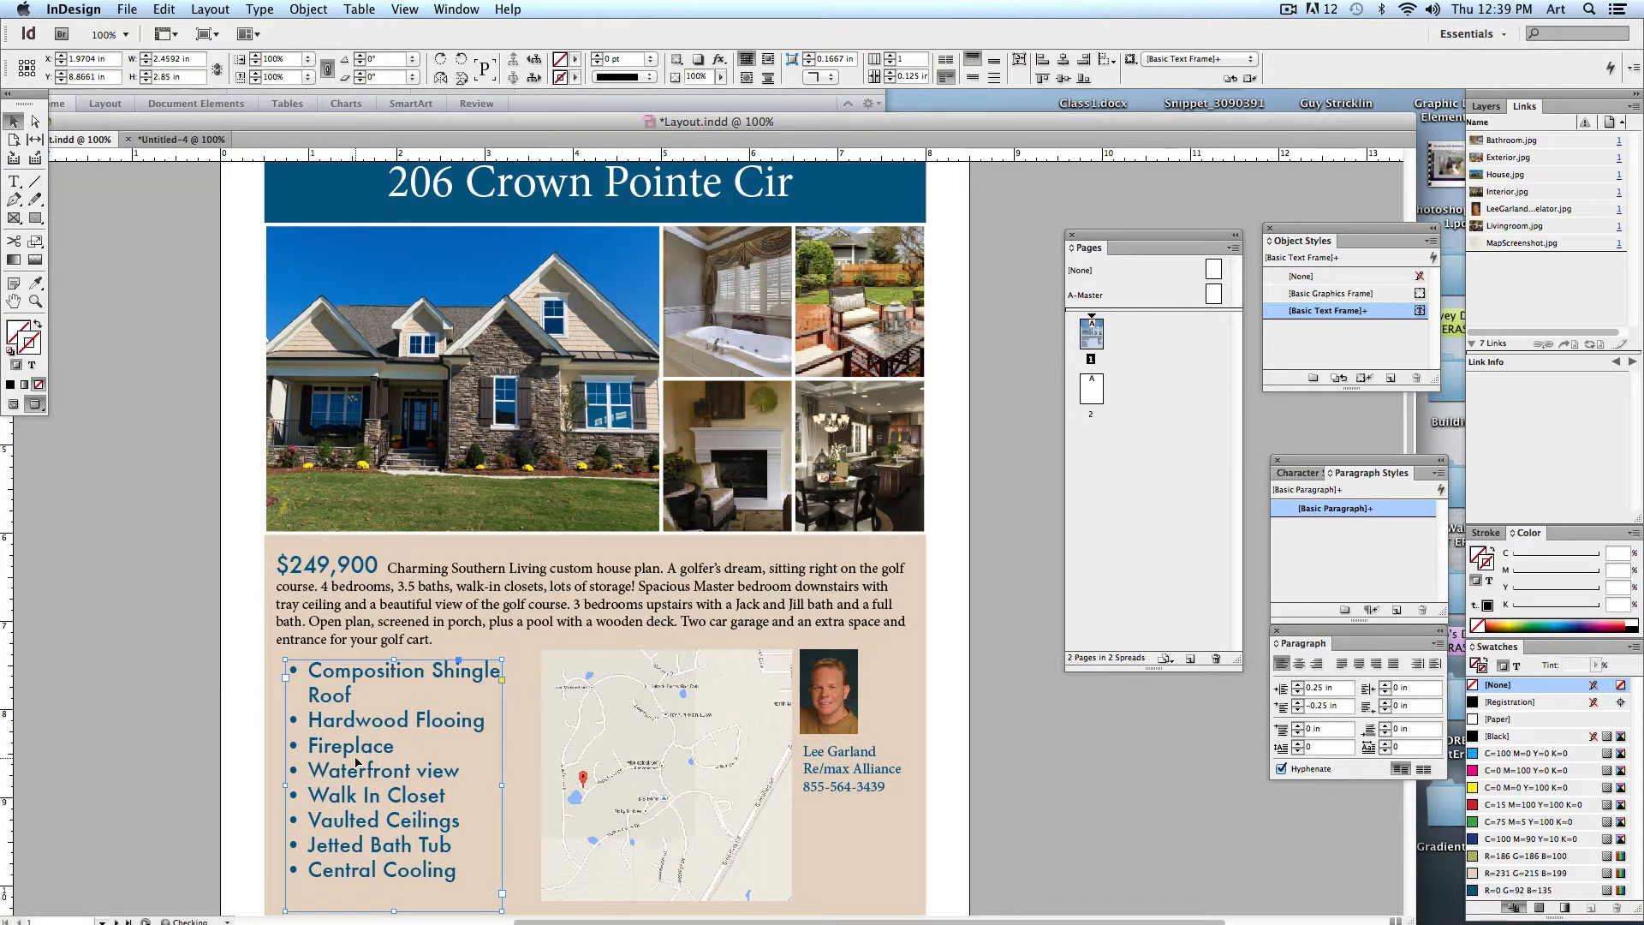
pyautogui.click(661, 776)
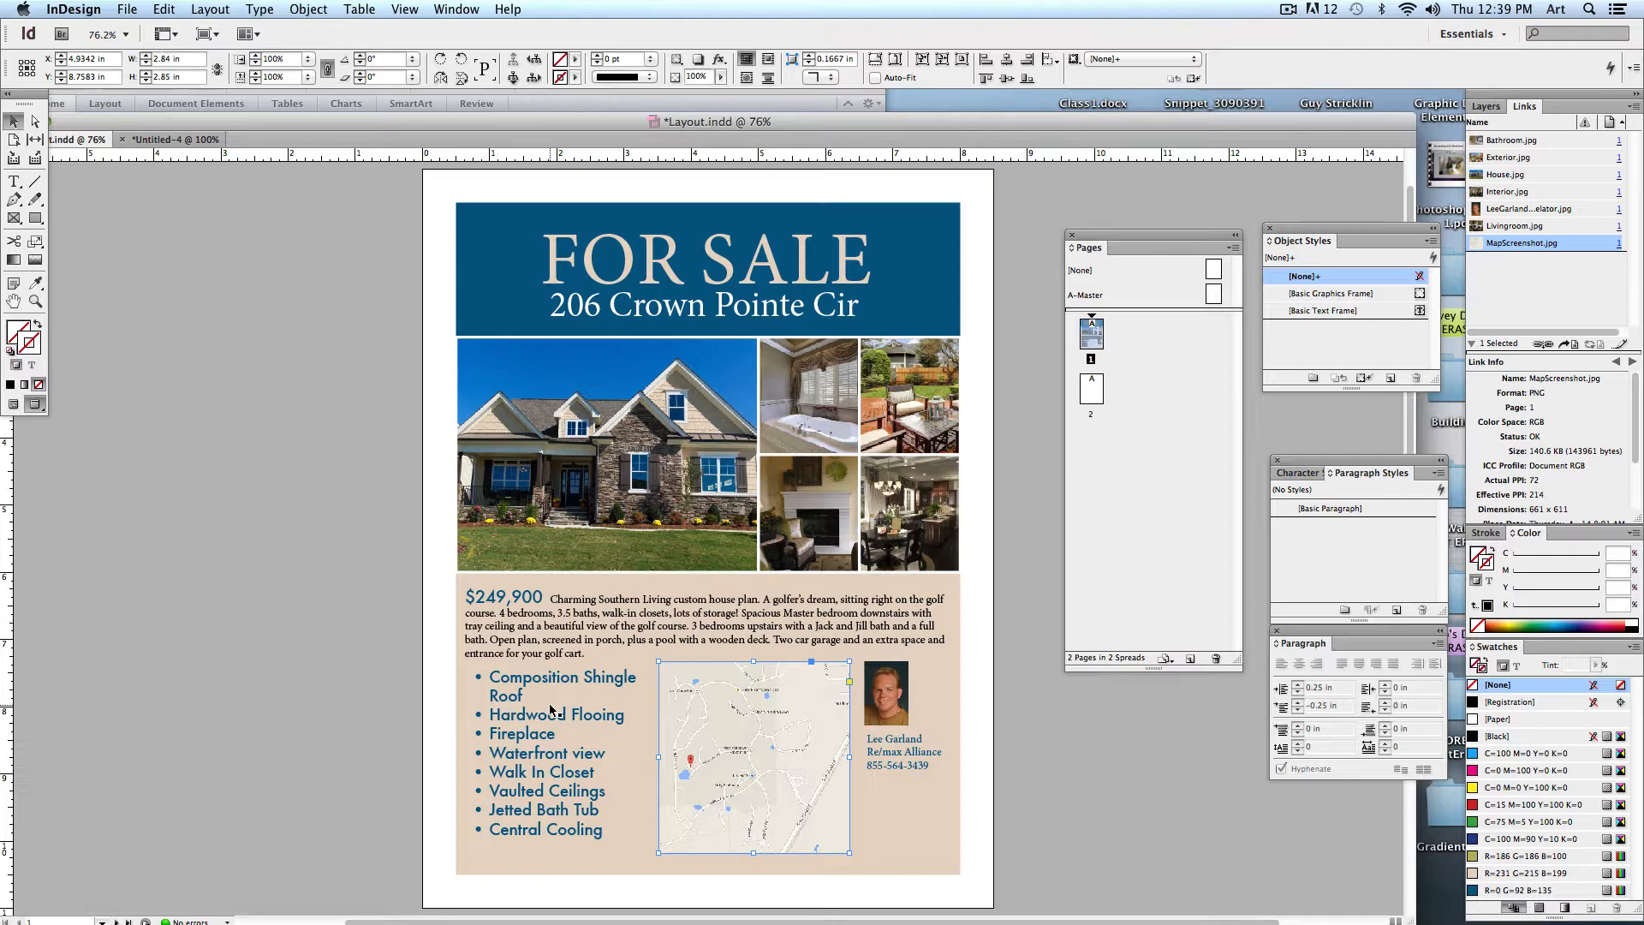
# Step: Reflow the bullet list frame into a single column beside the map and agent photo
pyautogui.click(554, 692)
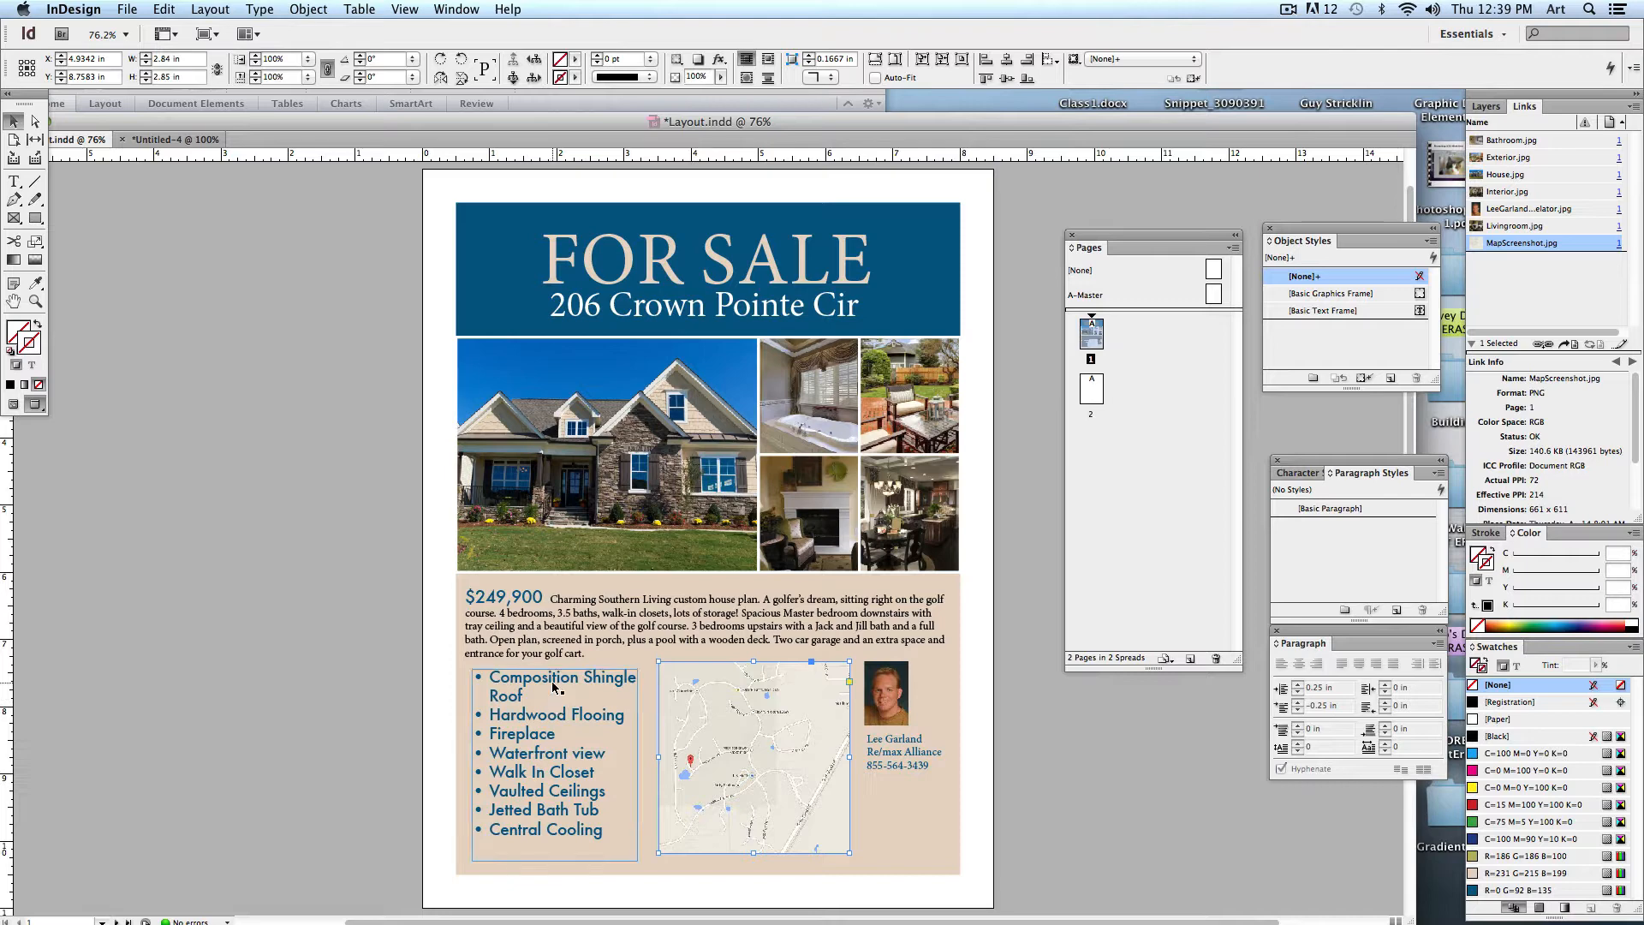
pyautogui.click(604, 514)
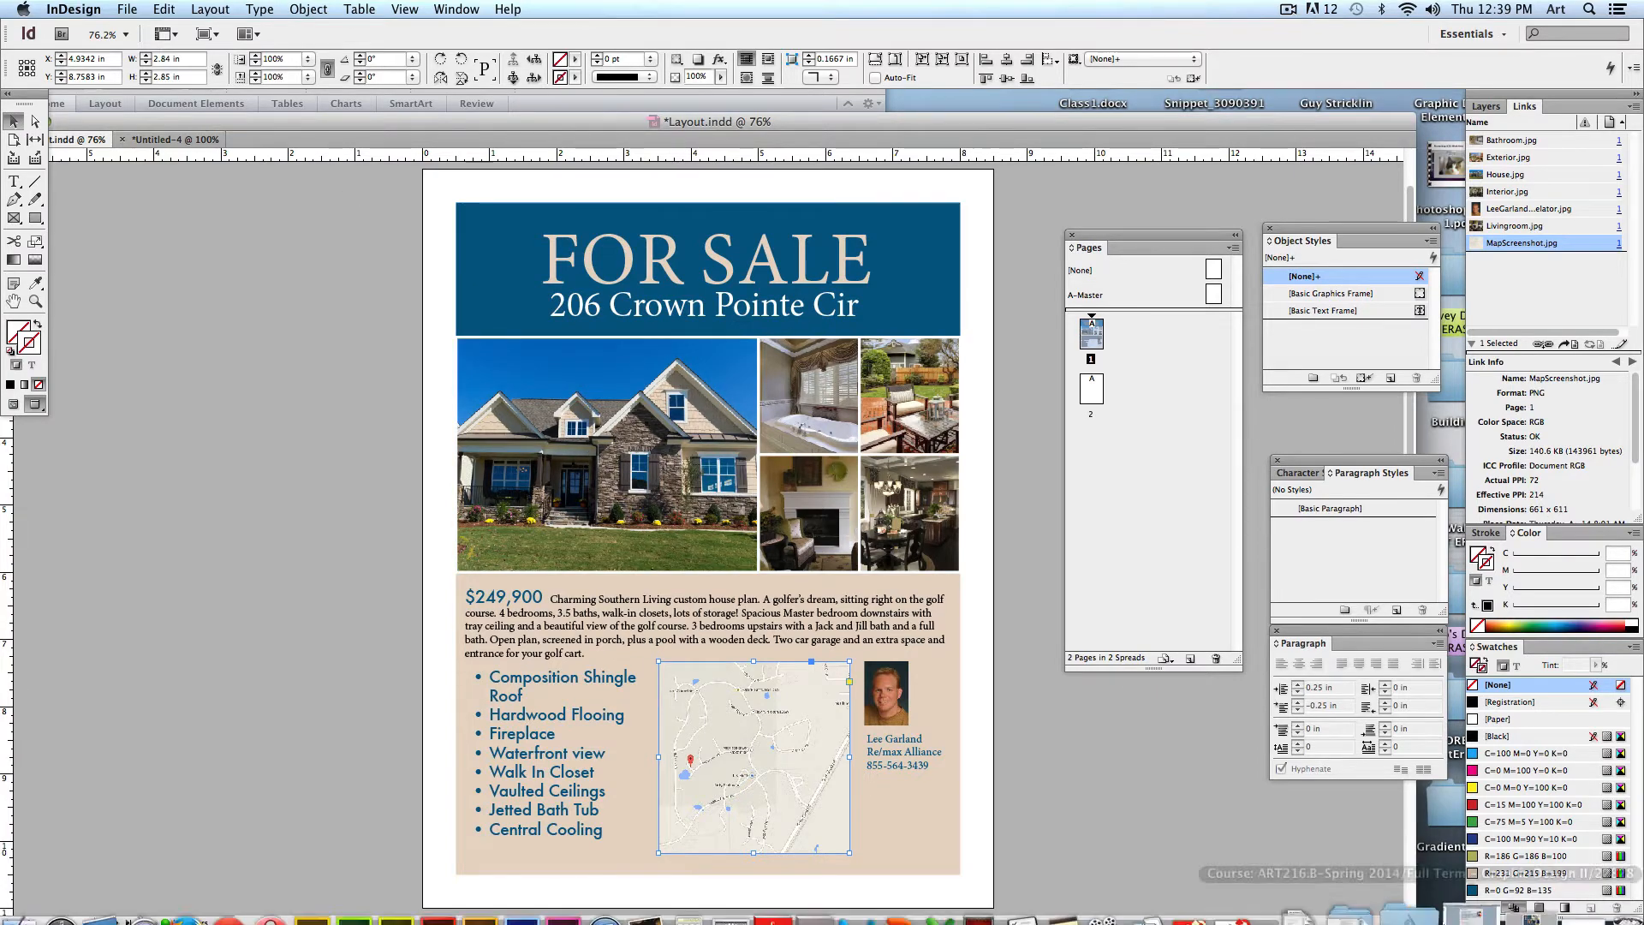
pyautogui.click(157, 115)
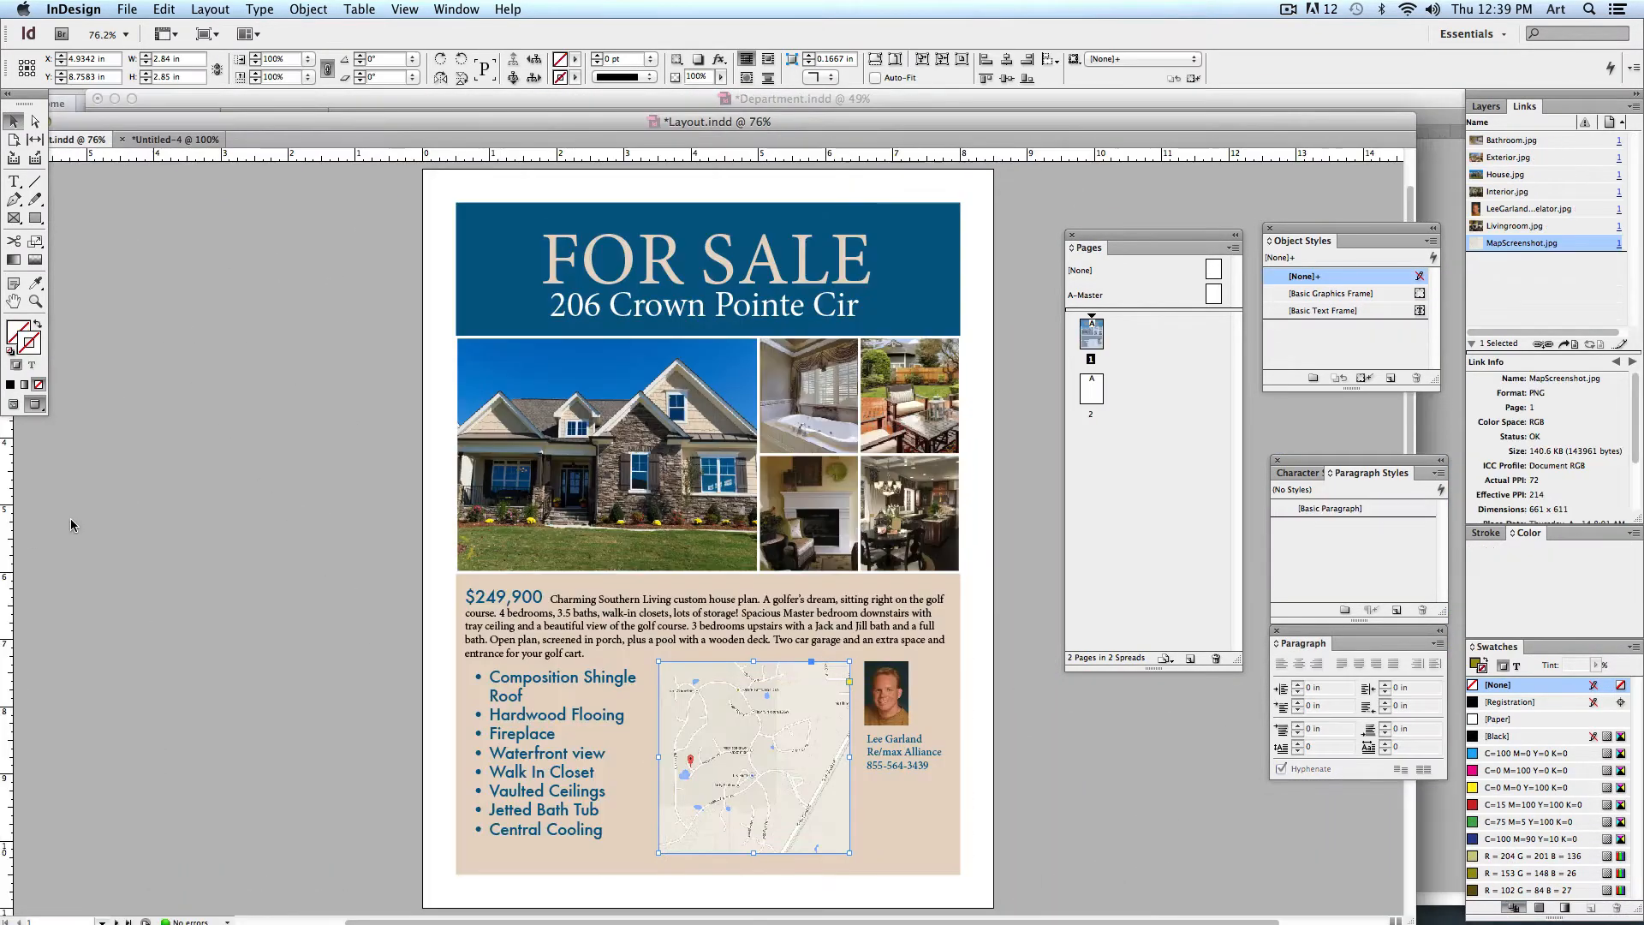
pyautogui.click(1527, 532)
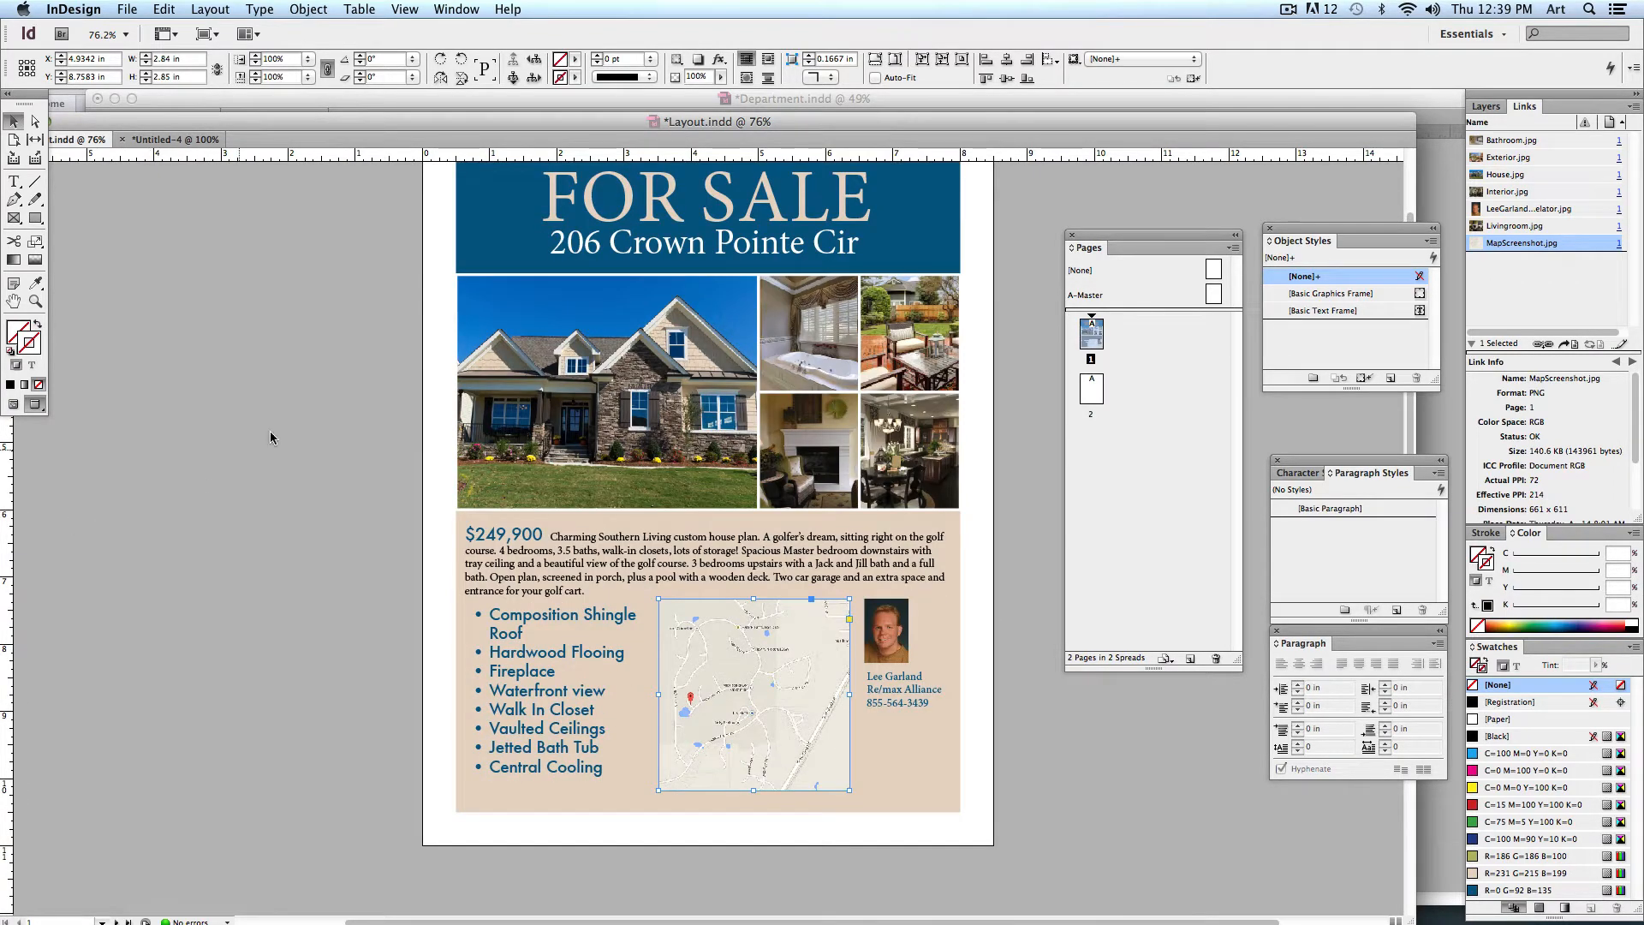
# Step: Scroll to the blank second page of Layout.indd, then bring Remote Desktop screen sharing to the front
pyautogui.scroll(-3)
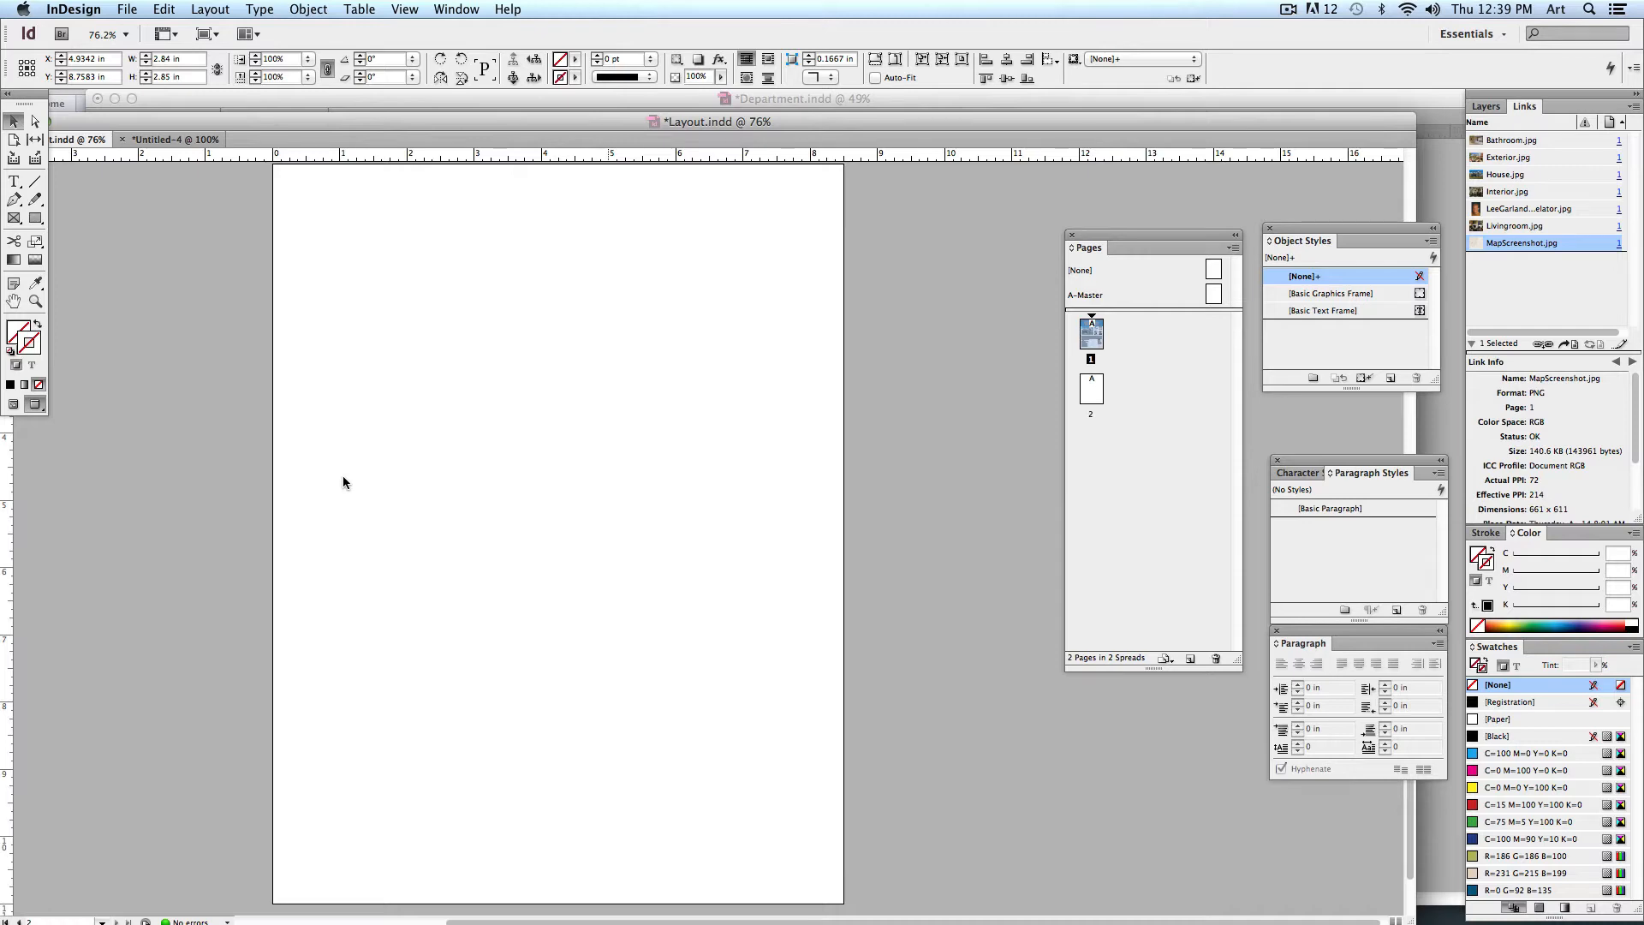
pyautogui.moveTo(412, 380)
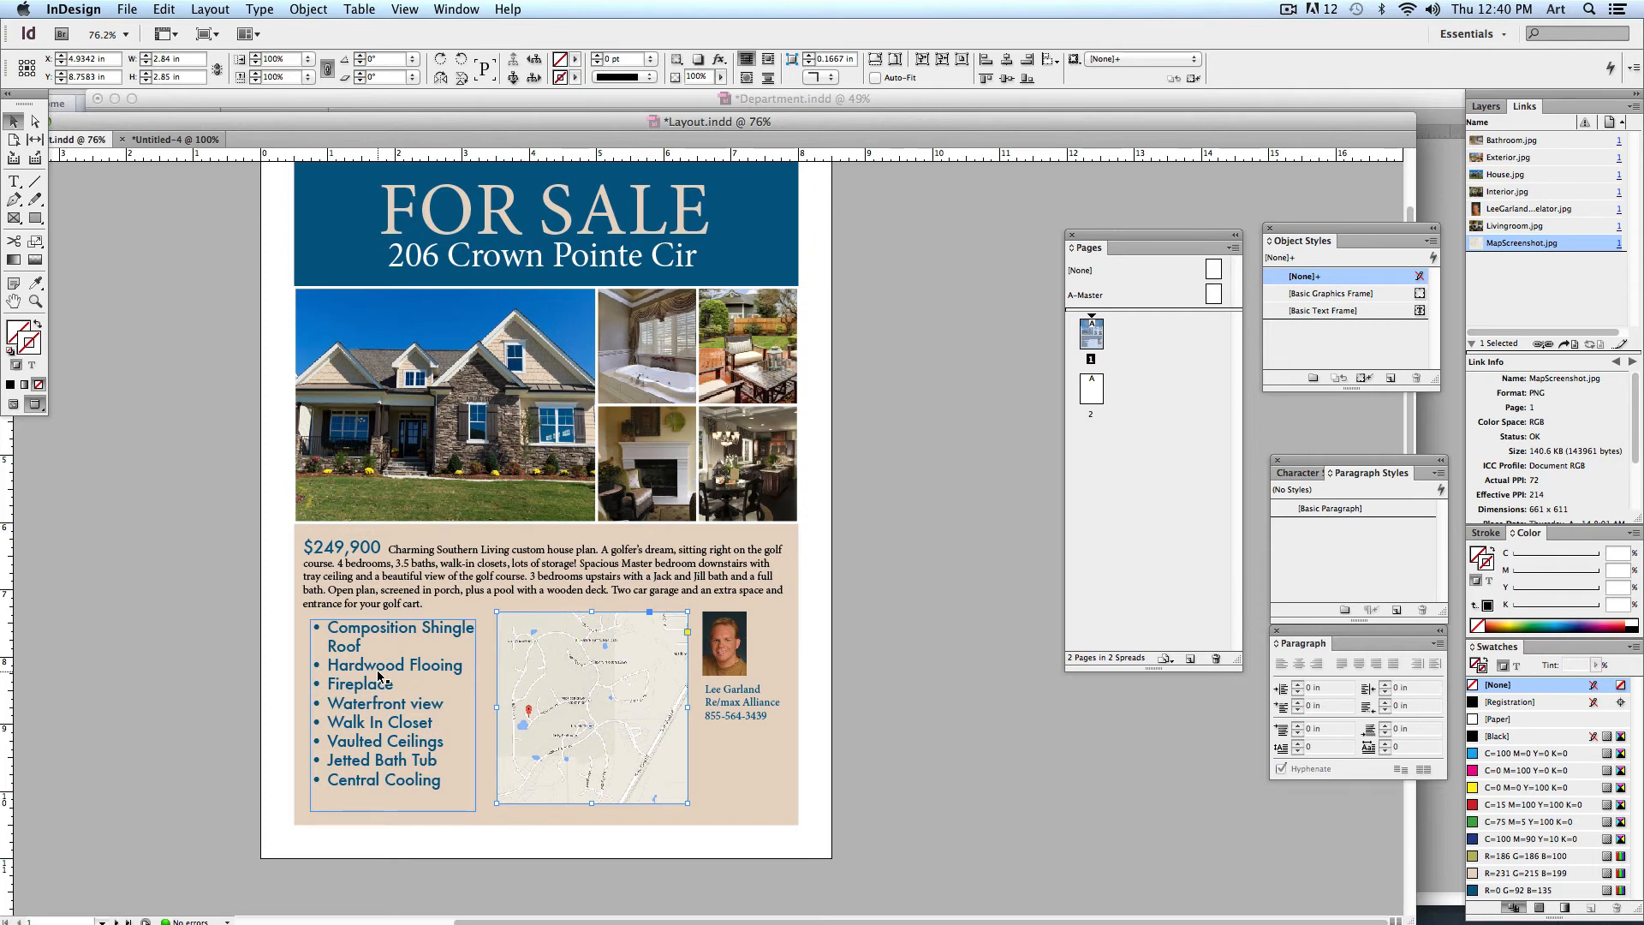
pyautogui.click(146, 859)
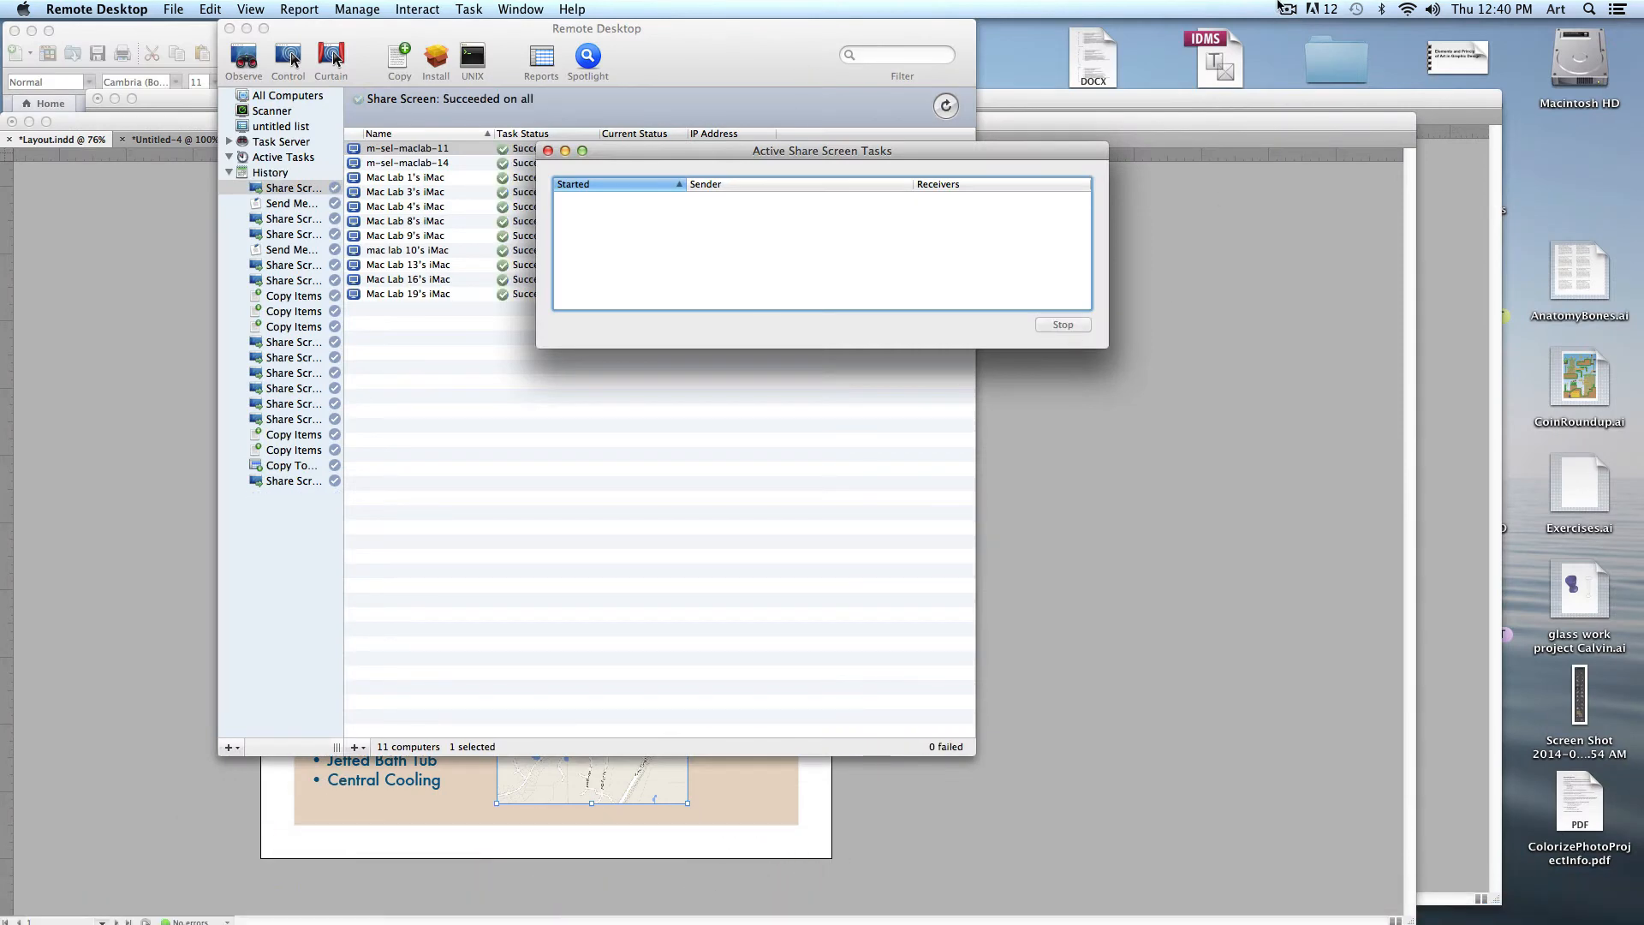
pyautogui.click(1288, 9)
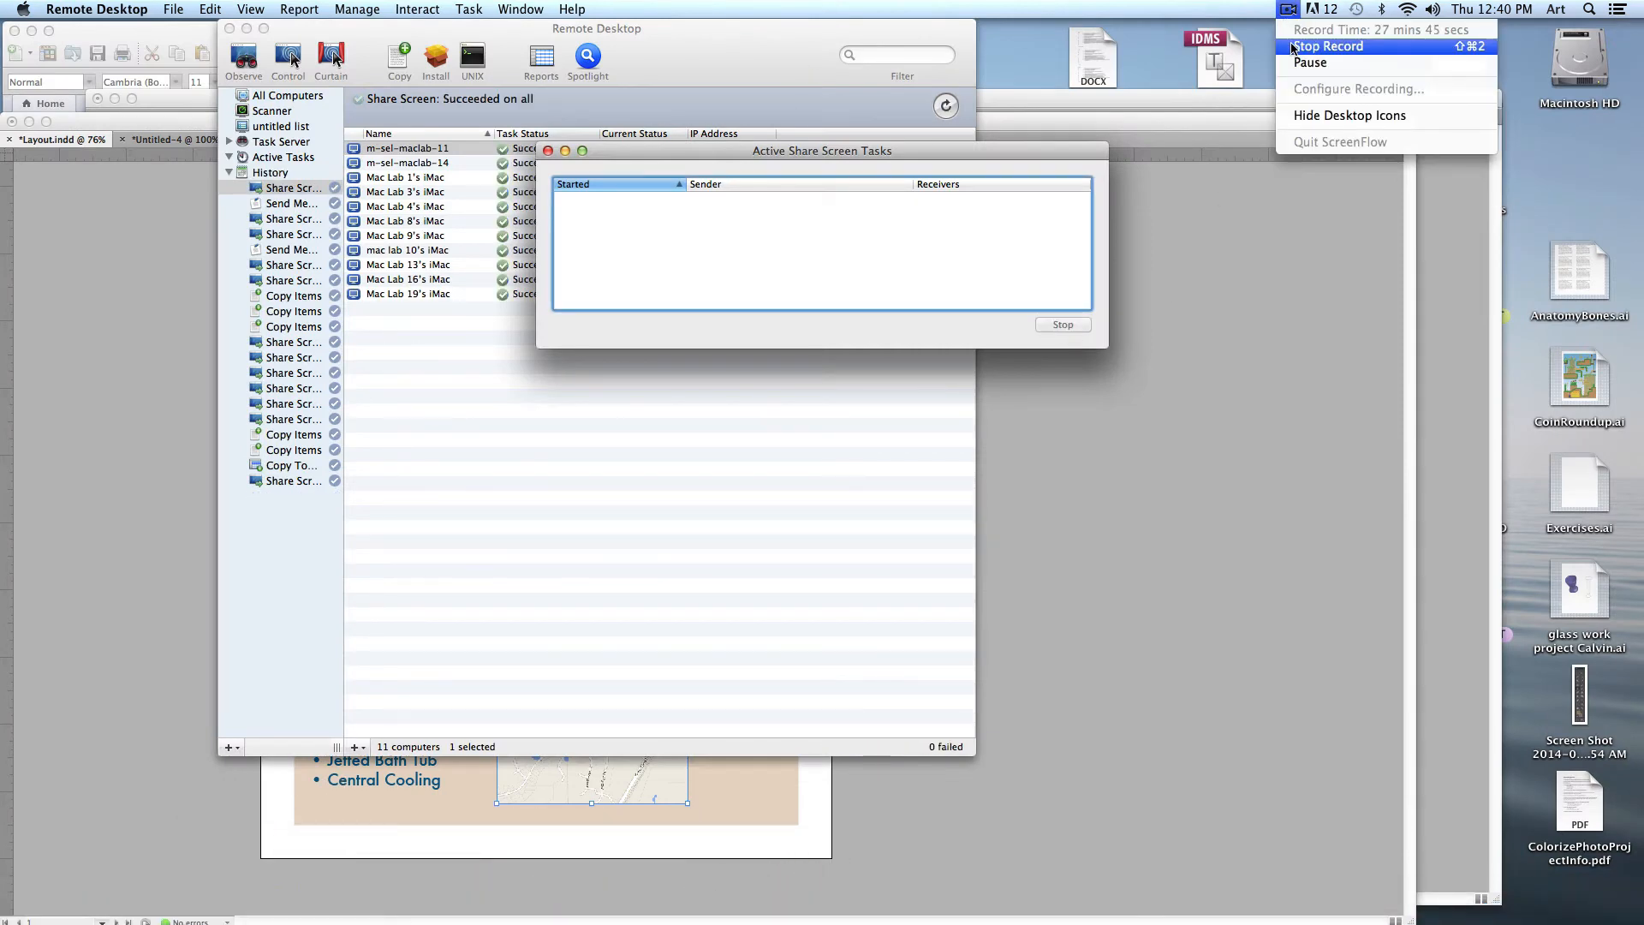